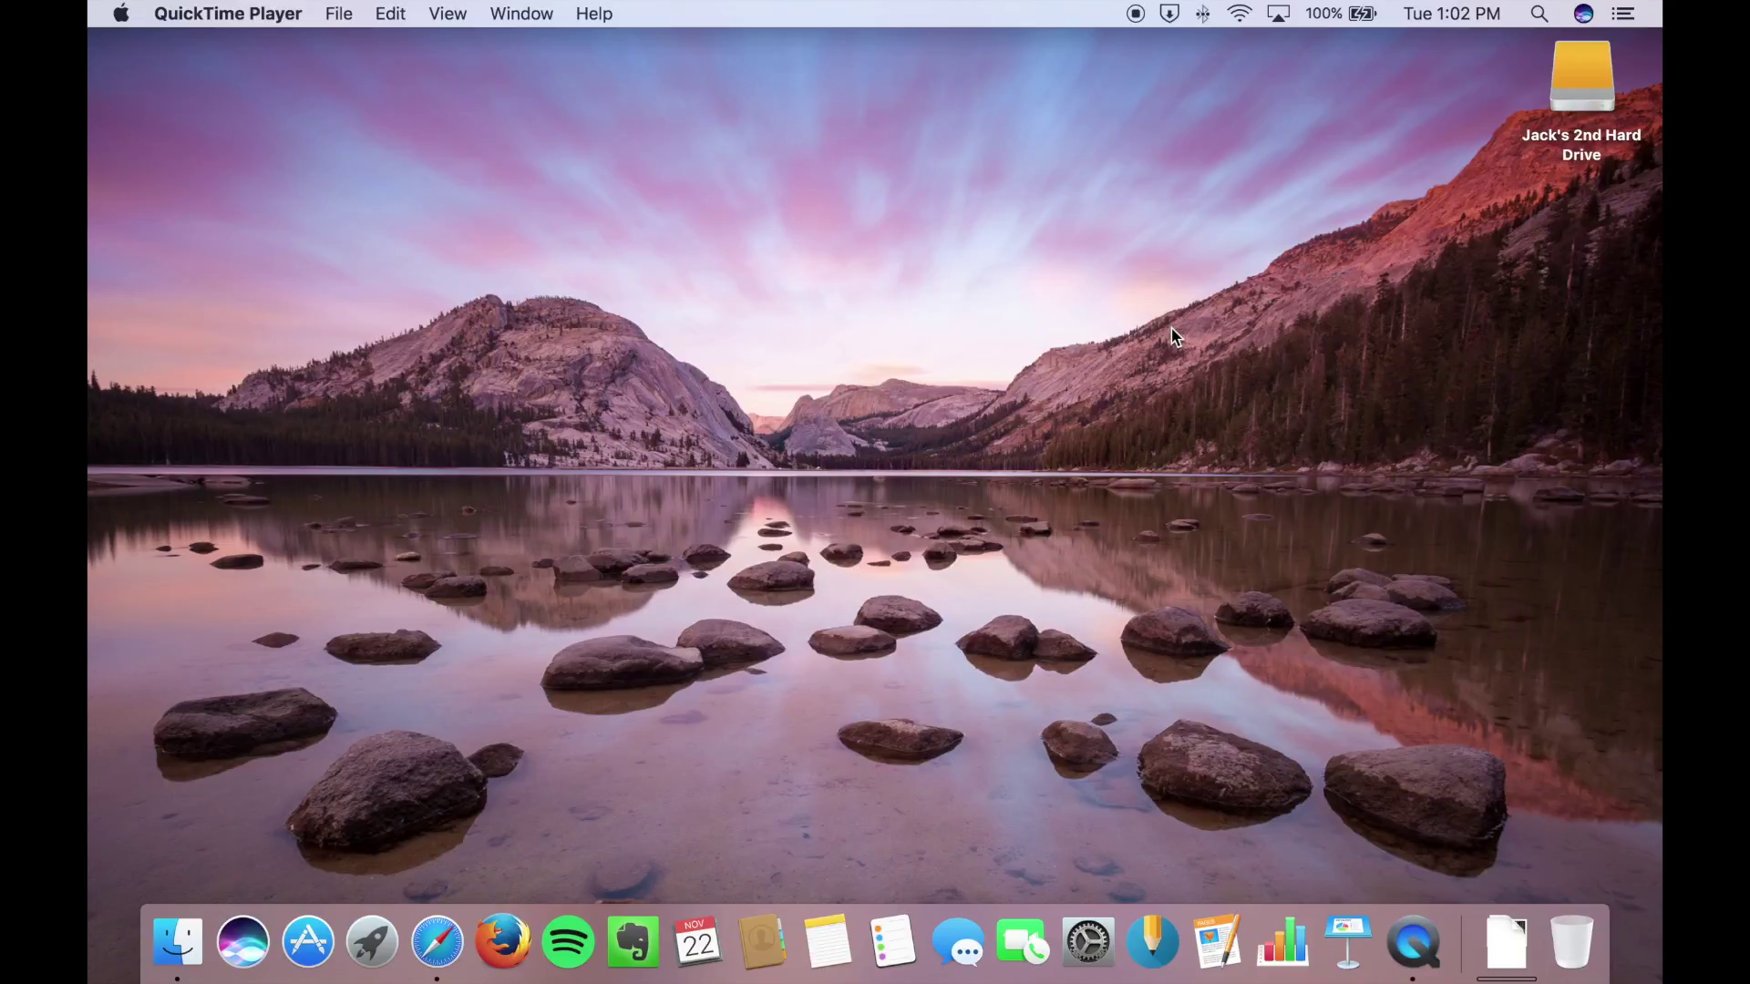
# Step: Launch Safari from the Dock
pyautogui.click(435, 942)
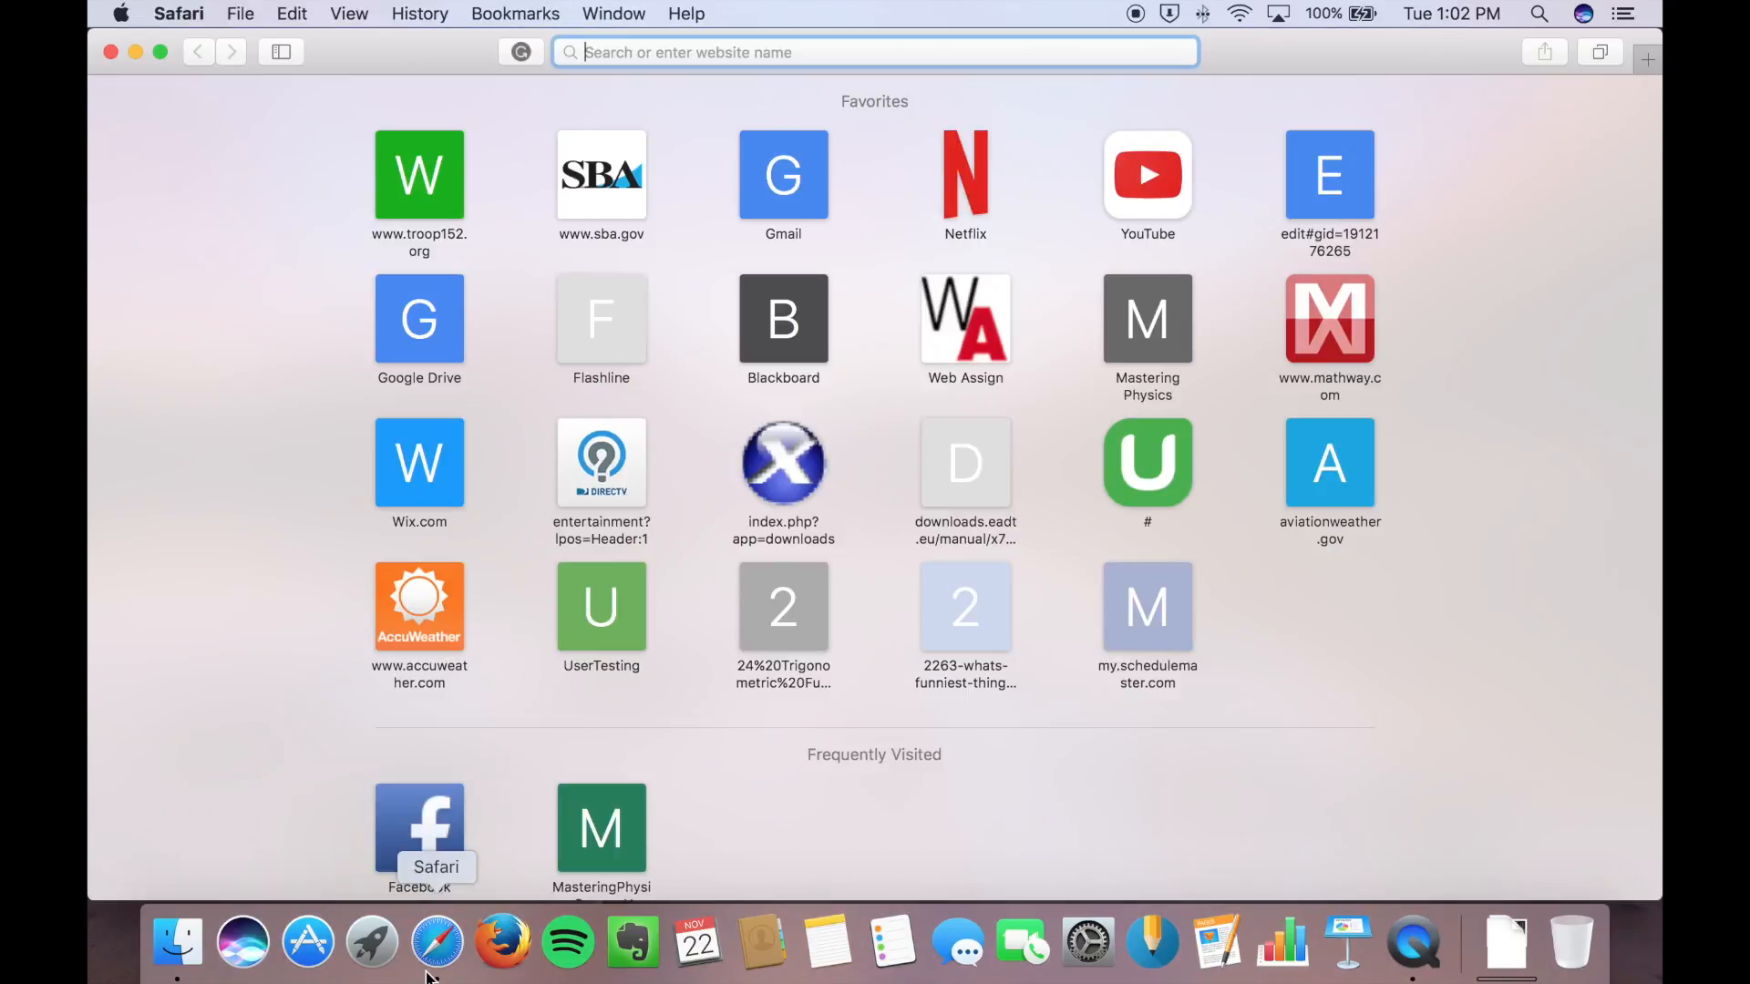
pyautogui.moveTo(686, 229)
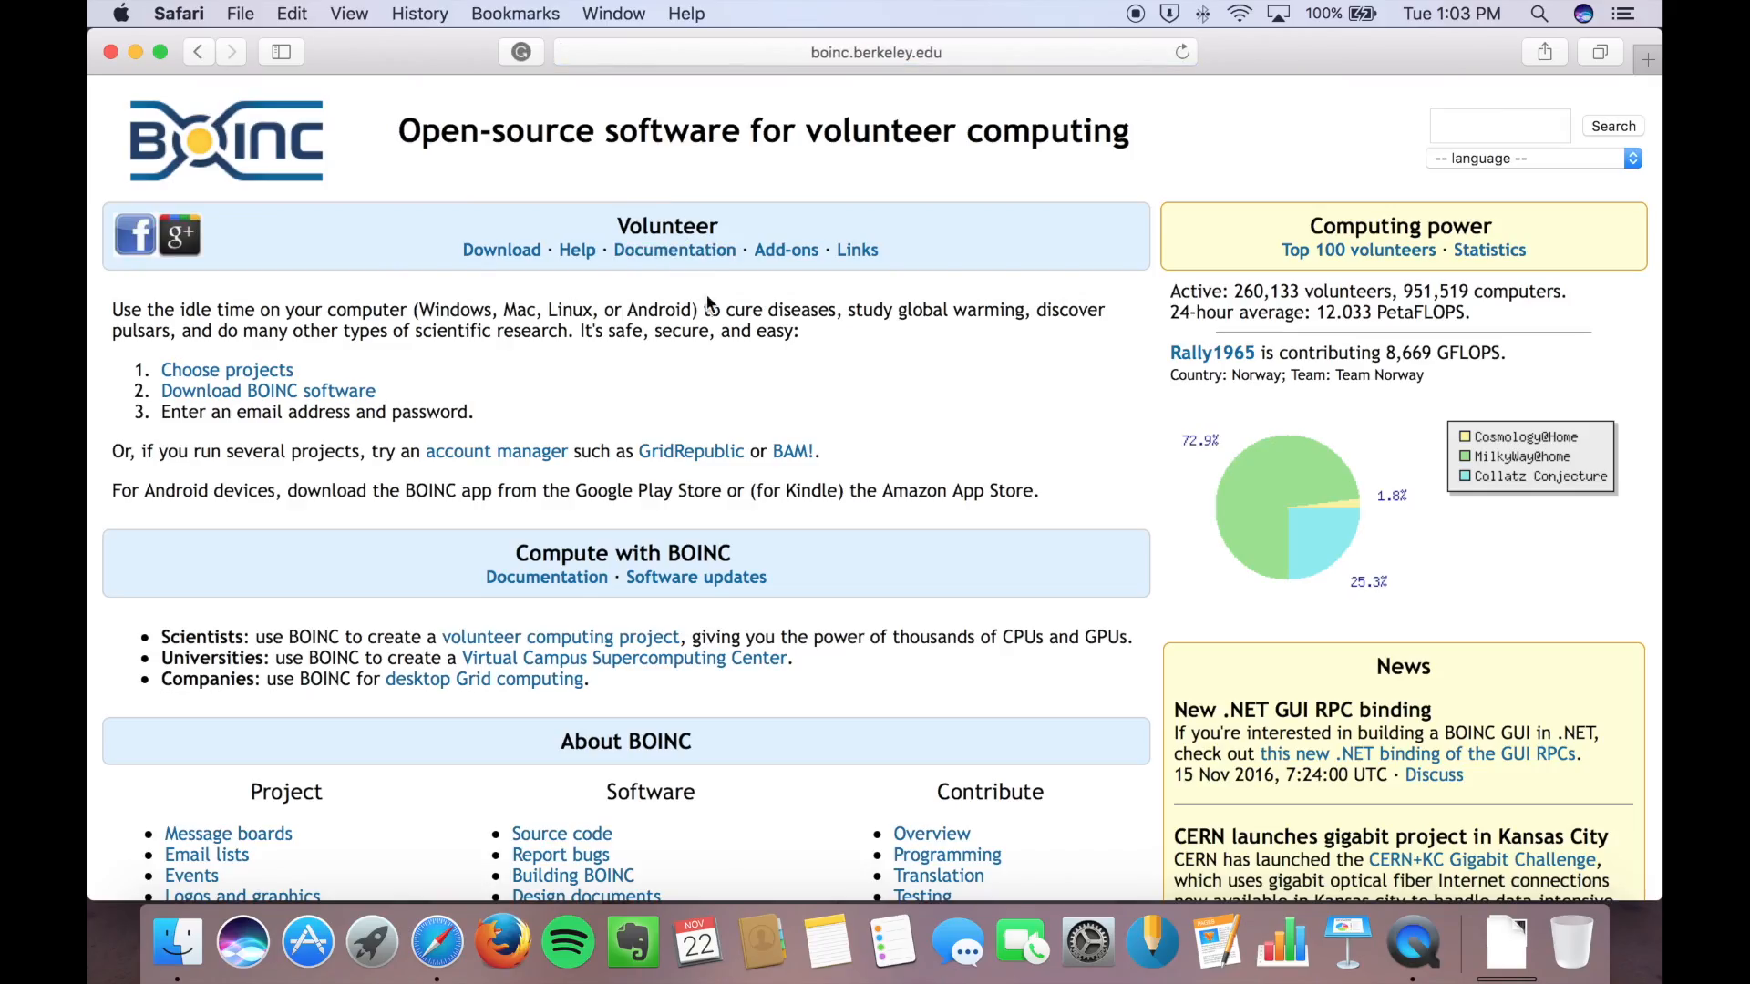
pyautogui.moveTo(724, 554)
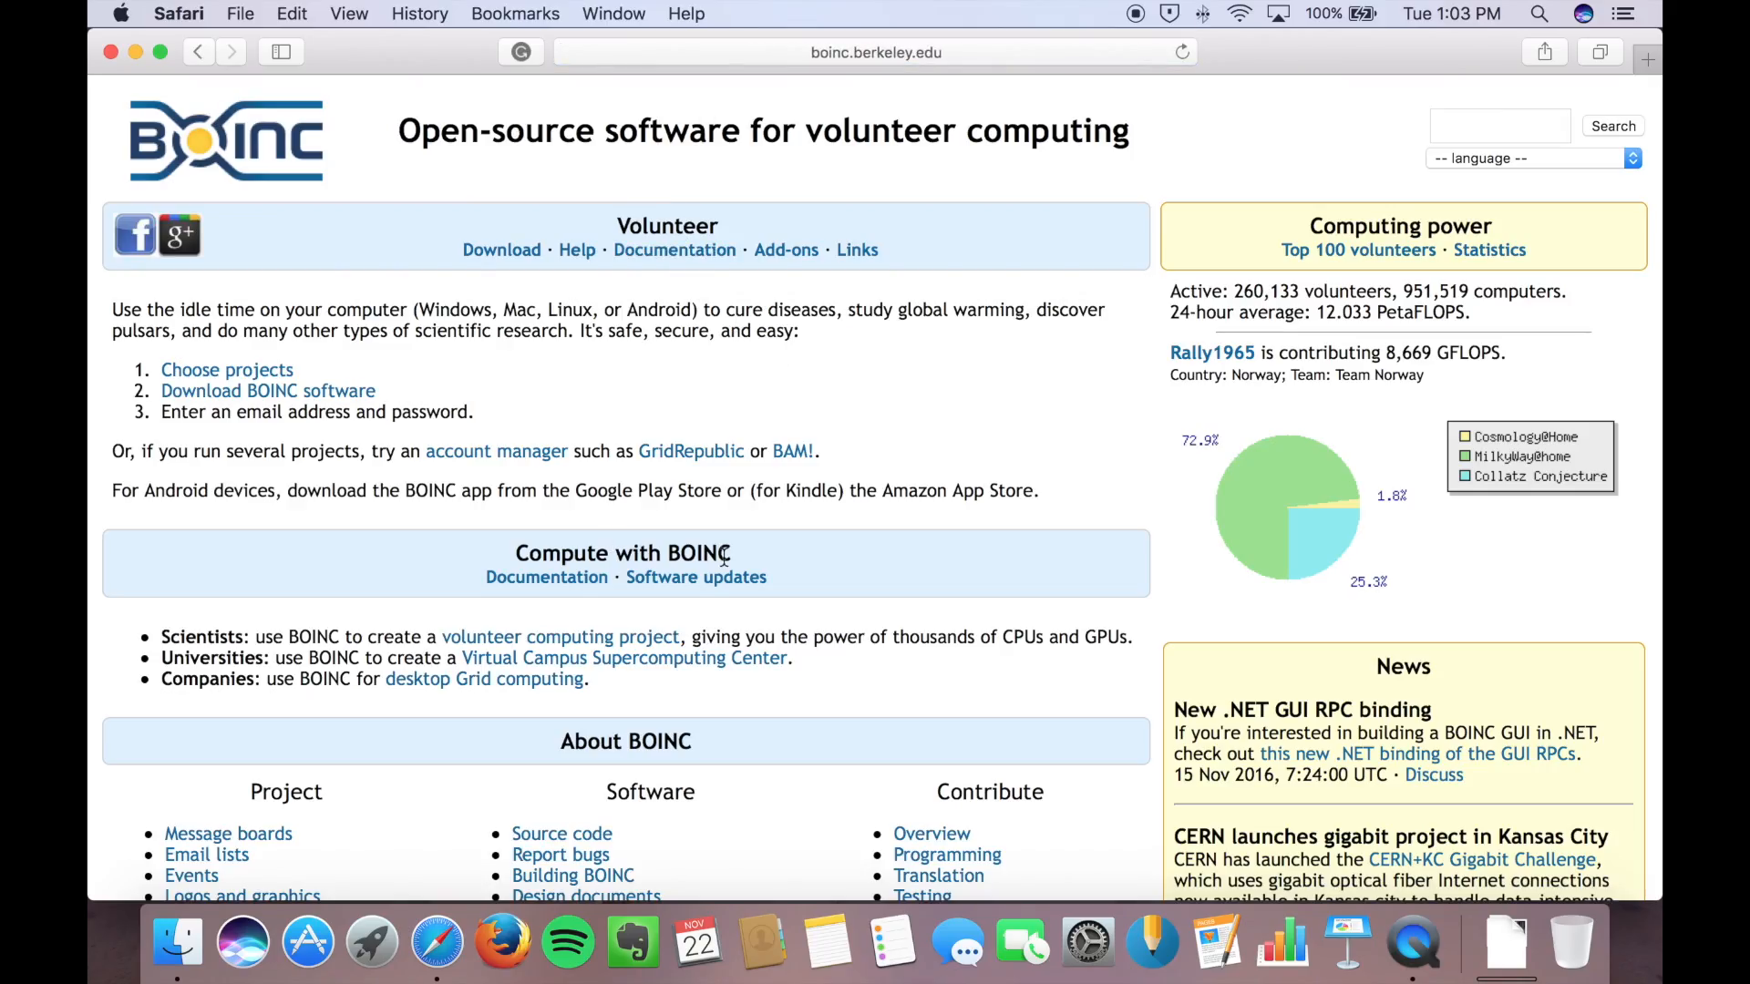
pyautogui.moveTo(627, 374)
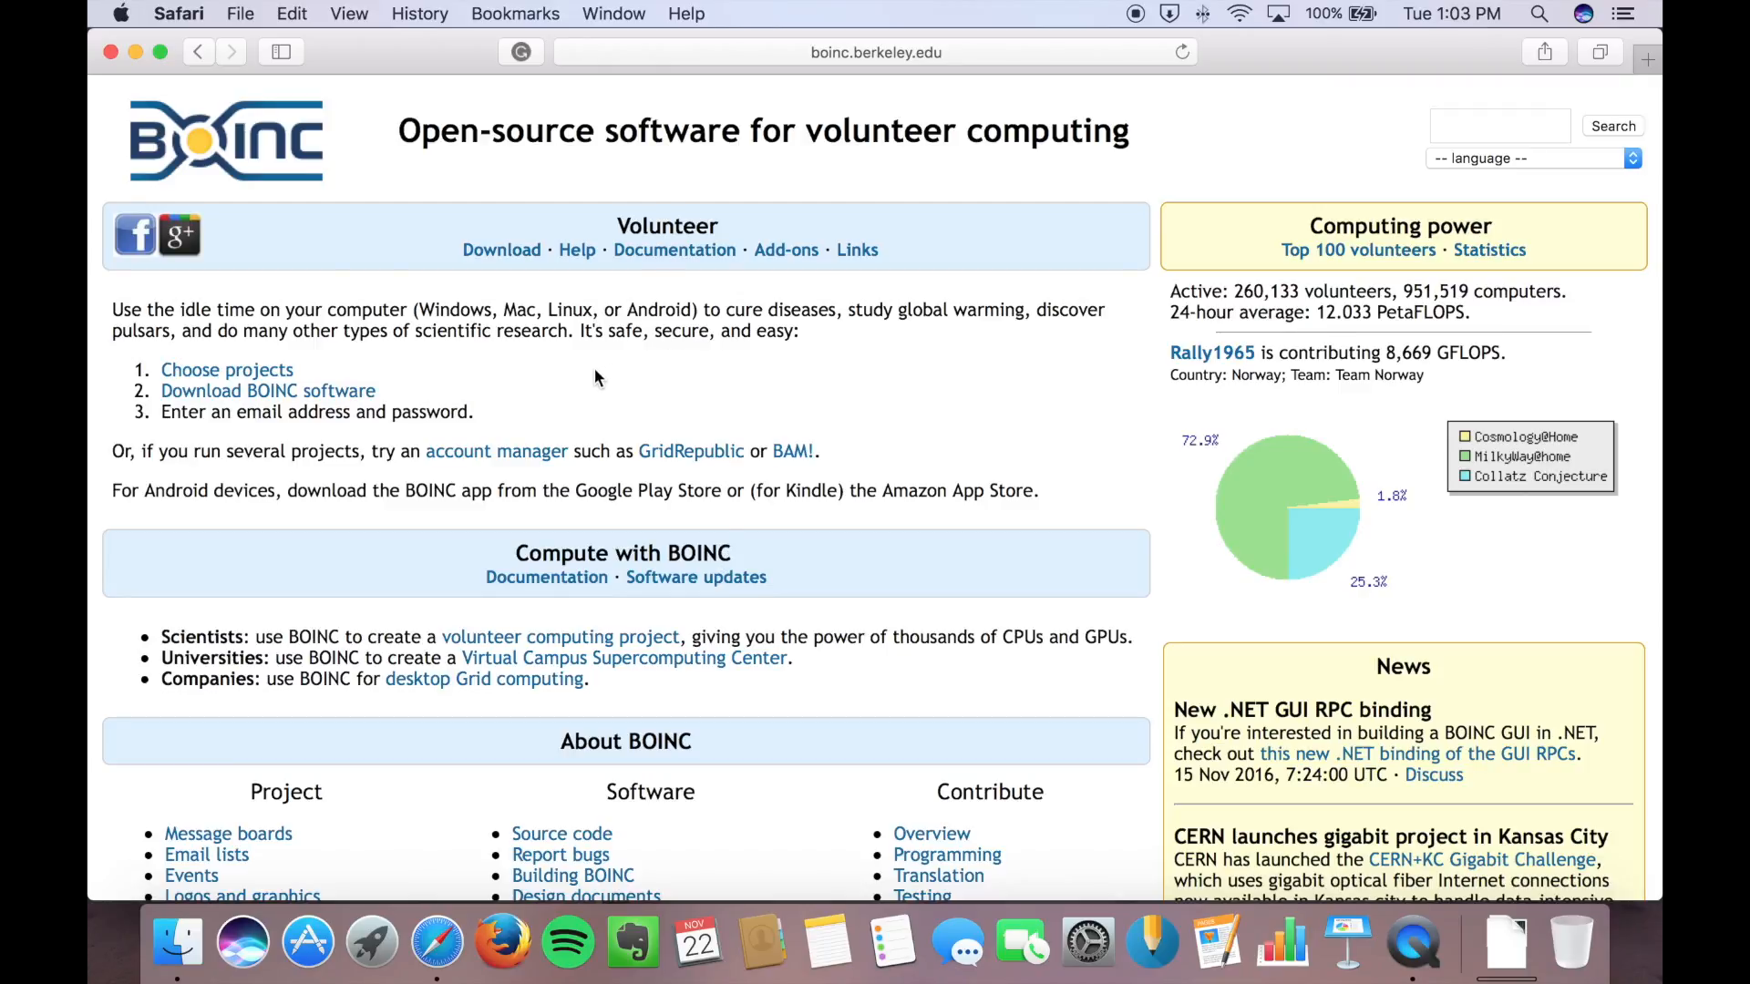
pyautogui.moveTo(485, 370)
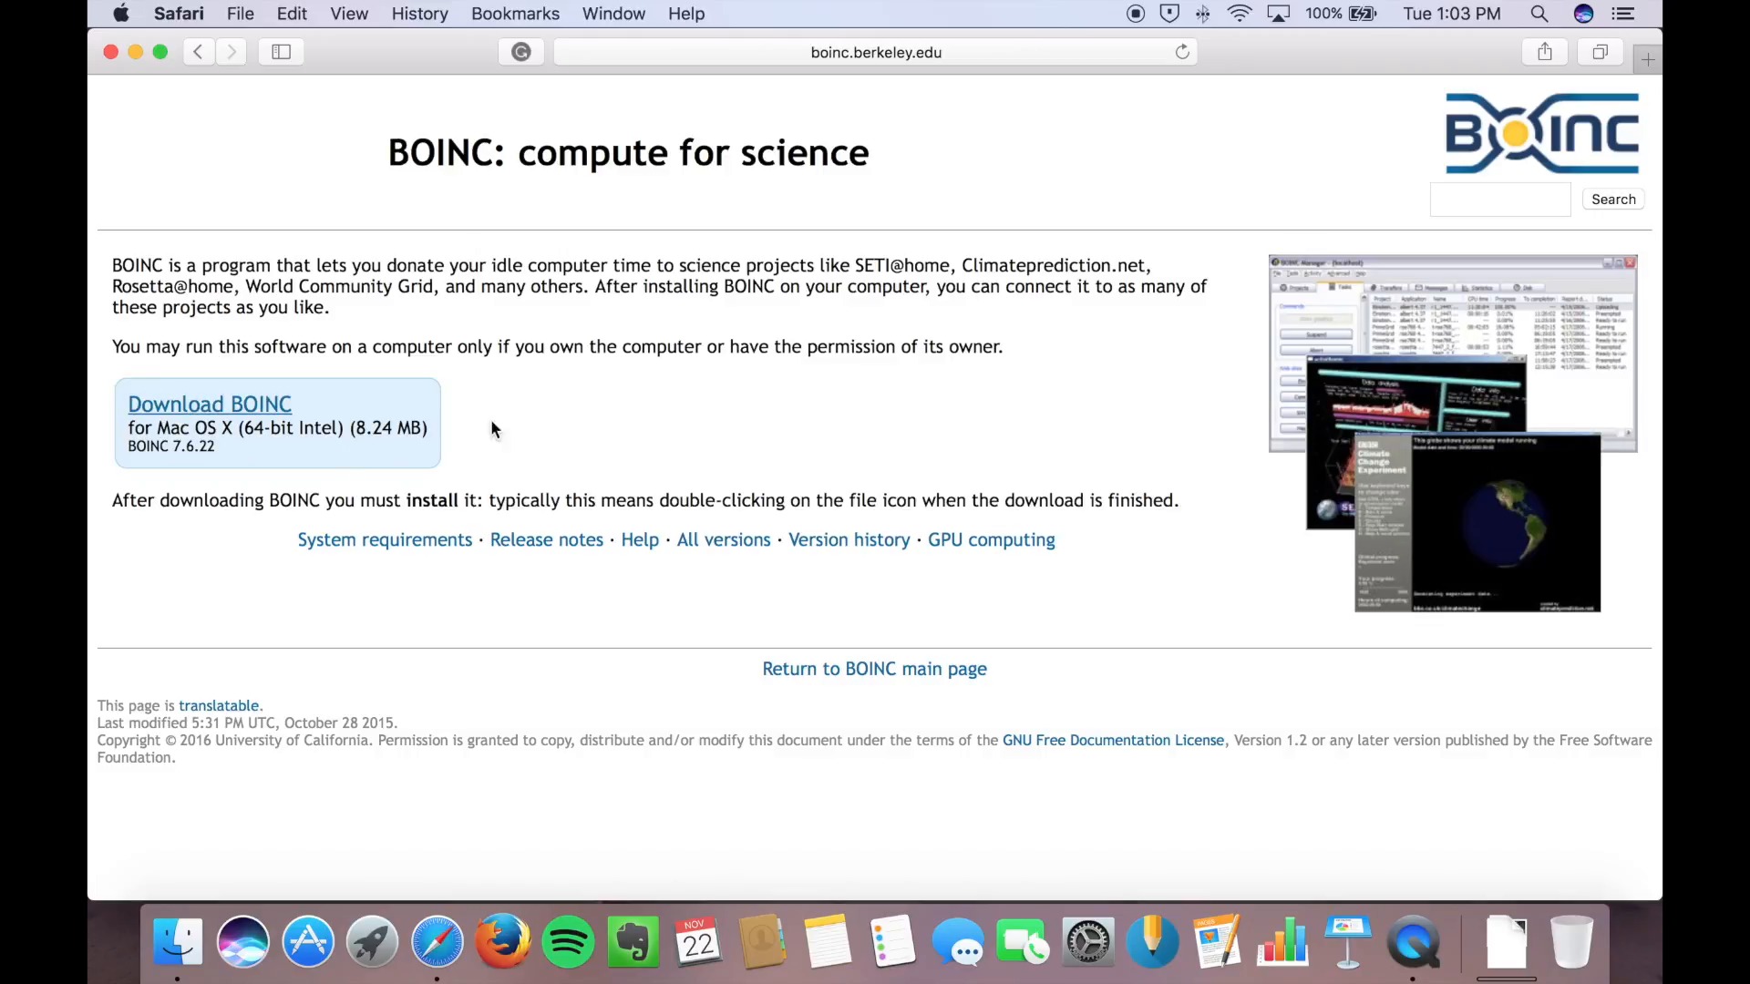
pyautogui.moveTo(481, 429)
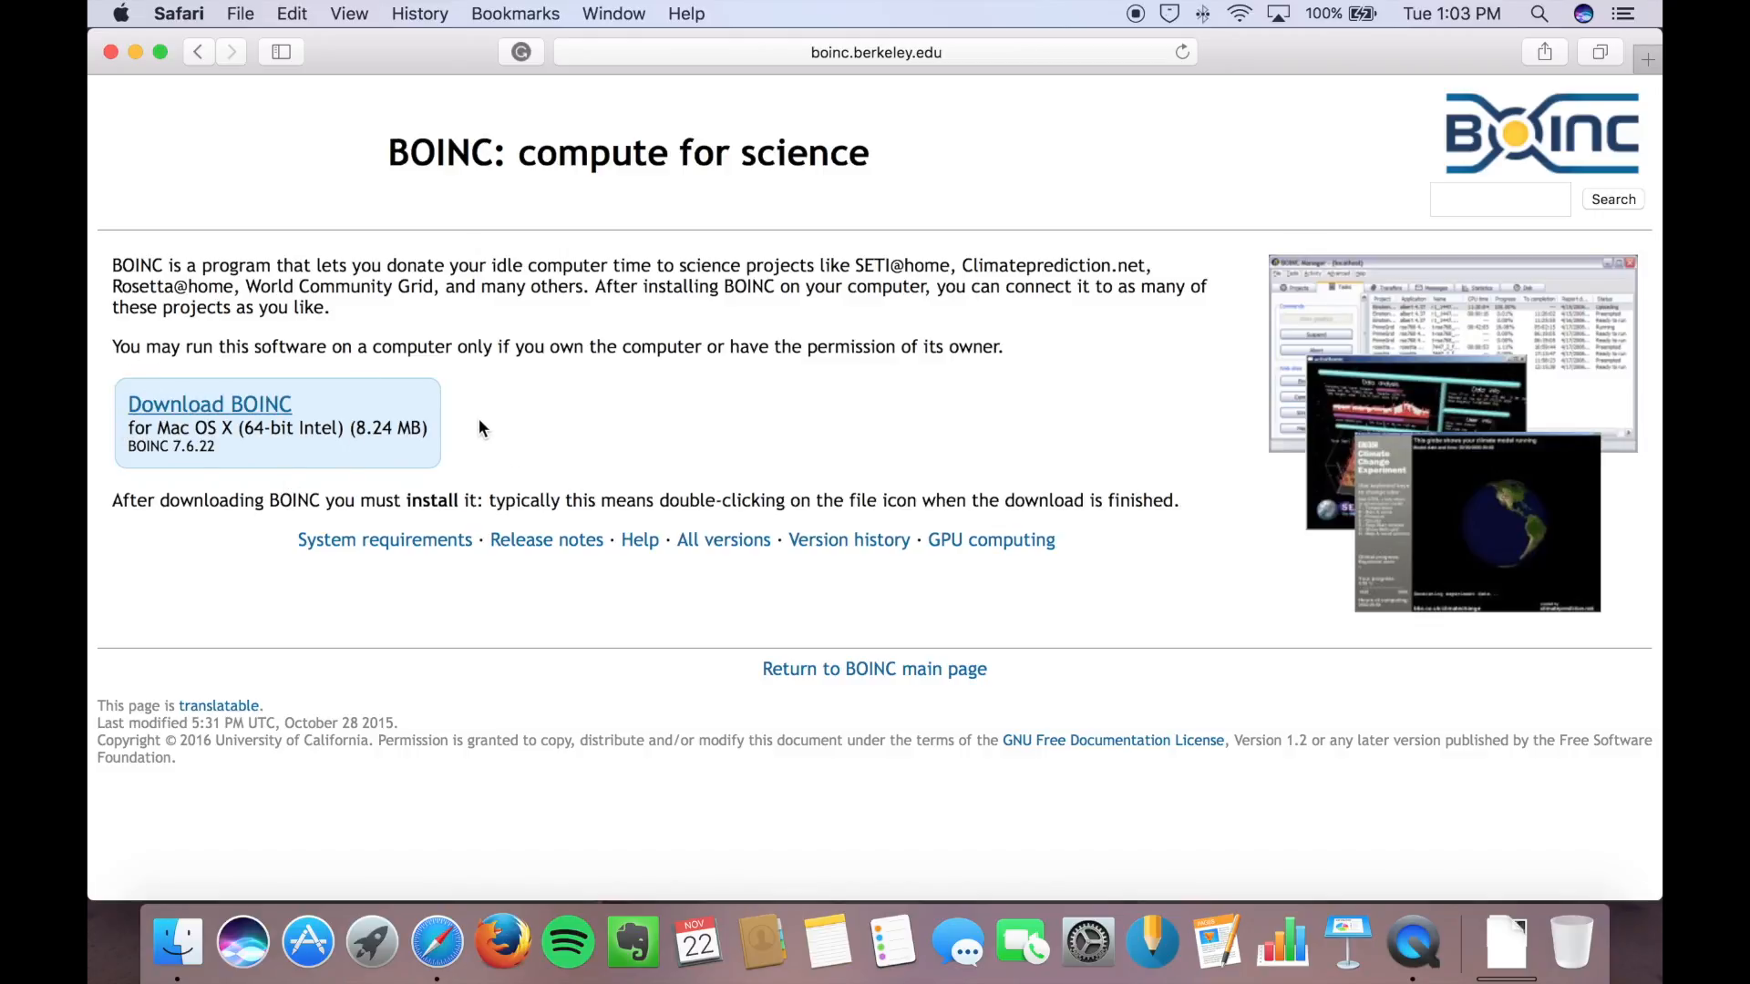
# Step: Start the BOINC for Mac OS X download
pyautogui.click(209, 404)
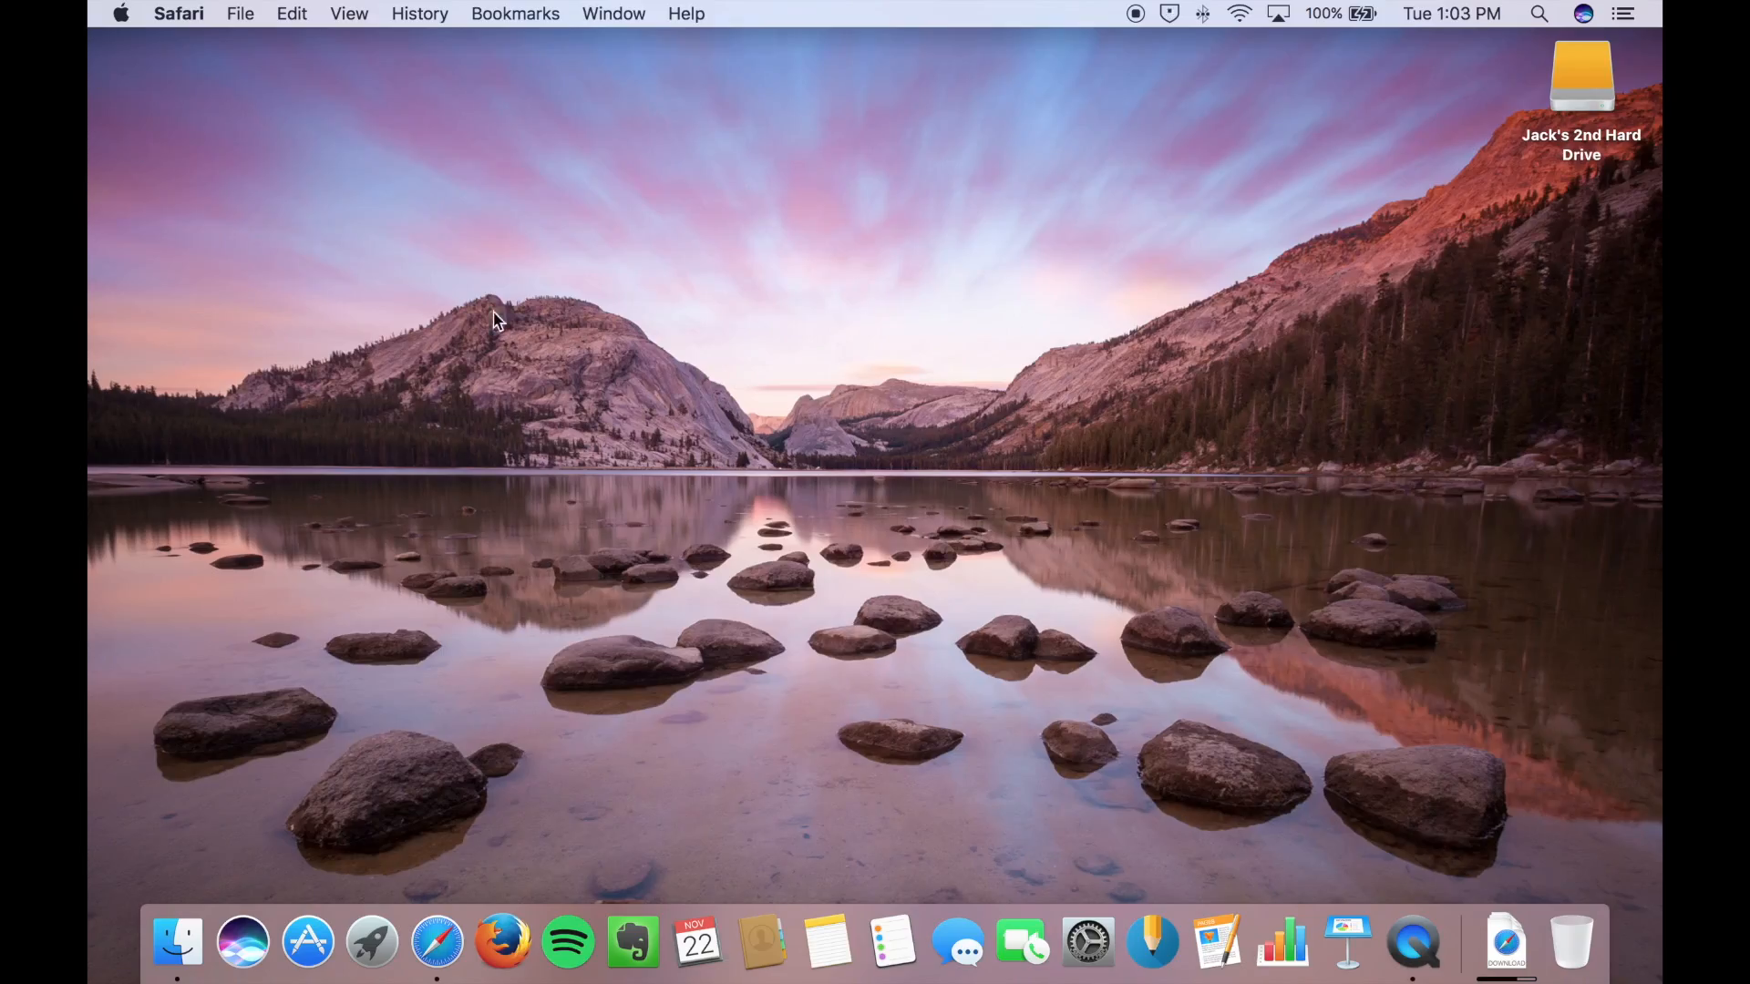
# Step: Open the boinc_7.6-2.22_macOSX_x86_64 download and launch BOINC Installer
pyautogui.click(1506, 943)
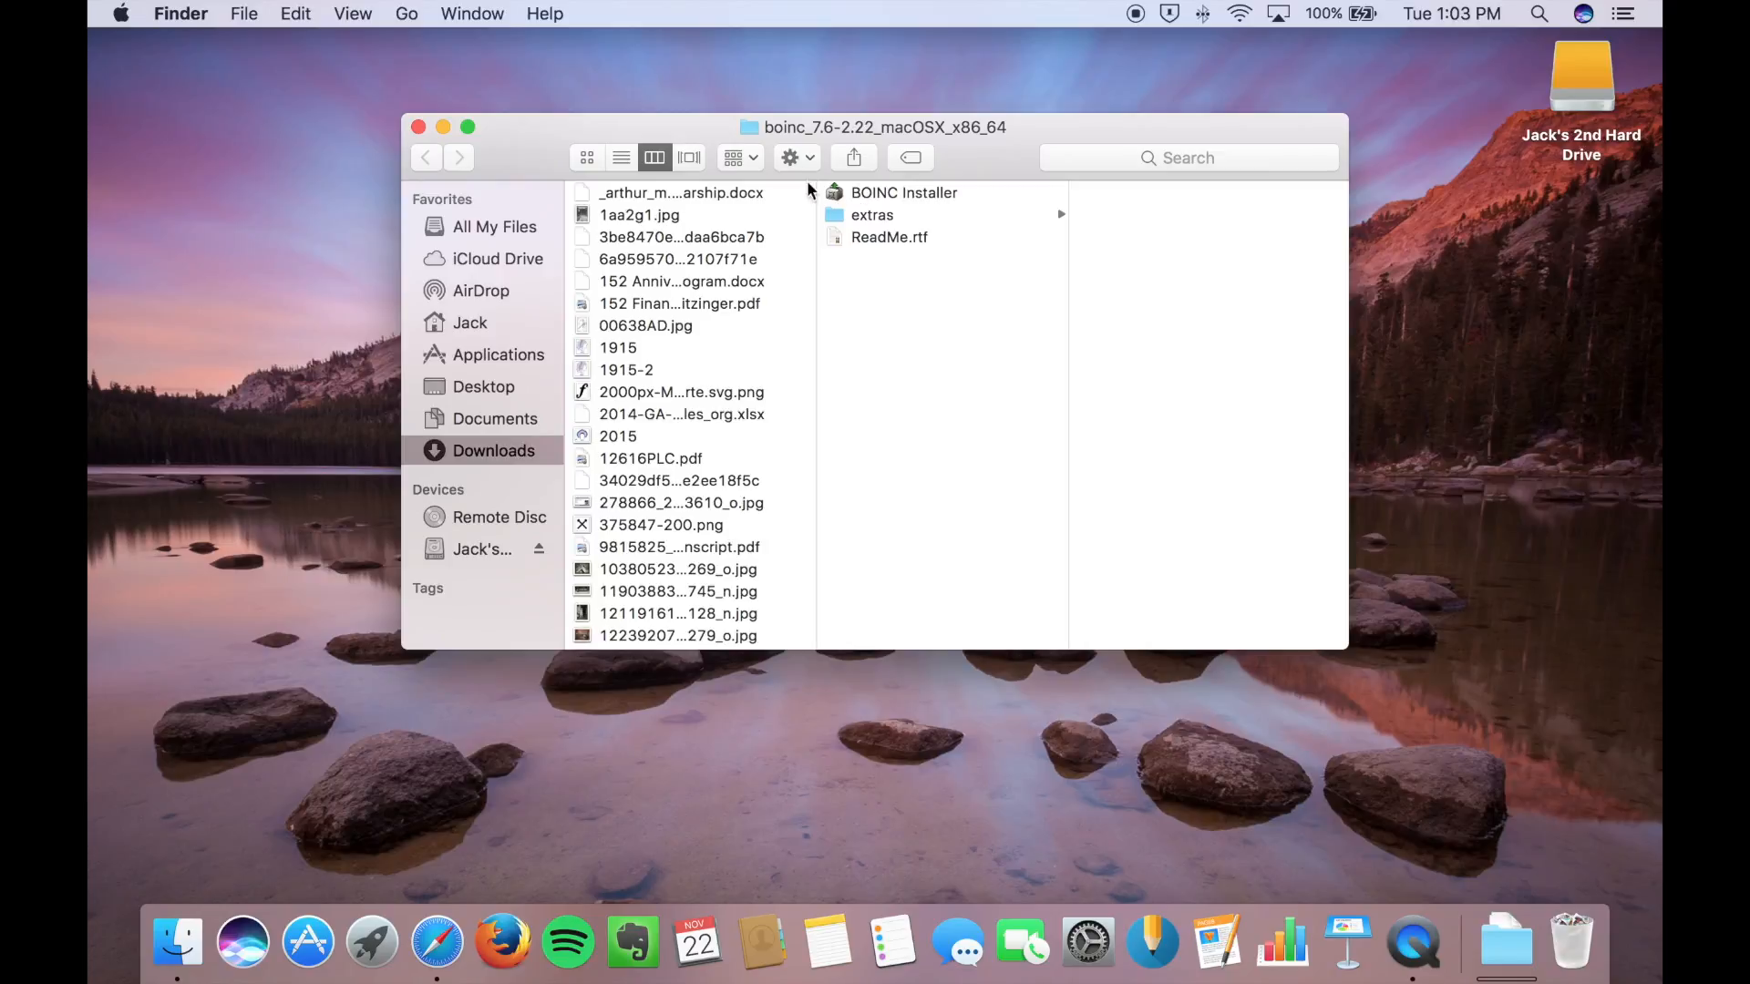
pyautogui.moveTo(946, 202)
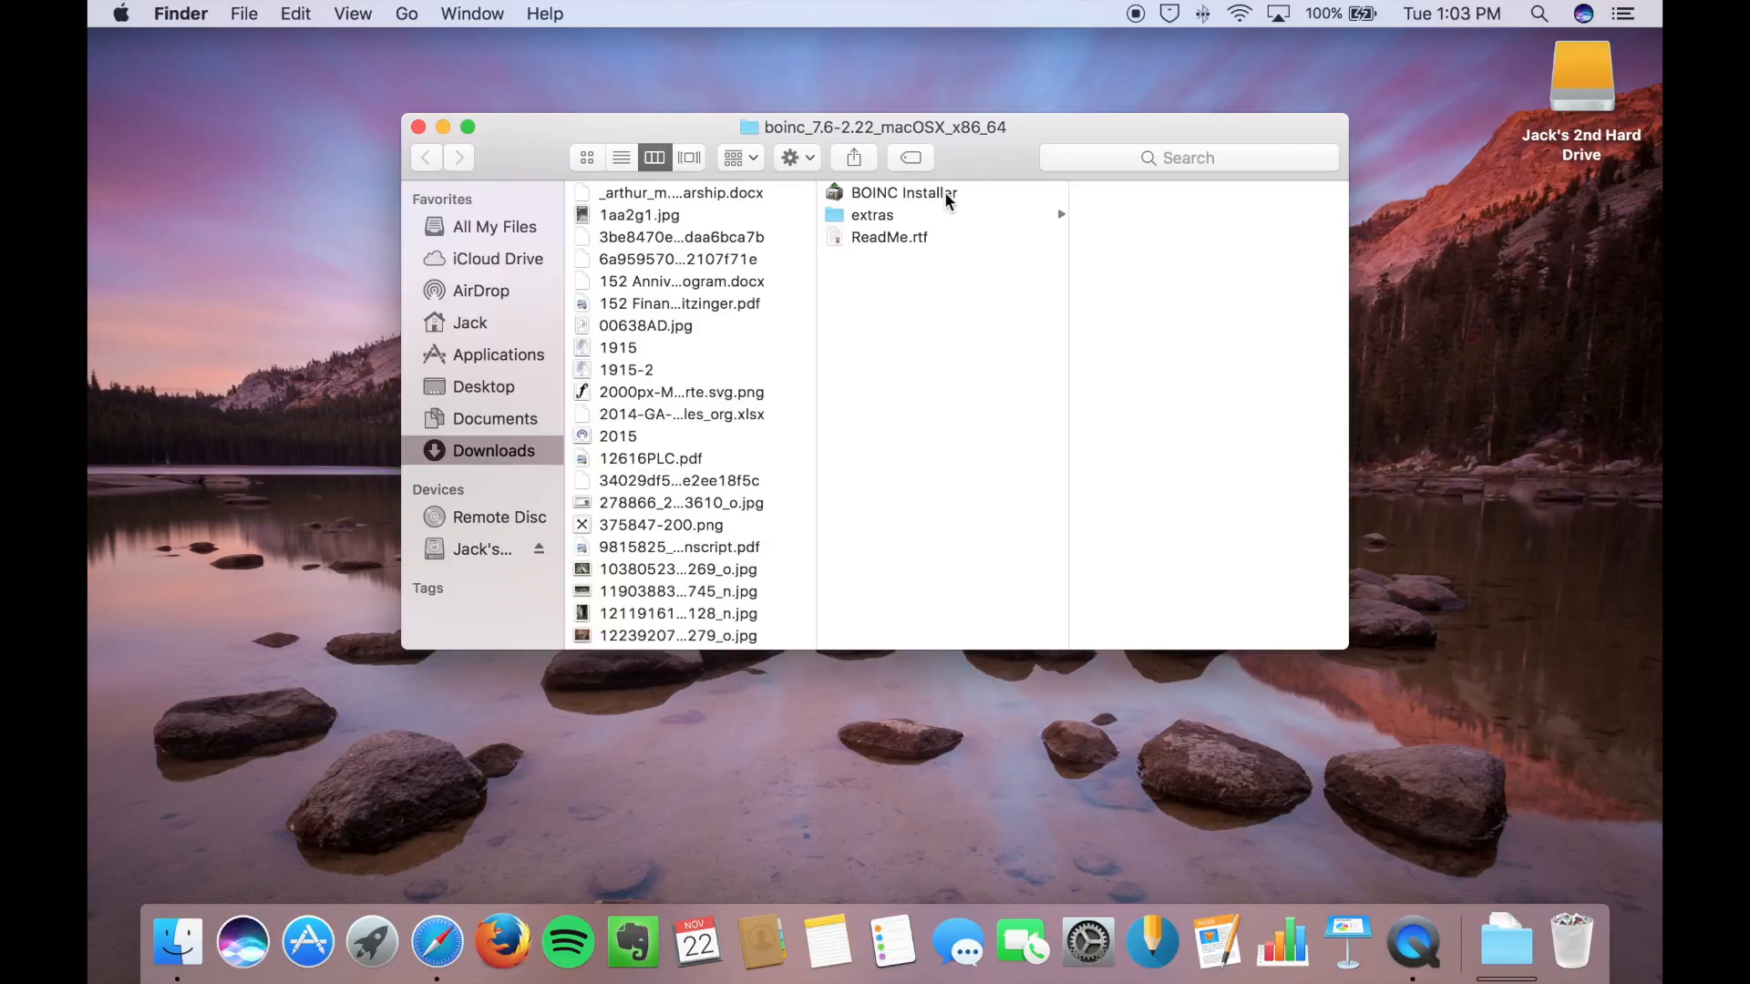
pyautogui.doubleClick(903, 193)
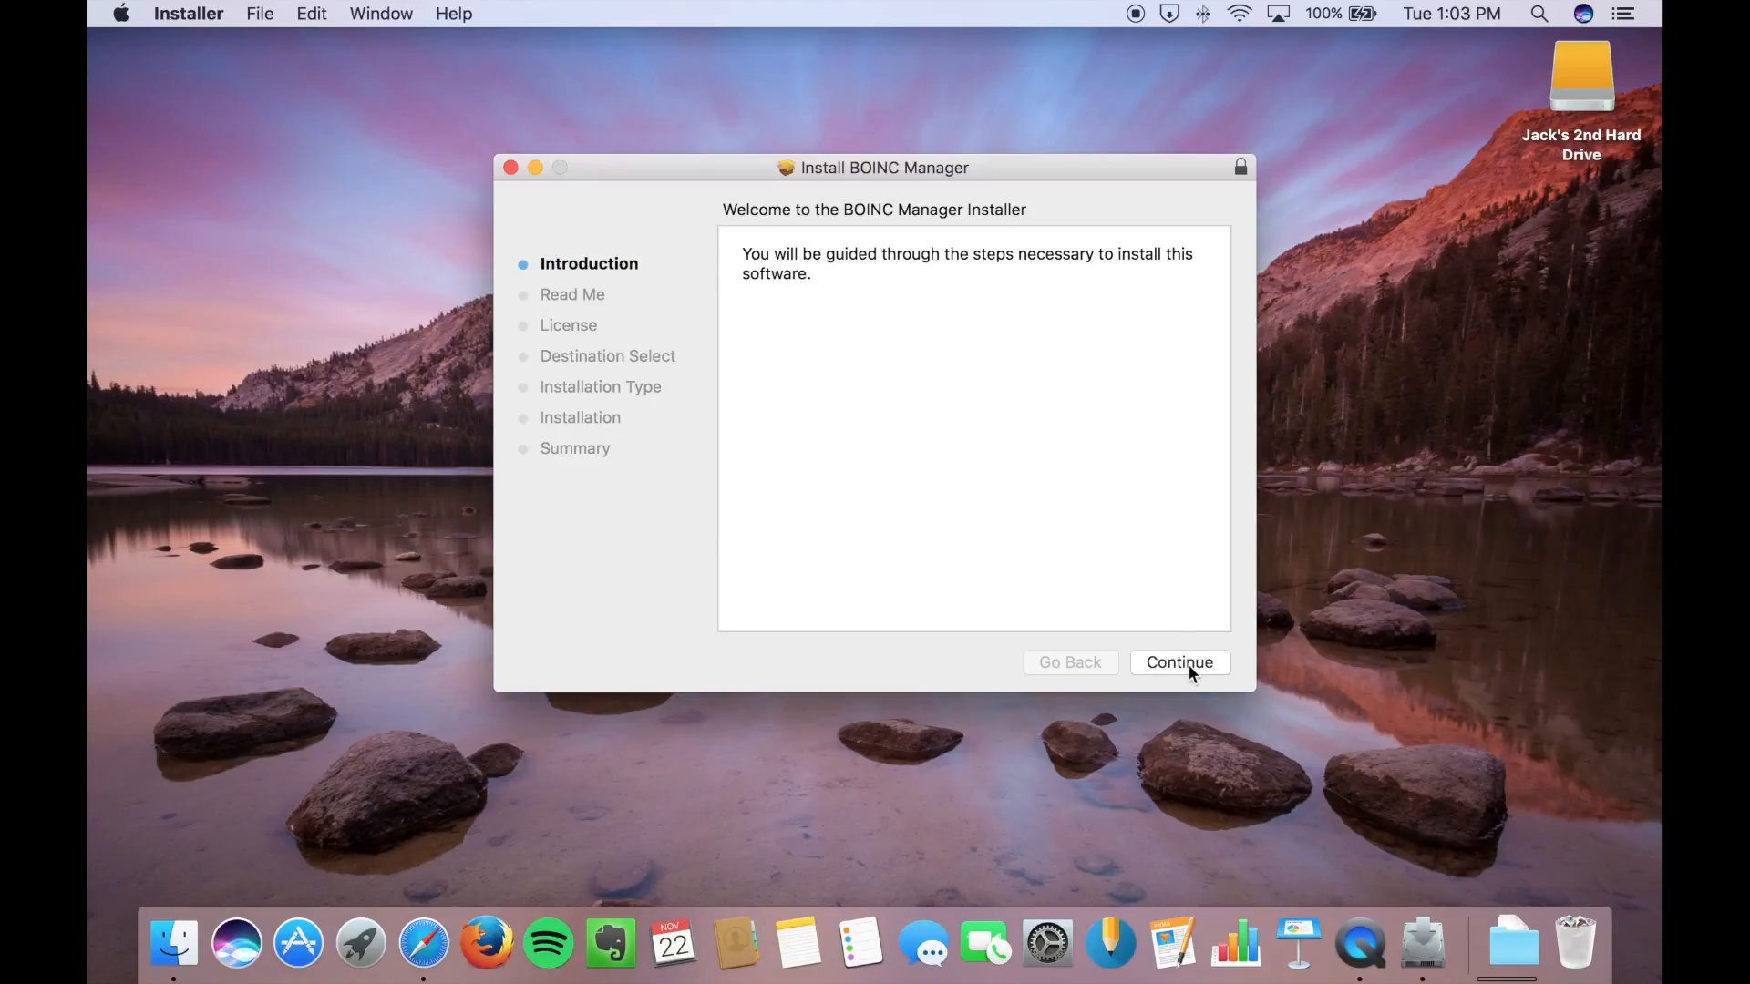
# Step: Agree to the BOINC license and authorize the standard installation
pyautogui.click(1180, 662)
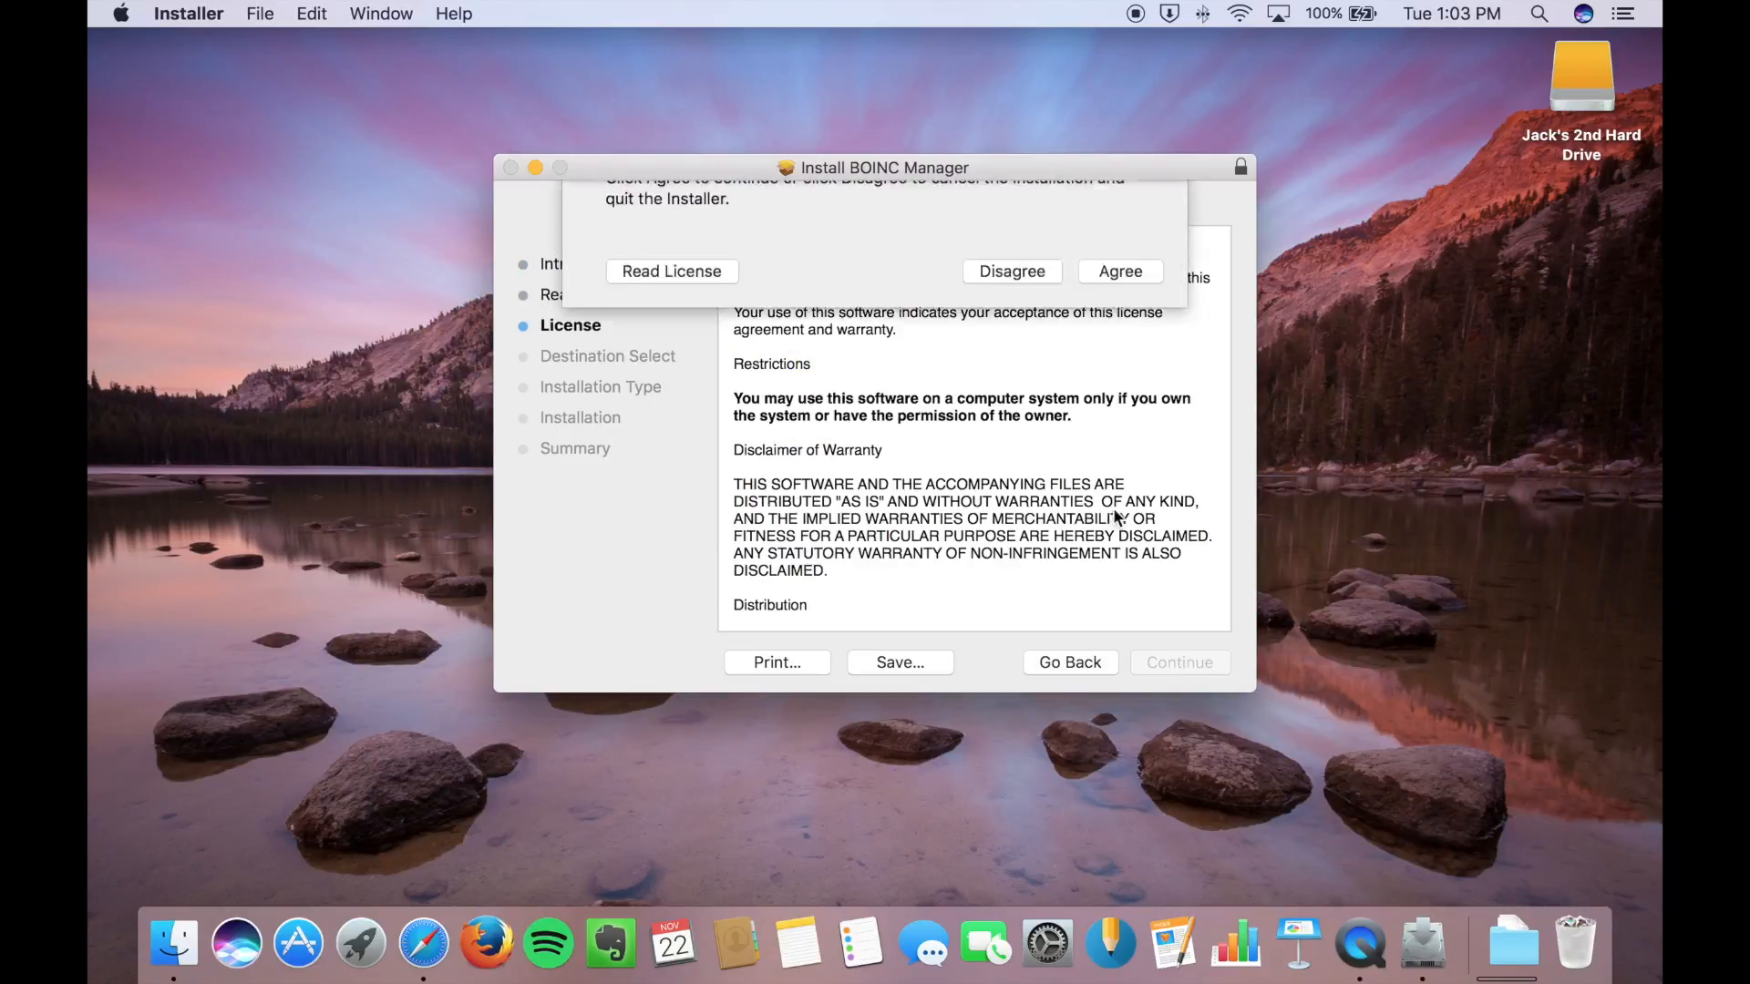
pyautogui.click(1121, 272)
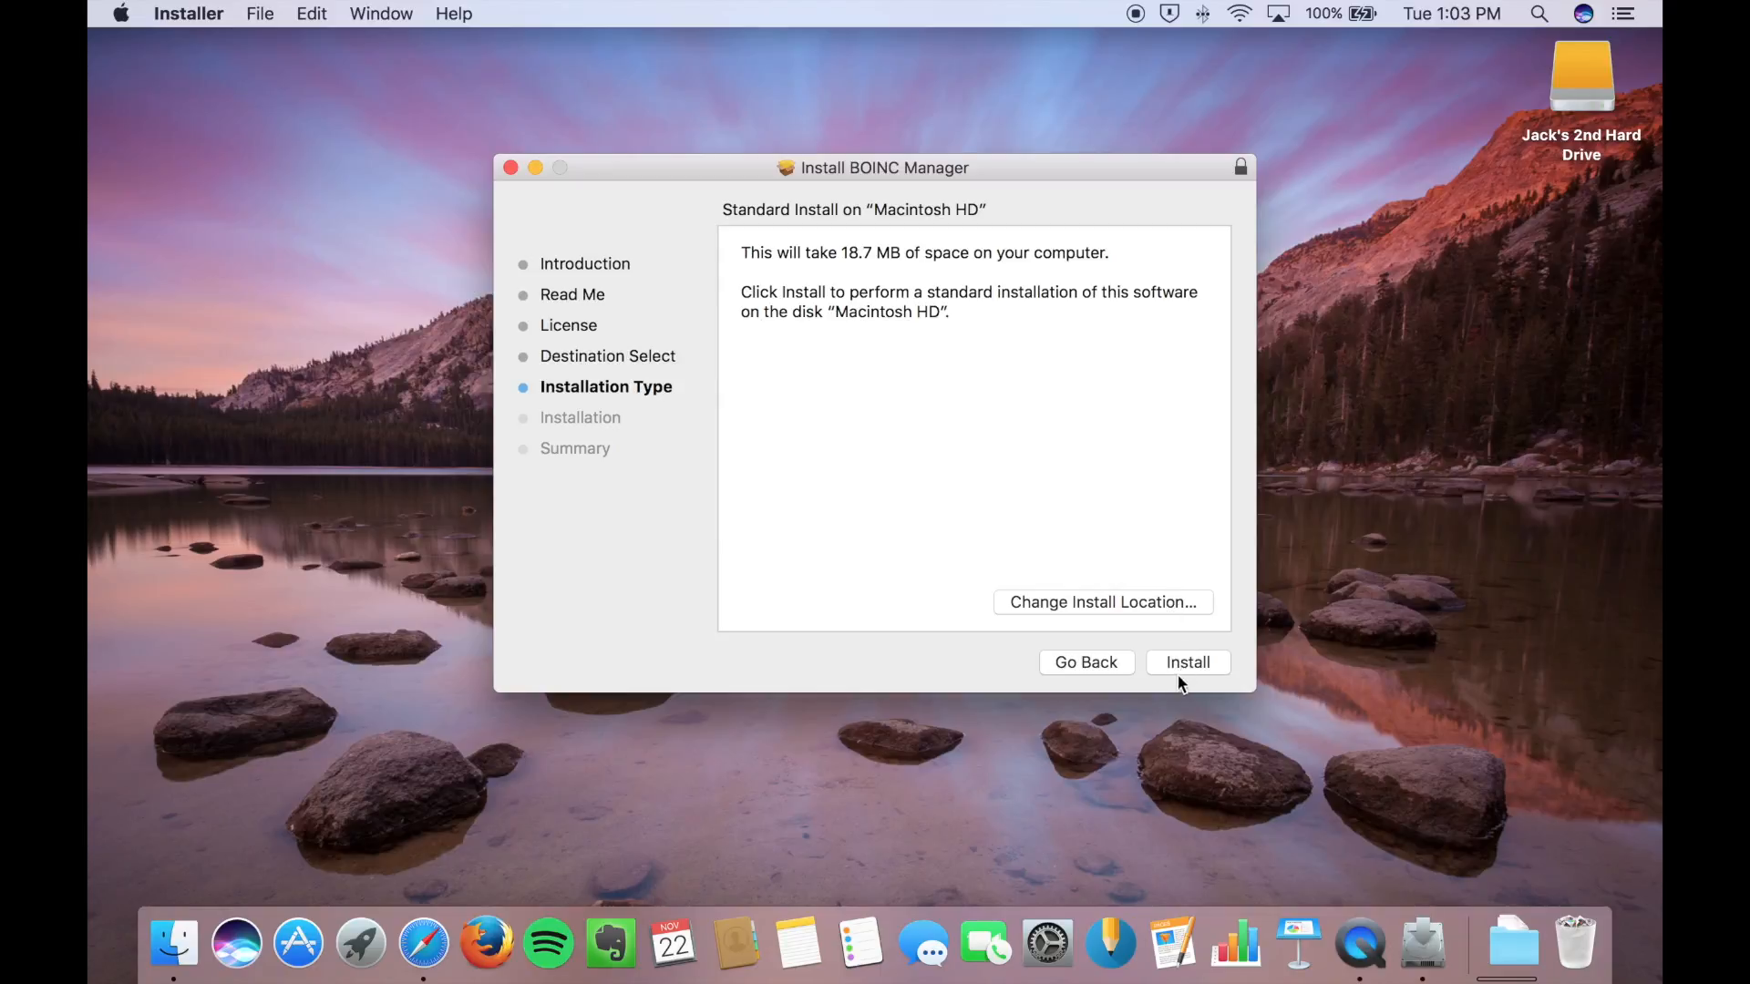
pyautogui.click(1188, 662)
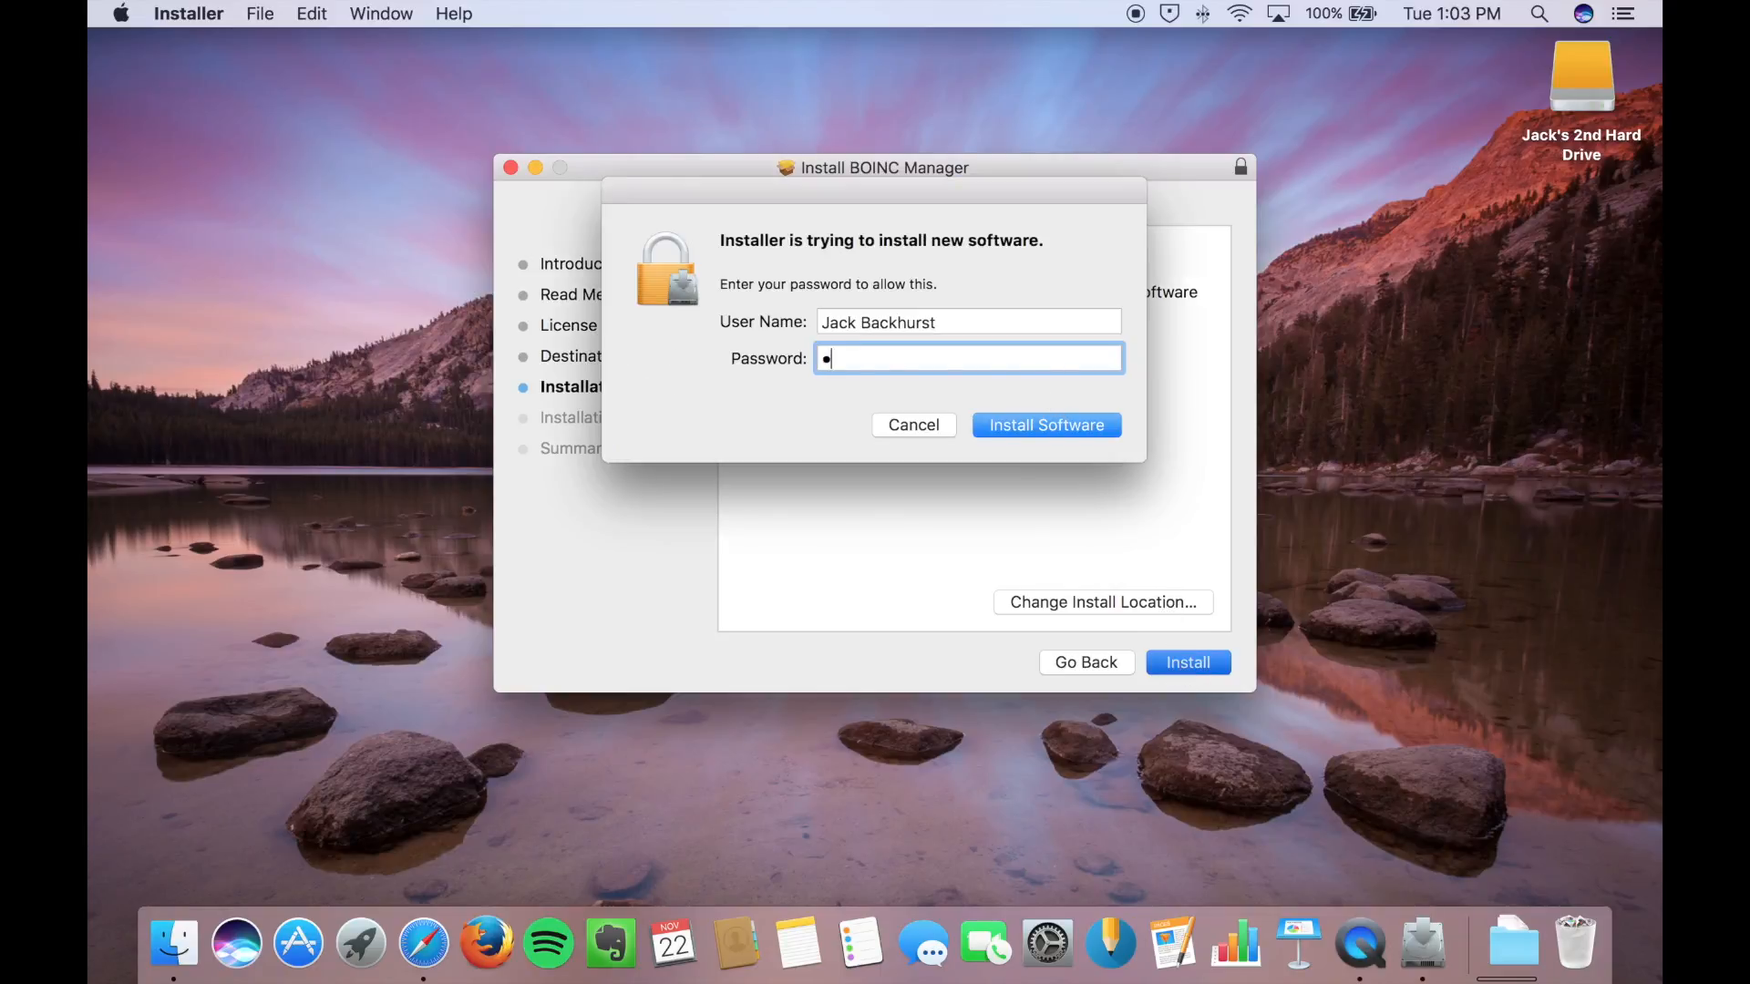
pyautogui.click(1046, 425)
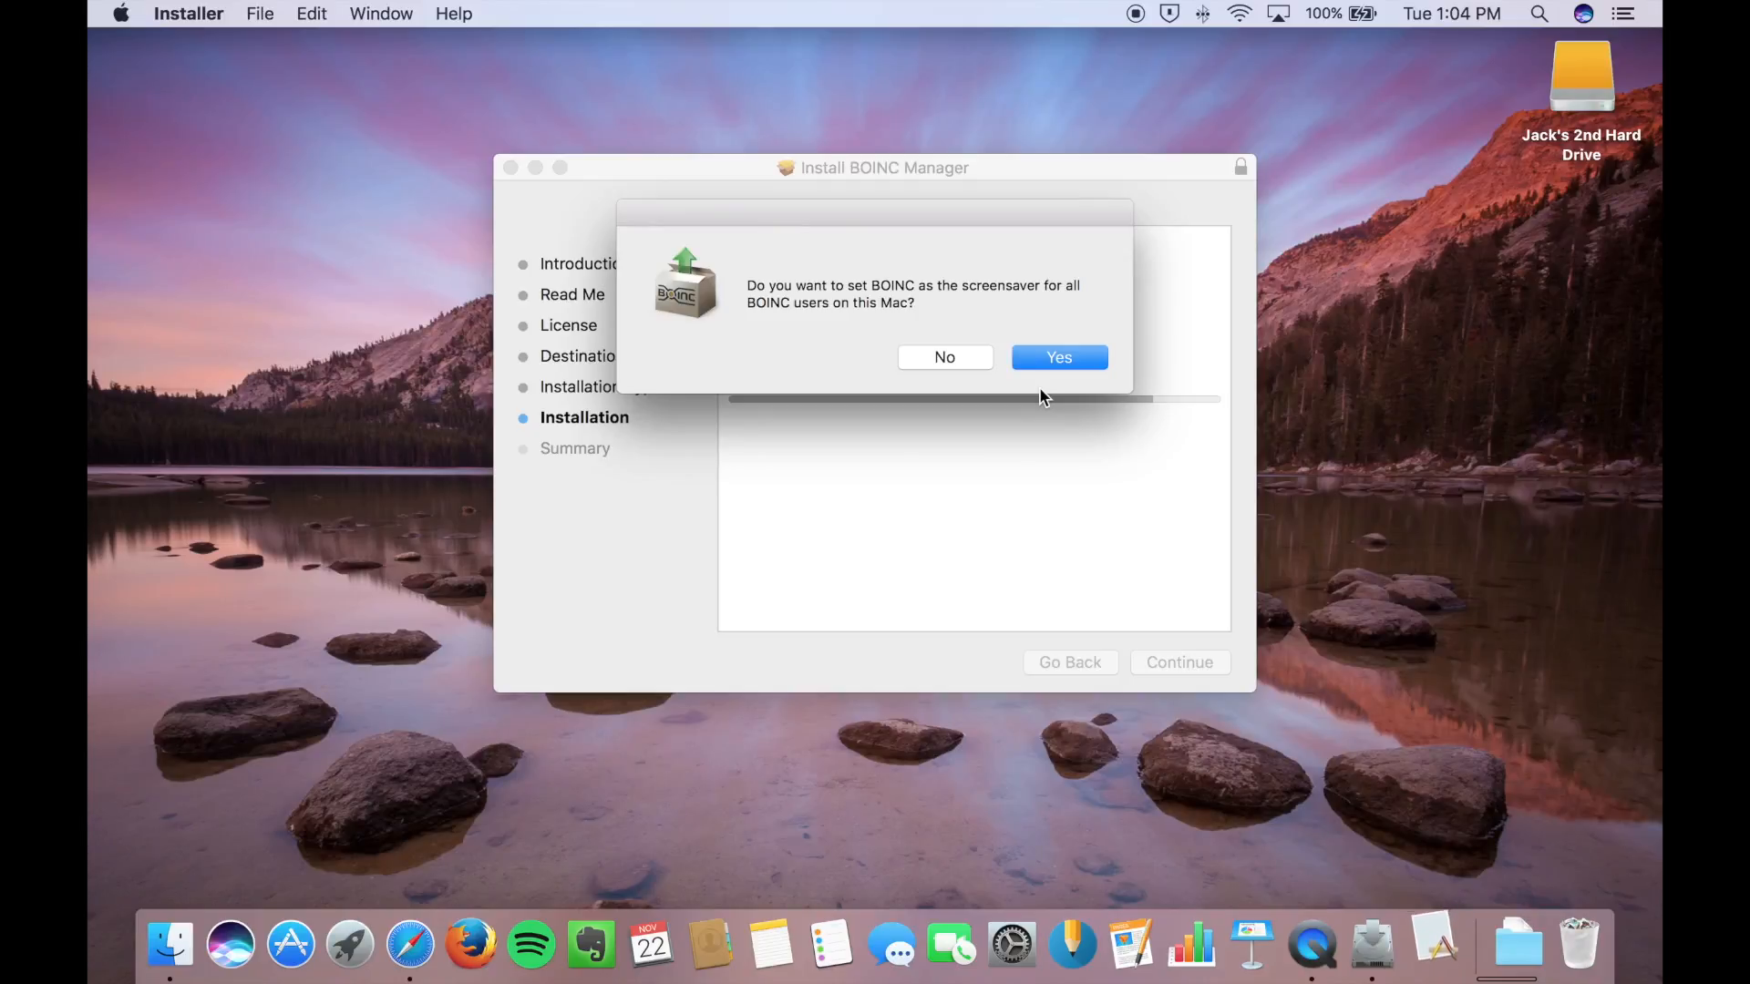
pyautogui.moveTo(1024, 284)
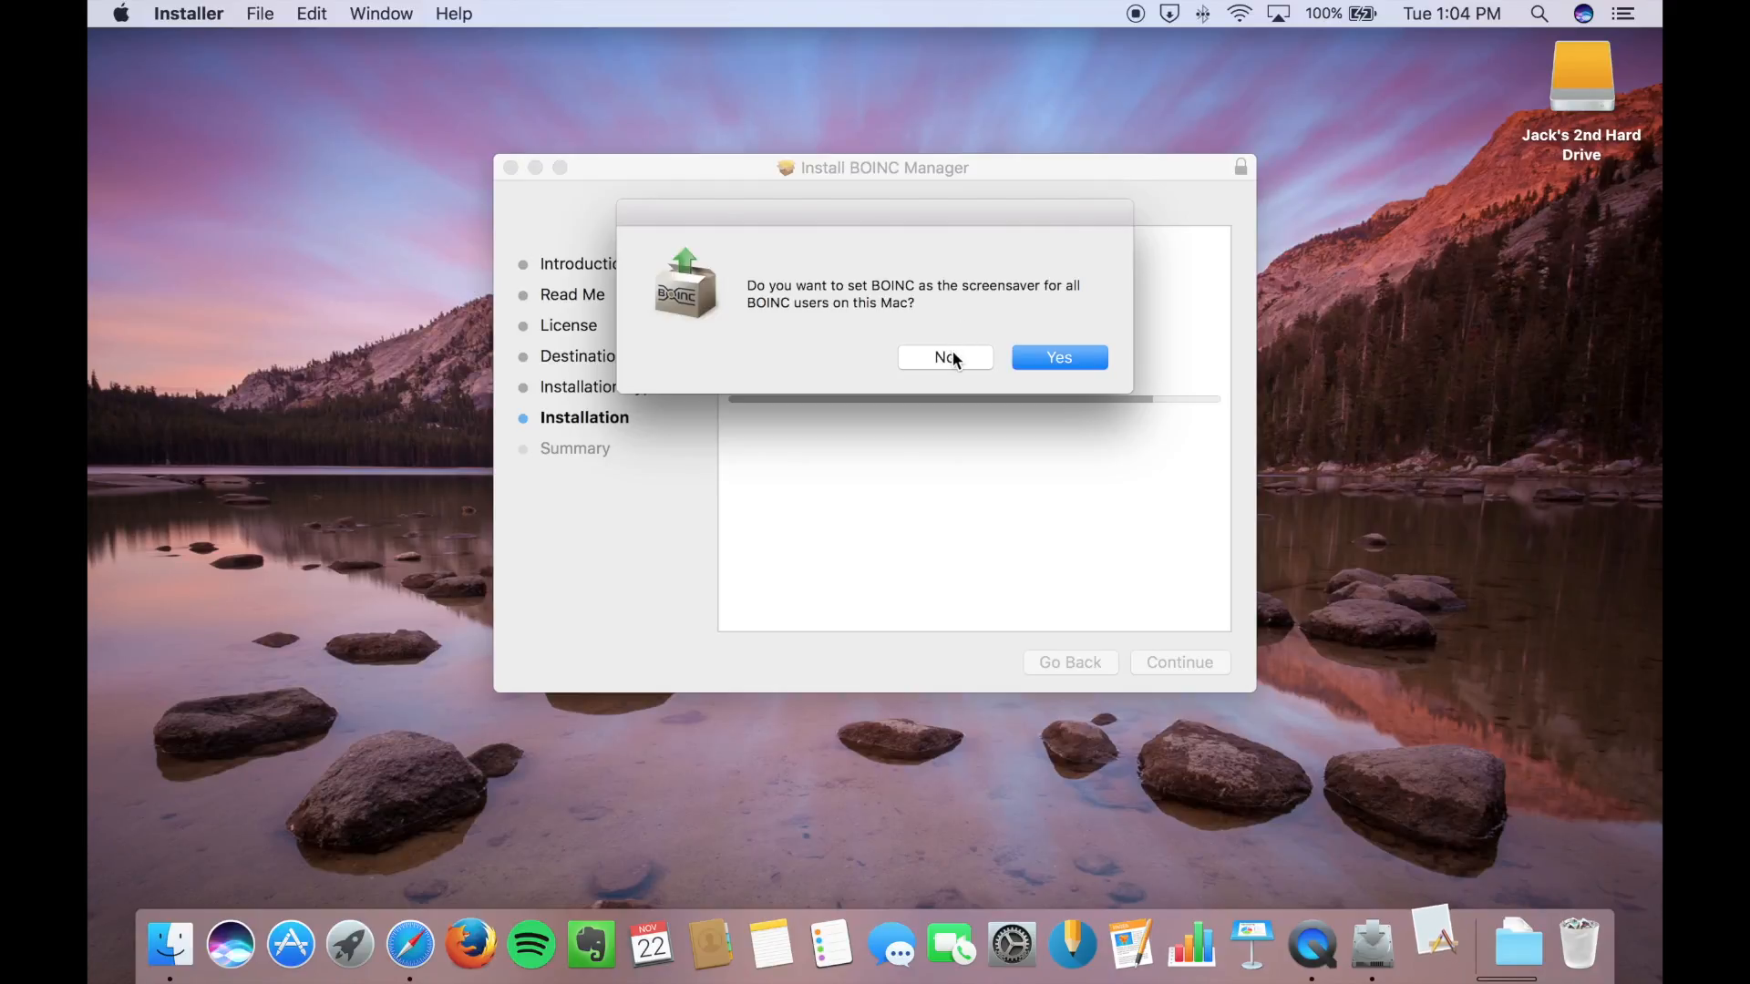
# Step: Decline setting BOINC as the screensaver
pyautogui.click(945, 357)
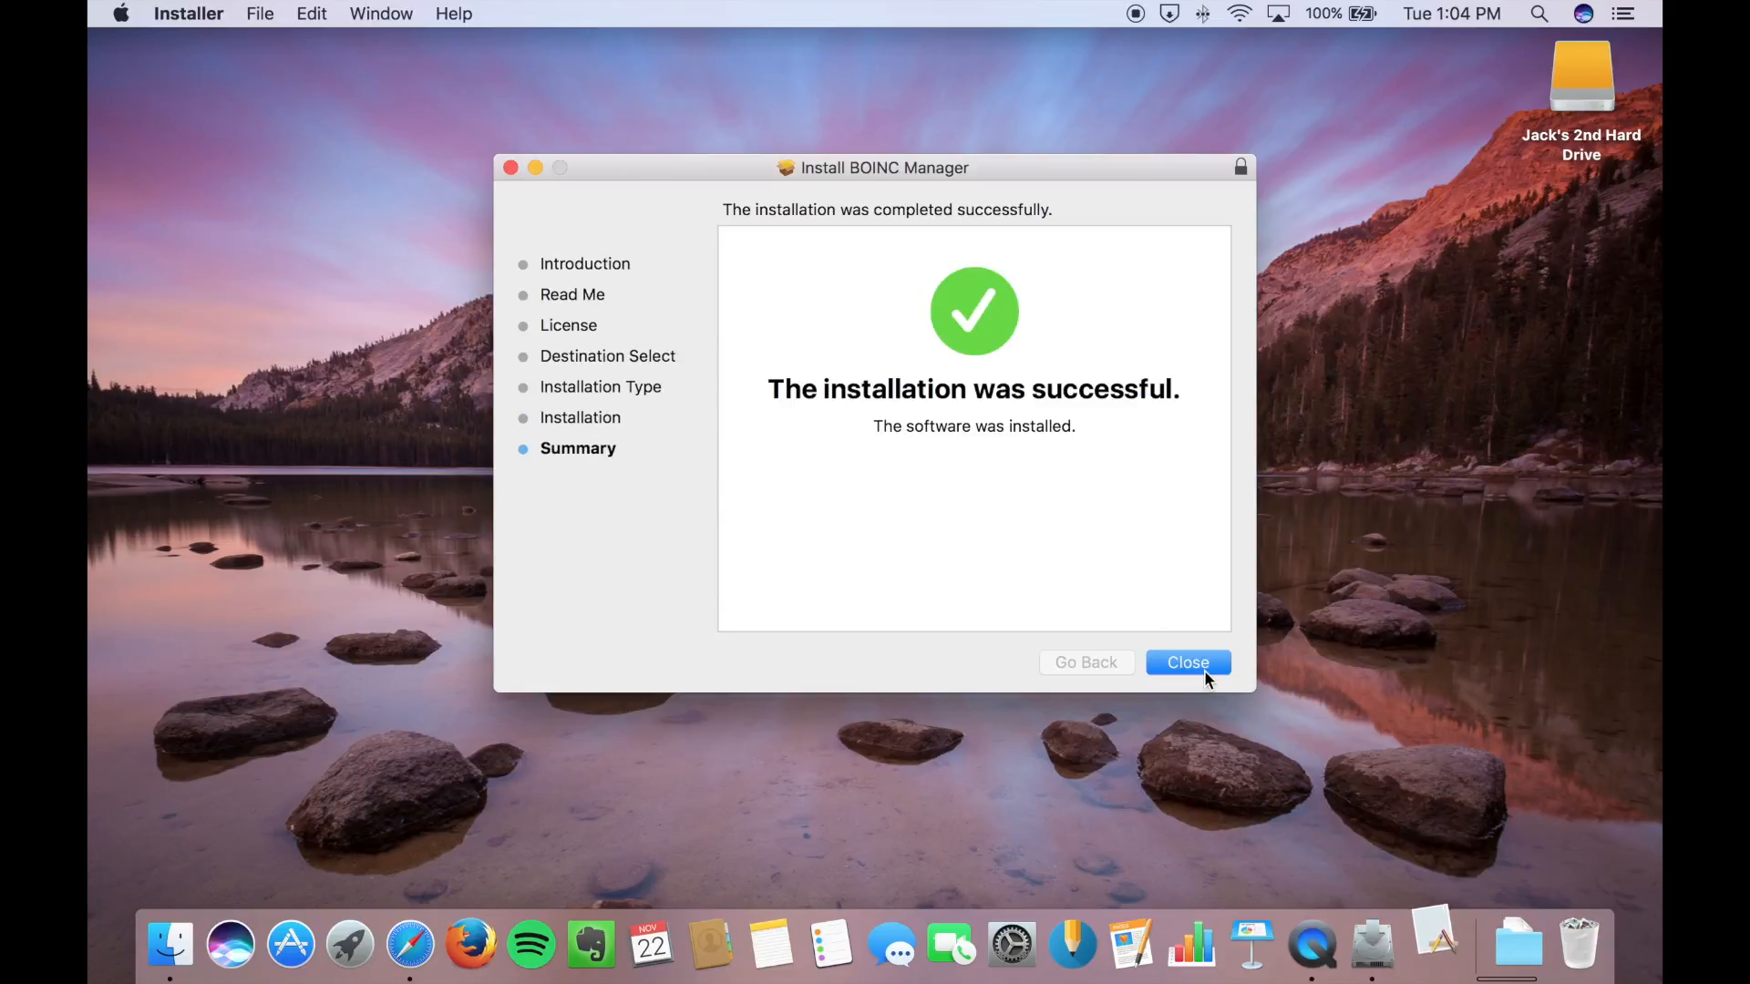
# Step: Close the finished installer so BOINC Manager launches
pyautogui.click(1187, 663)
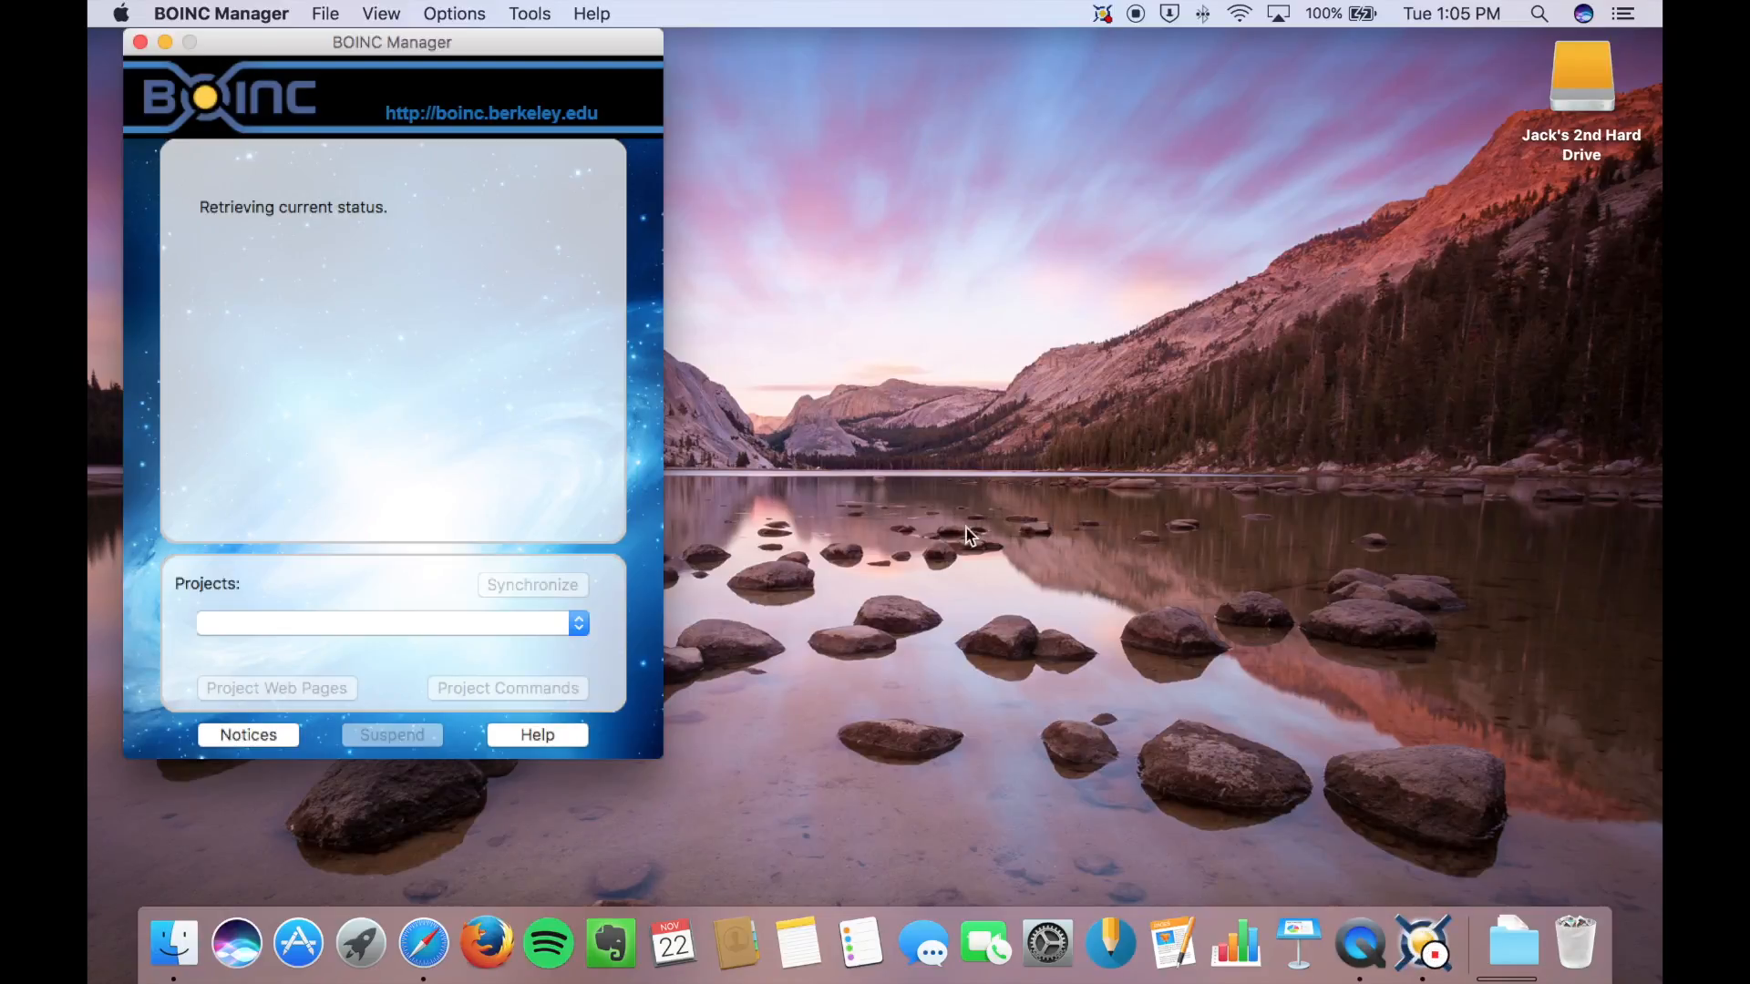
pyautogui.moveTo(304, 43)
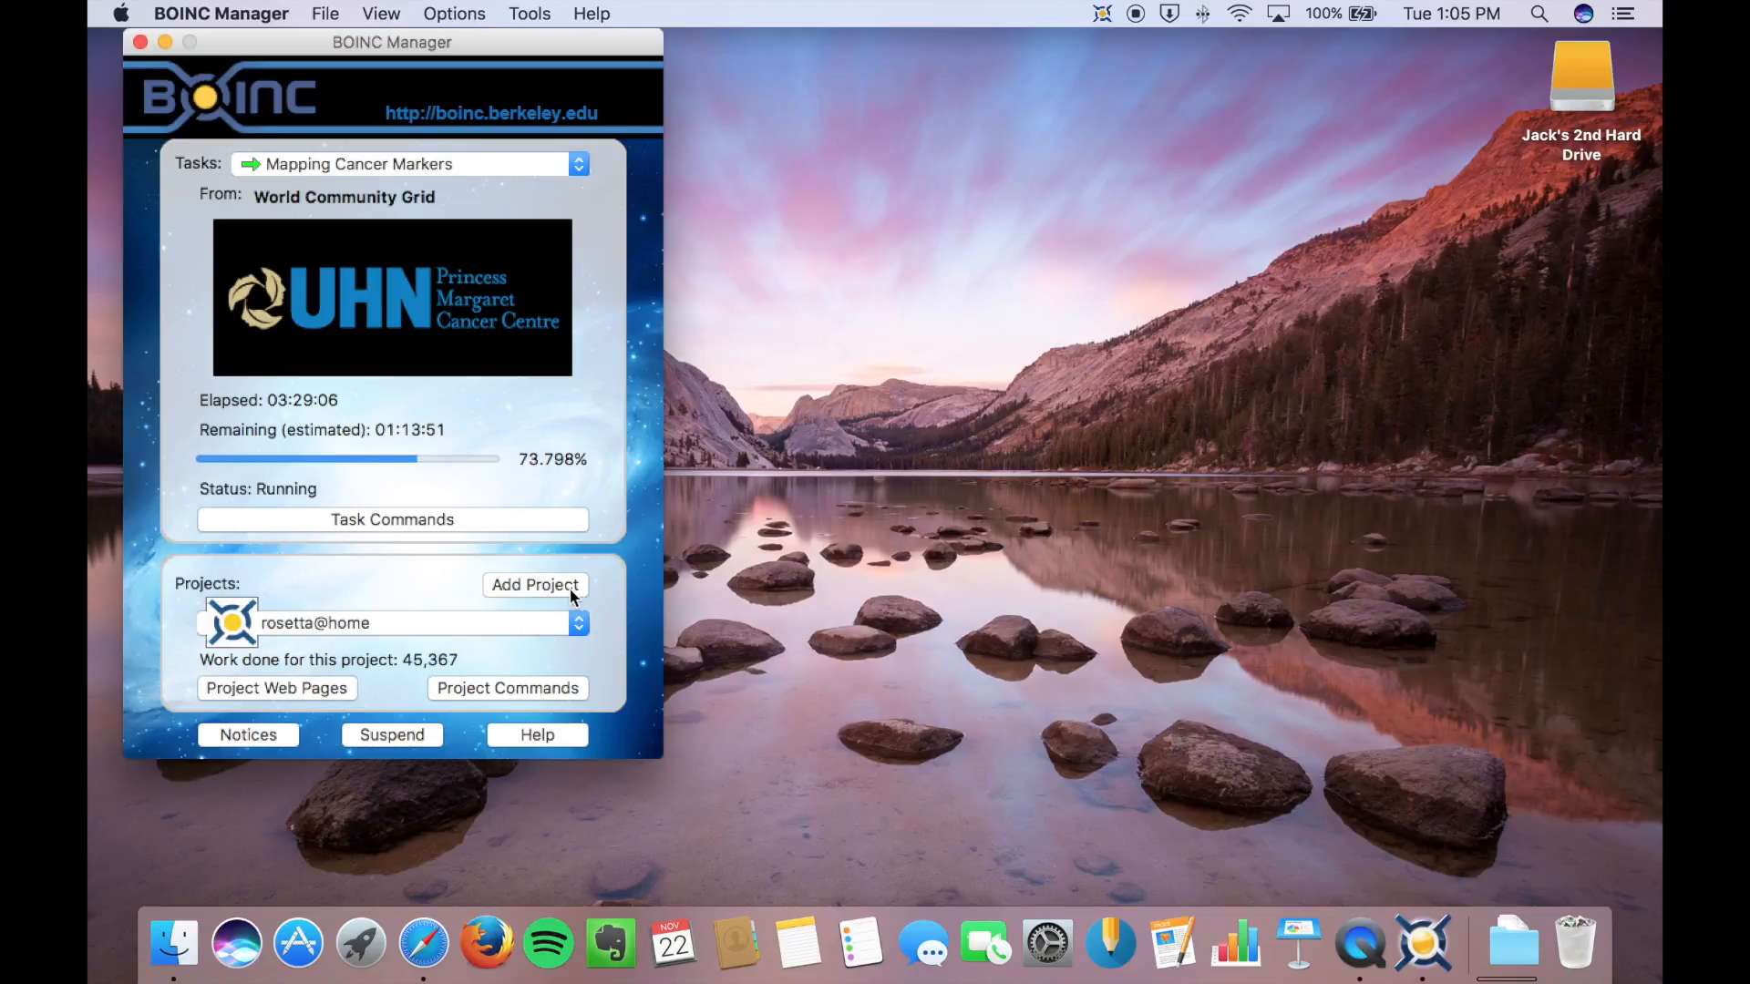
# Step: Add a project, authorizing with the admin password
pyautogui.click(534, 585)
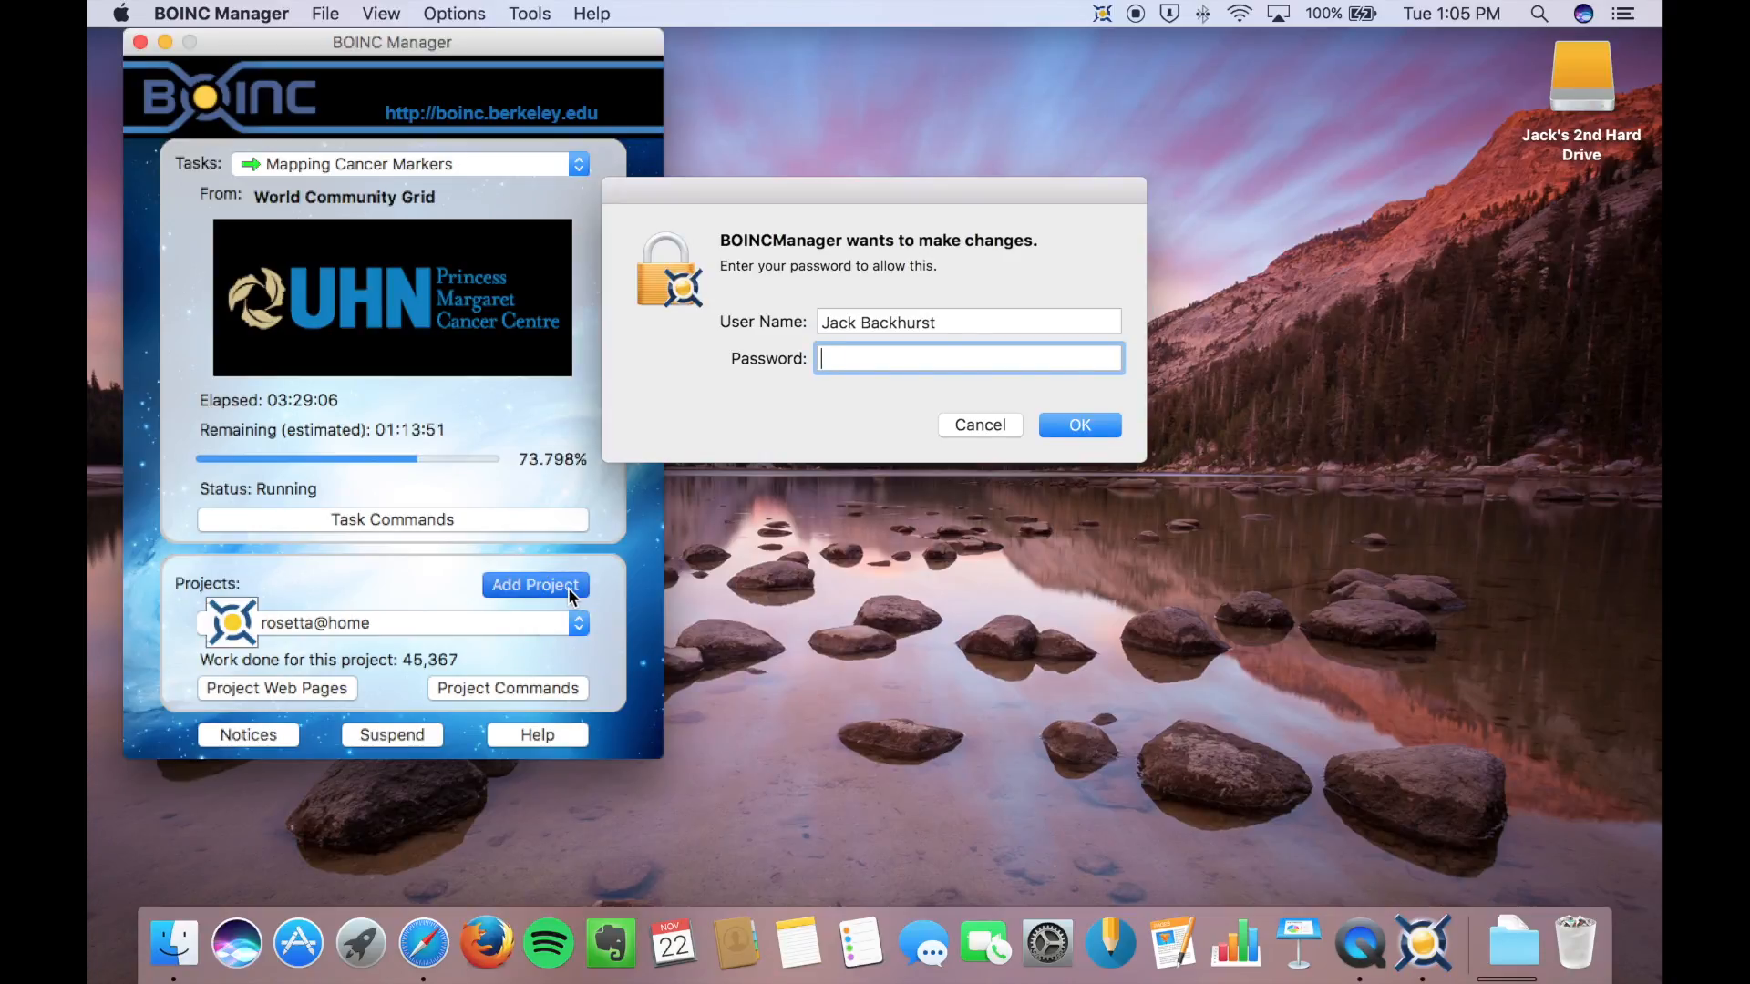
pyautogui.write('password')
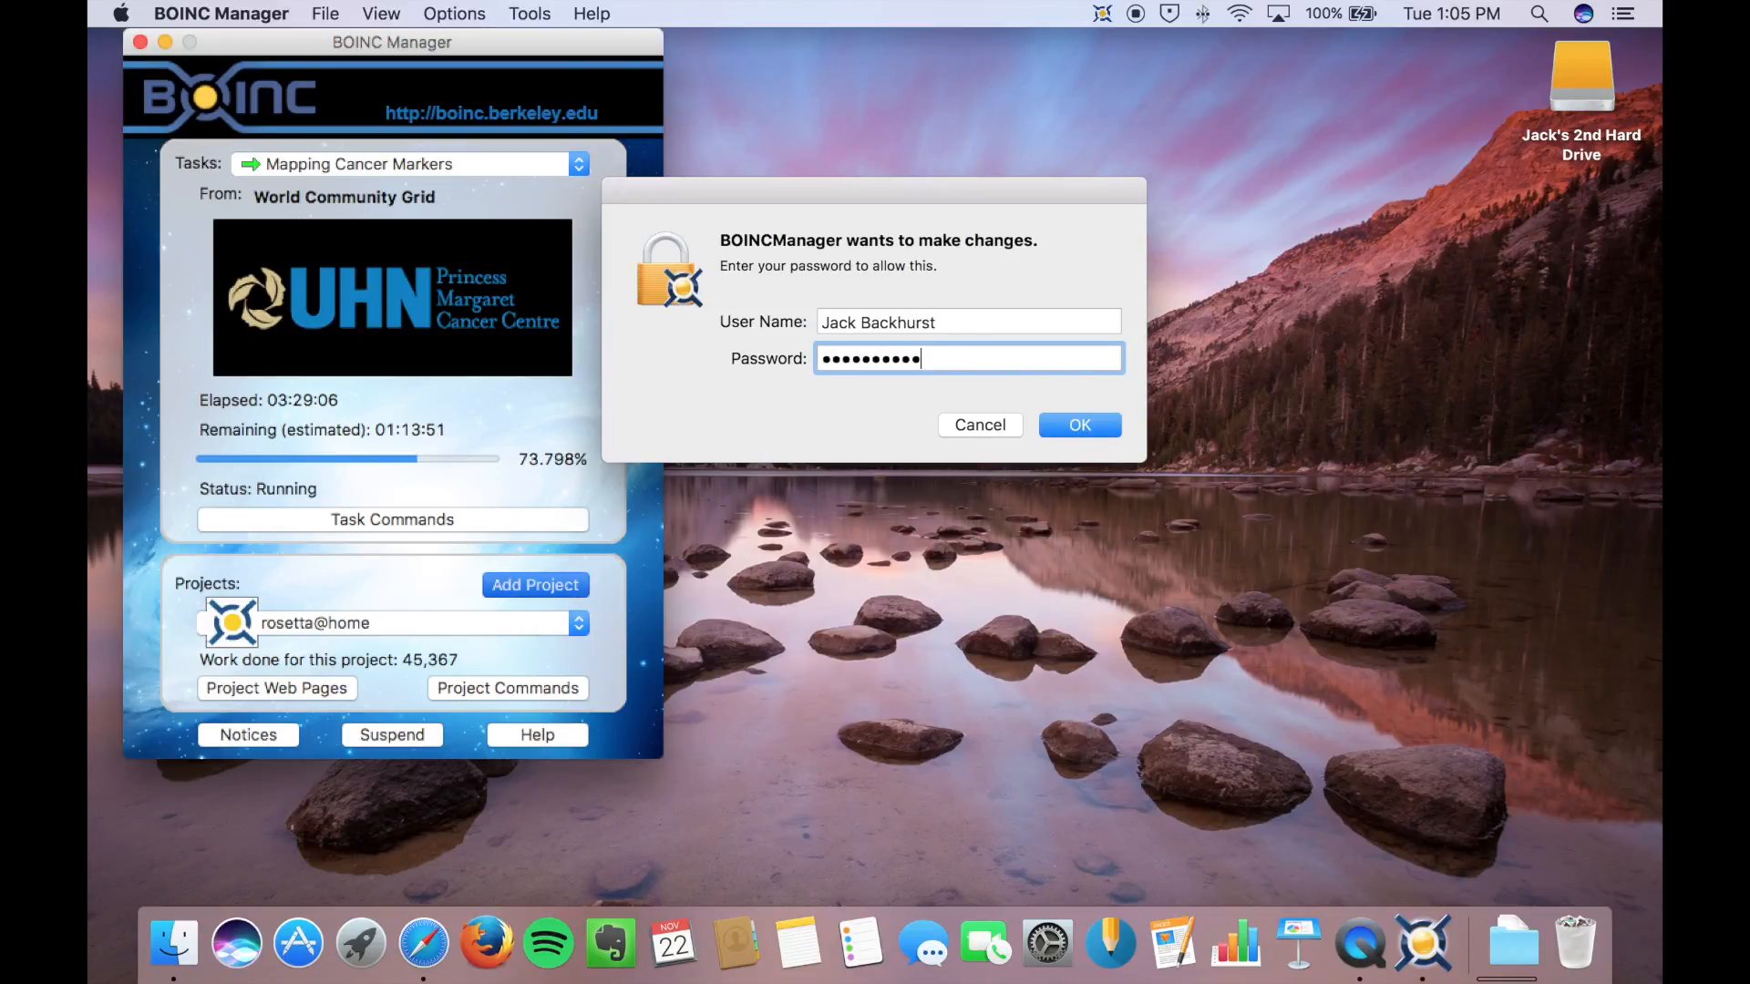
pyautogui.click(1079, 425)
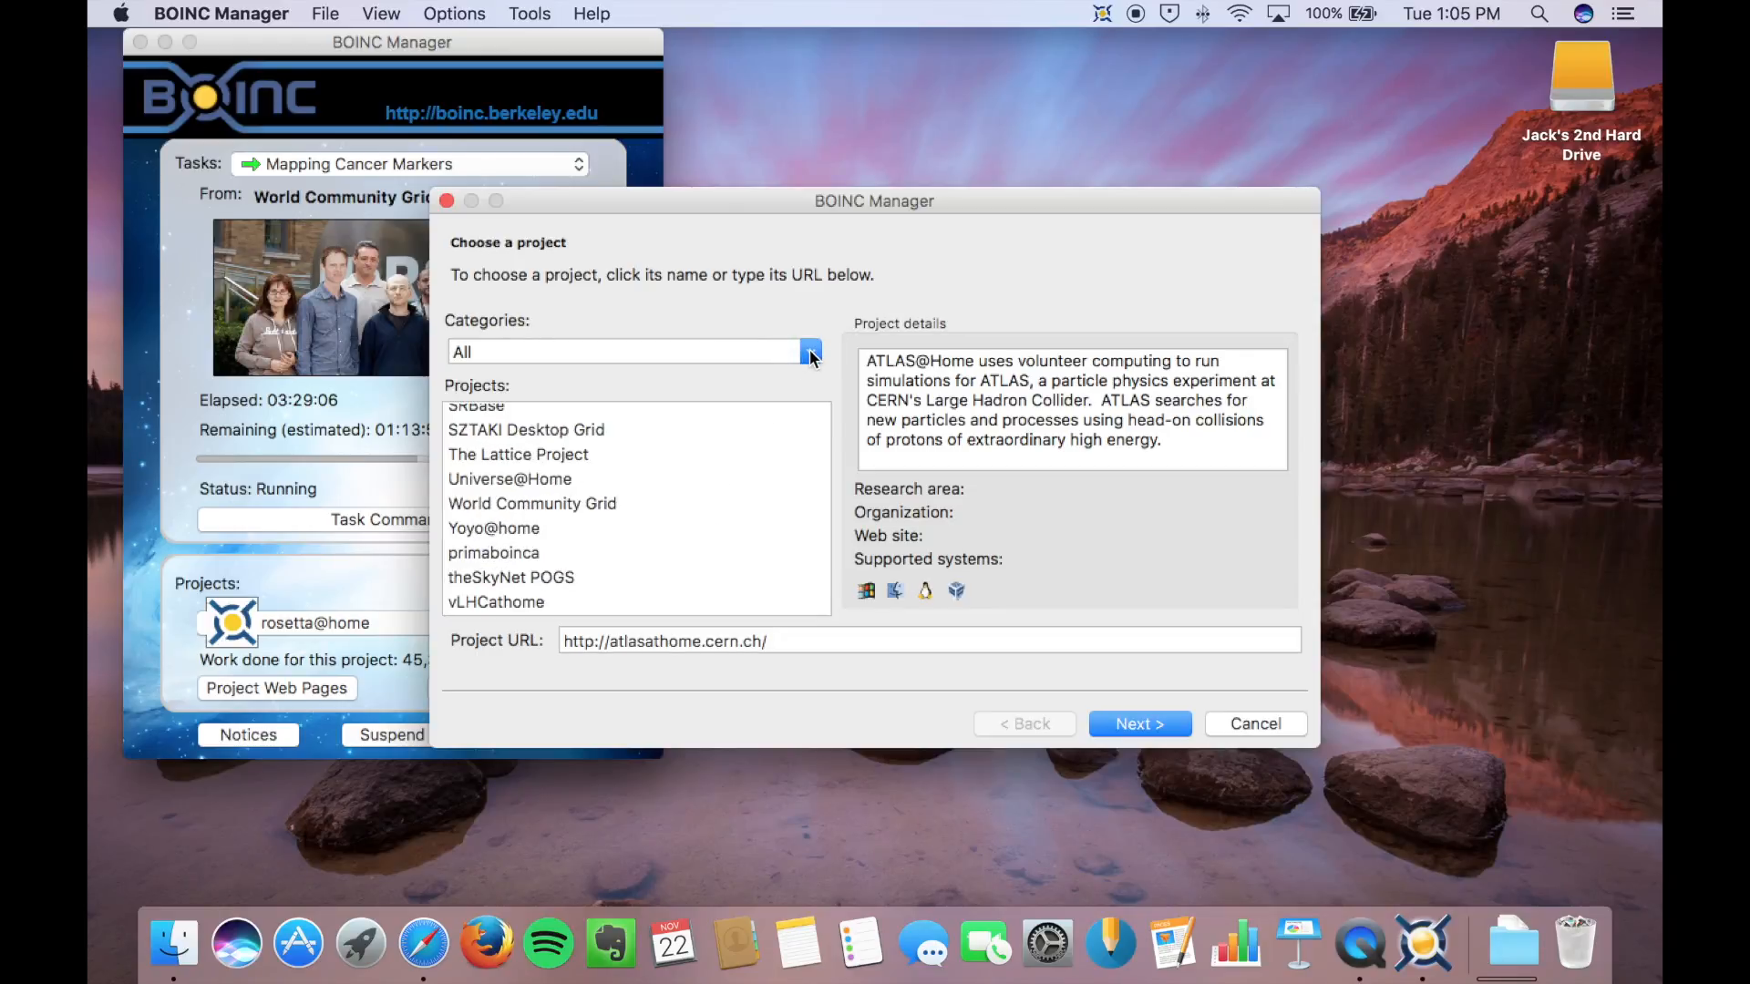
pyautogui.moveTo(607, 568)
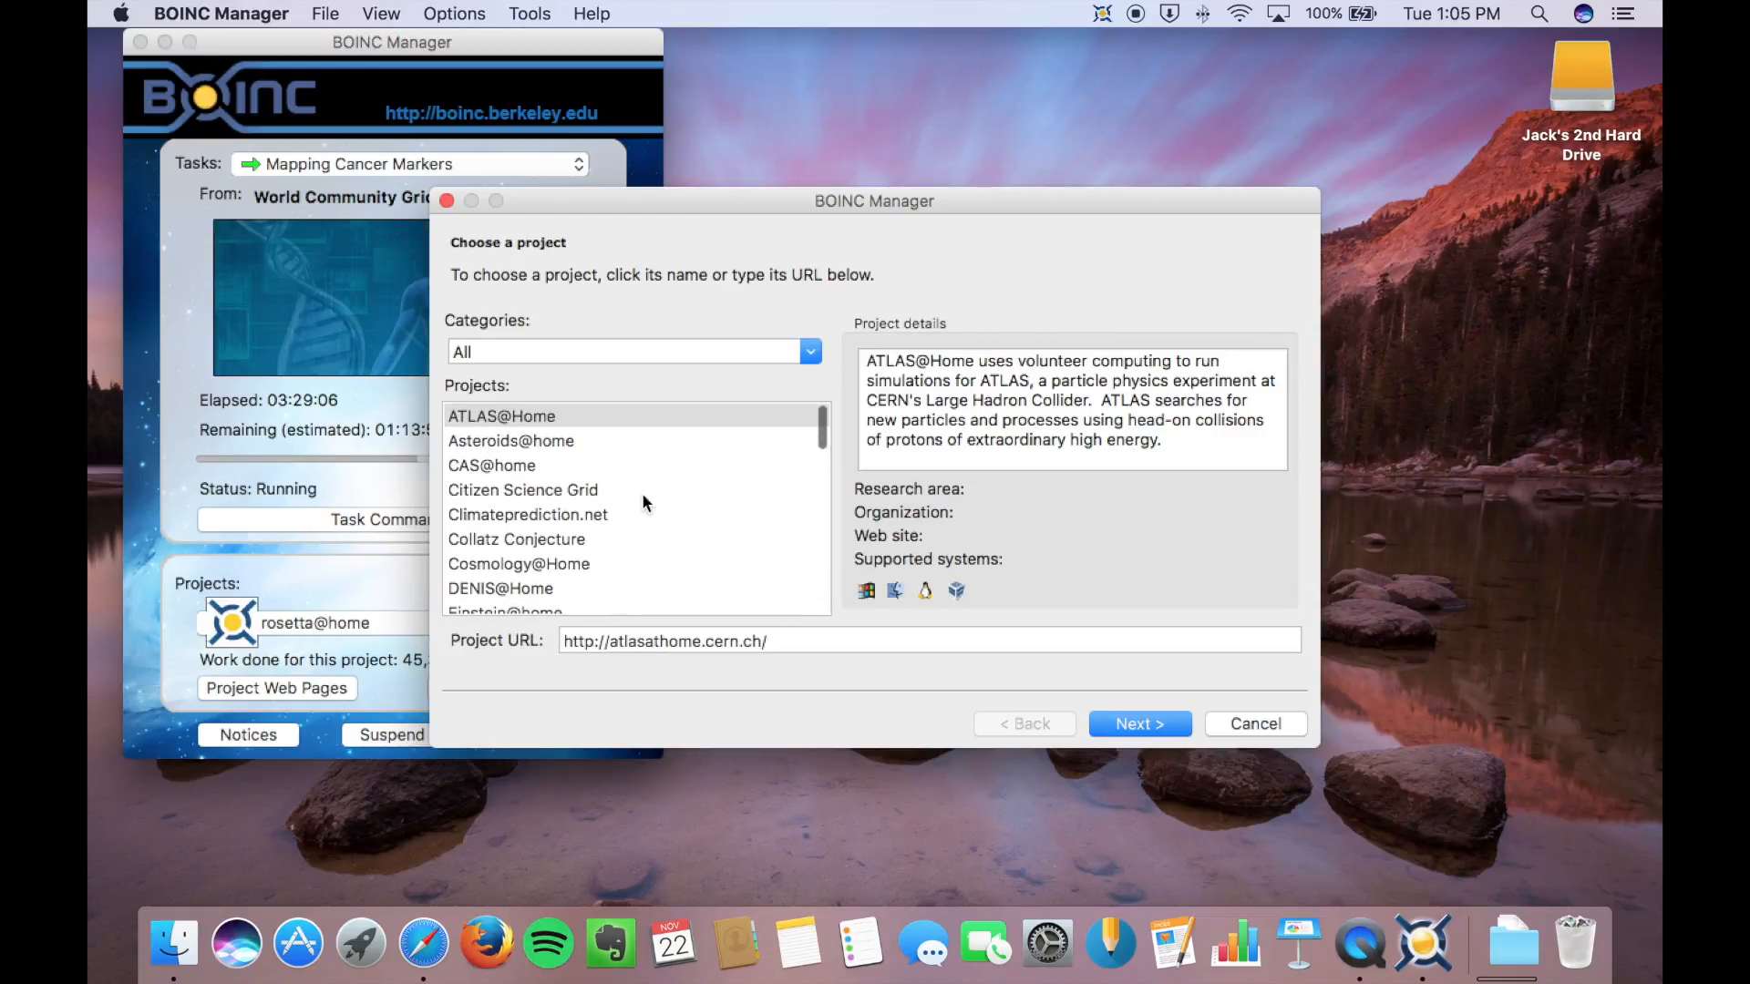
# Step: Browse Asteroids@home and Climateprediction.net, then select POEM@HOME
pyautogui.click(510, 441)
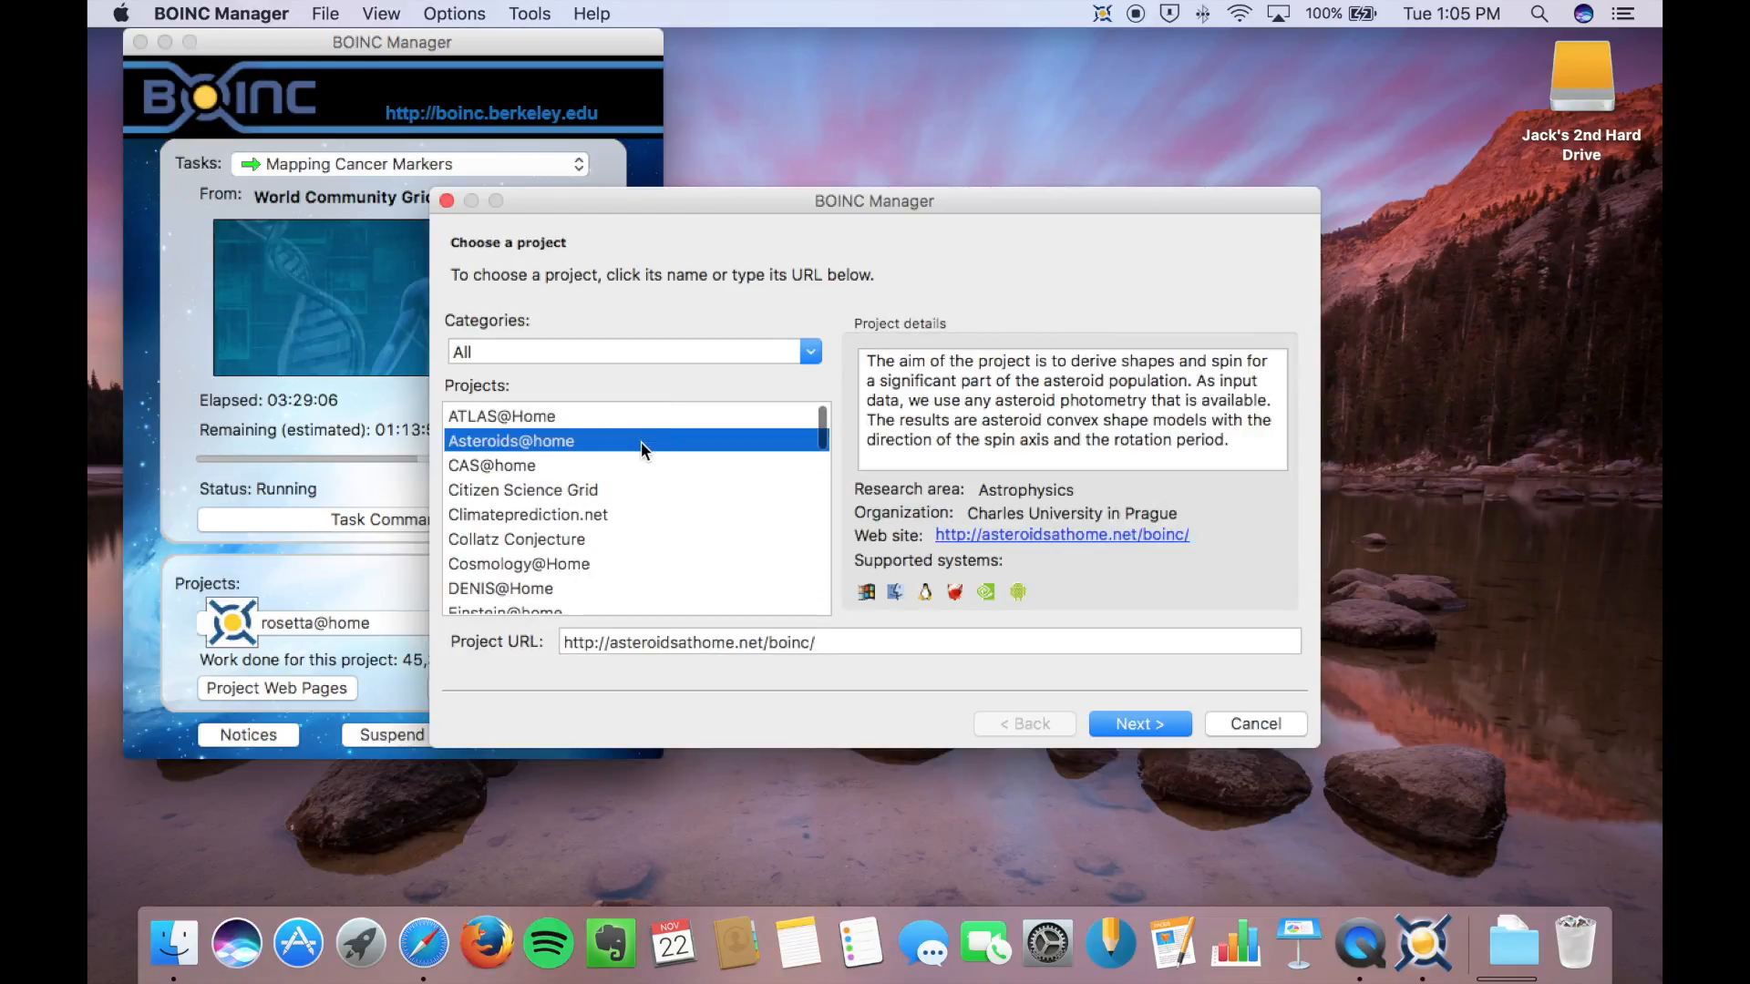
pyautogui.click(528, 515)
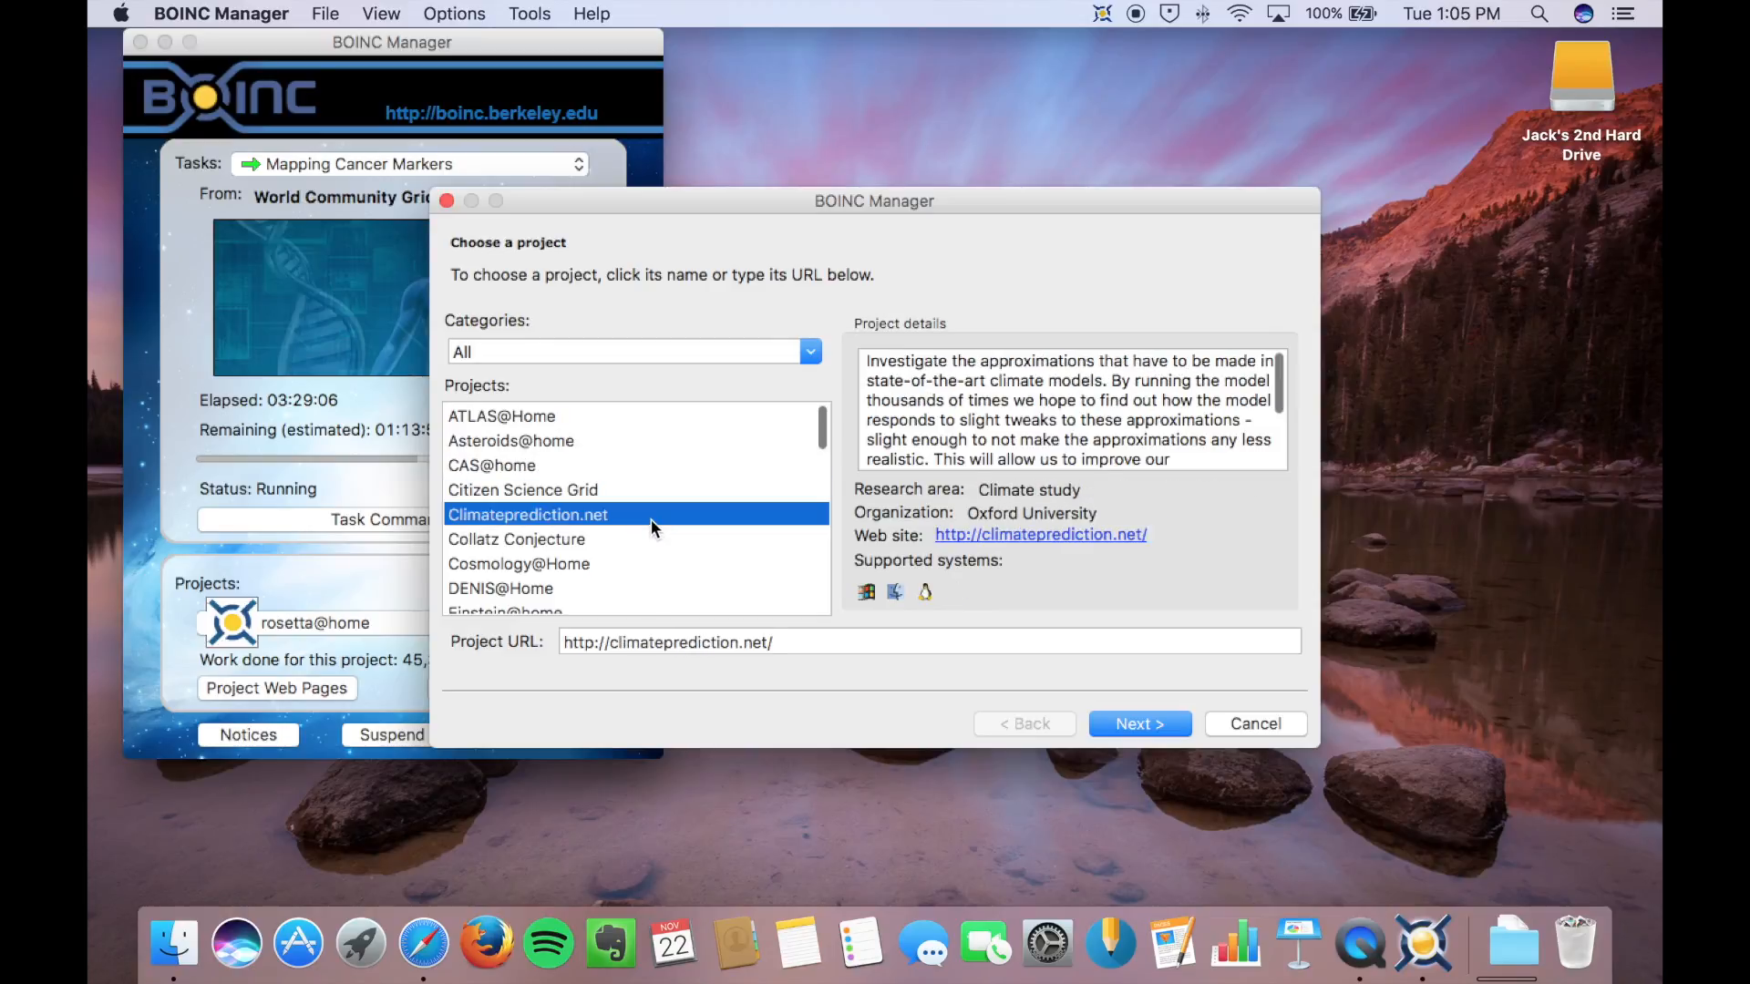
pyautogui.moveTo(693, 543)
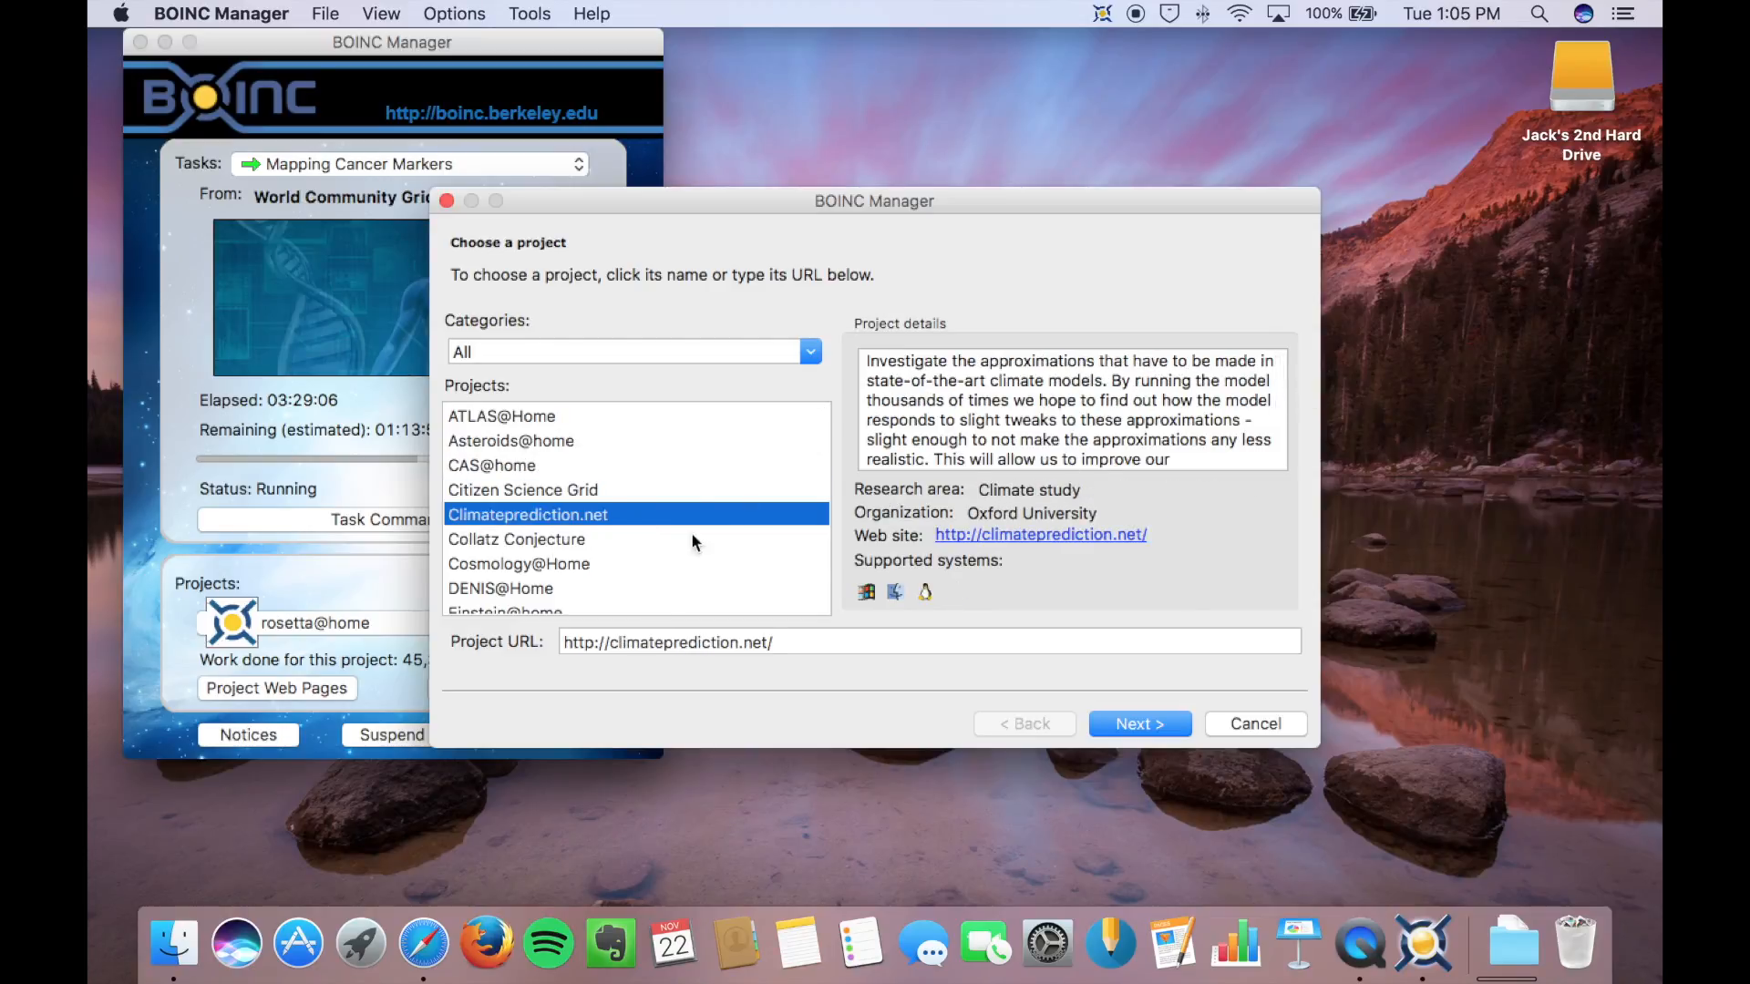
pyautogui.moveTo(857, 502)
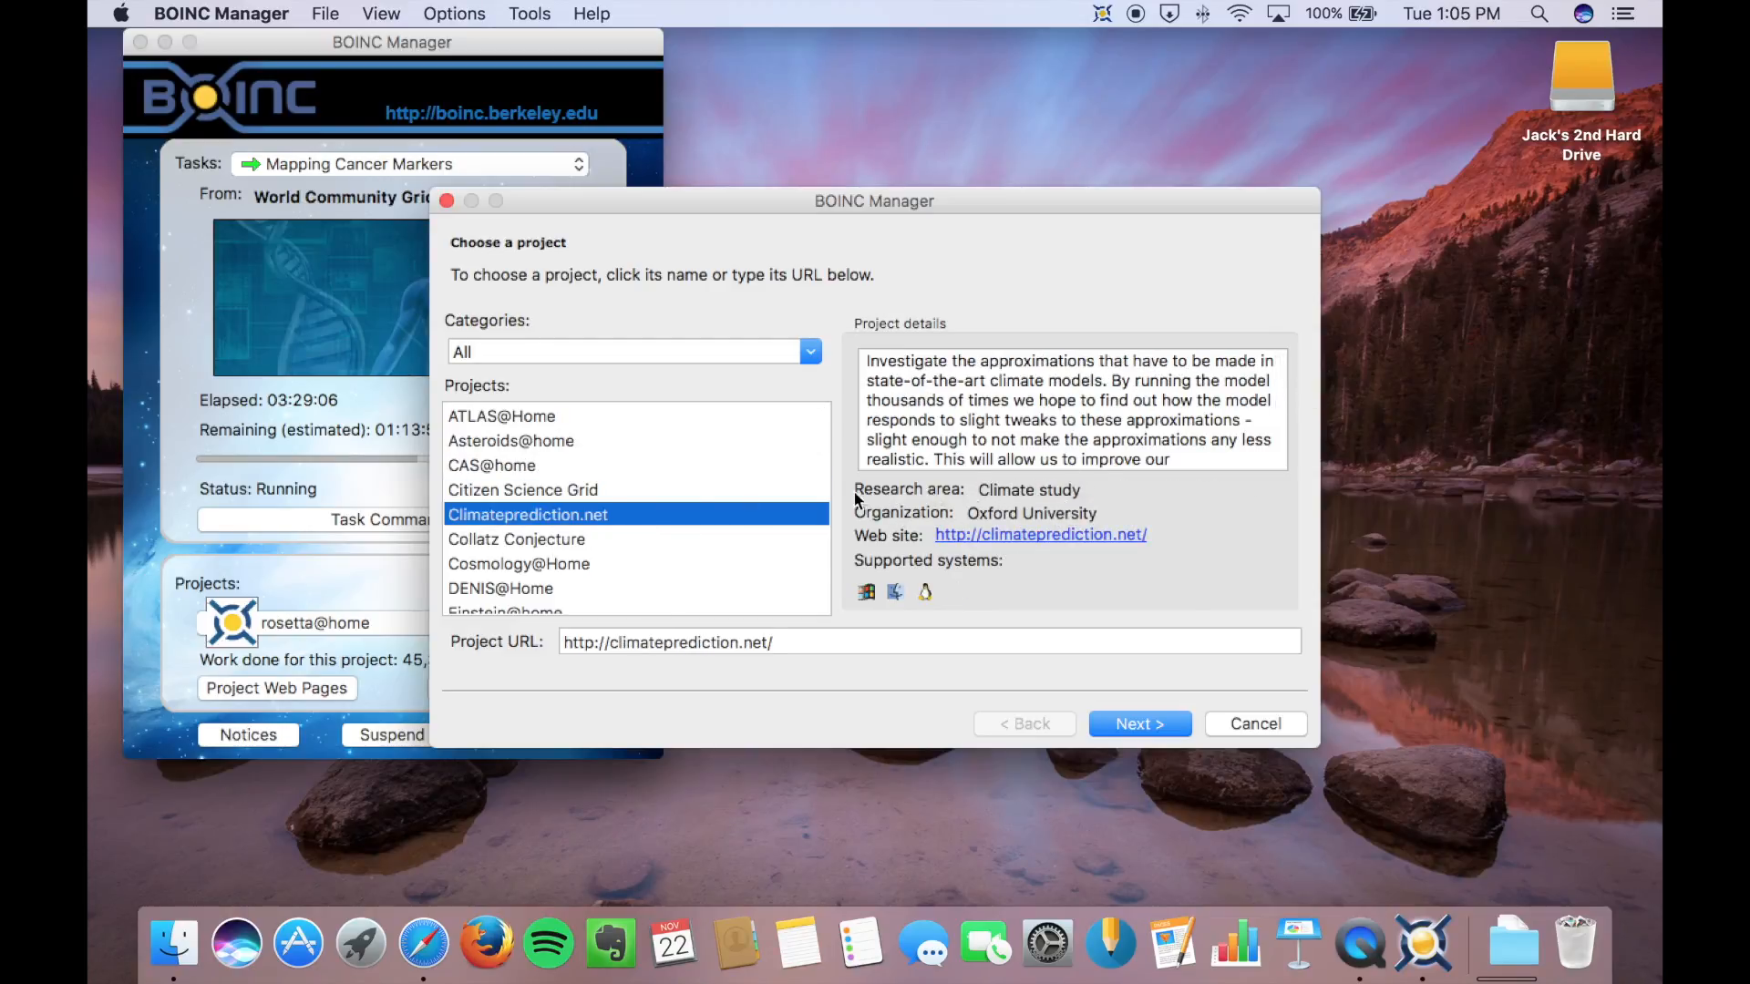
pyautogui.scroll(-3)
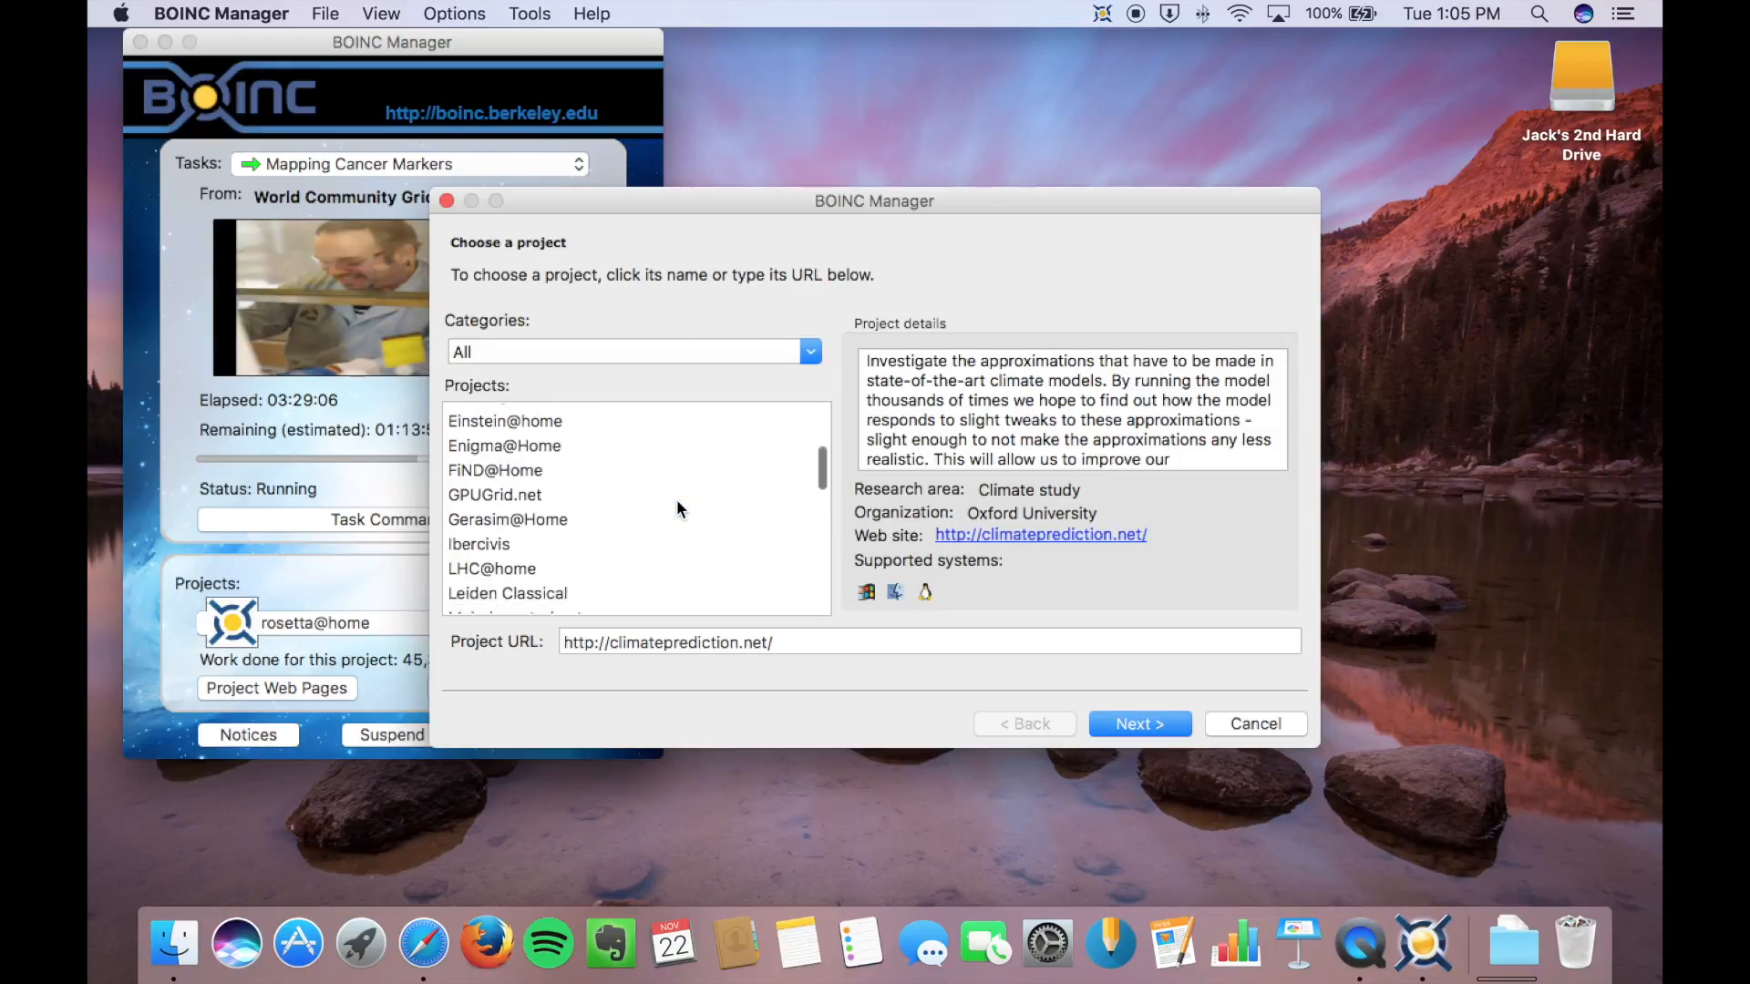
pyautogui.scroll(-3)
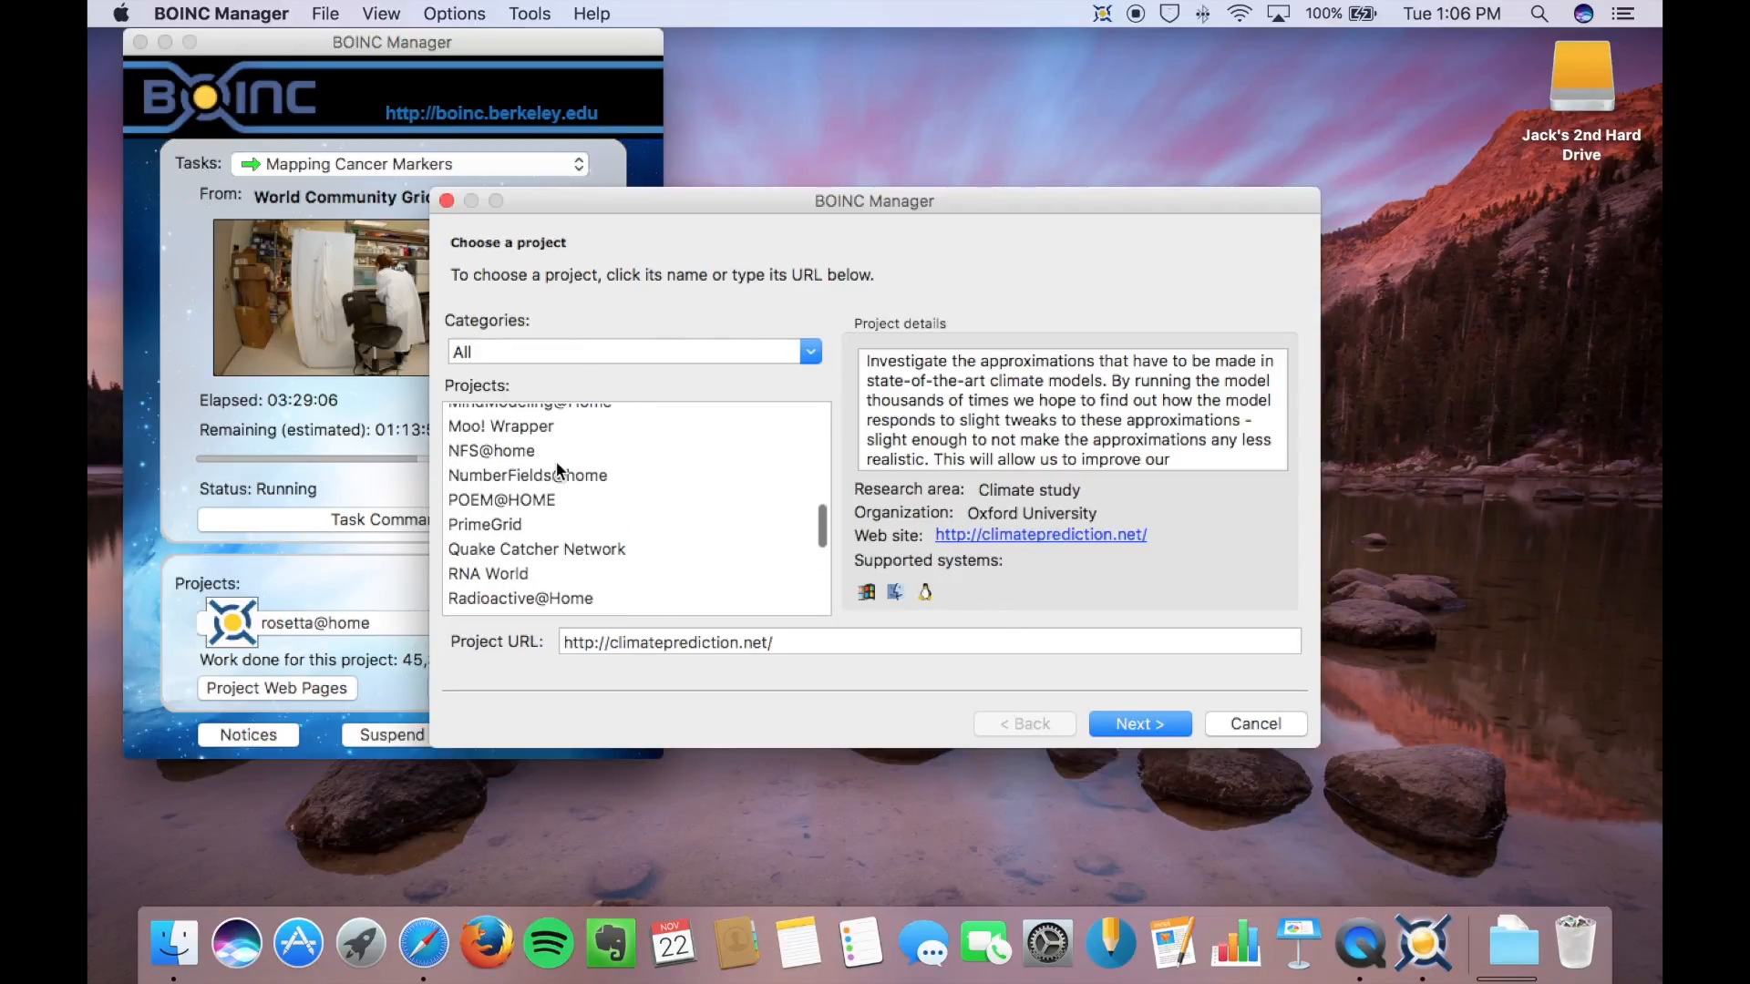
pyautogui.click(501, 499)
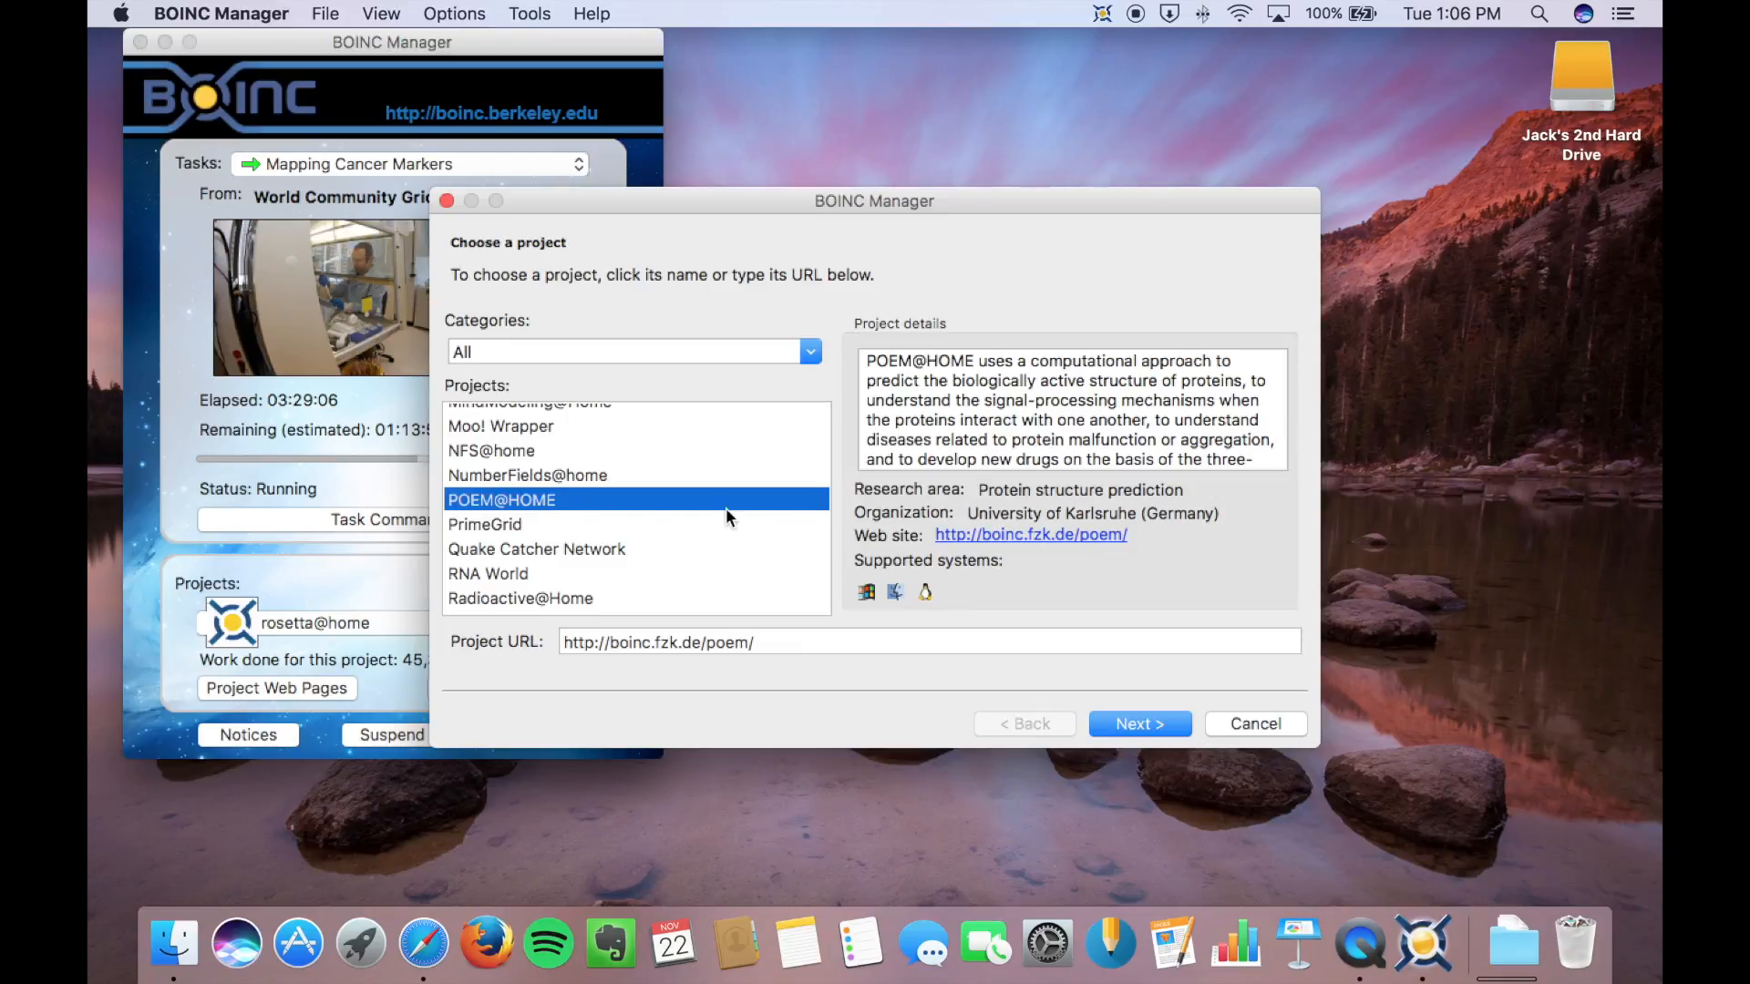
pyautogui.moveTo(1146, 400)
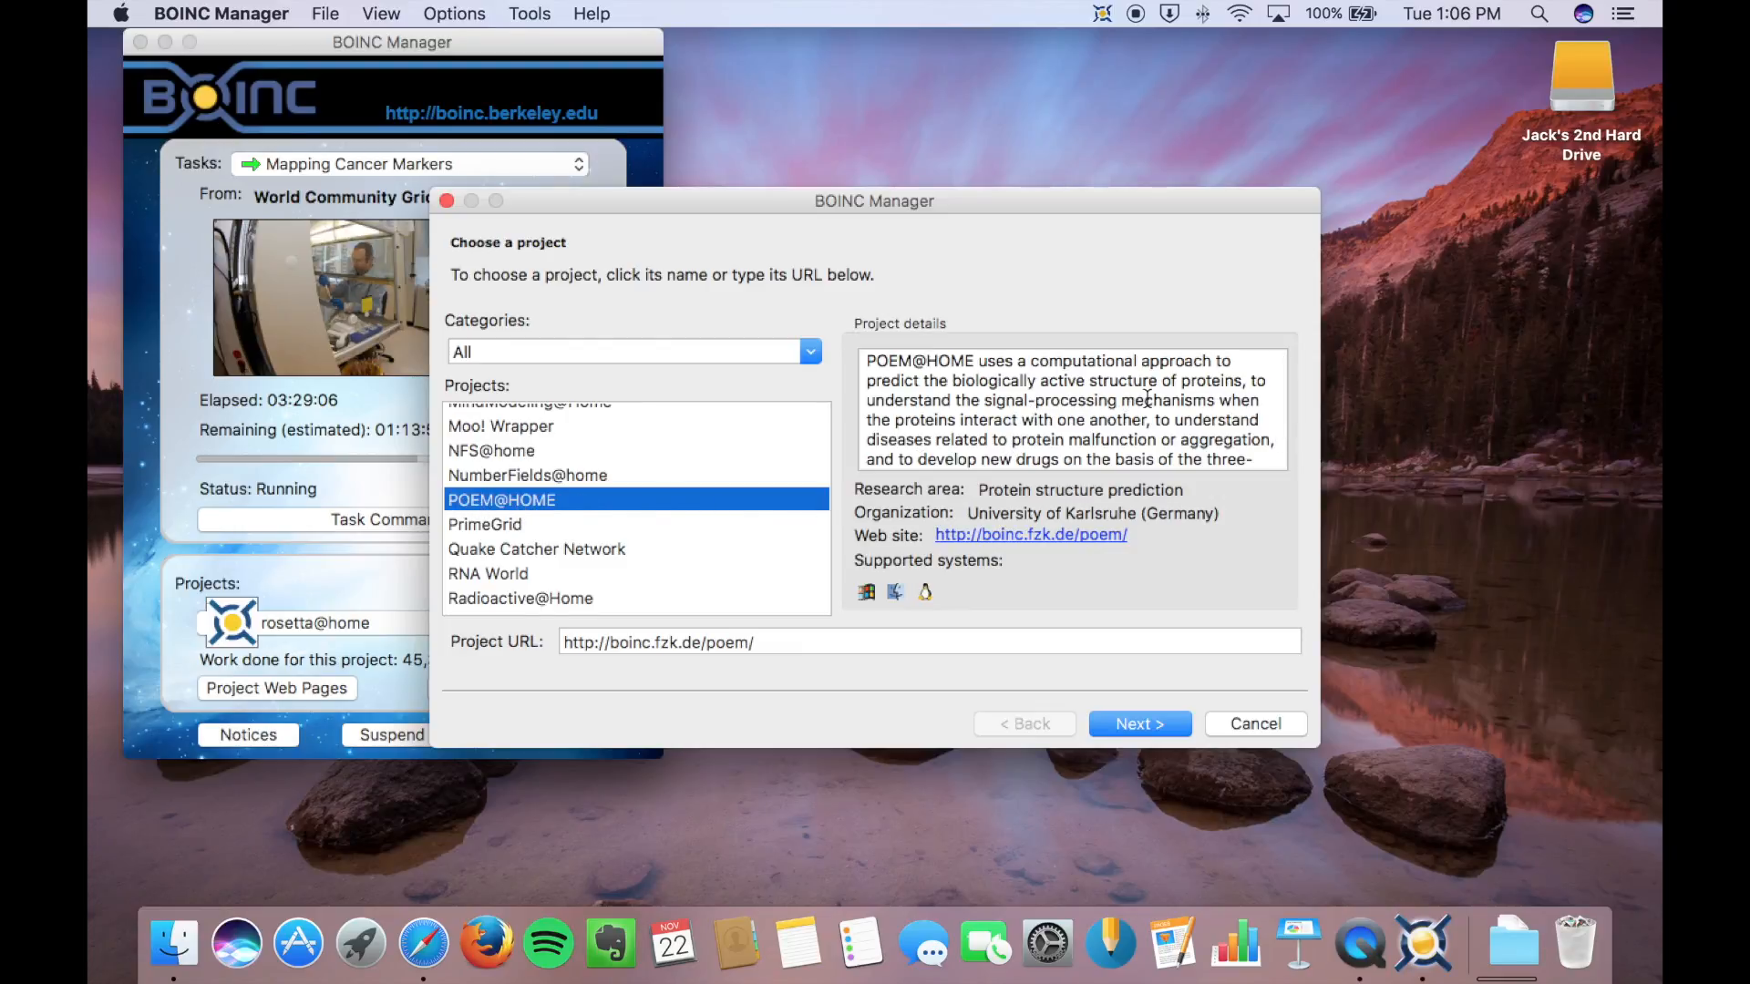
pyautogui.moveTo(955, 510)
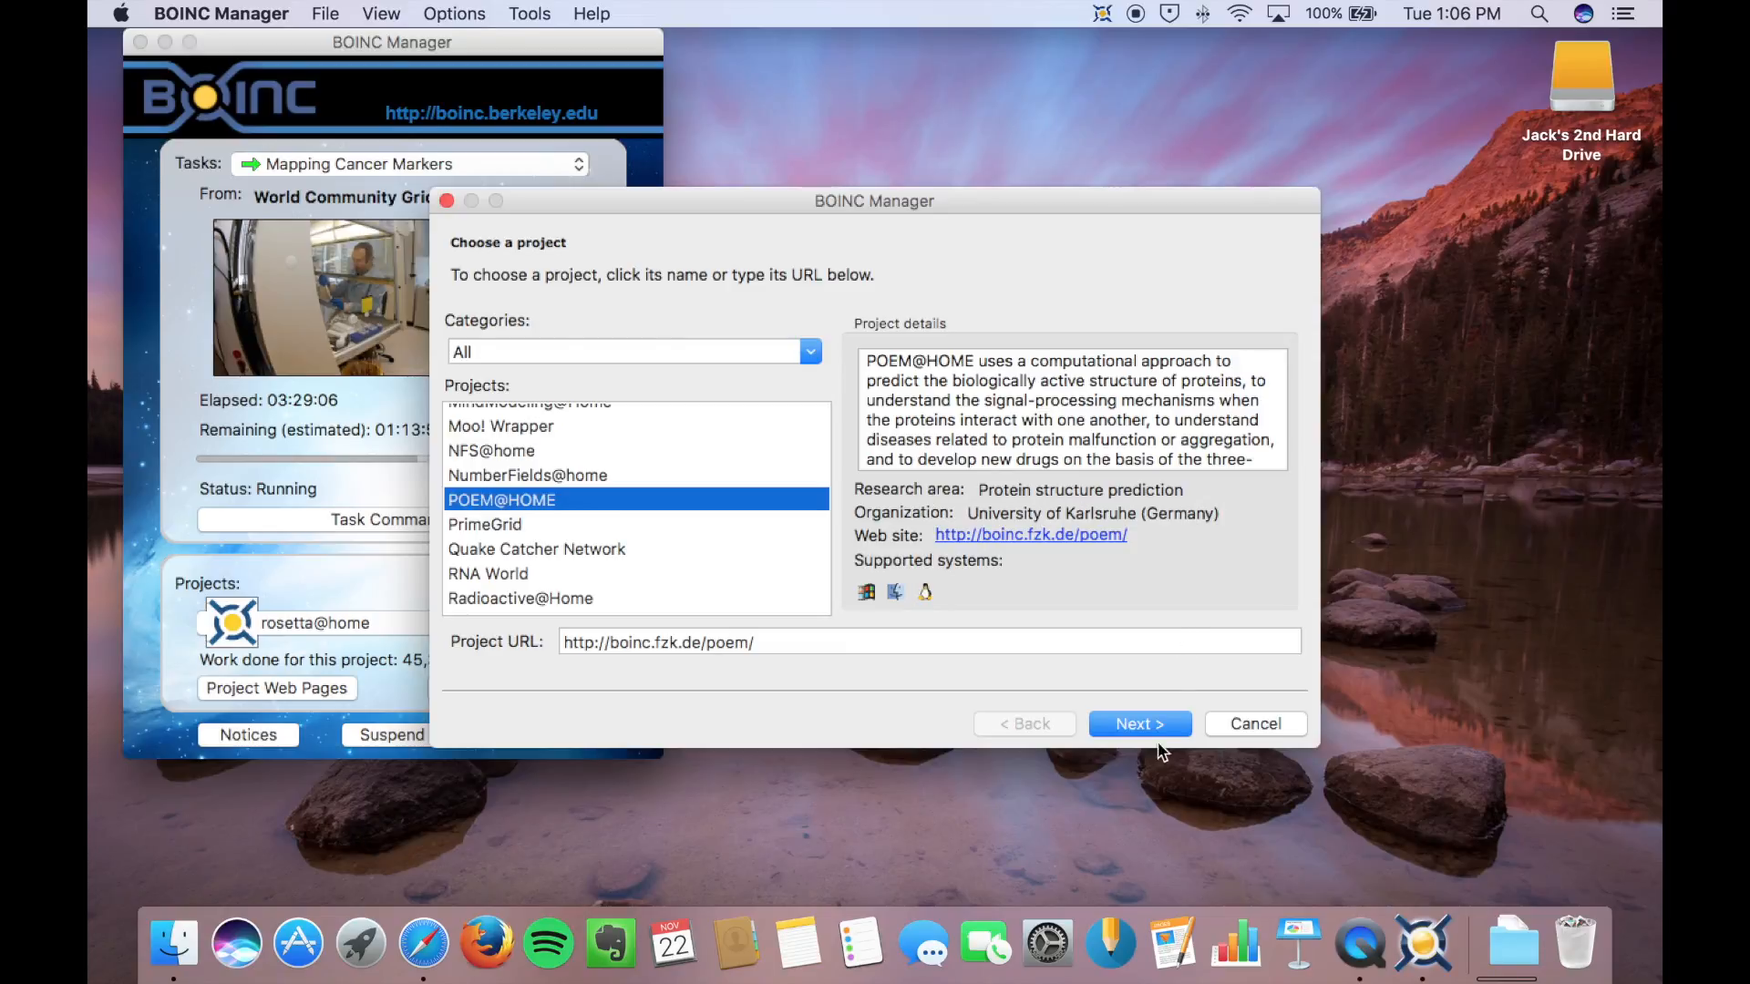
# Step: Register as a new POEM@HOME user with a password
pyautogui.click(1140, 723)
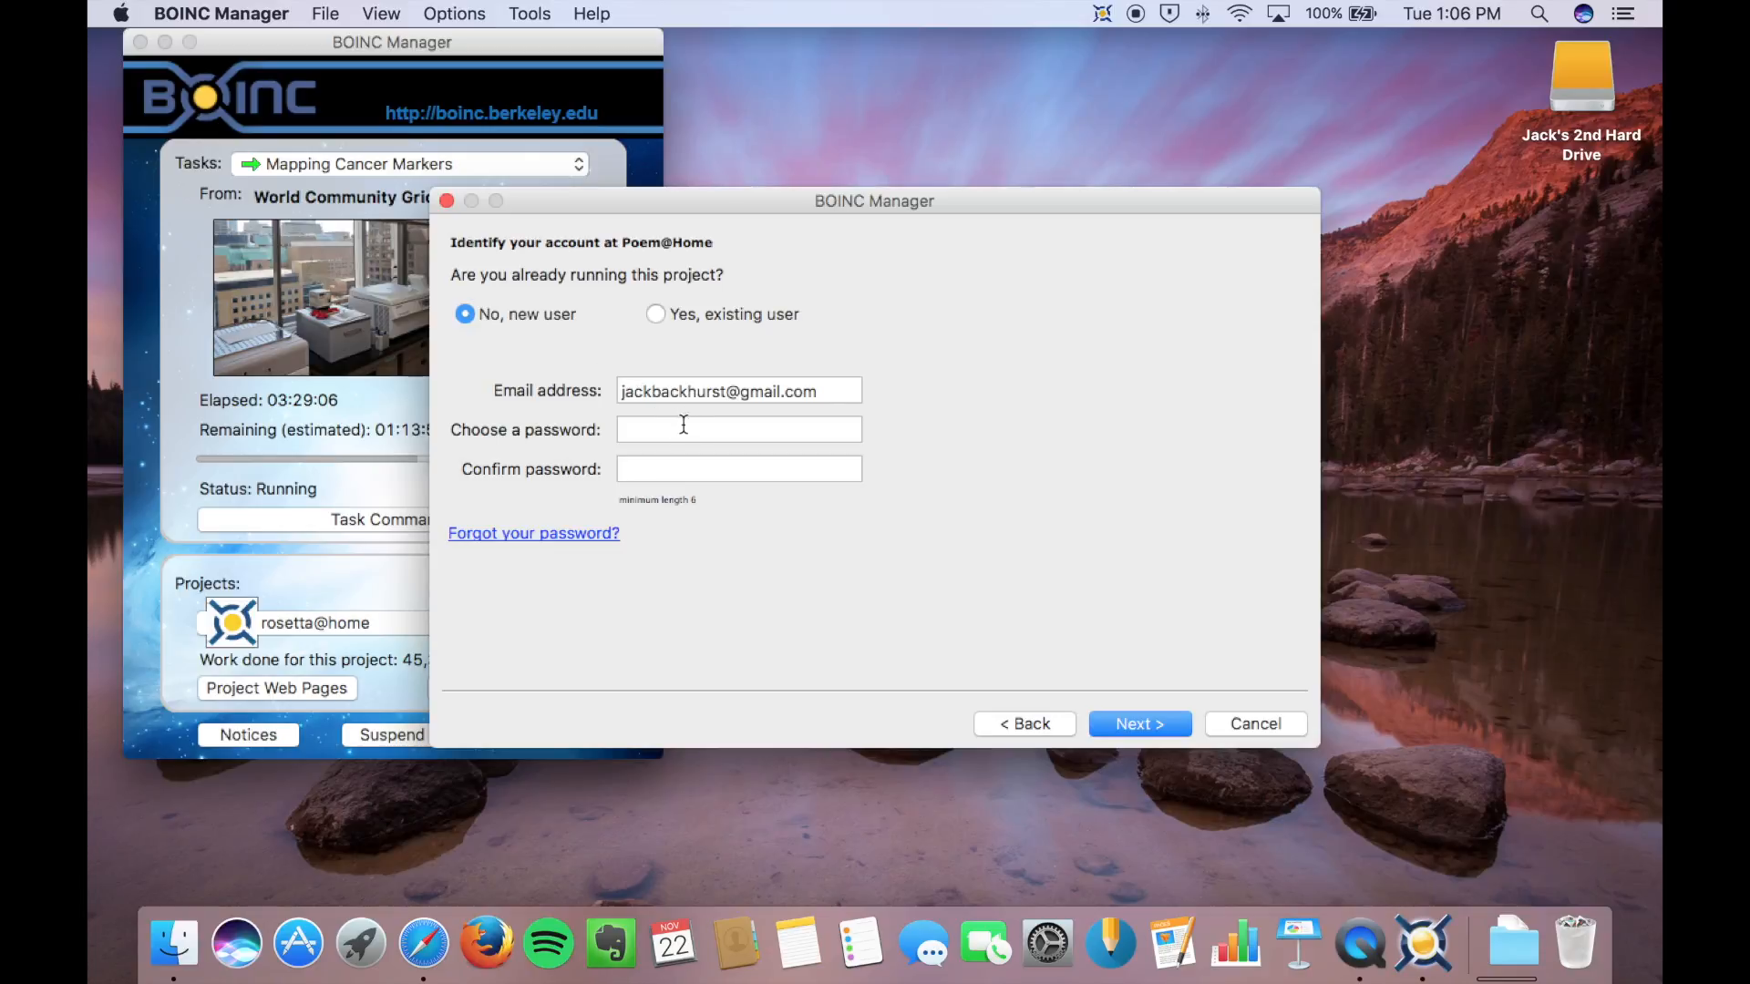
pyautogui.click(739, 429)
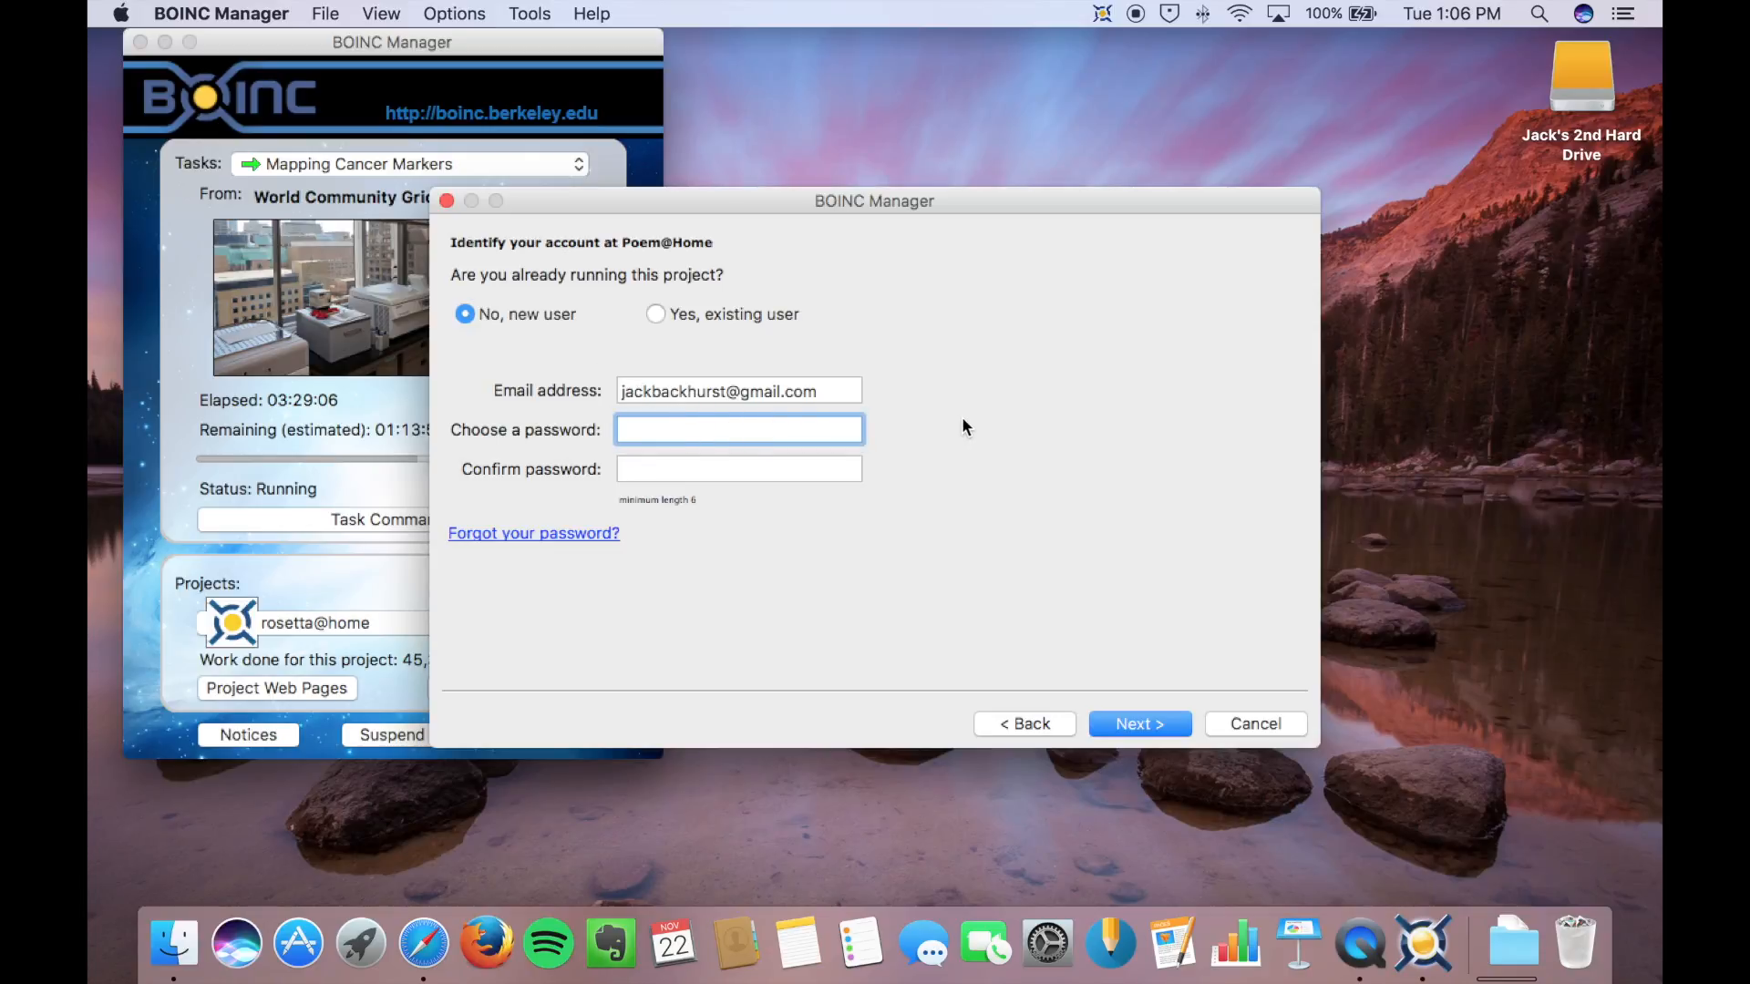
pyautogui.write('password')
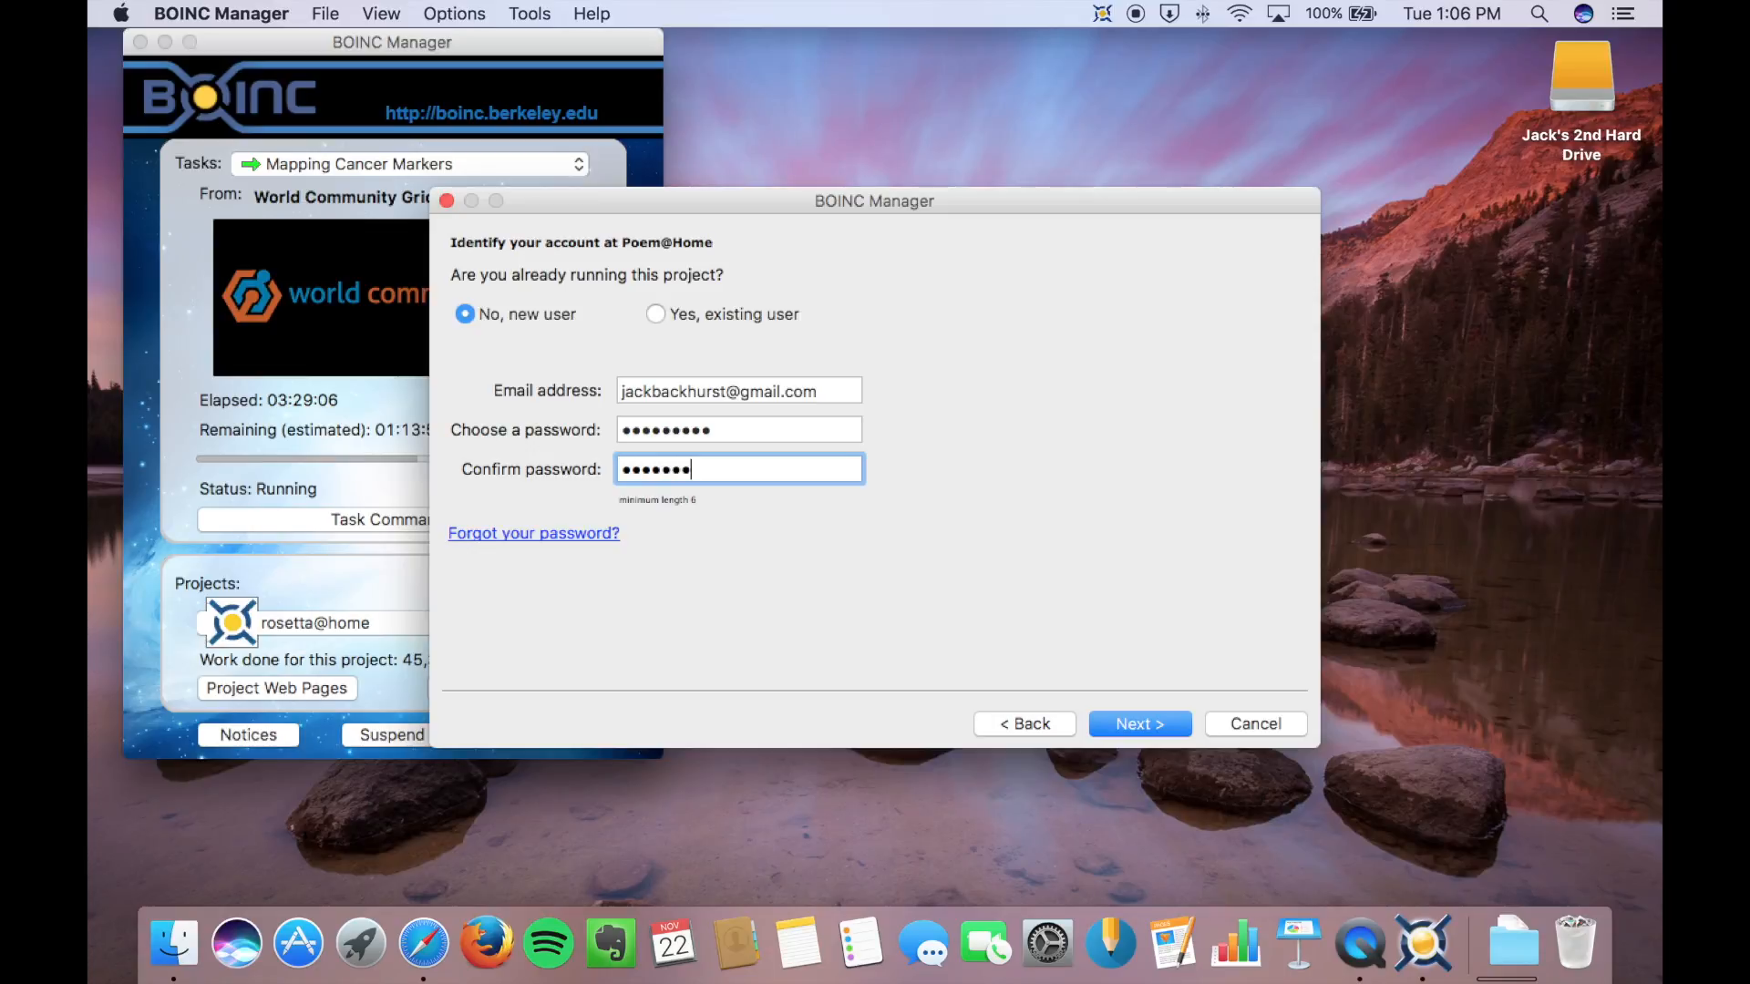
pyautogui.click(1140, 724)
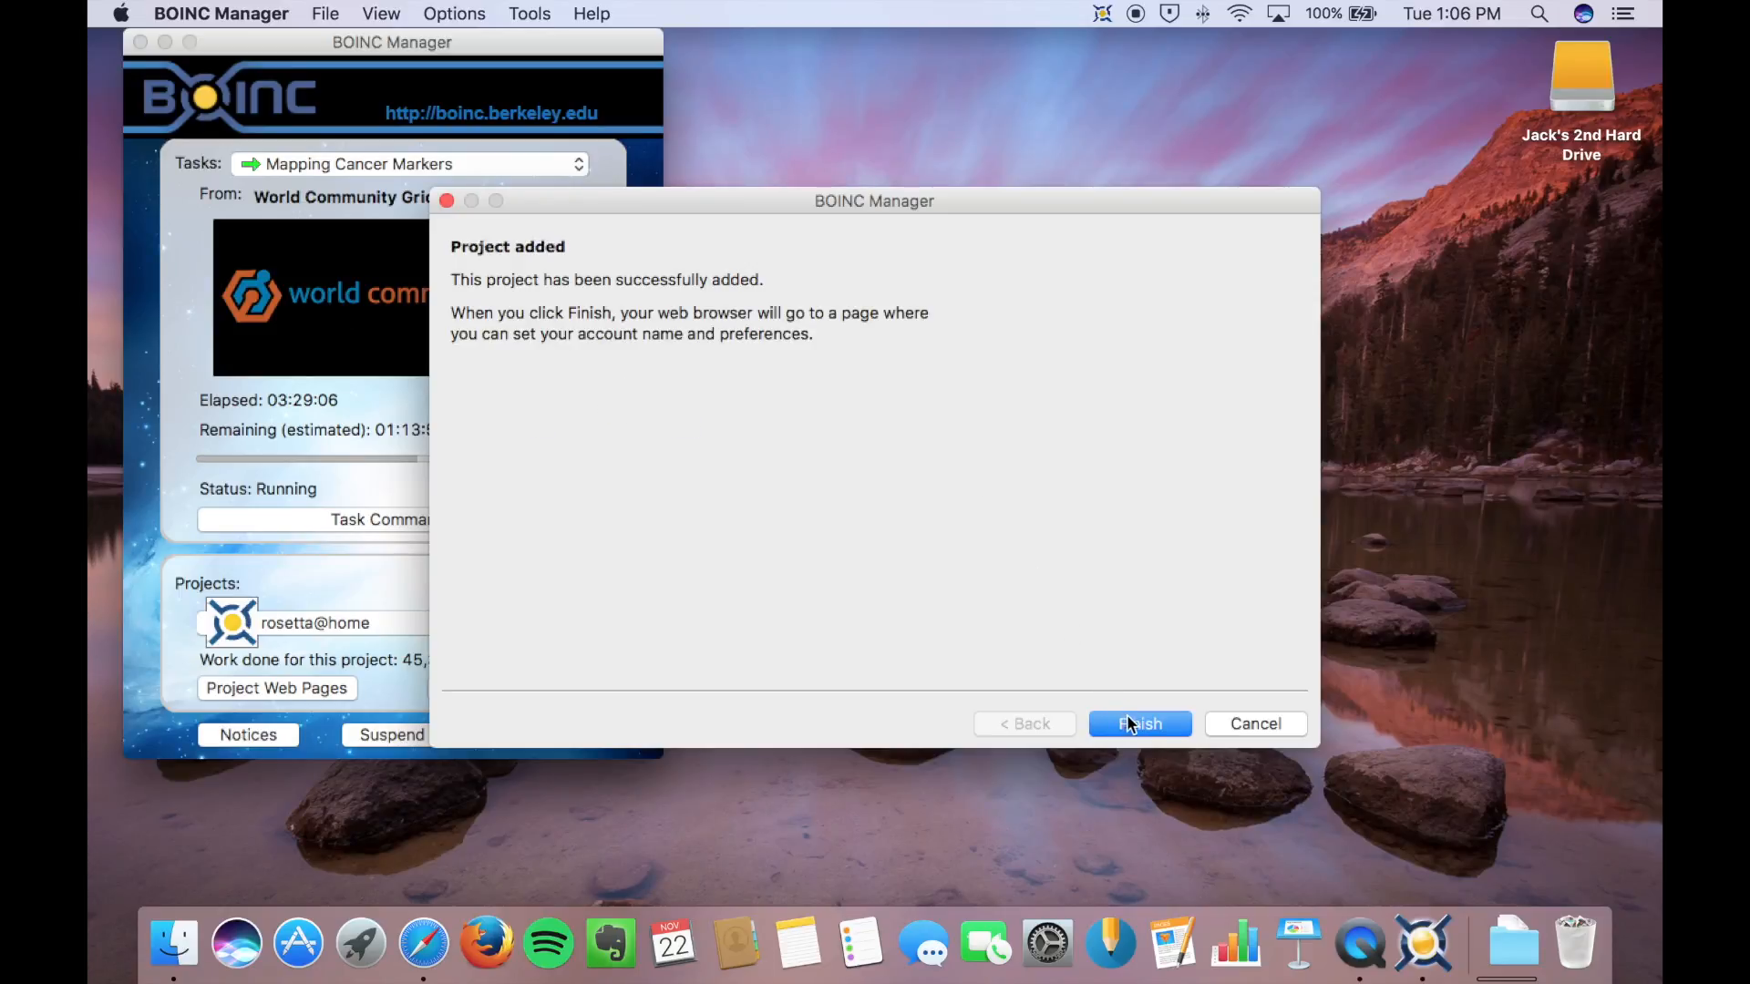
# Step: Finish the wizard, submit POEM@HOME account setup, and skip joining a team
pyautogui.click(1140, 723)
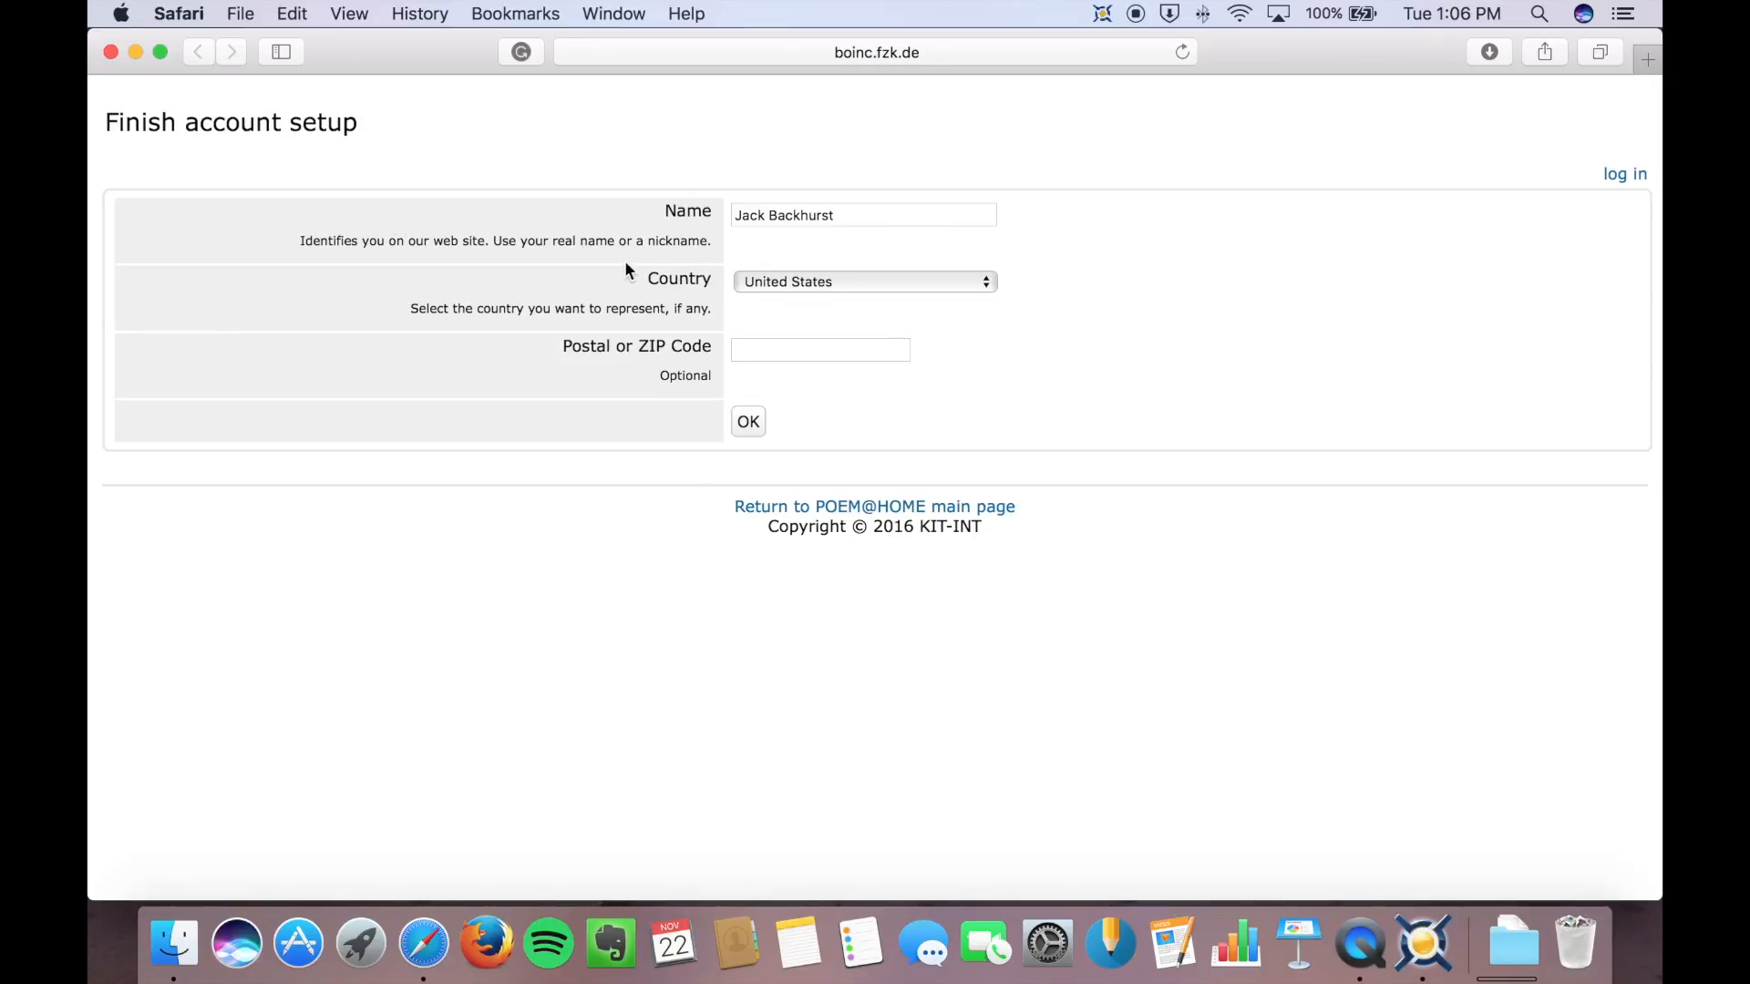
pyautogui.moveTo(848, 203)
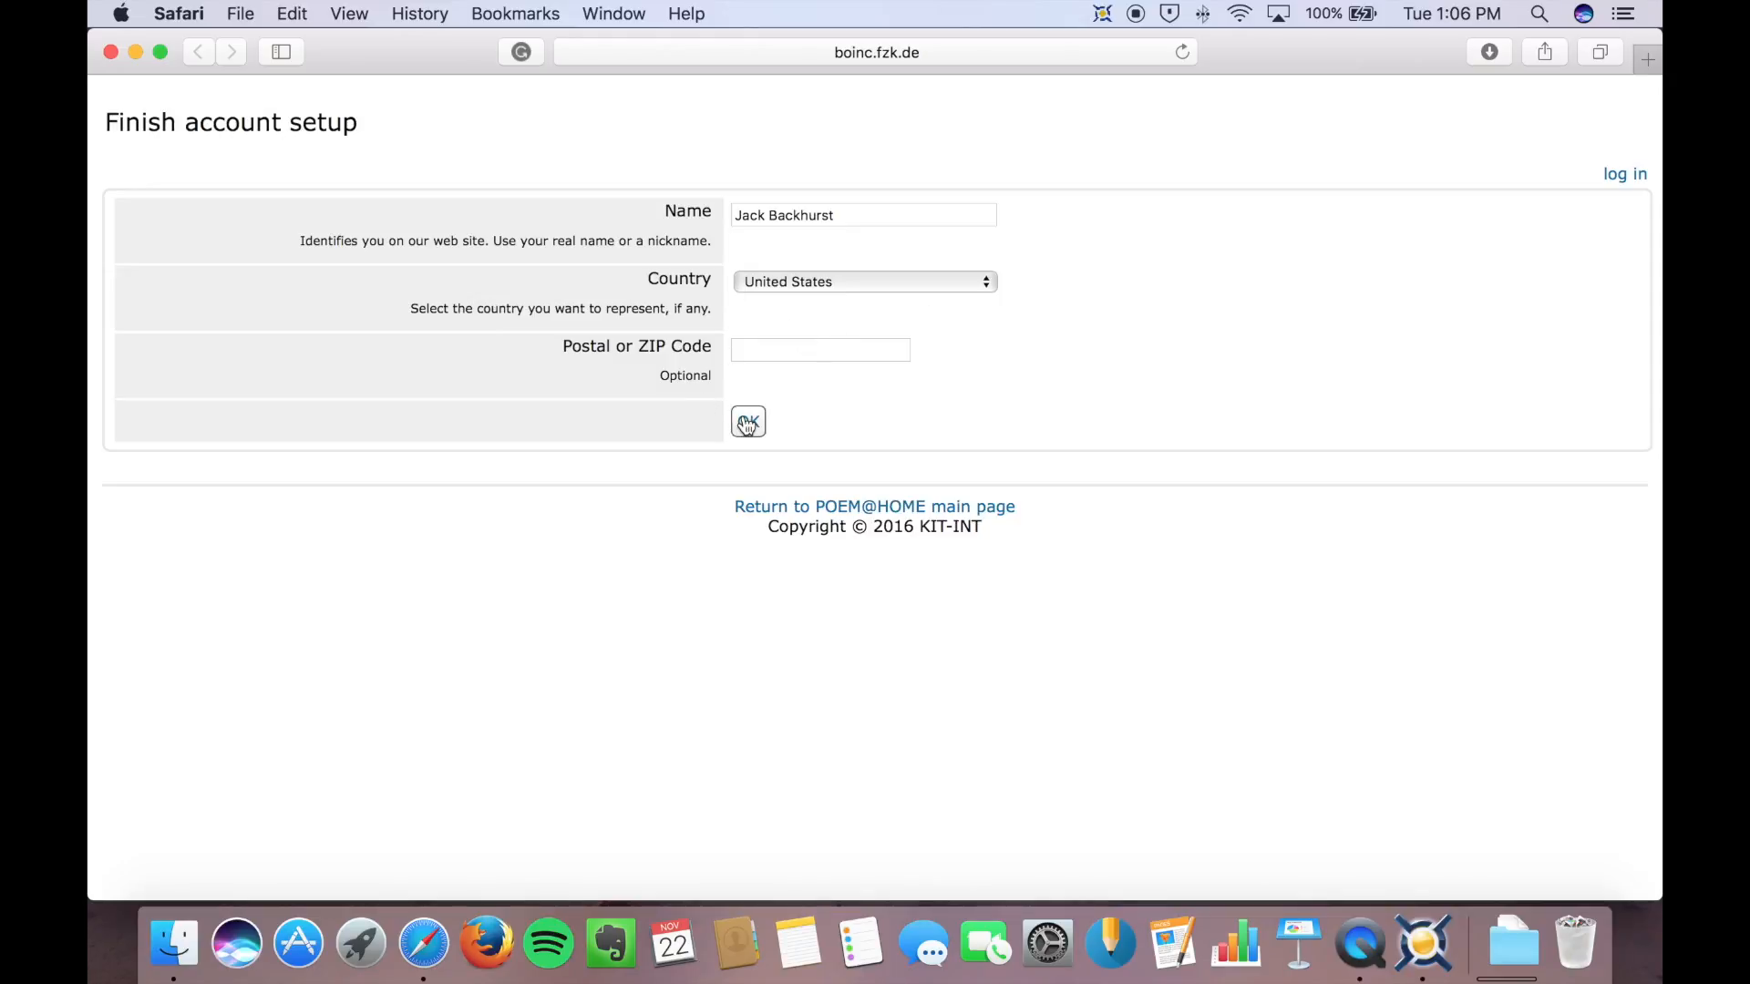
pyautogui.click(748, 422)
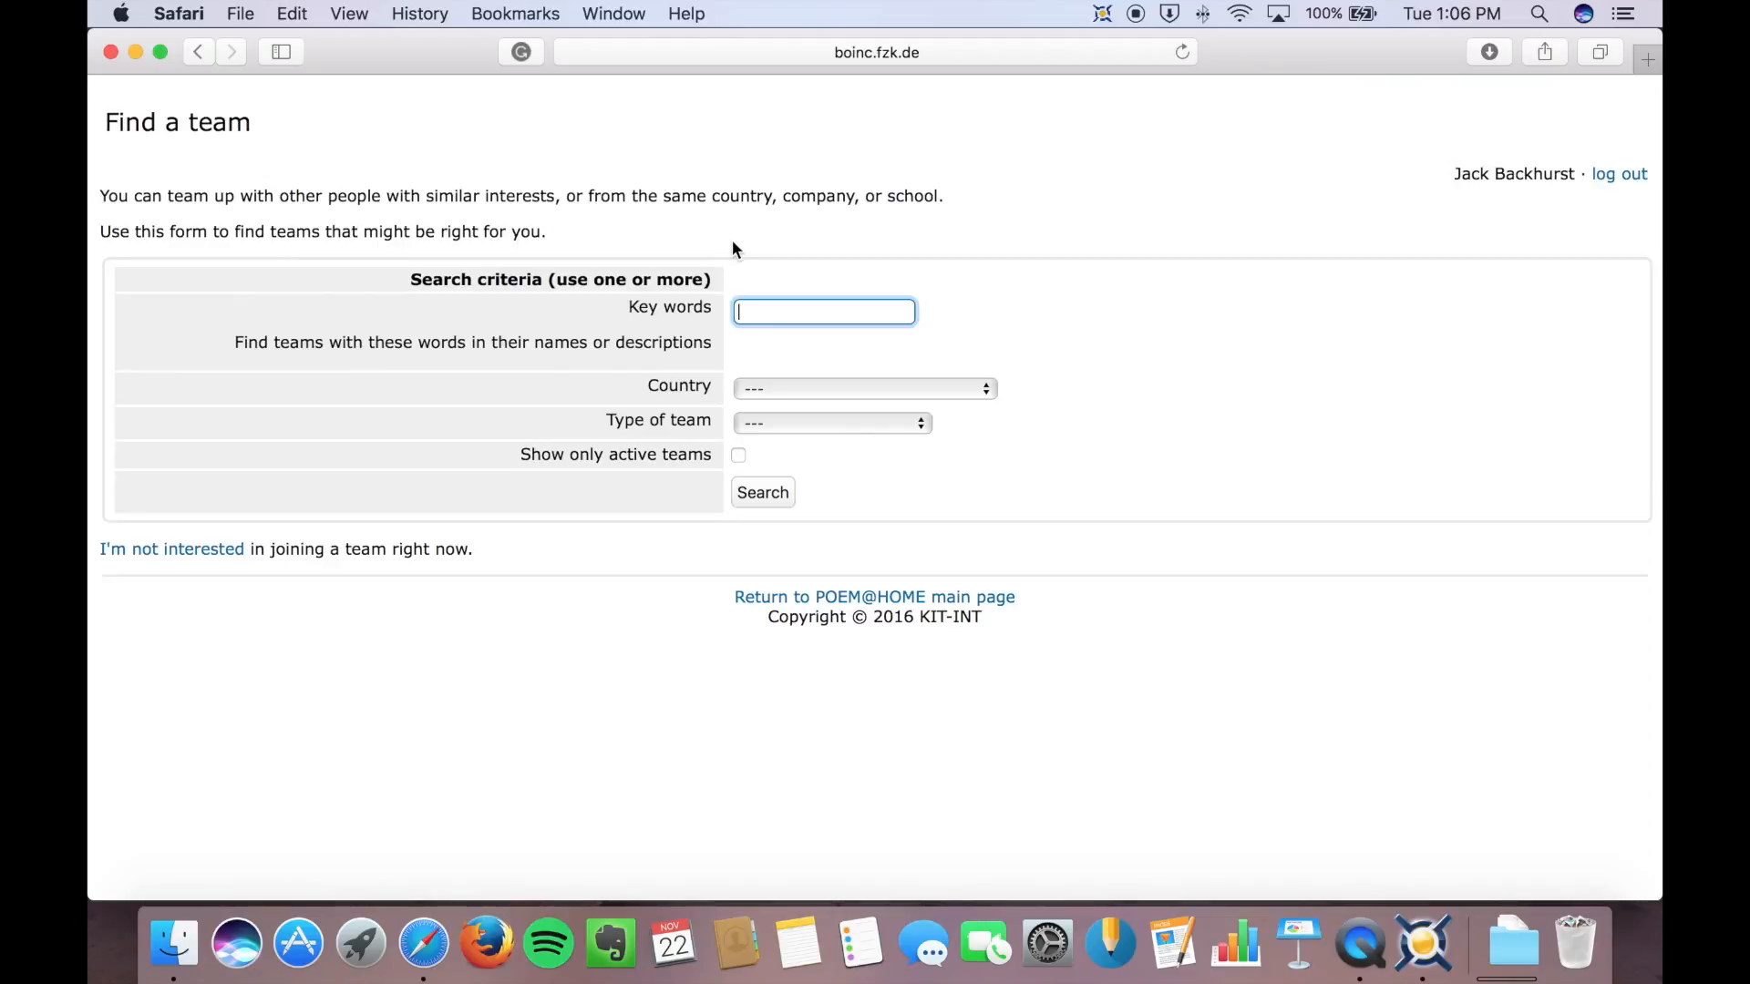
pyautogui.moveTo(774, 424)
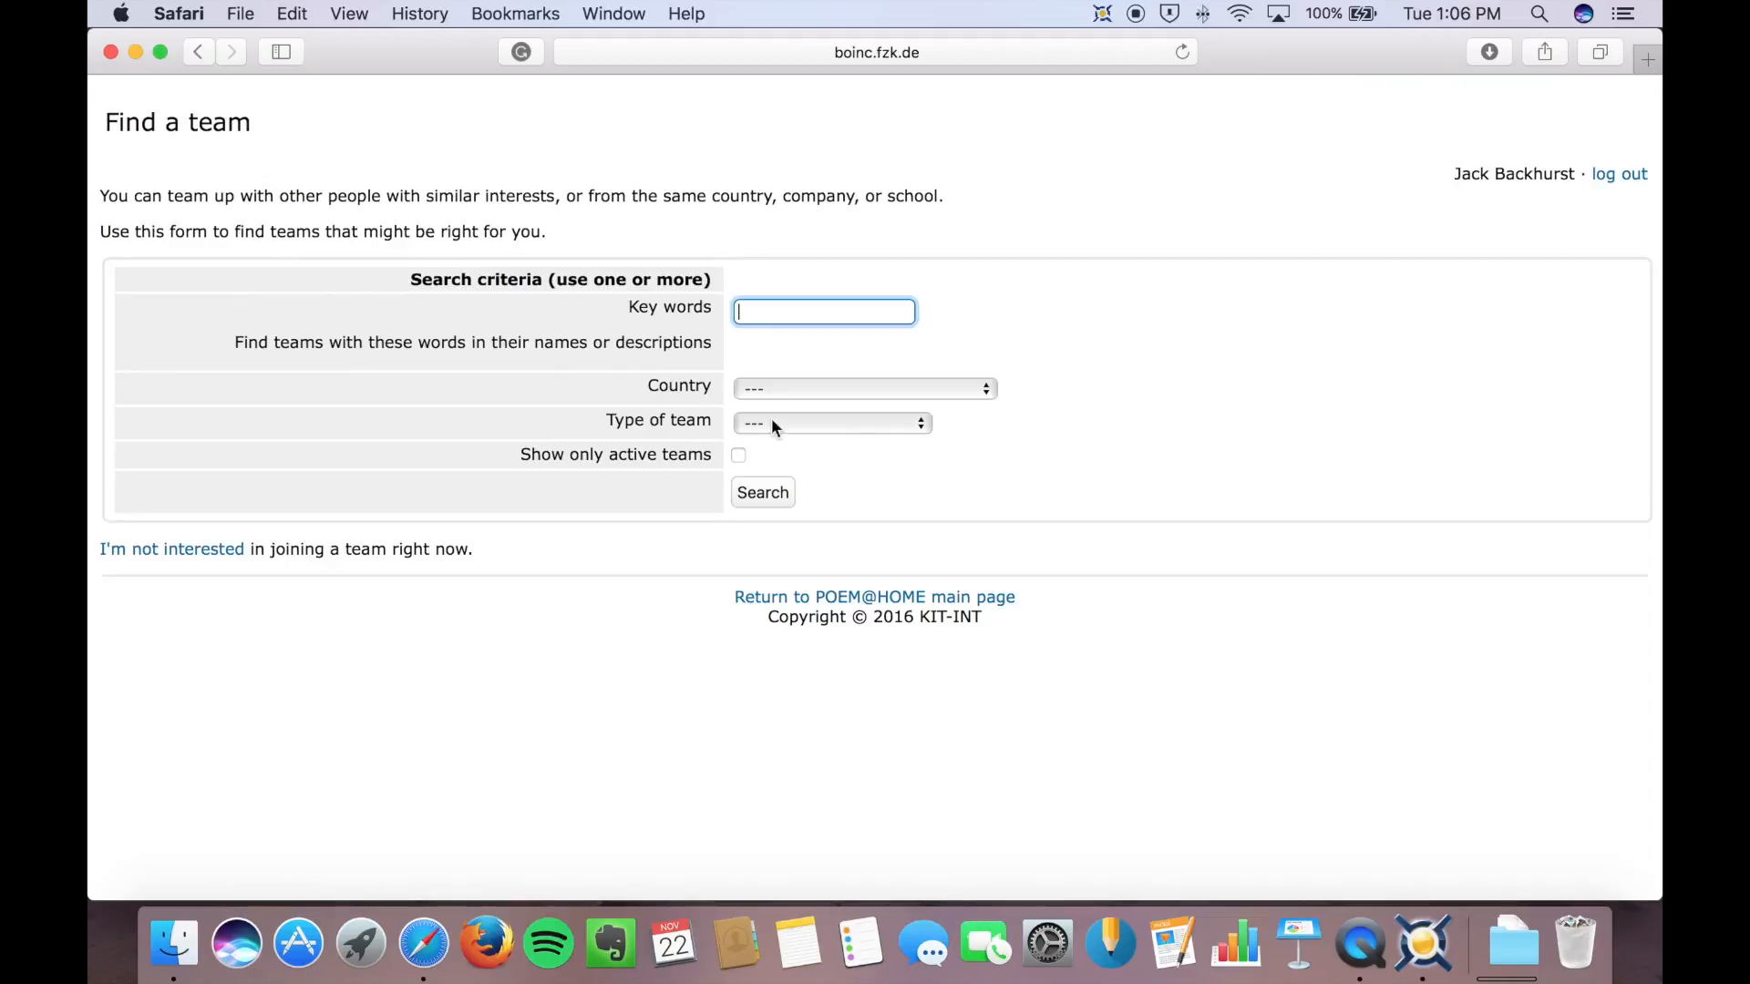
pyautogui.moveTo(577, 535)
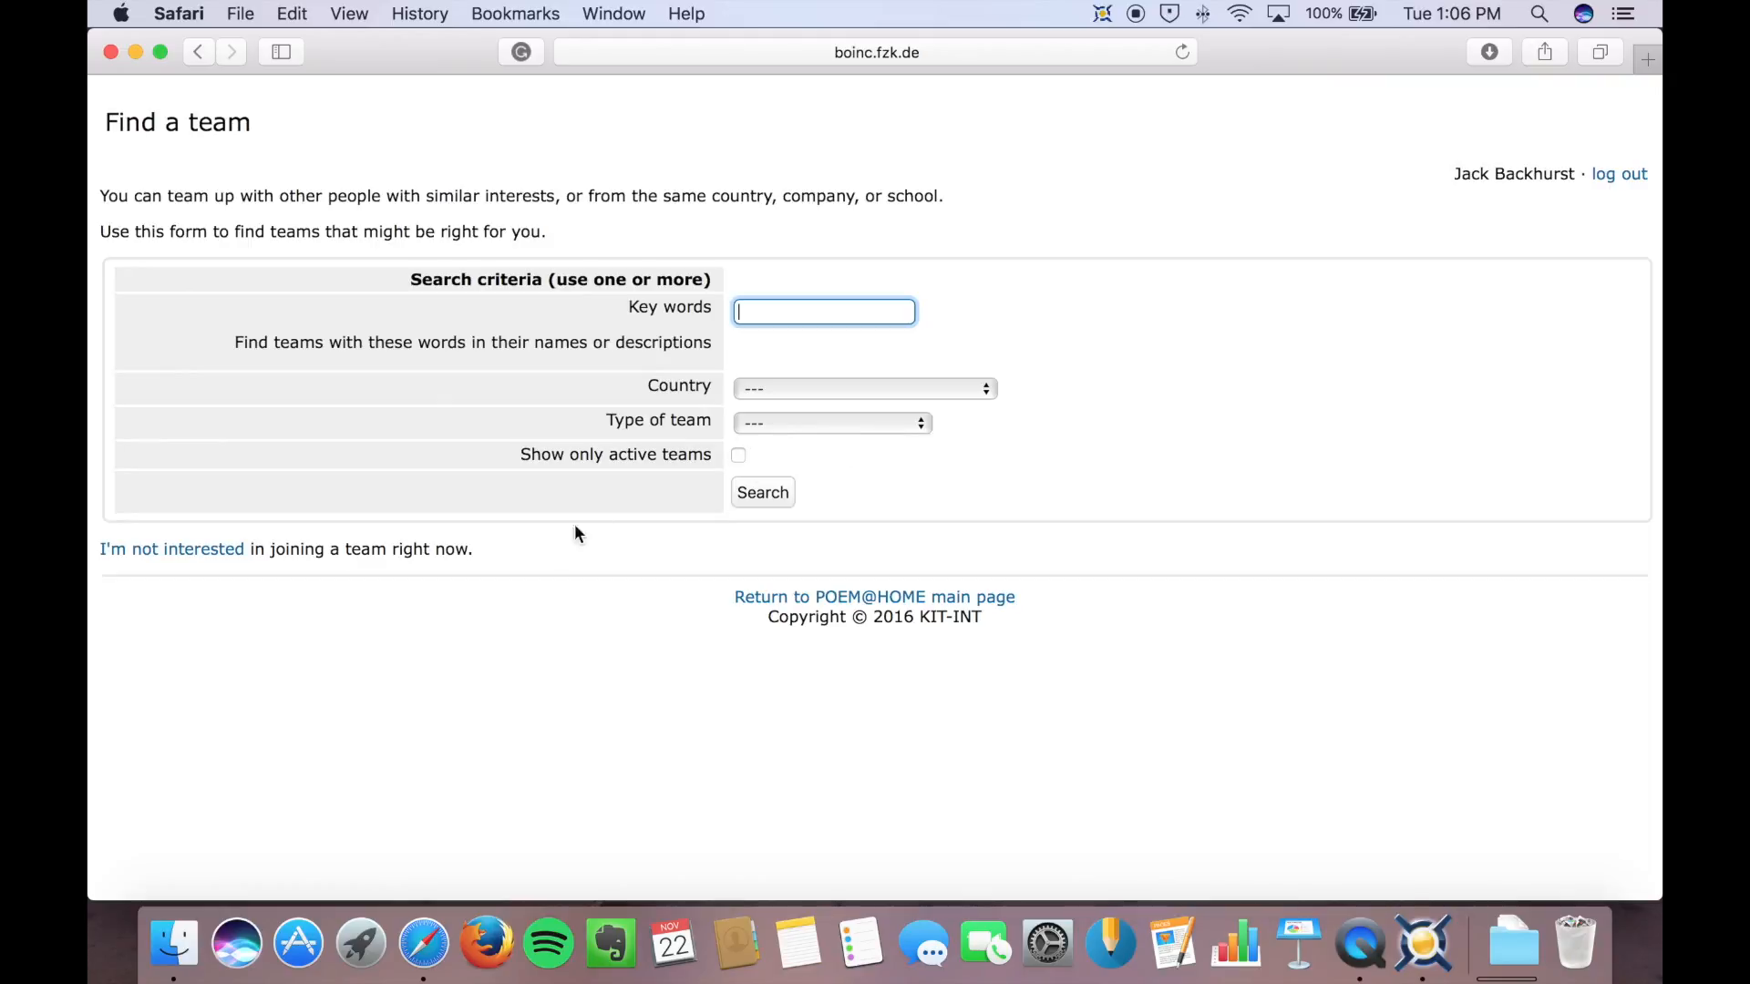
pyautogui.click(141, 549)
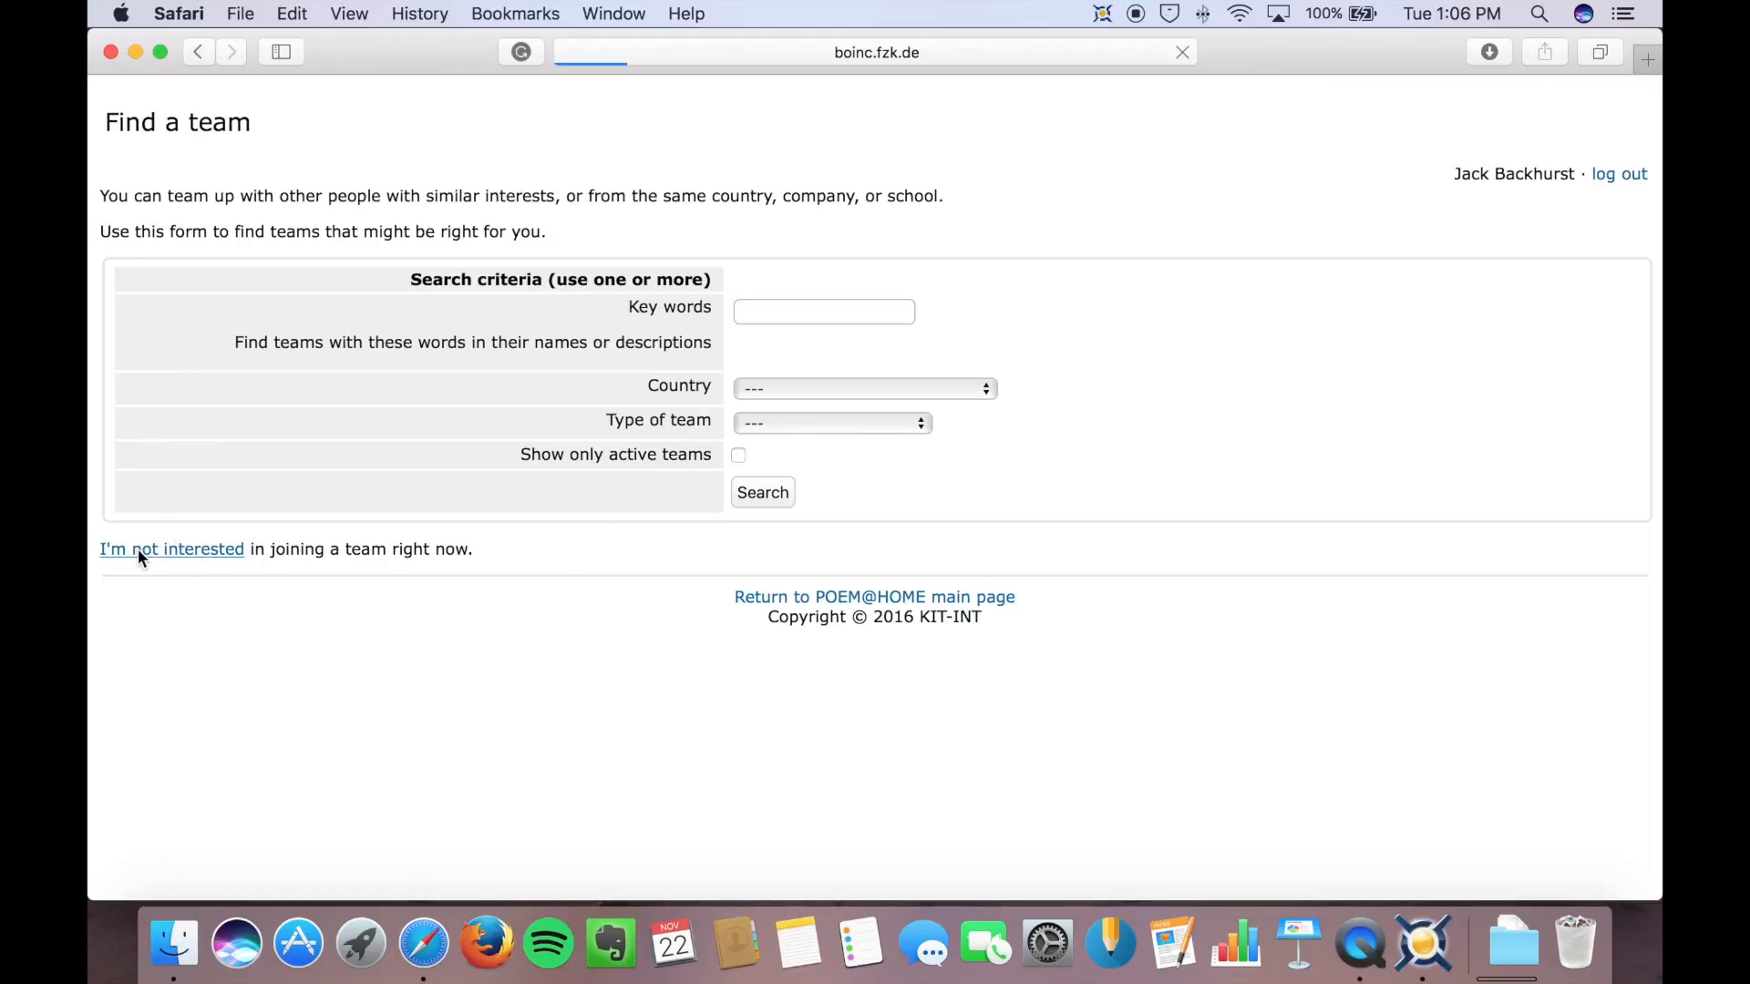
# Step: Skip joining a team and scroll through the POEM@HOME account welcome page
pyautogui.click(171, 548)
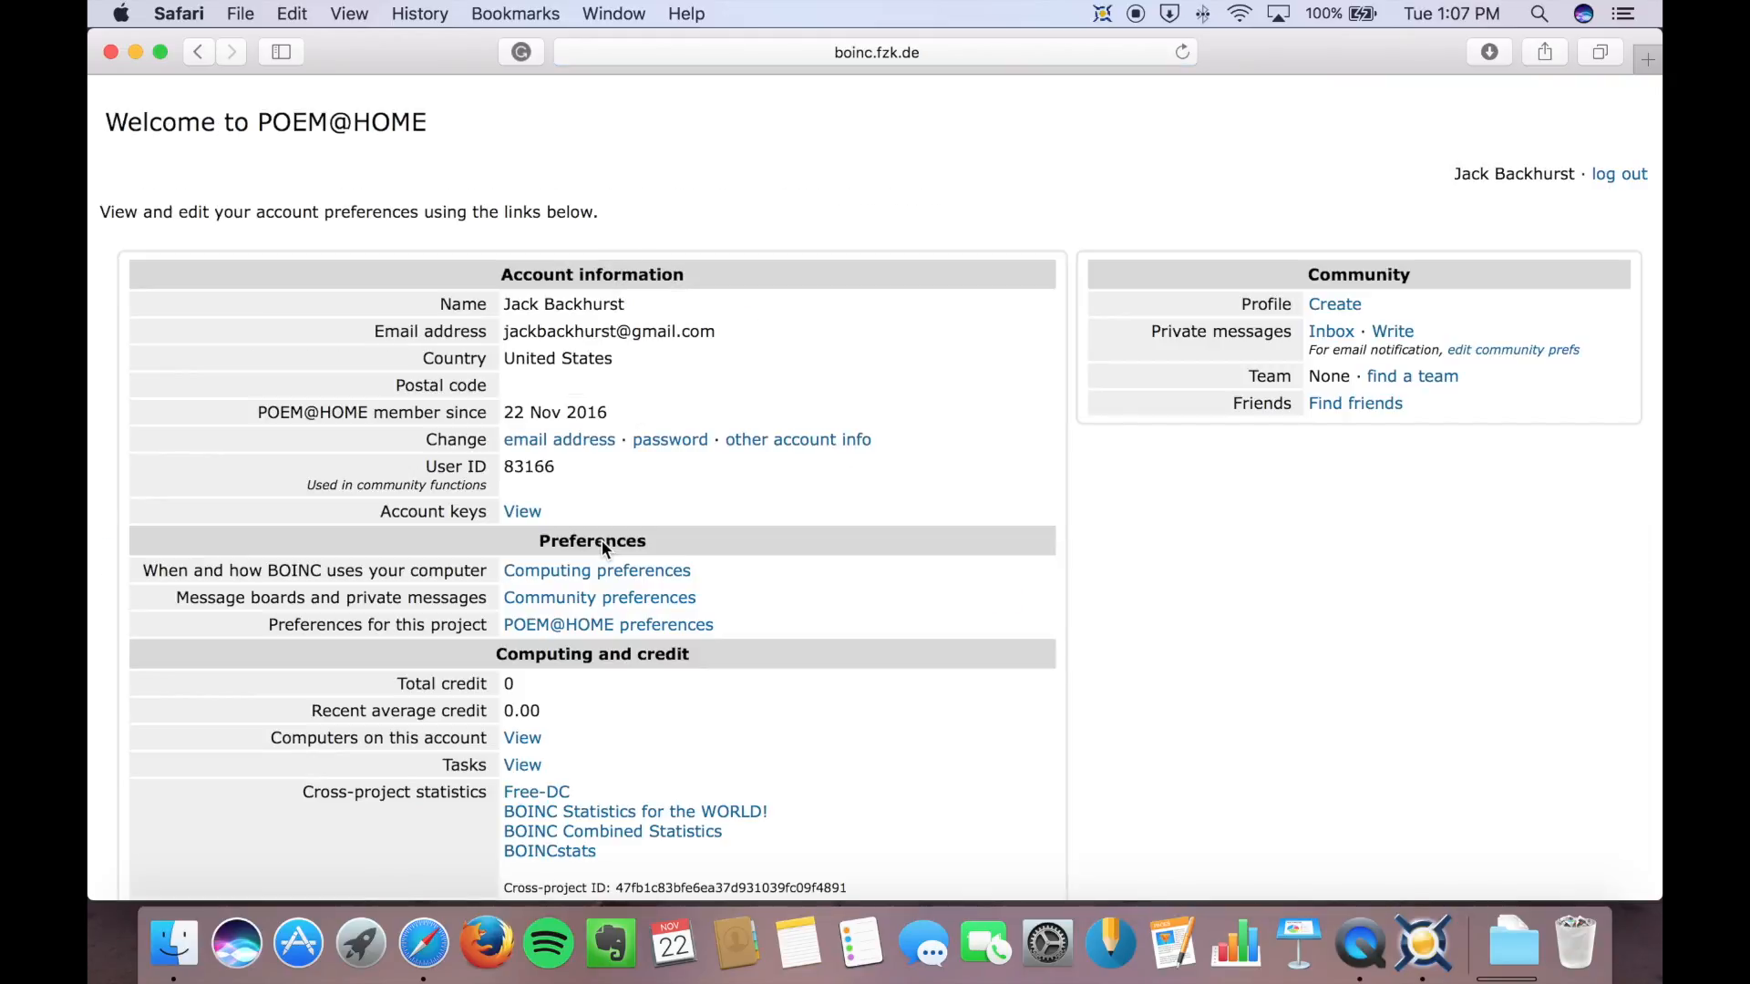
pyautogui.moveTo(618, 588)
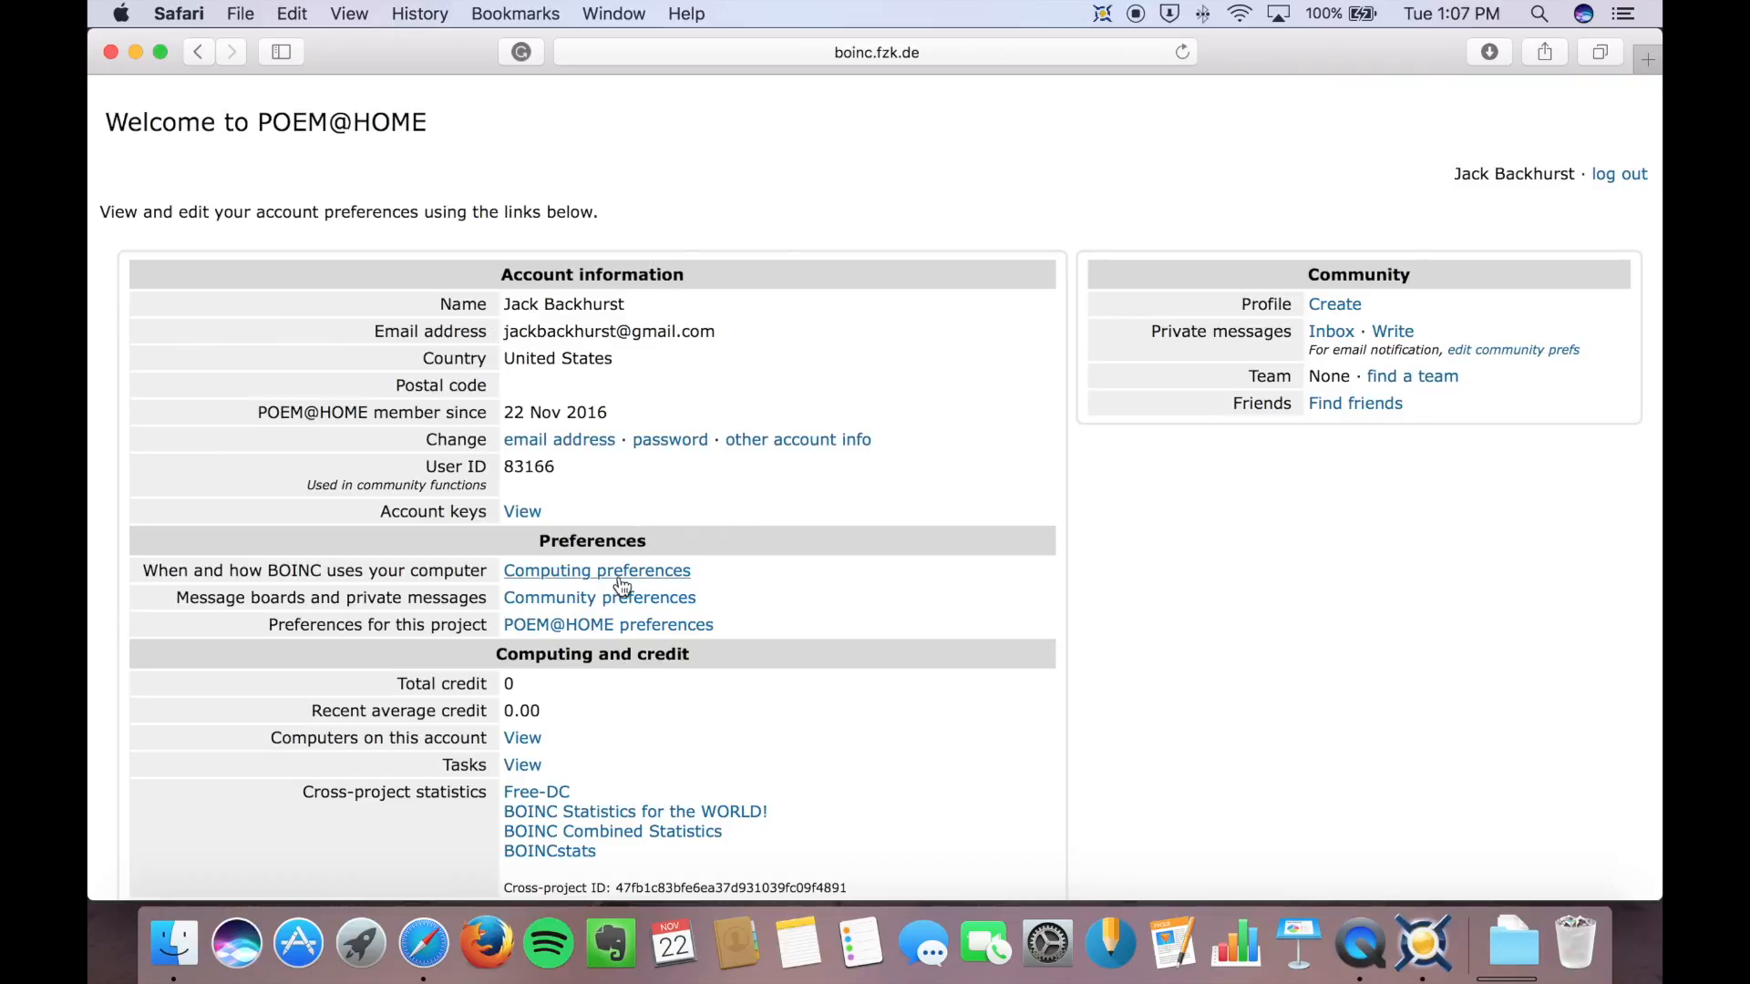
pyautogui.scroll(-3)
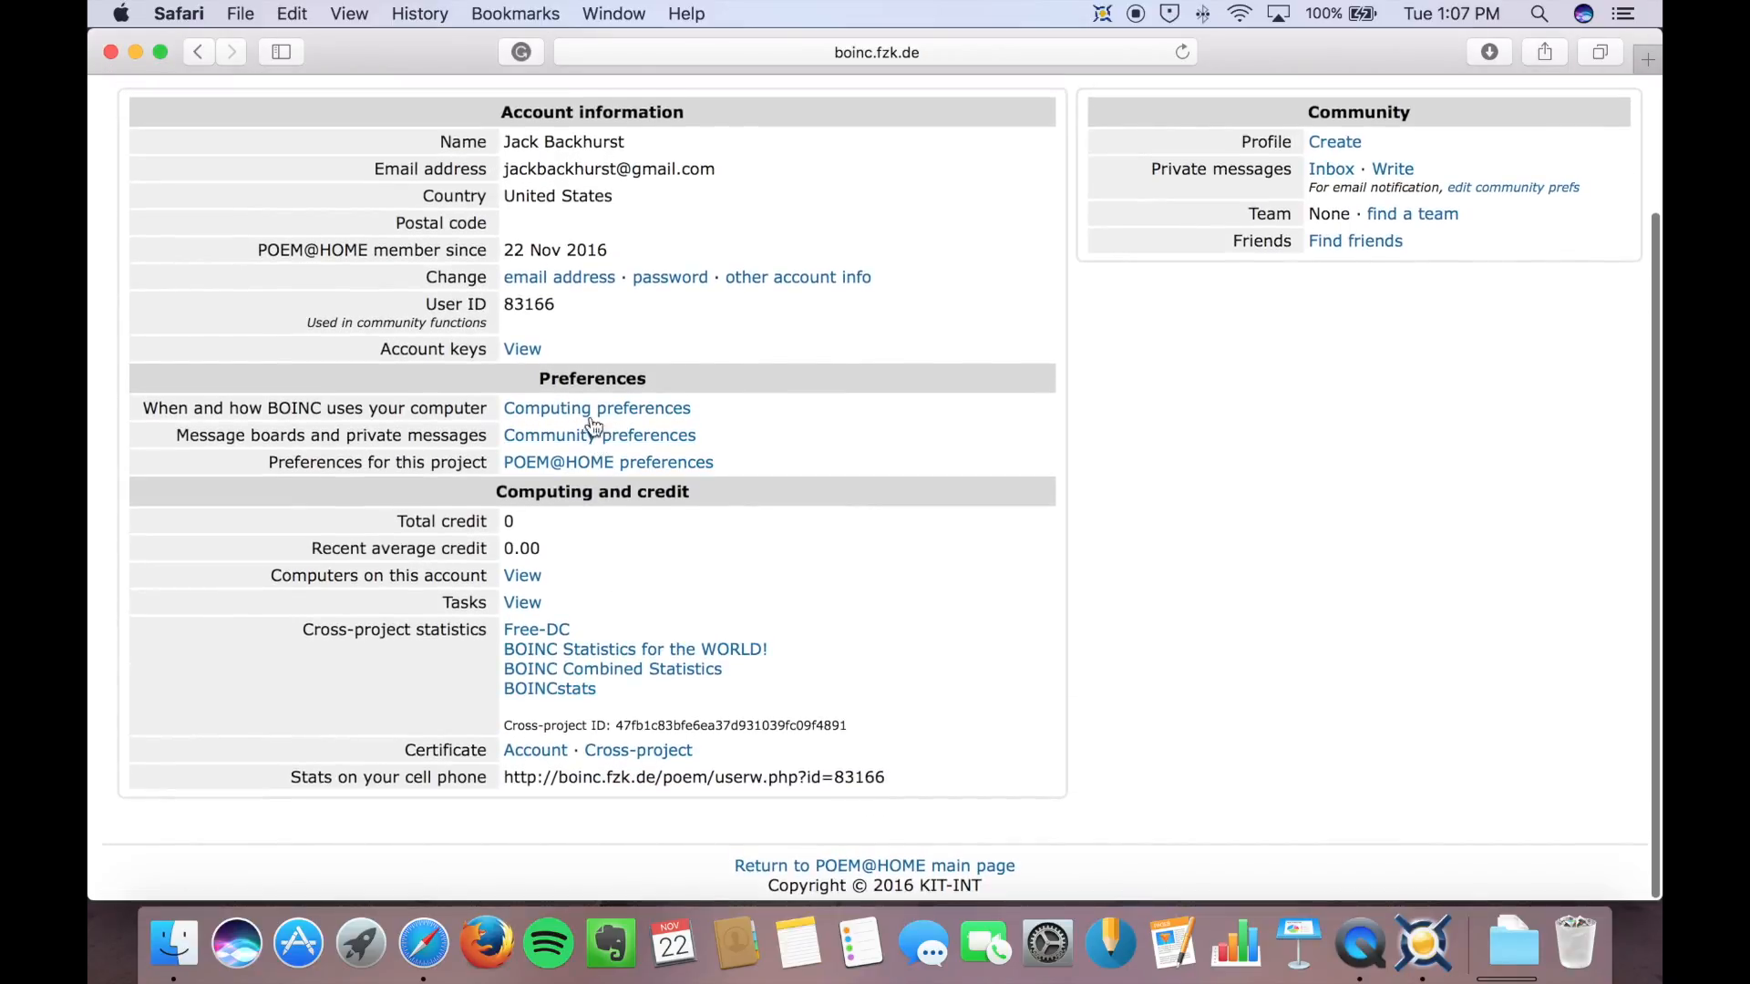
pyautogui.moveTo(759, 416)
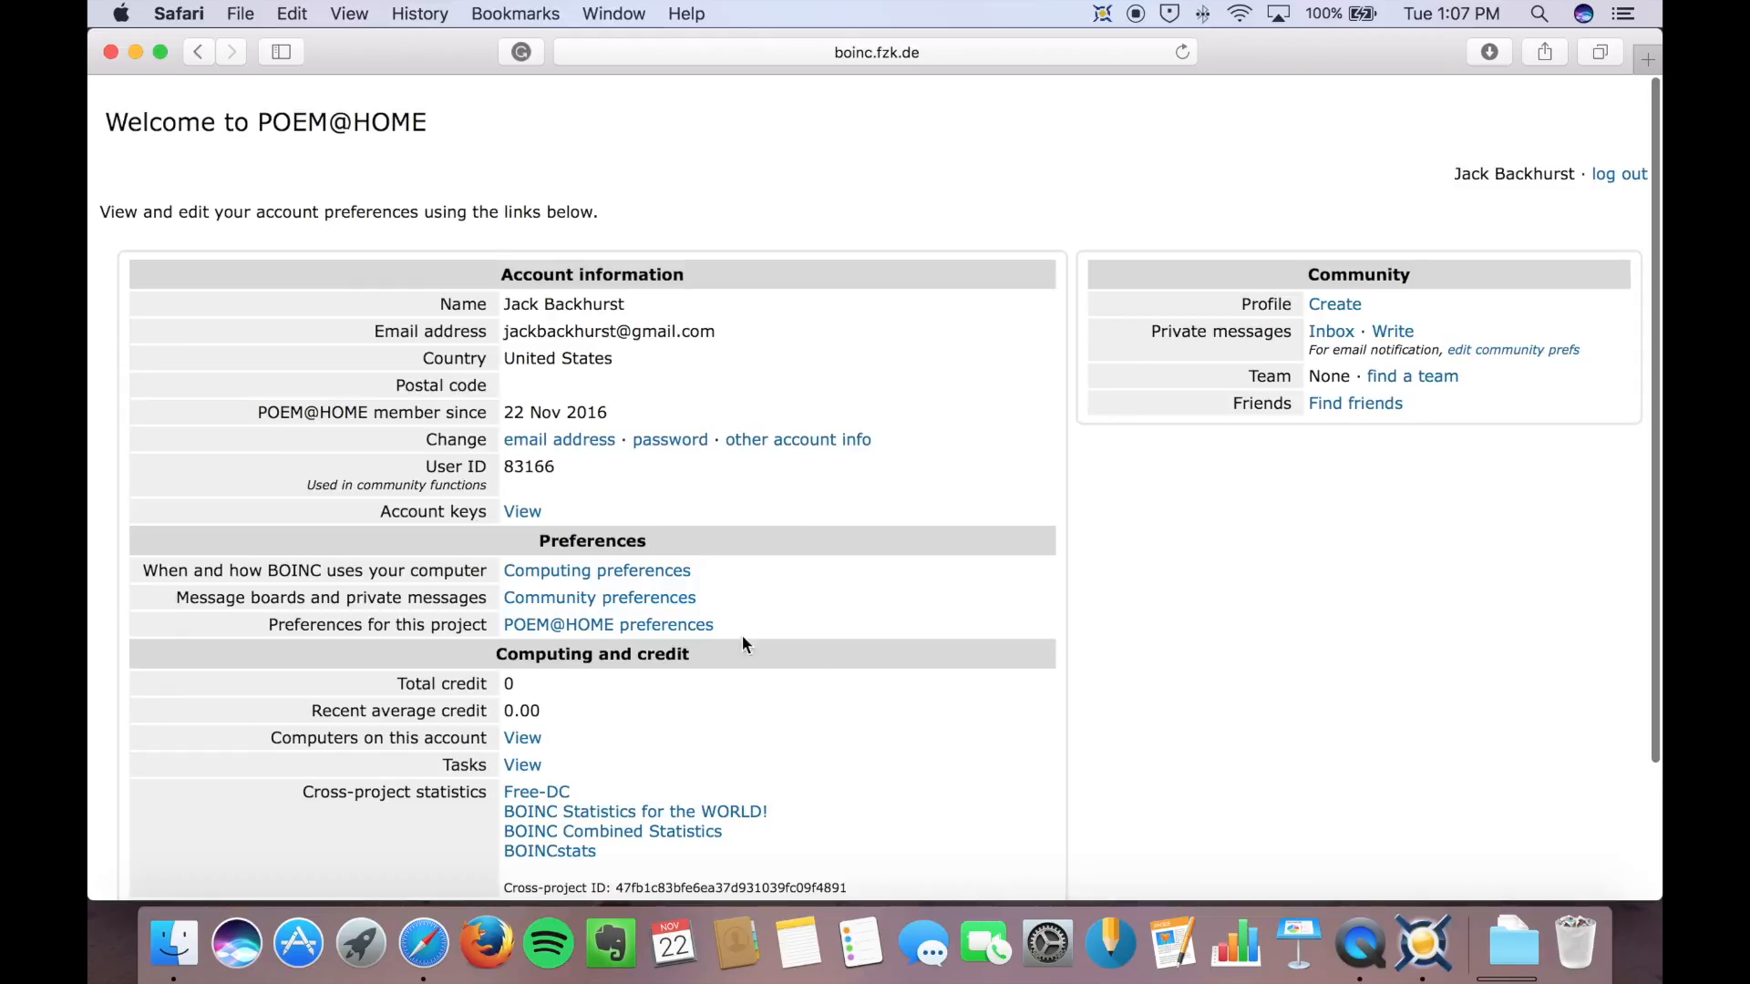
pyautogui.moveTo(982, 572)
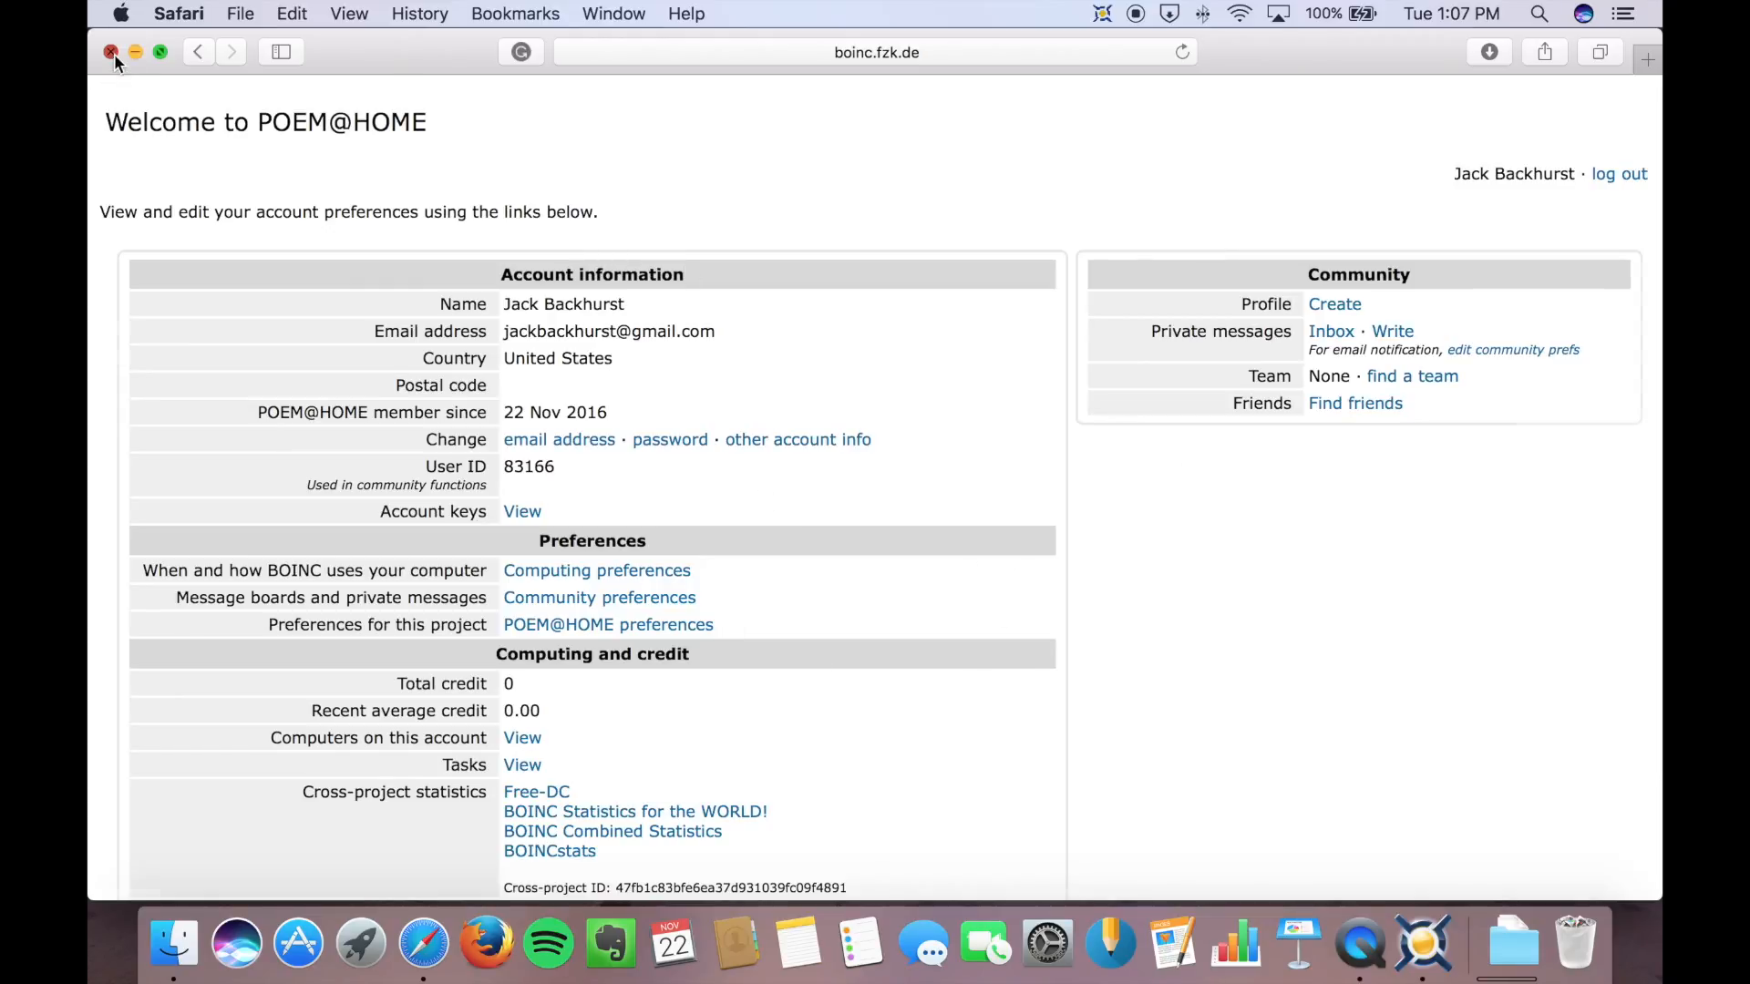
# Step: Close the browser, select SETI@home in the project list, and open the Options menu
pyautogui.click(112, 52)
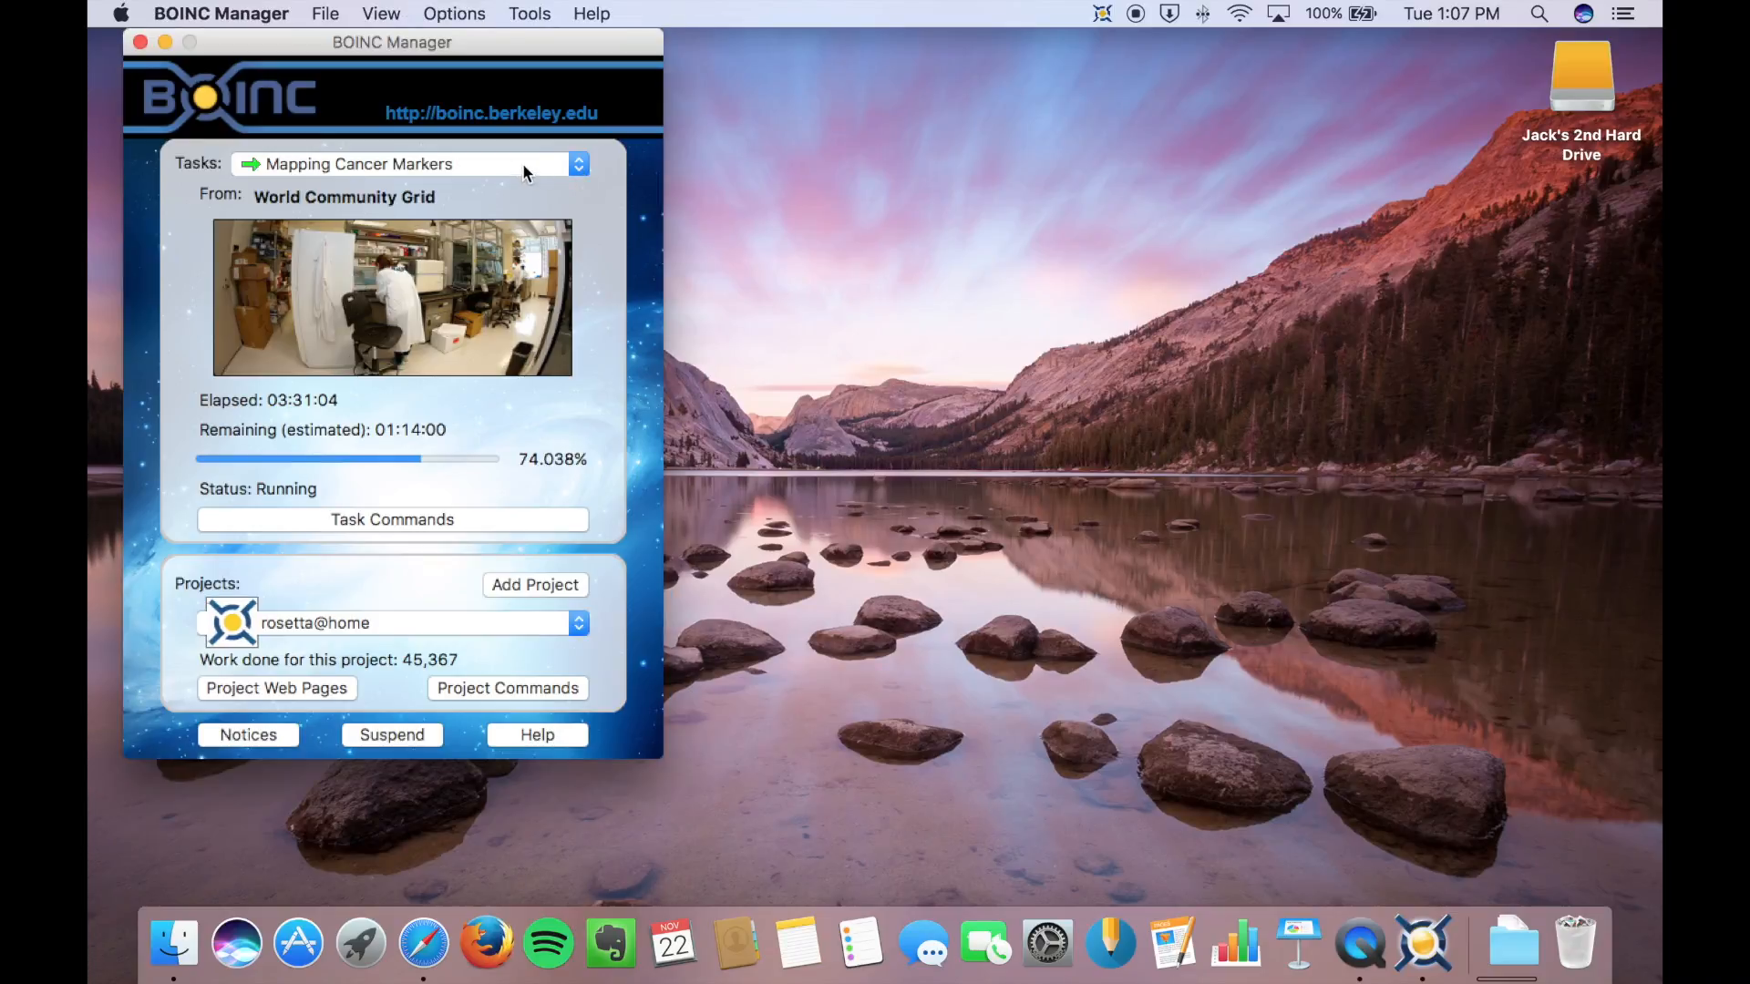
pyautogui.moveTo(376, 623)
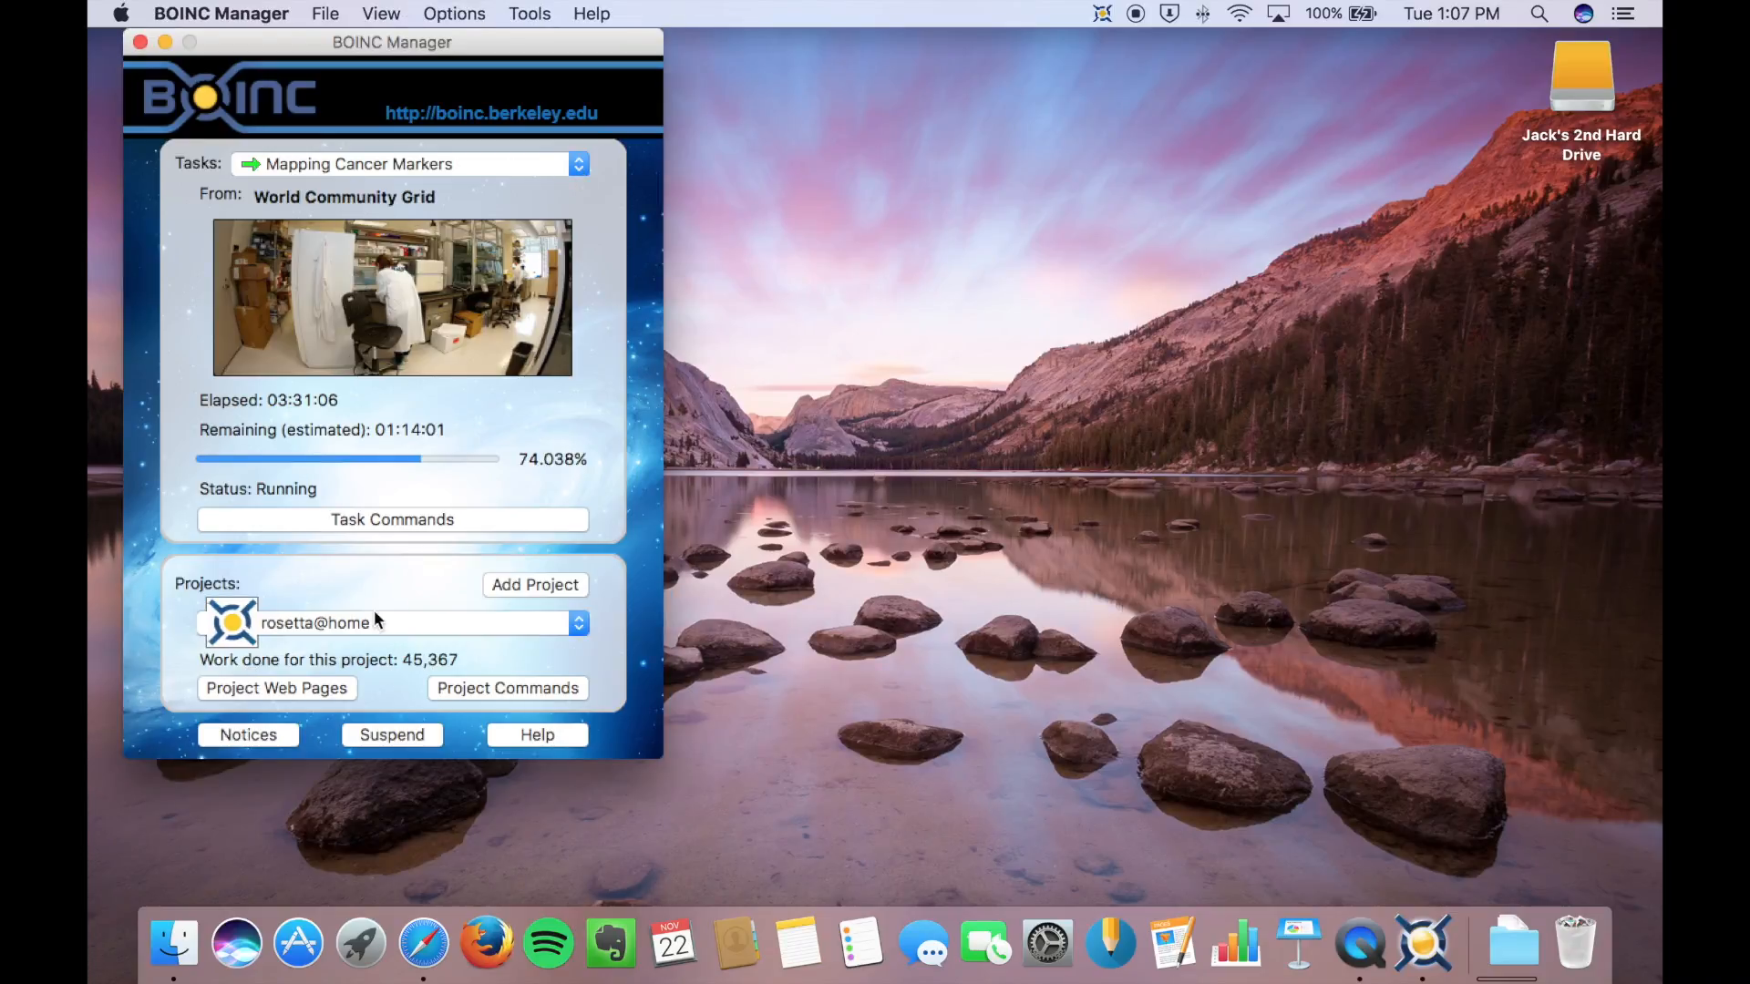
pyautogui.click(579, 622)
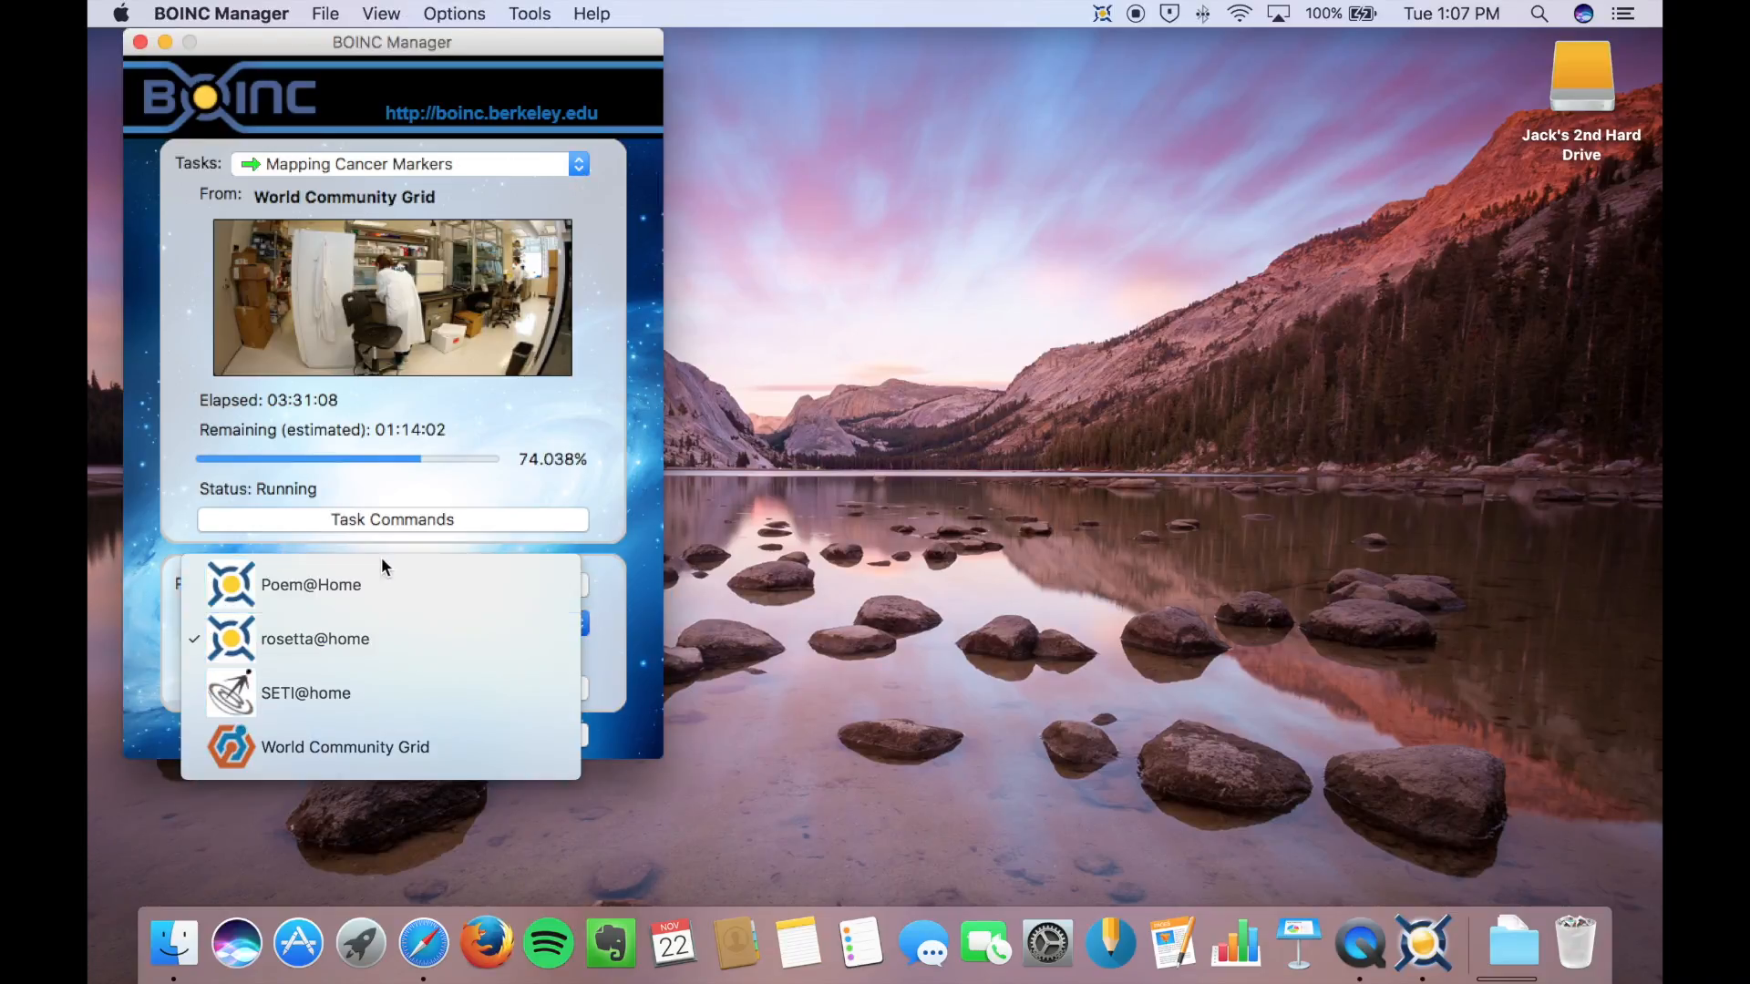
pyautogui.click(311, 584)
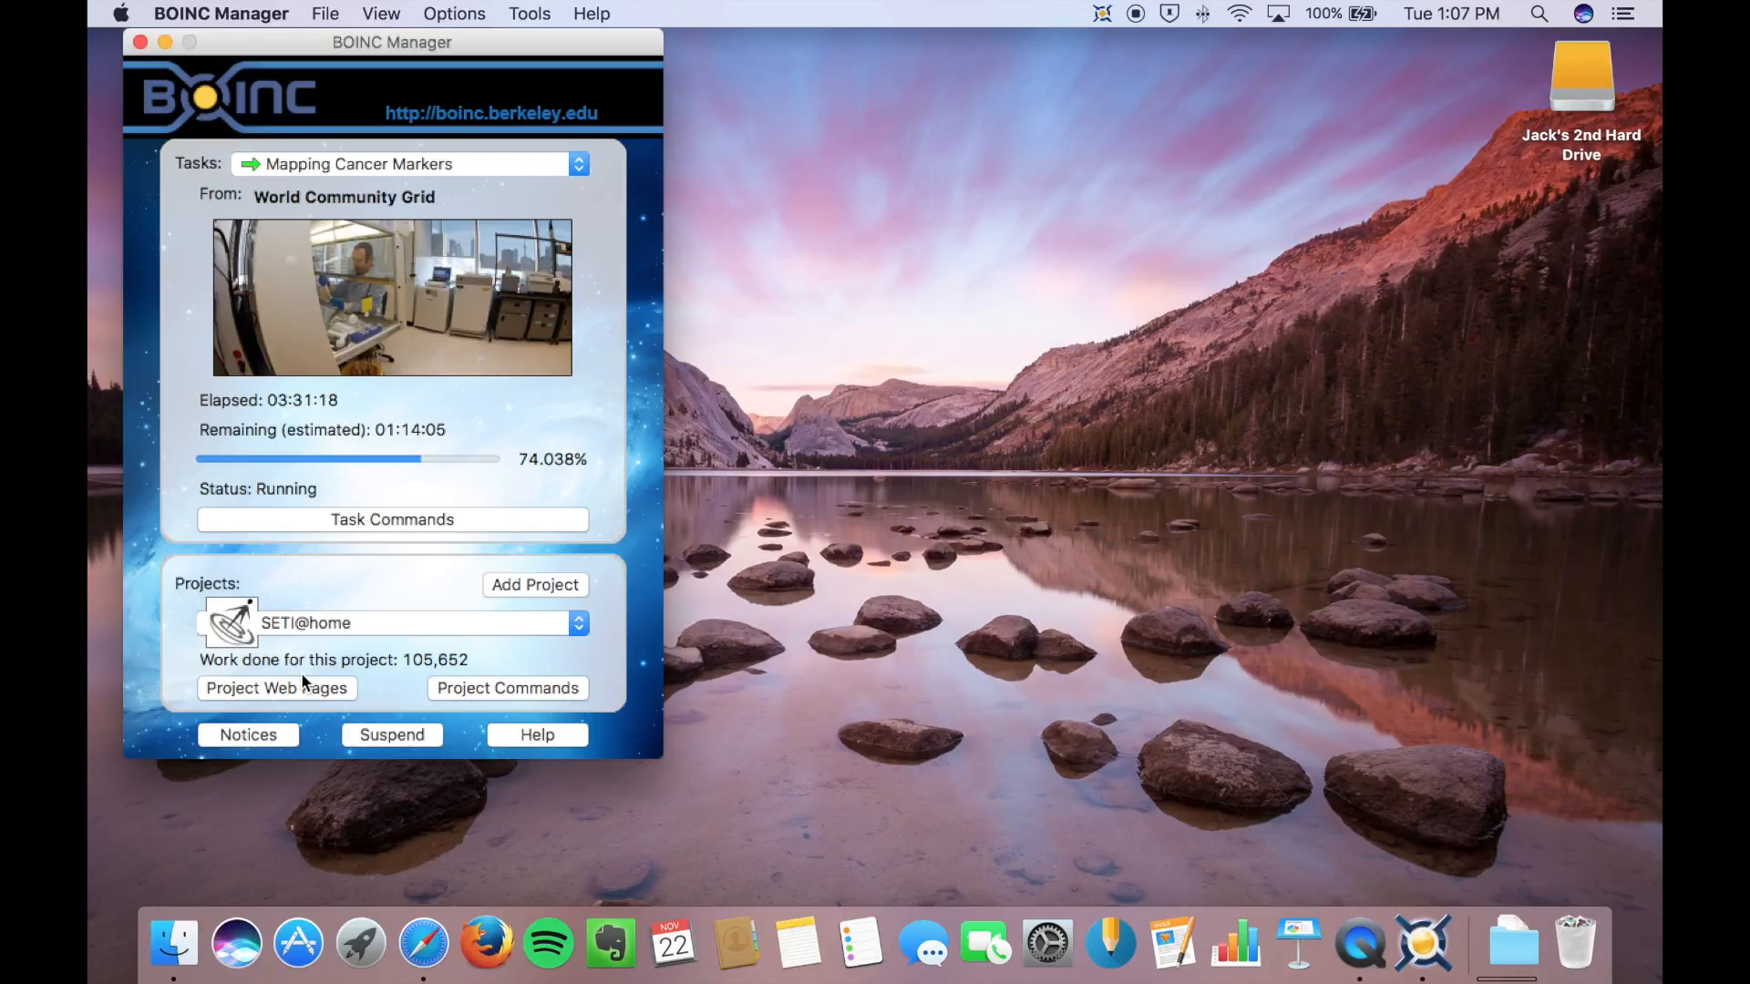
pyautogui.moveTo(485, 94)
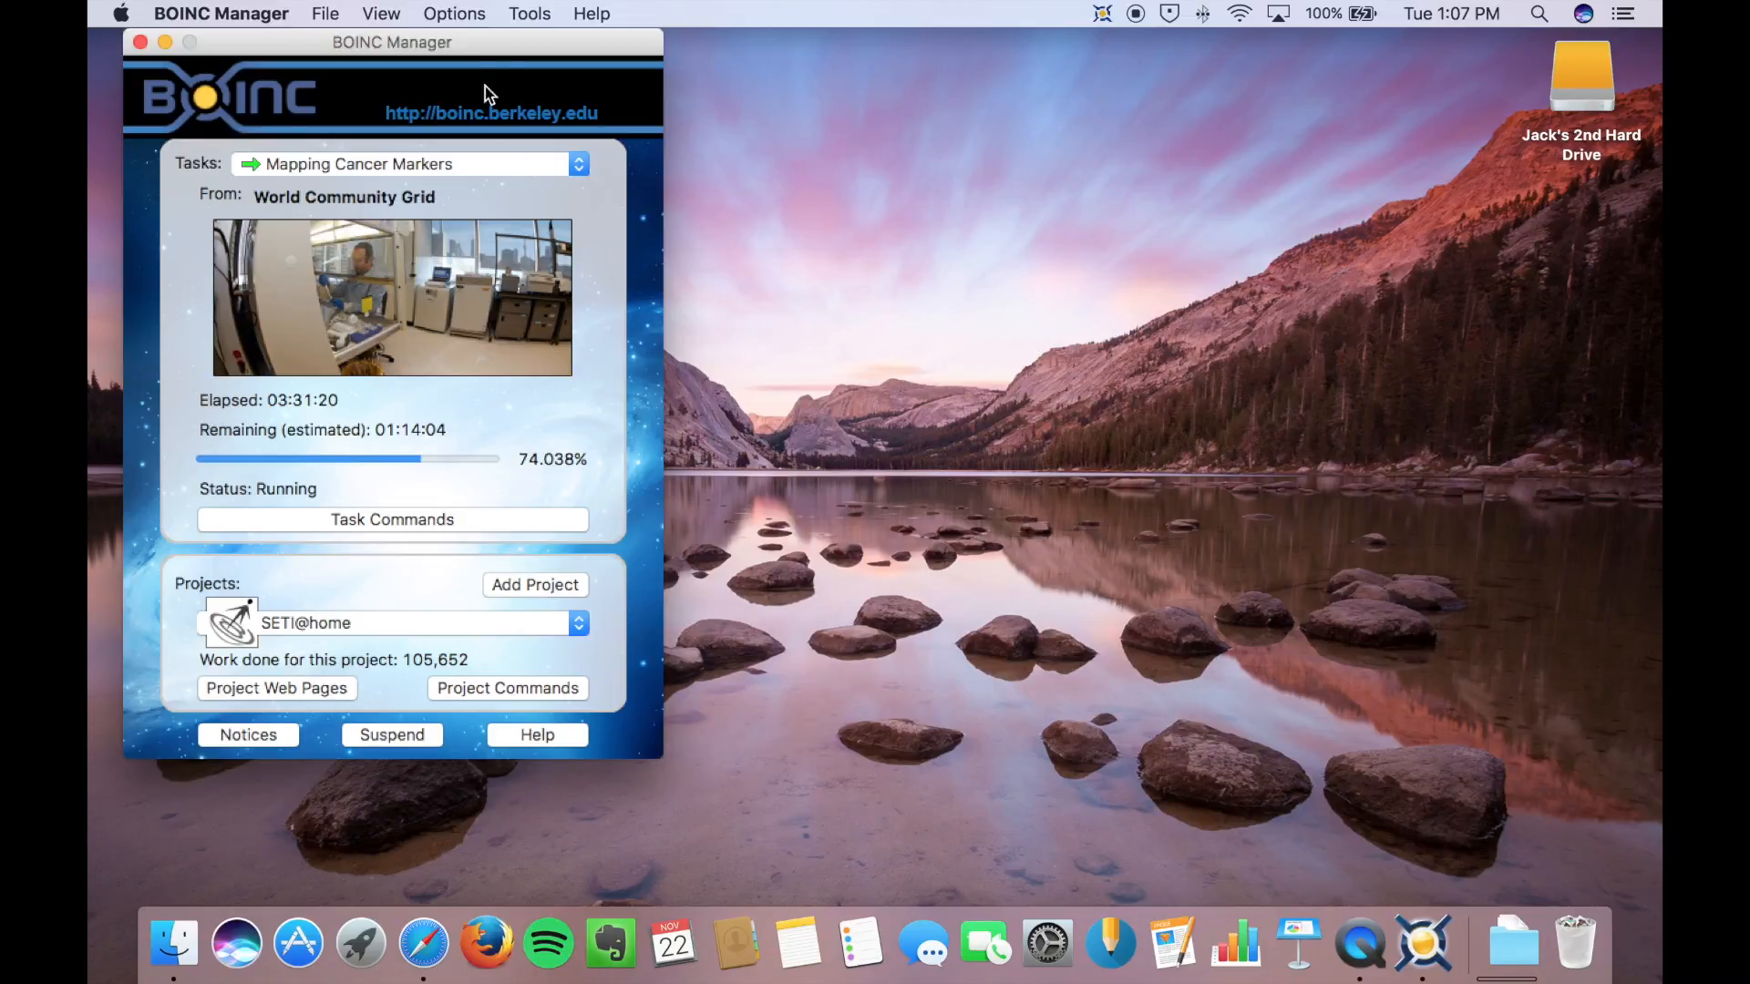
pyautogui.click(454, 13)
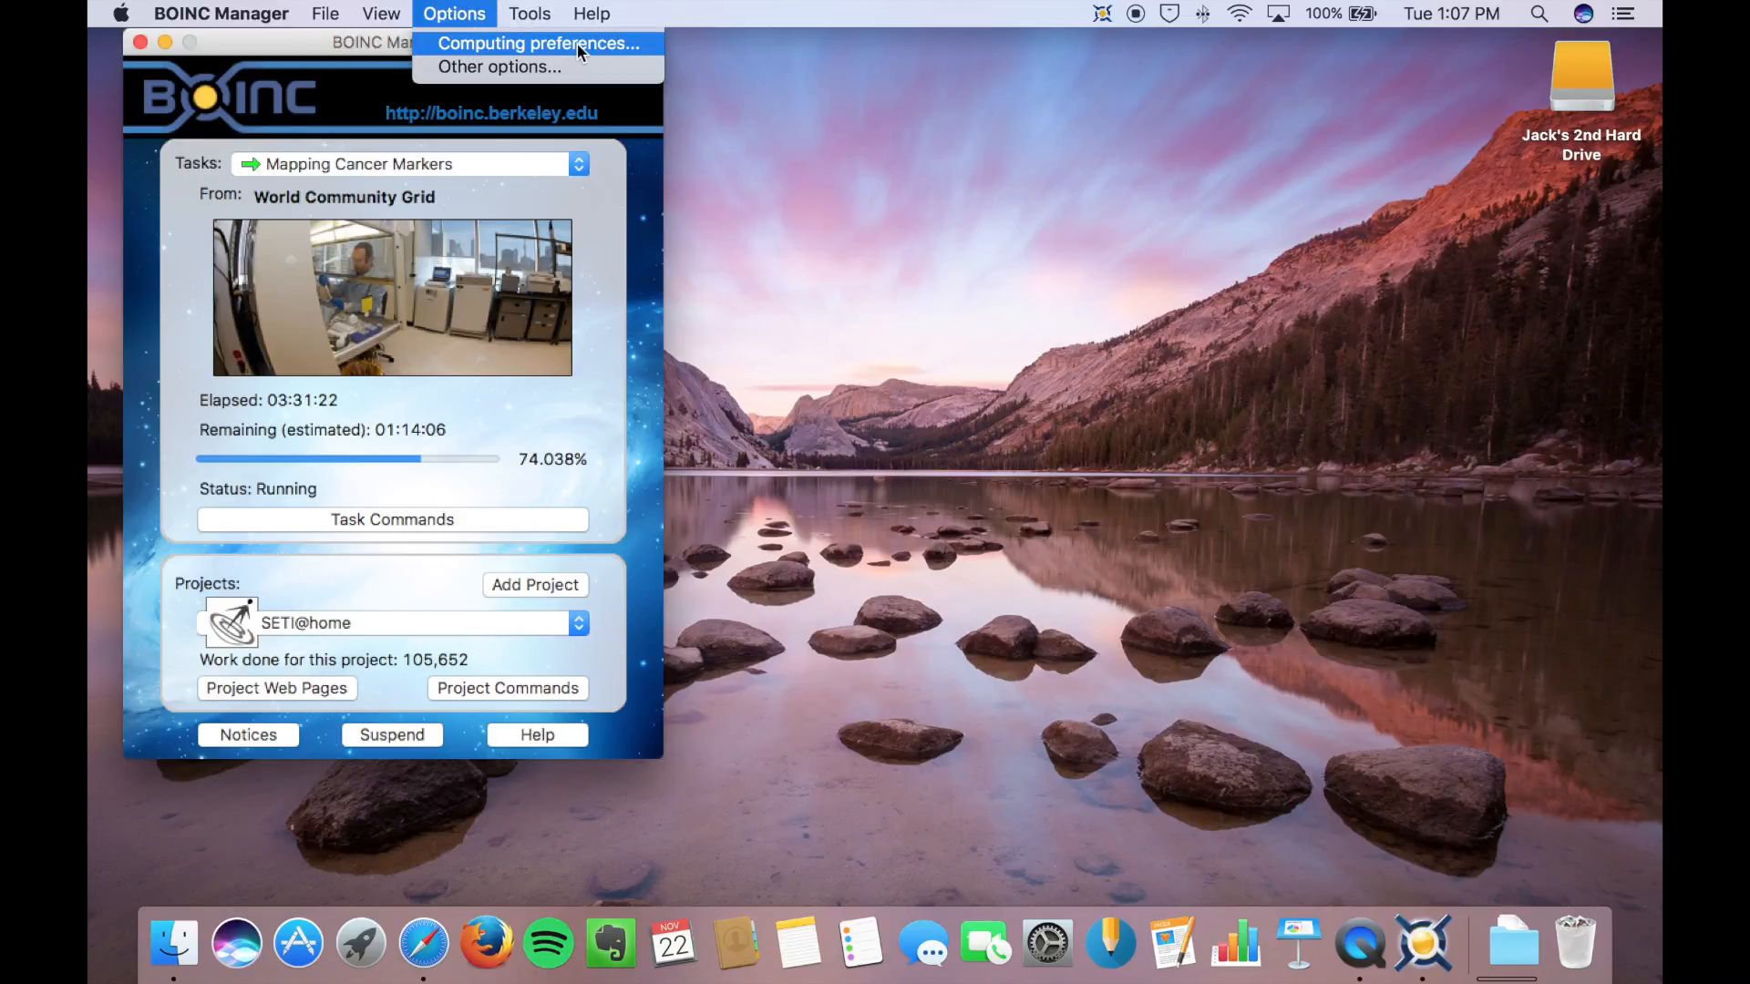
# Step: Review computing preferences (battery suspend, transfers 01:00–07:00, 10 GB disk limit) and accept them
pyautogui.click(538, 42)
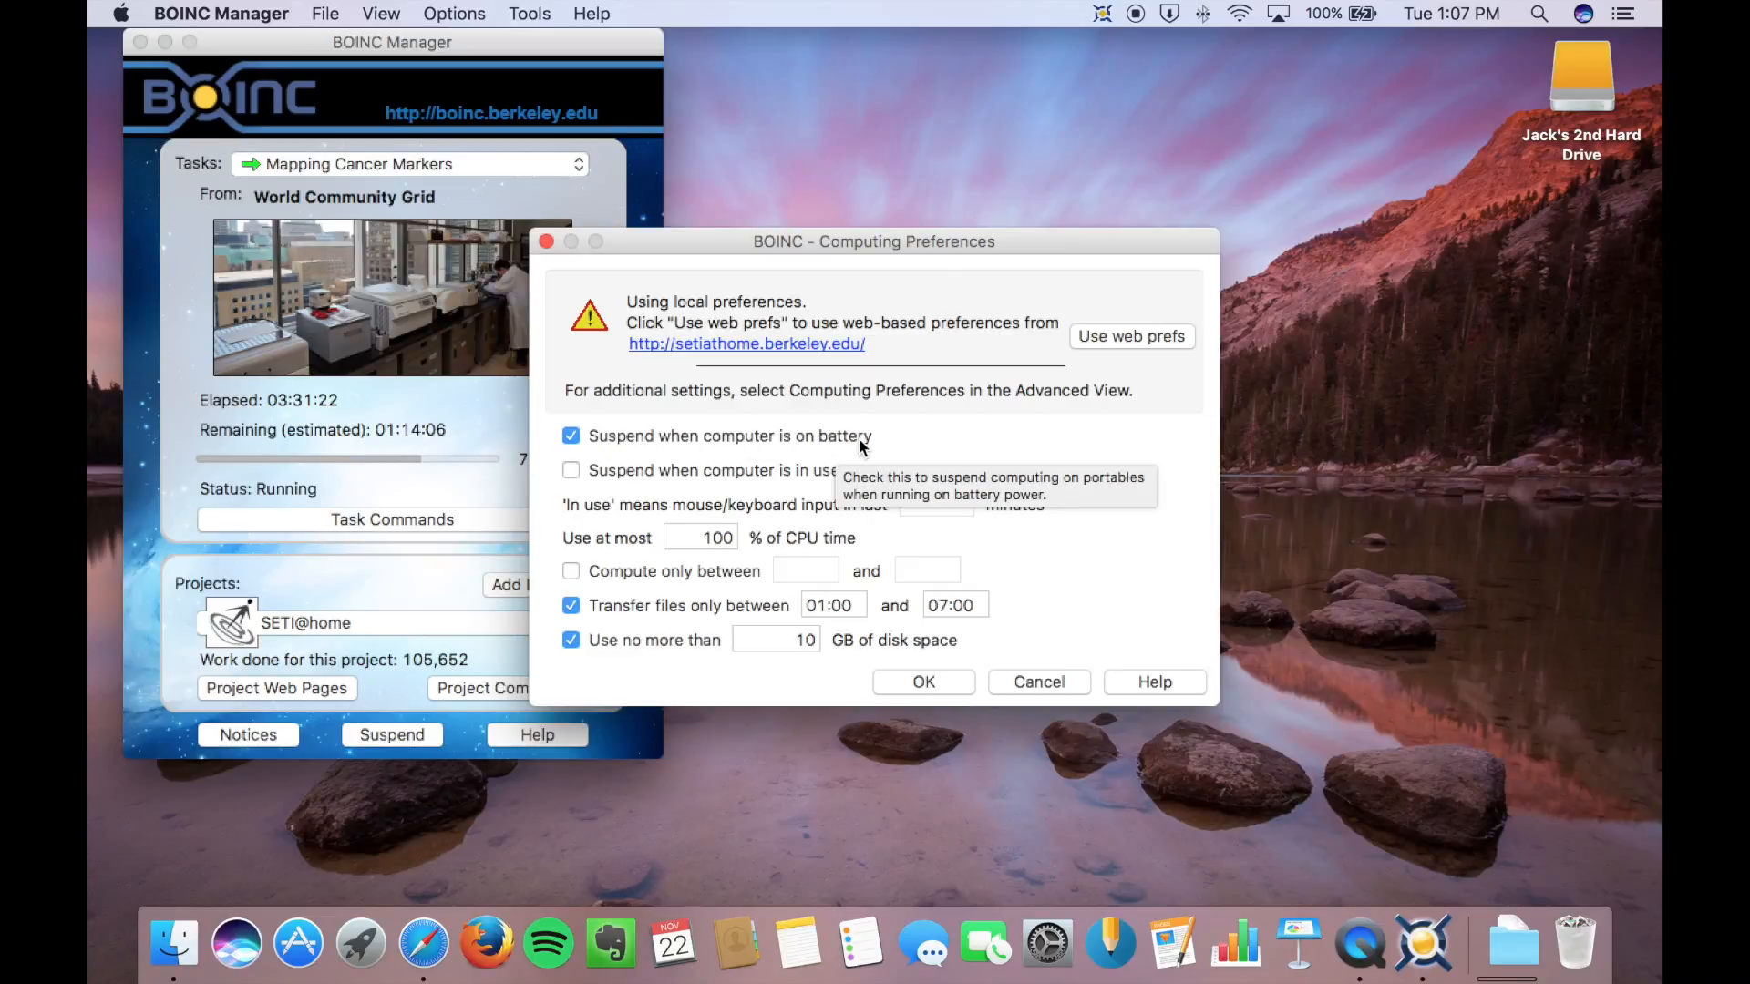
pyautogui.moveTo(1095, 547)
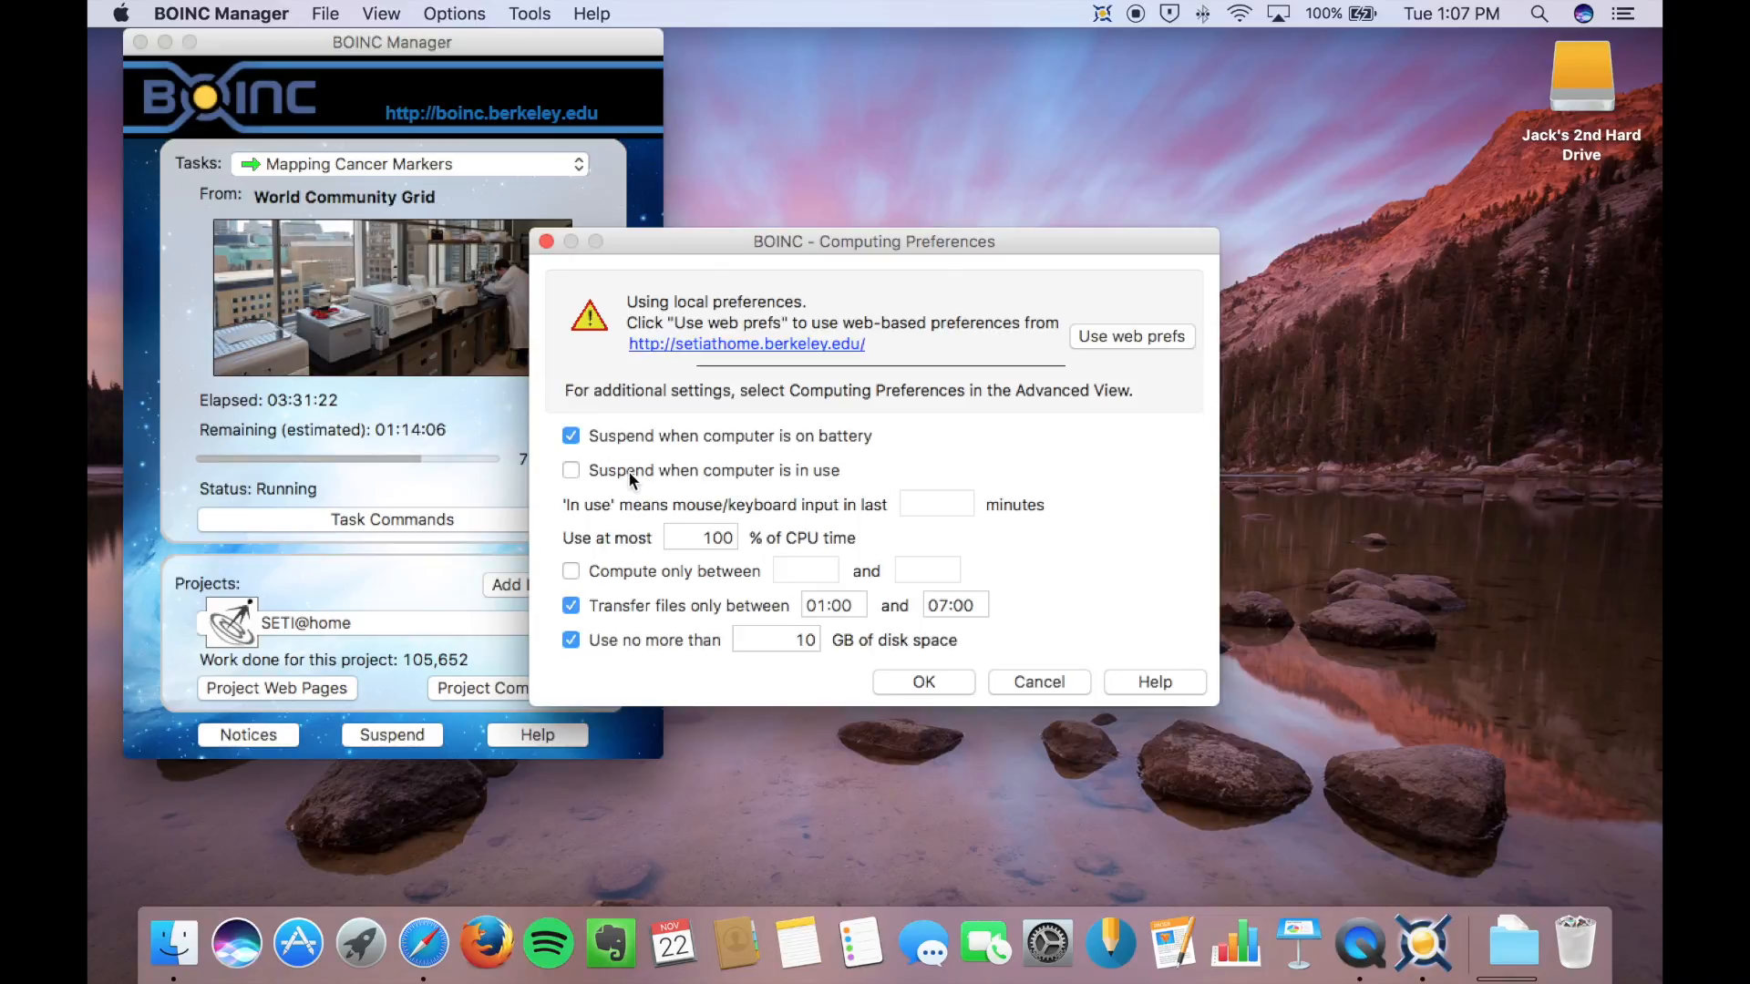
pyautogui.moveTo(1074, 515)
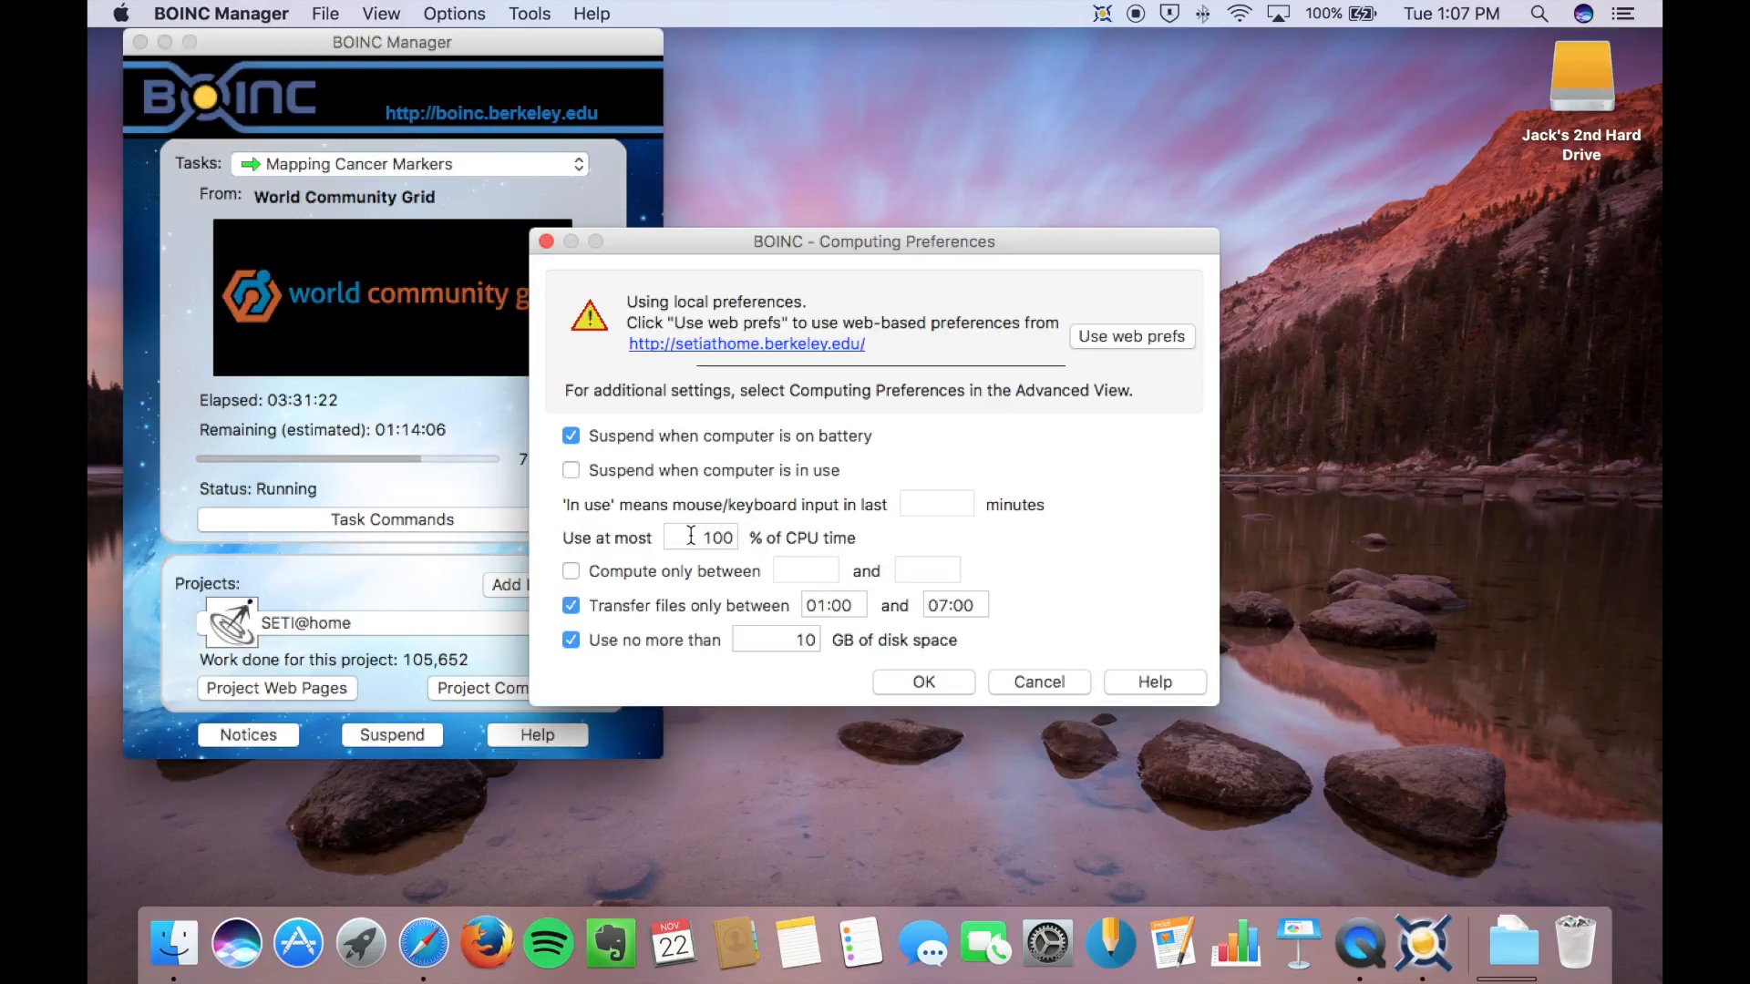
pyautogui.moveTo(899, 543)
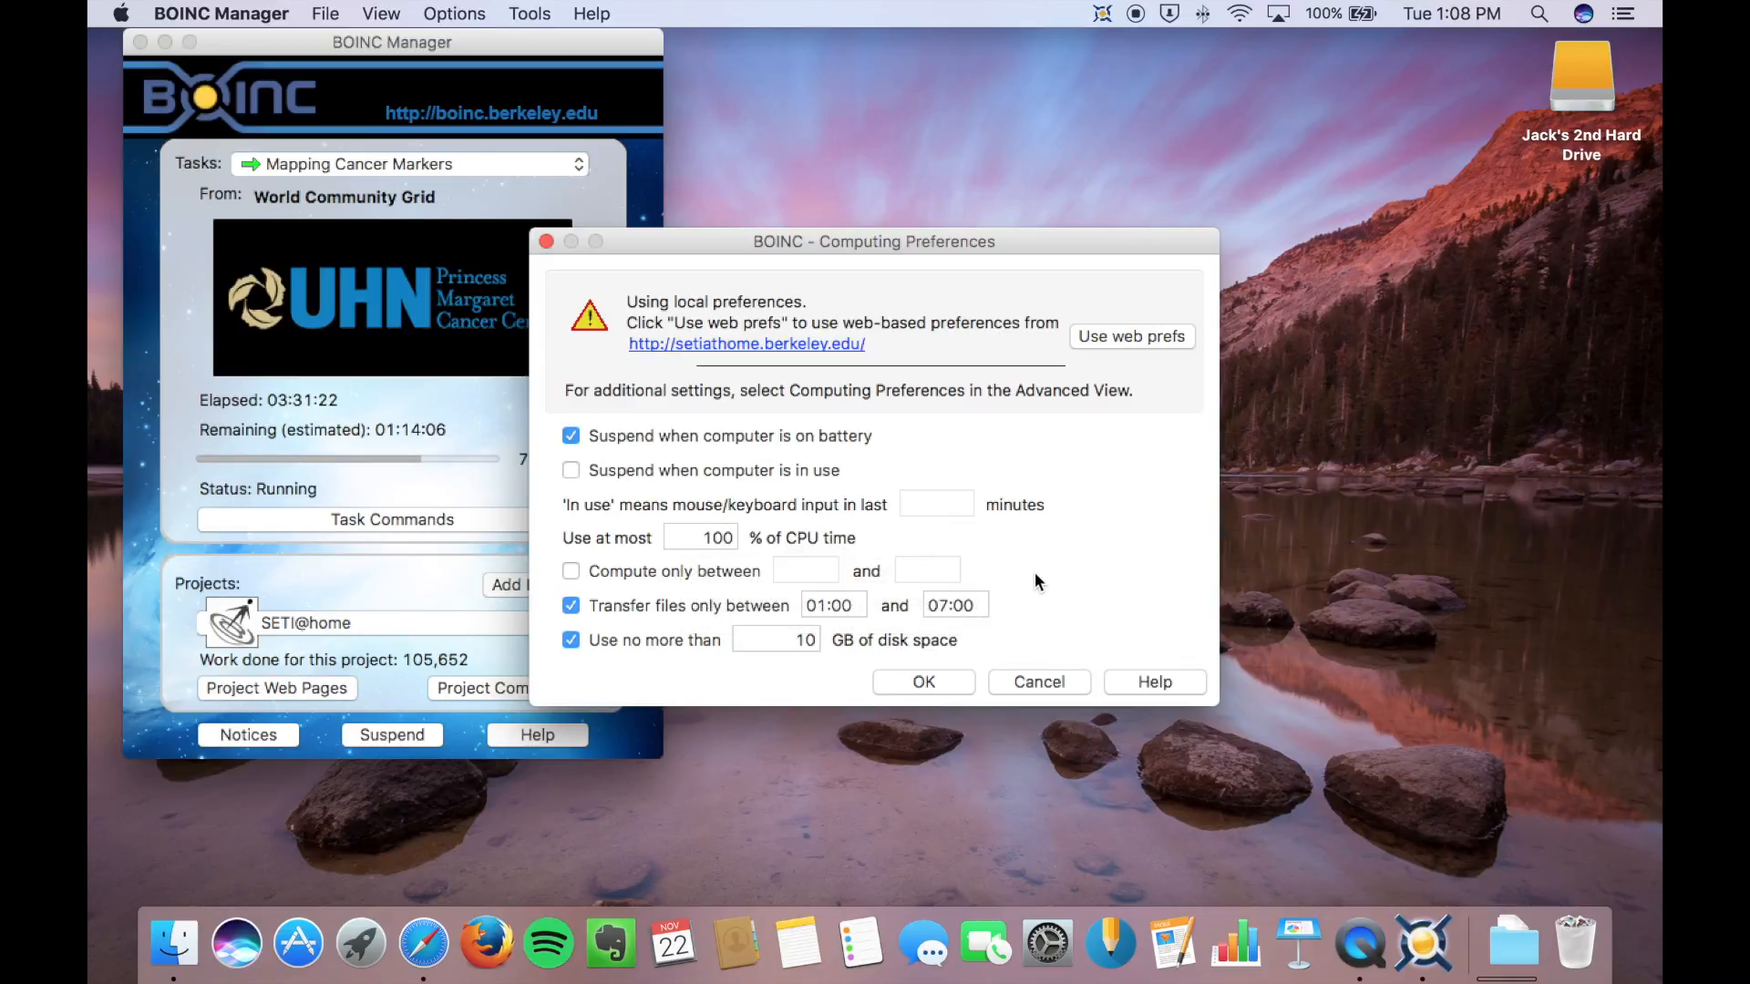
pyautogui.moveTo(1057, 560)
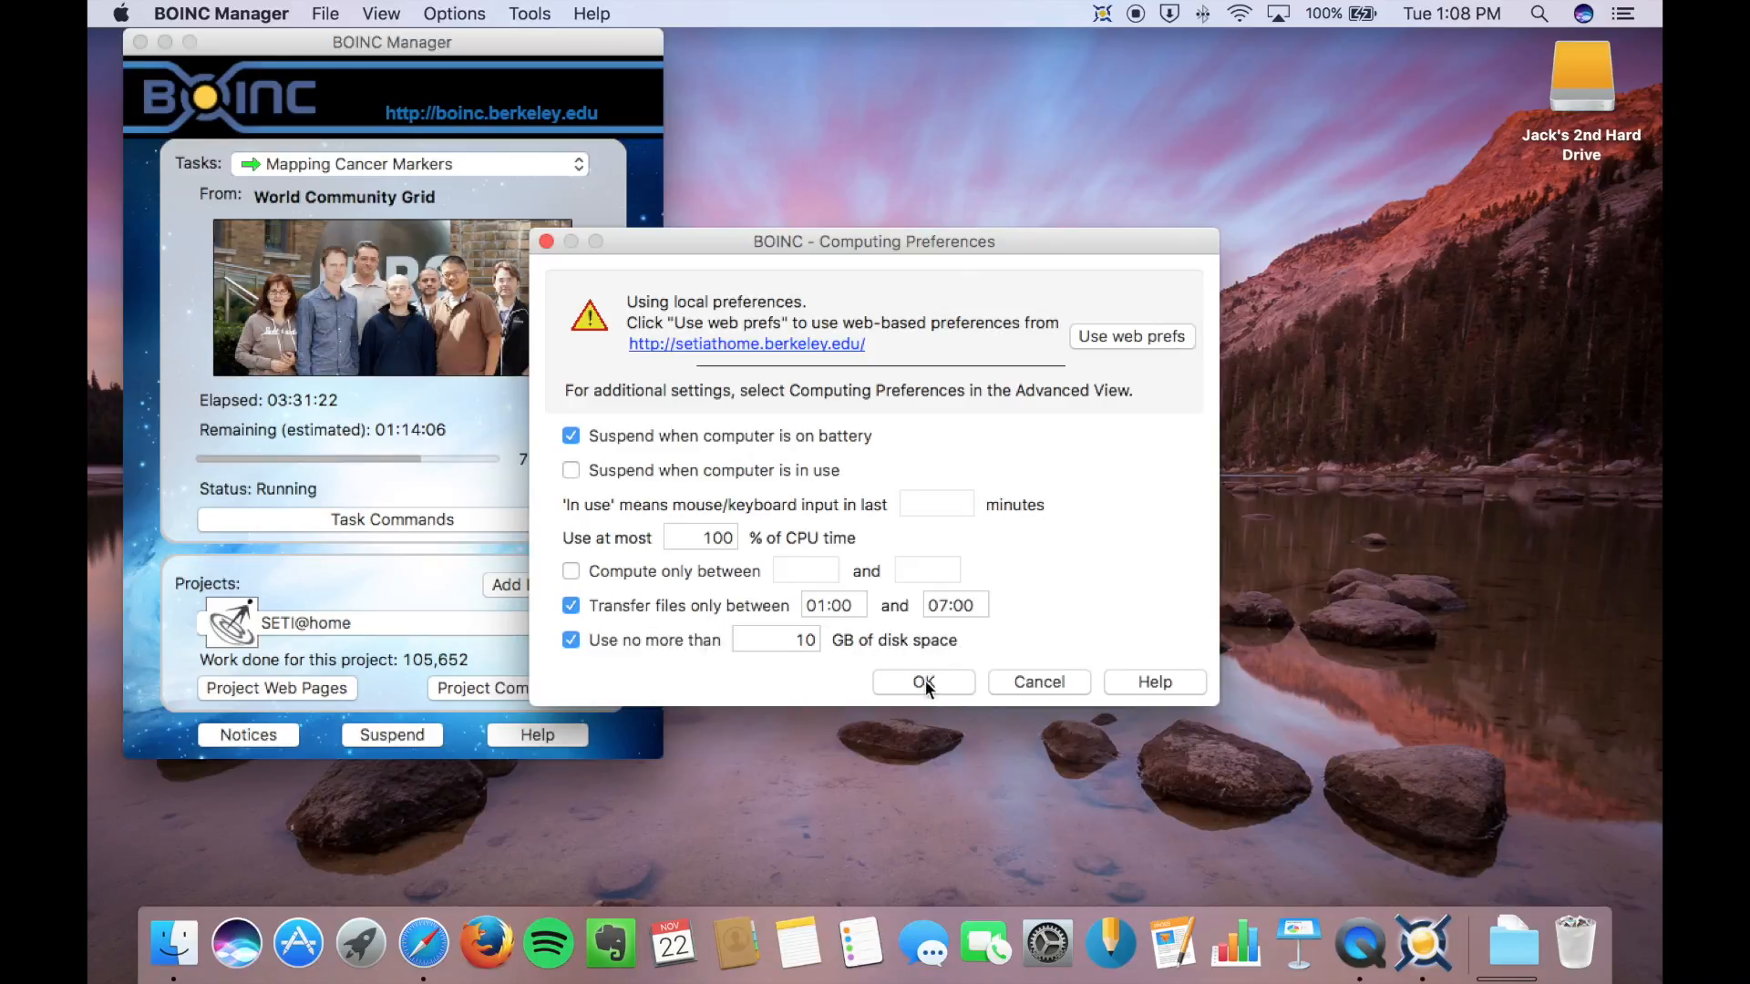
pyautogui.click(923, 682)
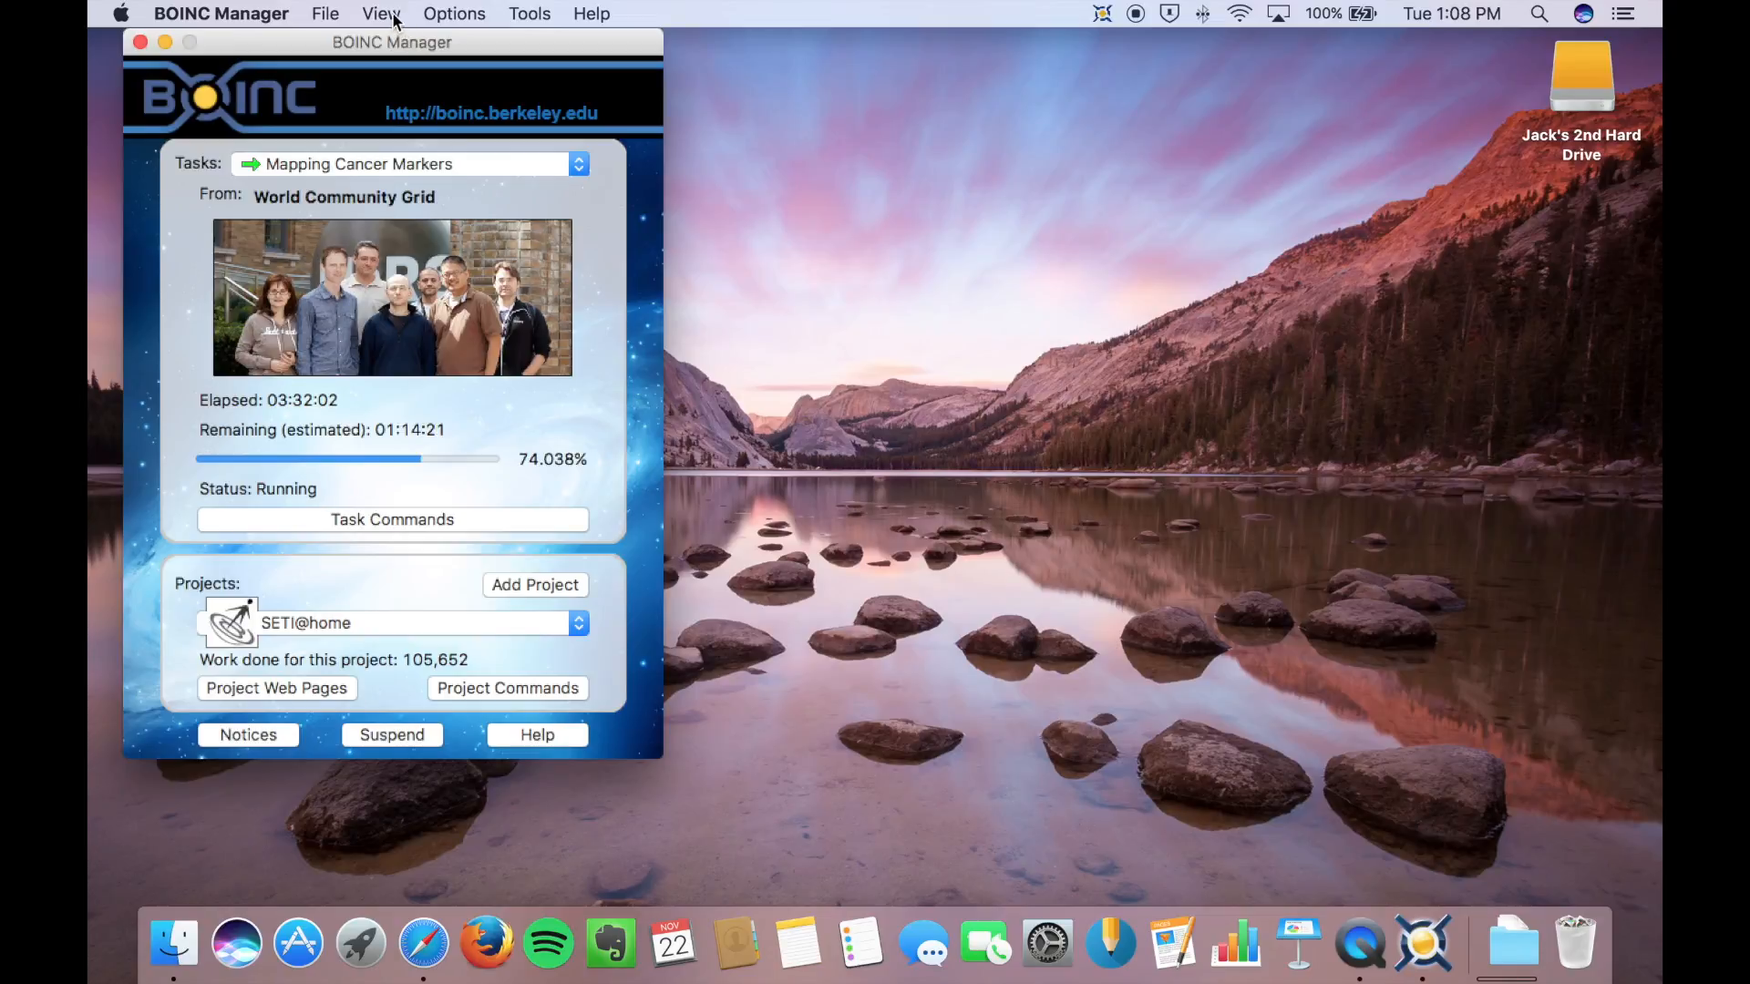
# Step: Switch to Advanced View, browse the SETI@home task list, and reopen the computing preferences
pyautogui.click(379, 13)
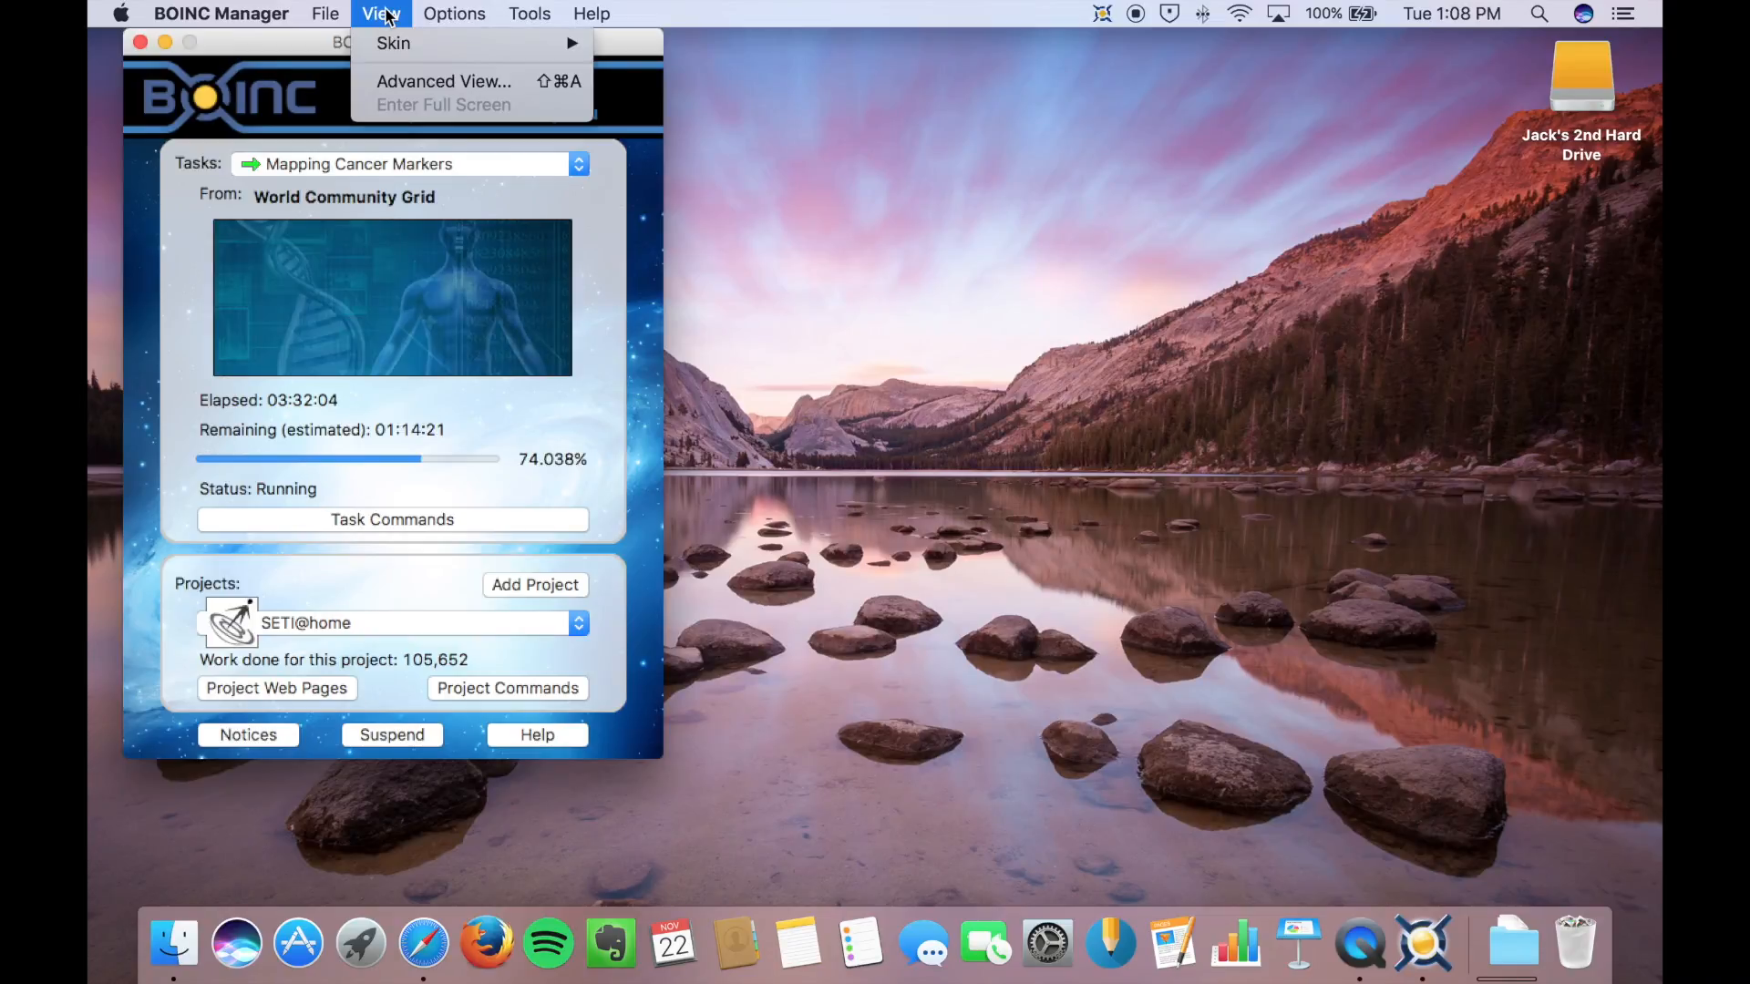
pyautogui.click(443, 81)
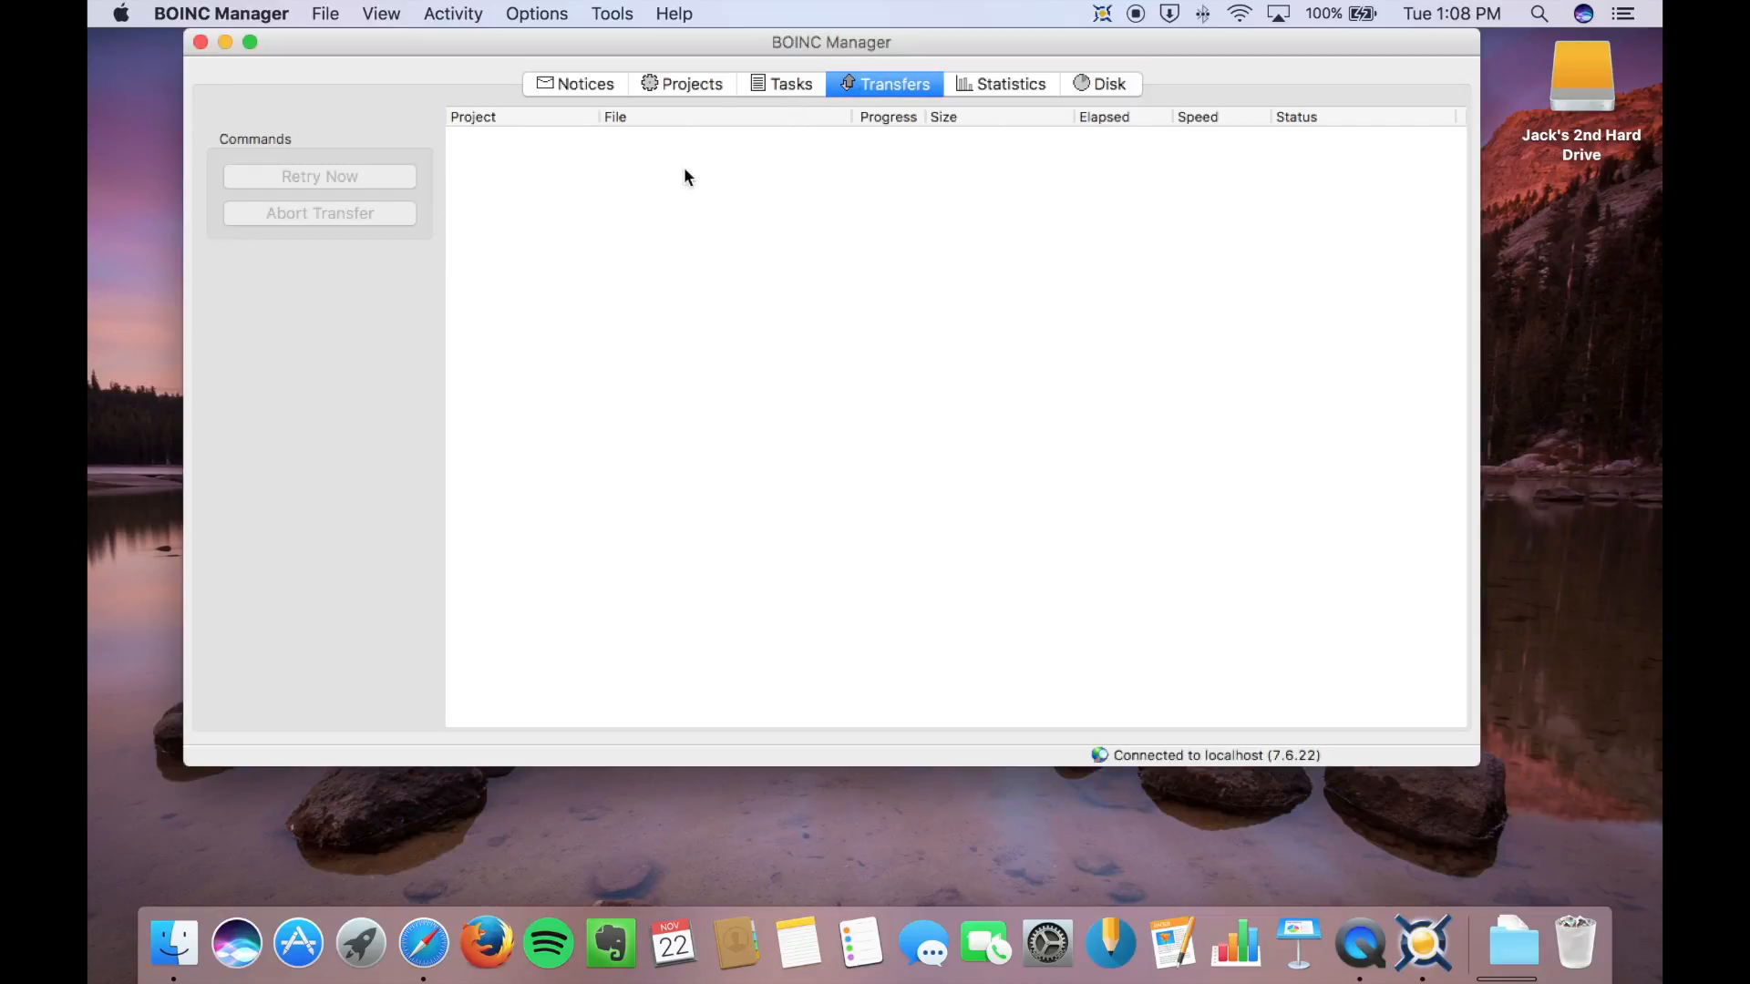
pyautogui.moveTo(770, 202)
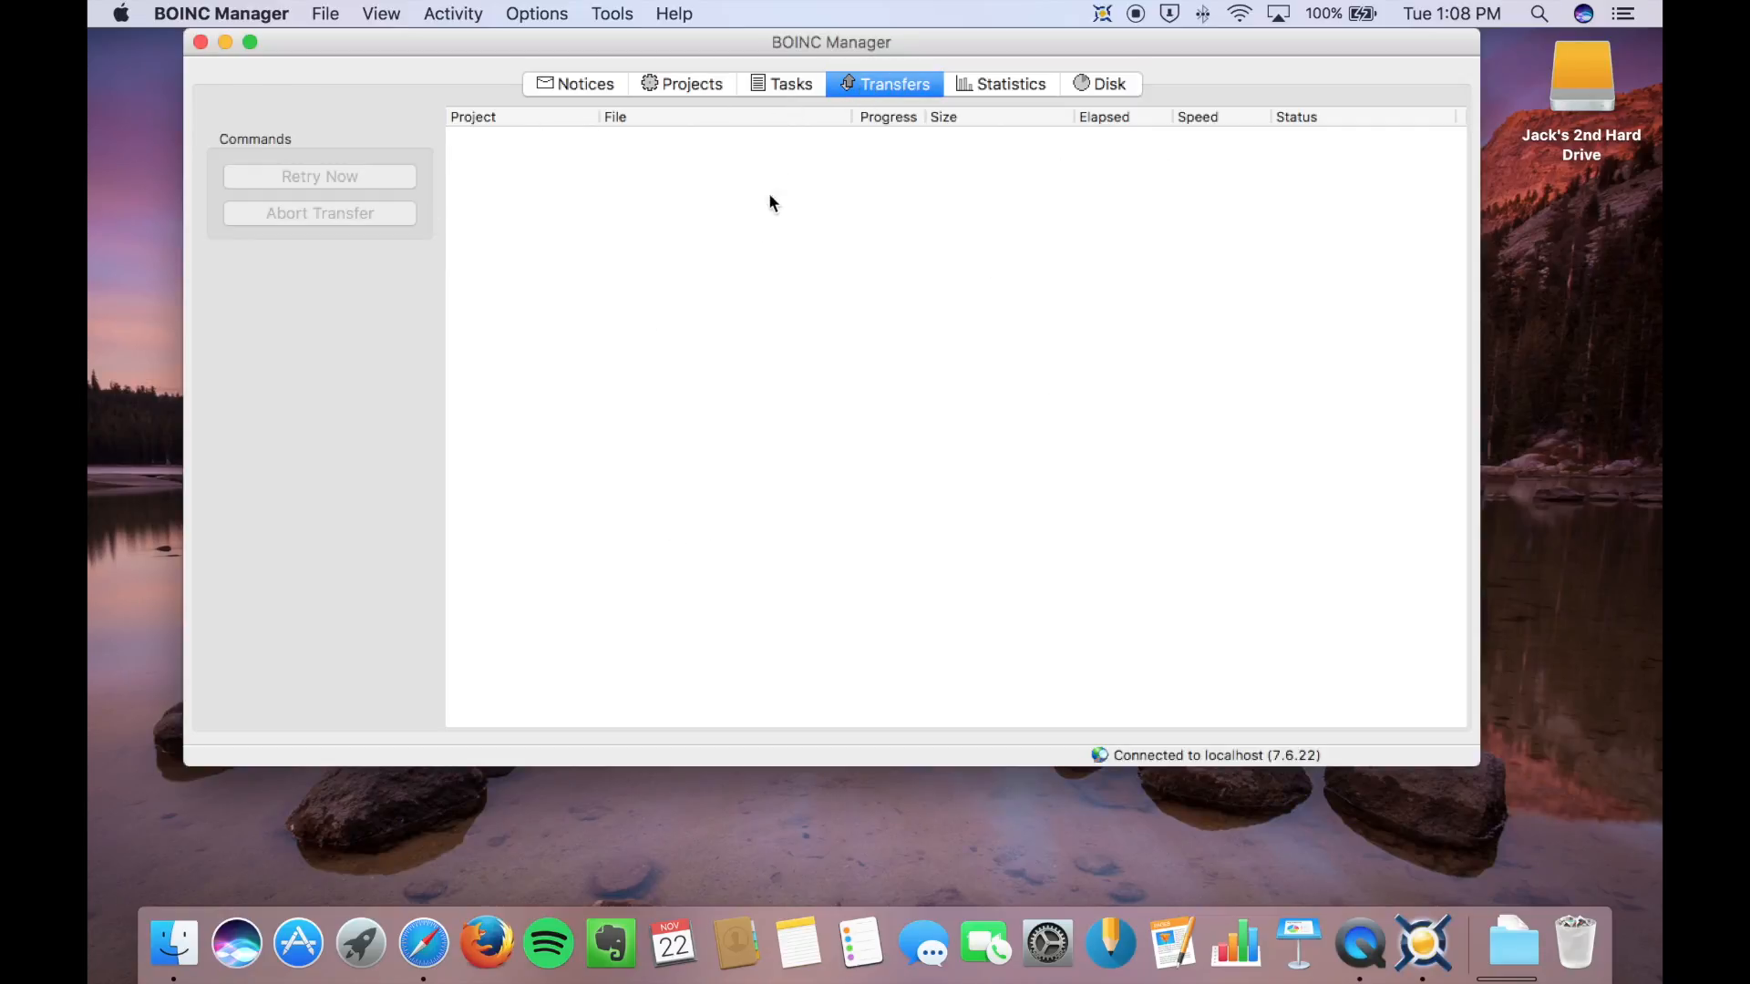
pyautogui.click(791, 83)
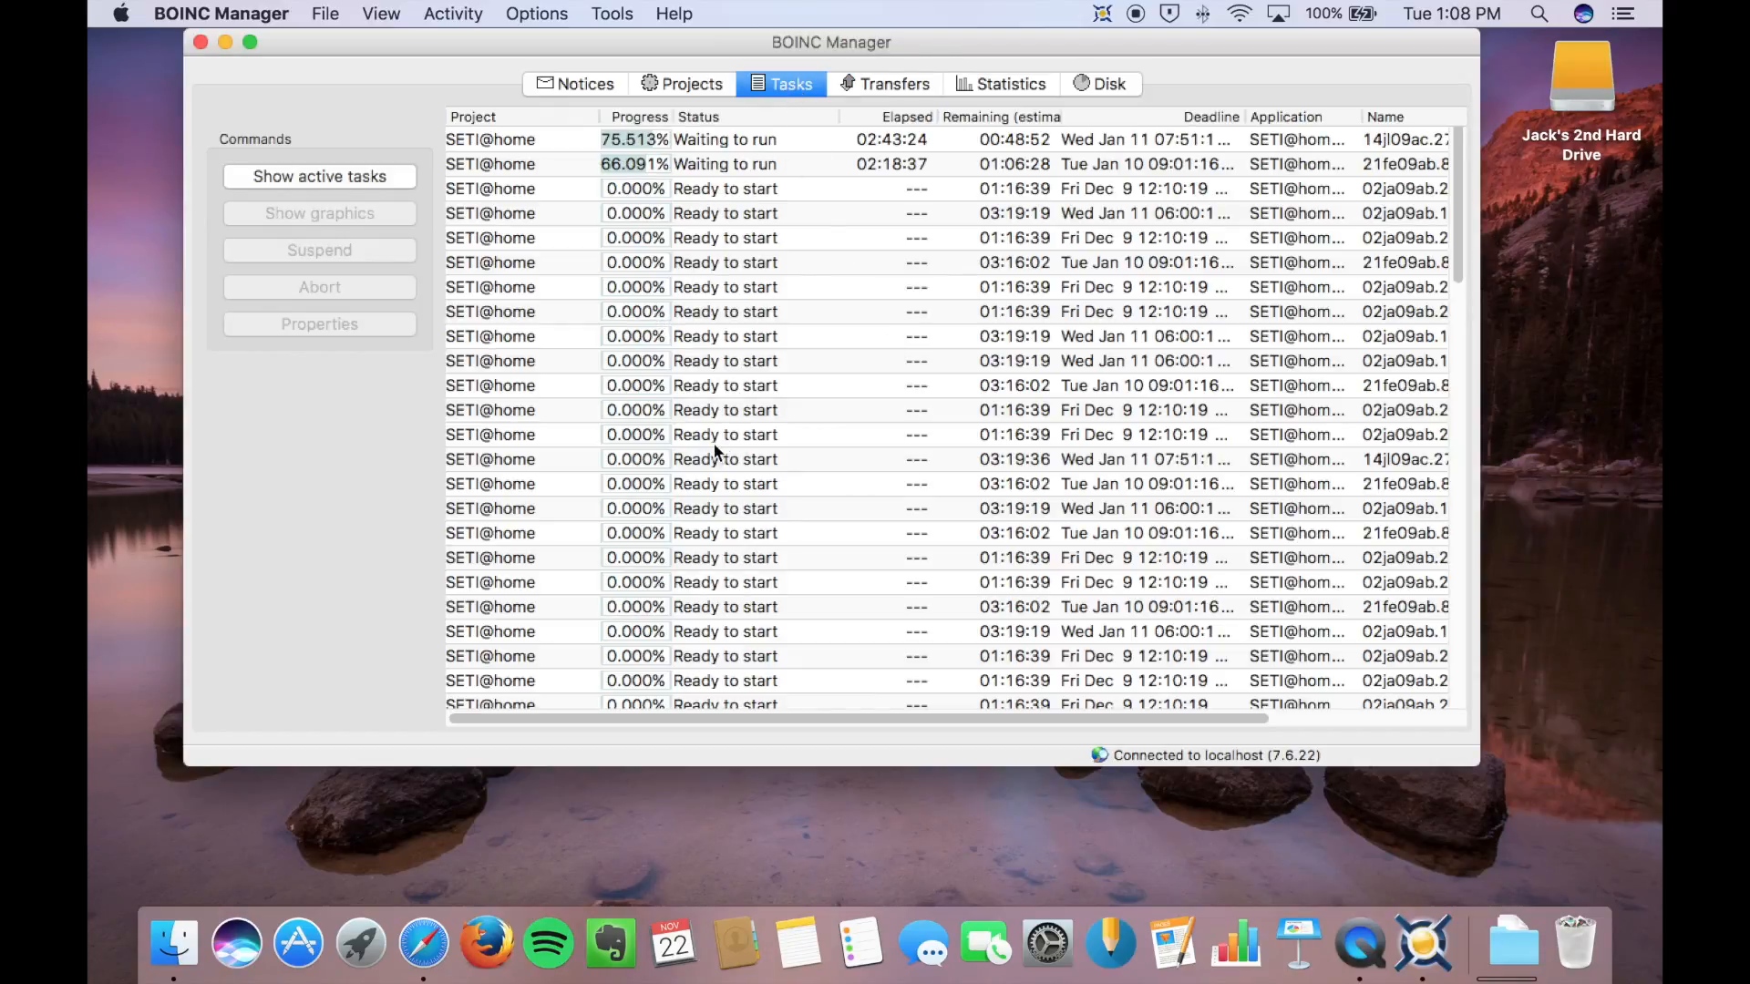
pyautogui.moveTo(775, 279)
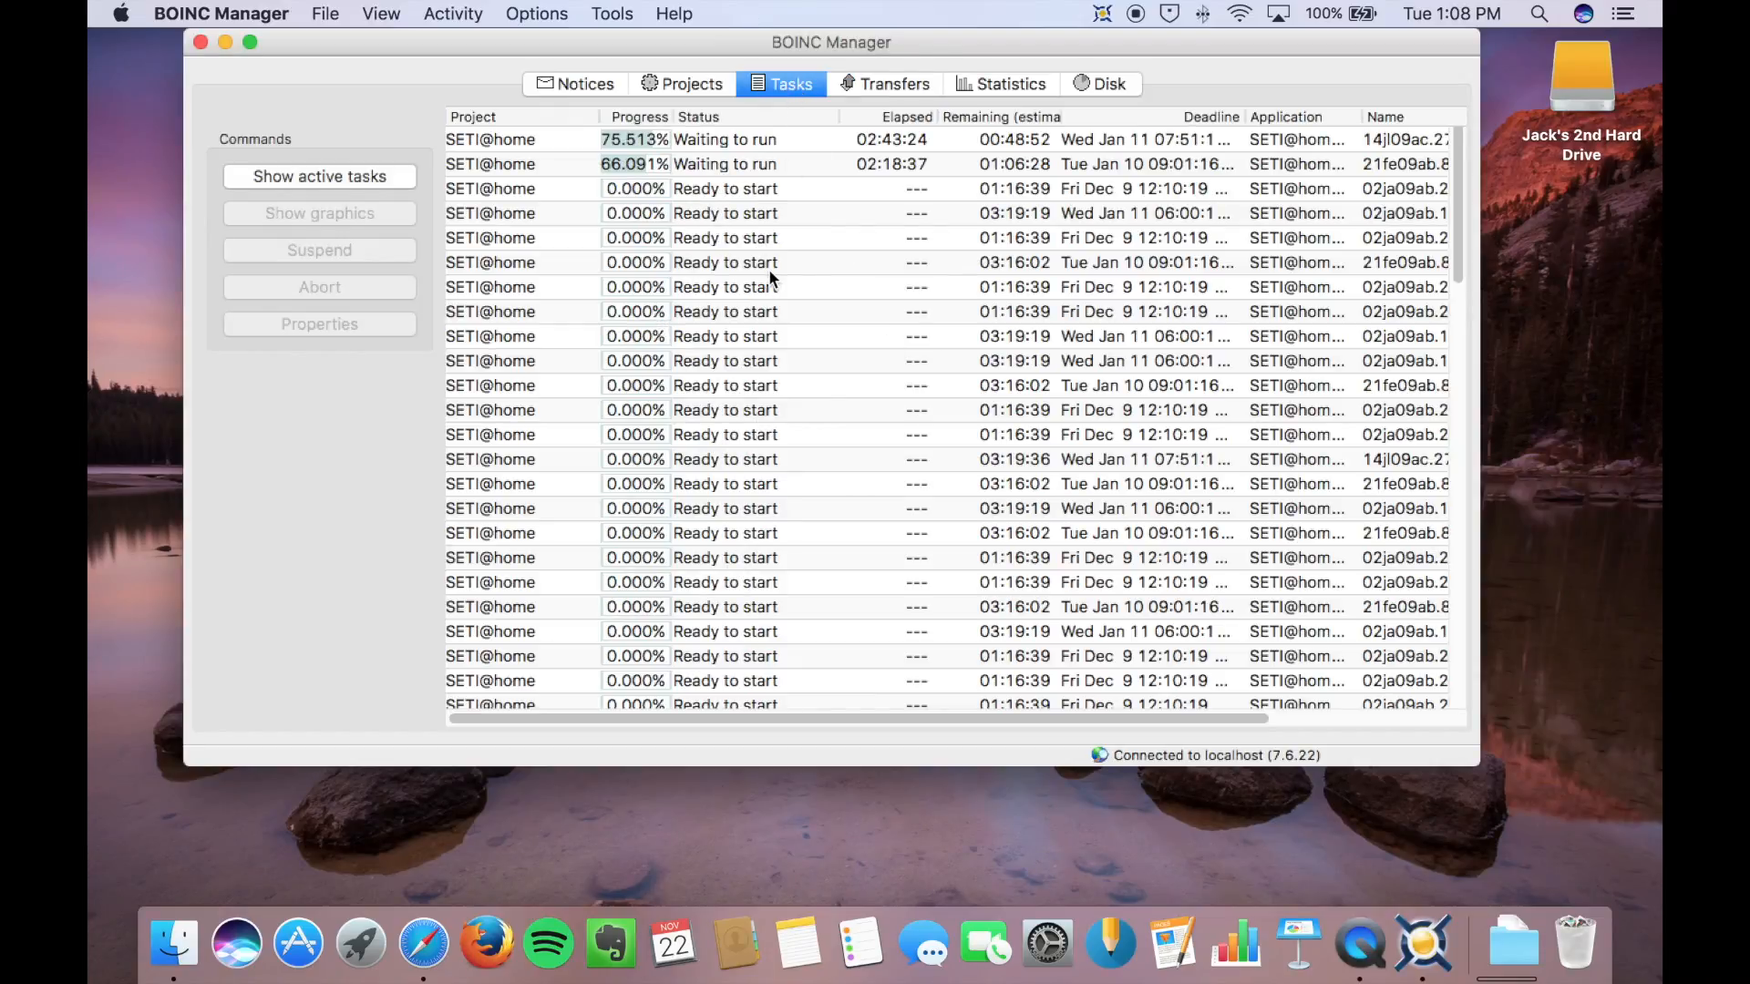
pyautogui.scroll(-3)
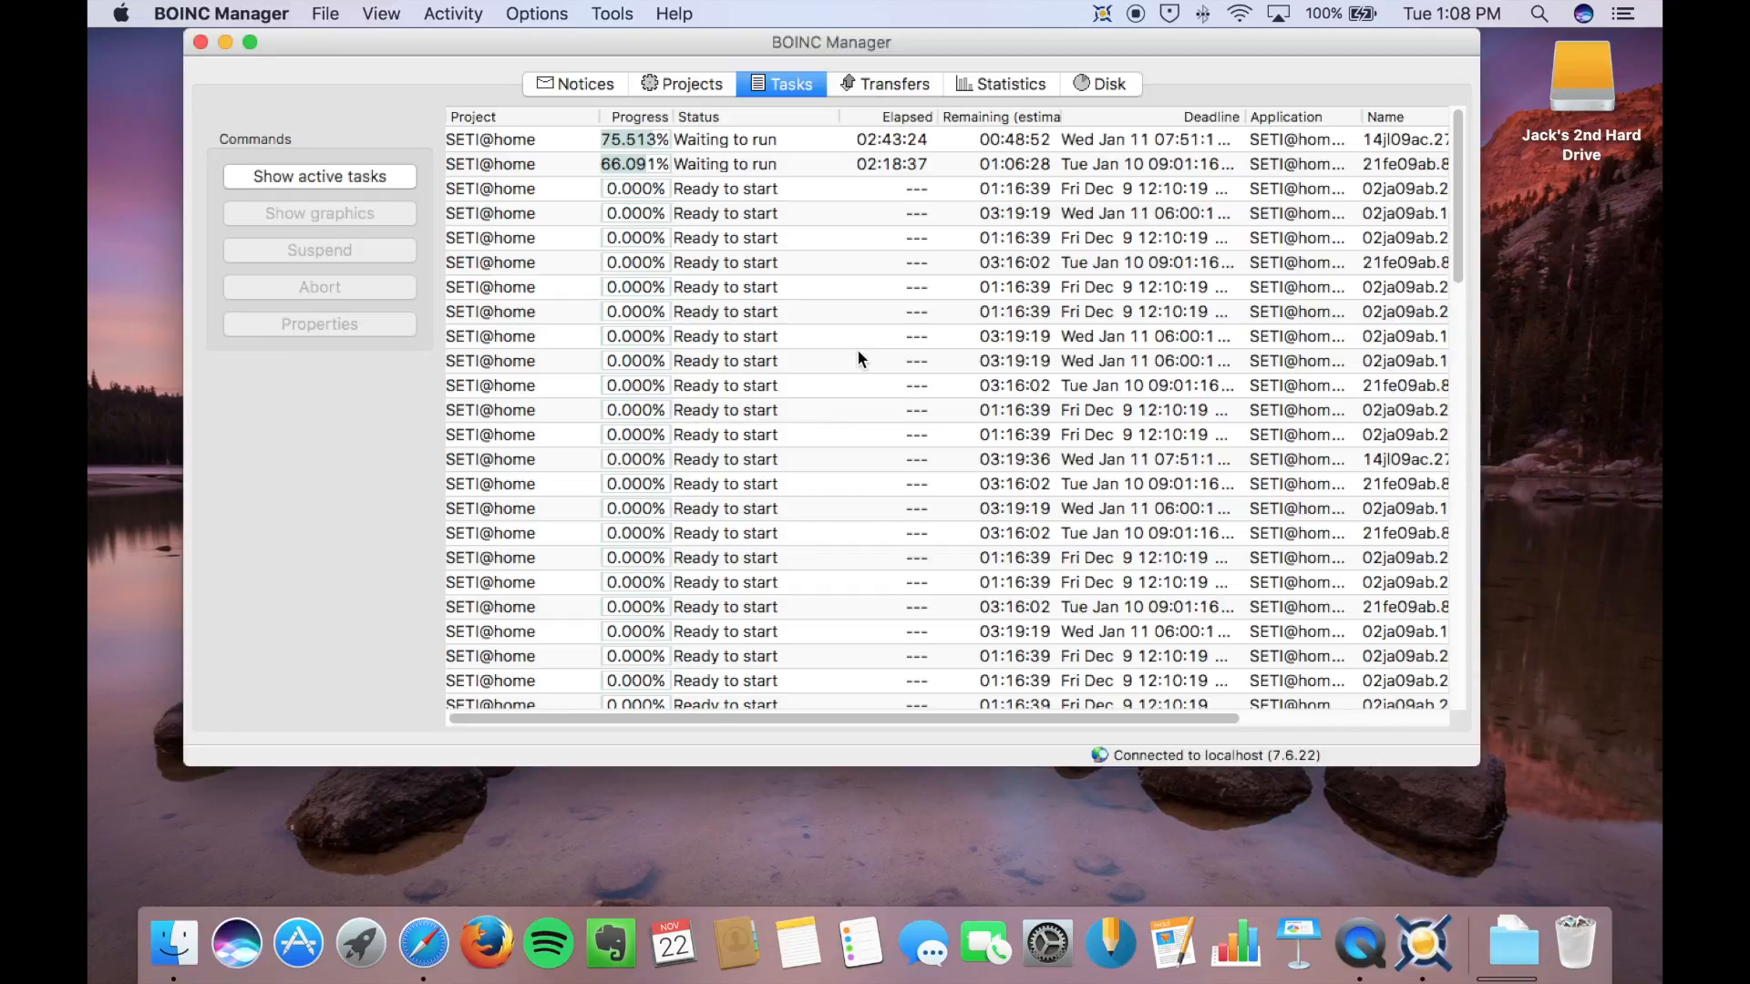
pyautogui.moveTo(893, 381)
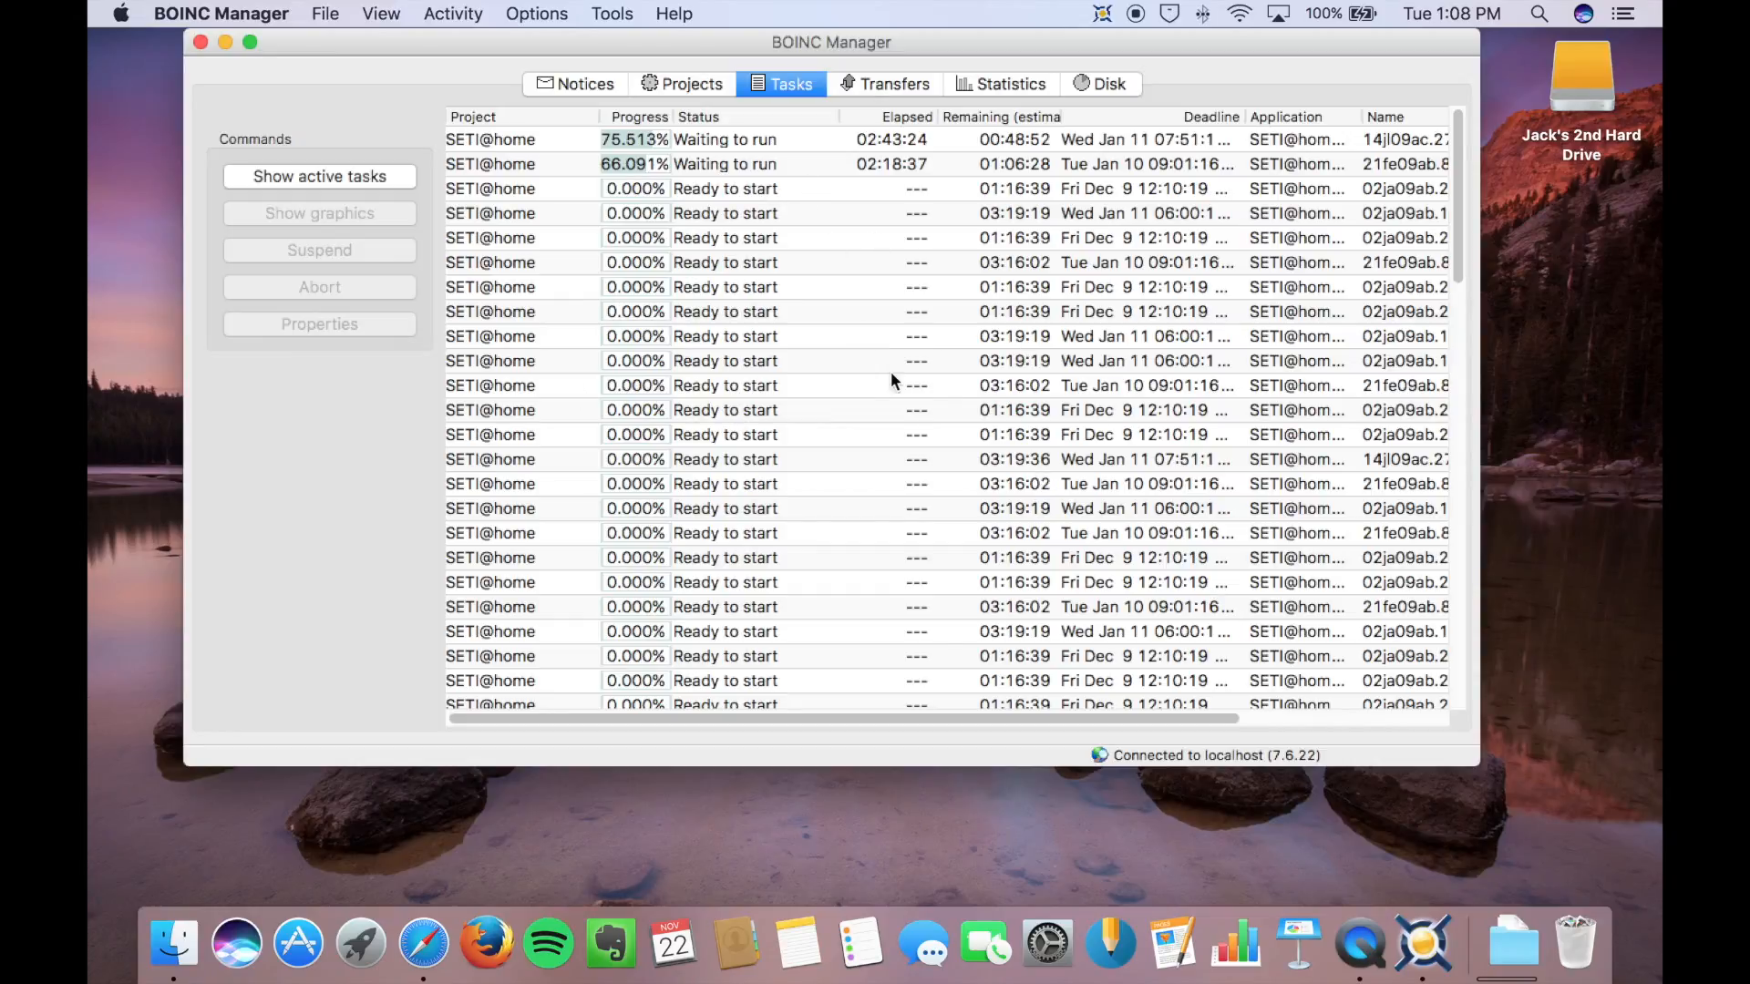
pyautogui.moveTo(668, 183)
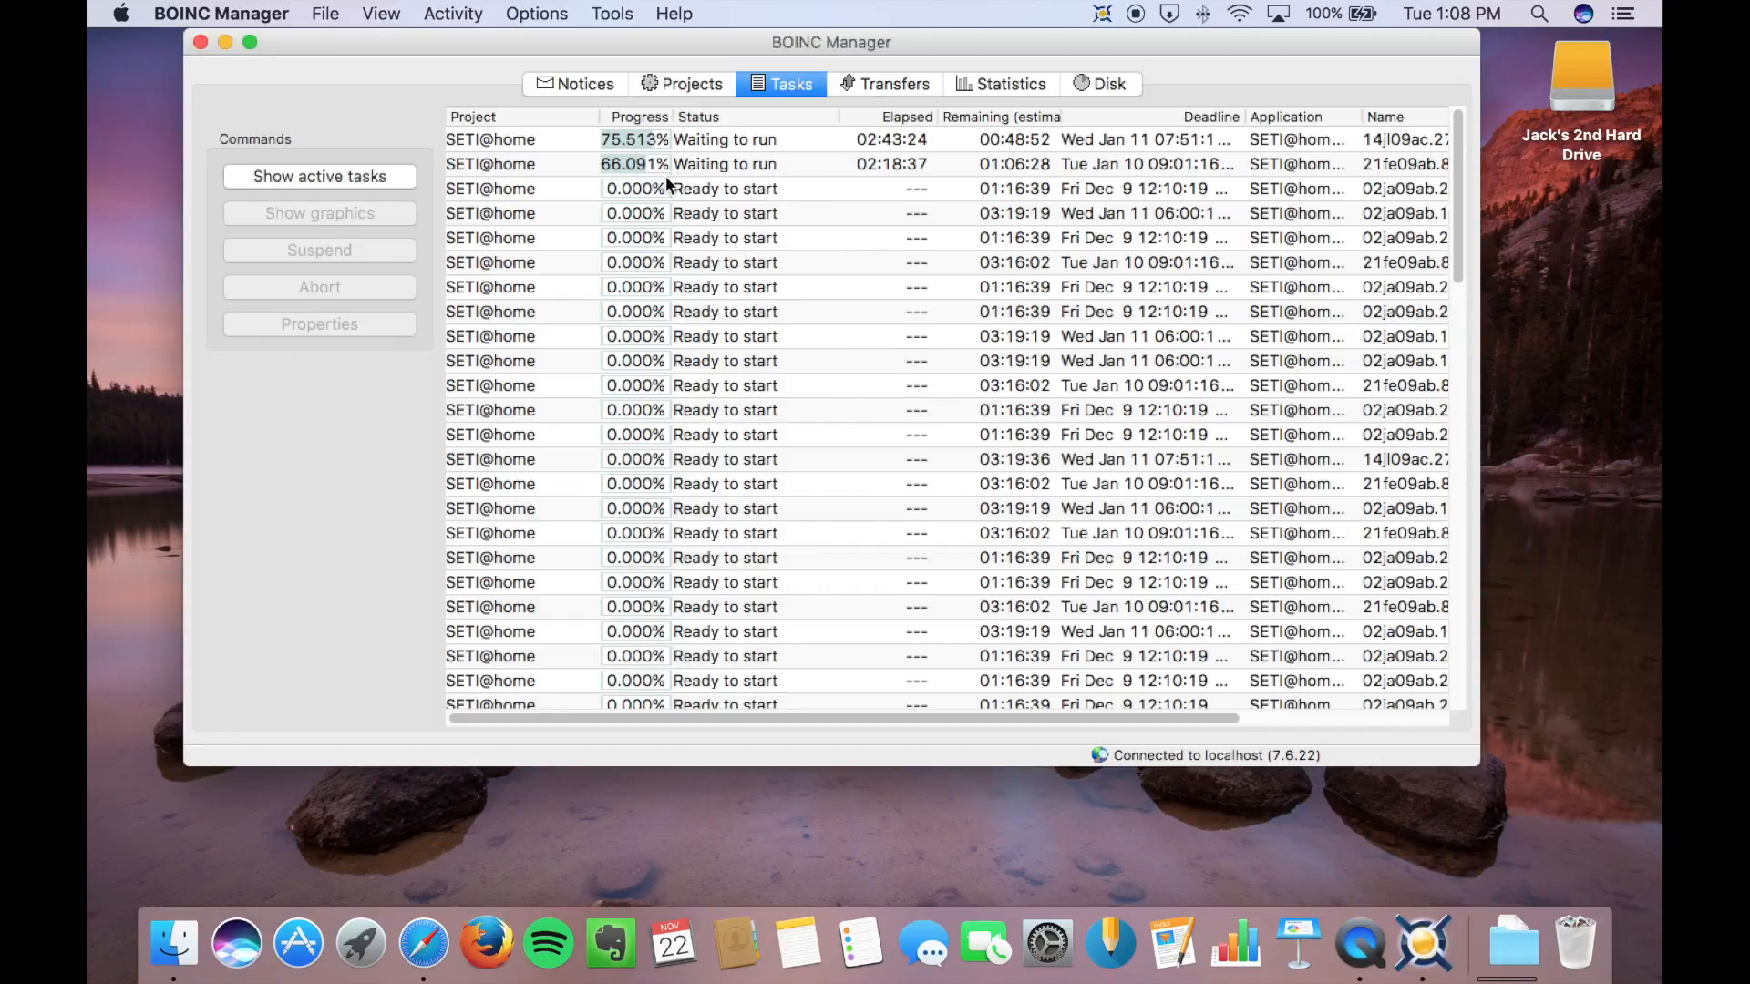
pyautogui.click(537, 13)
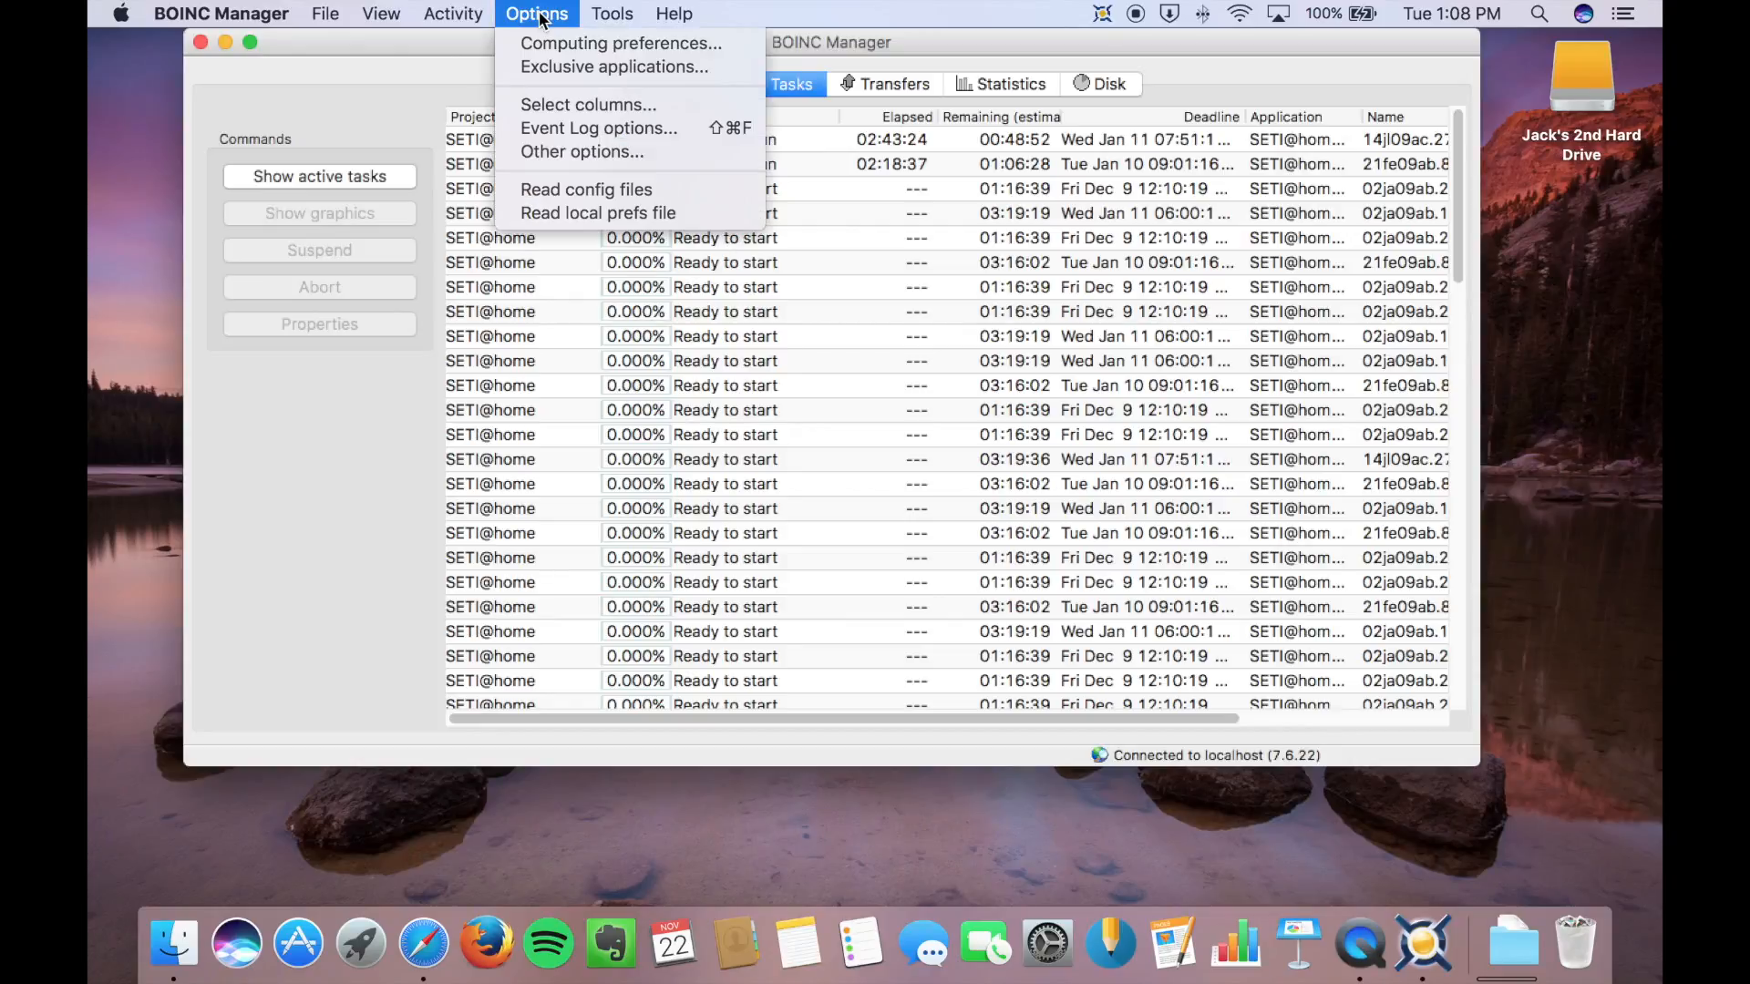
pyautogui.click(618, 44)
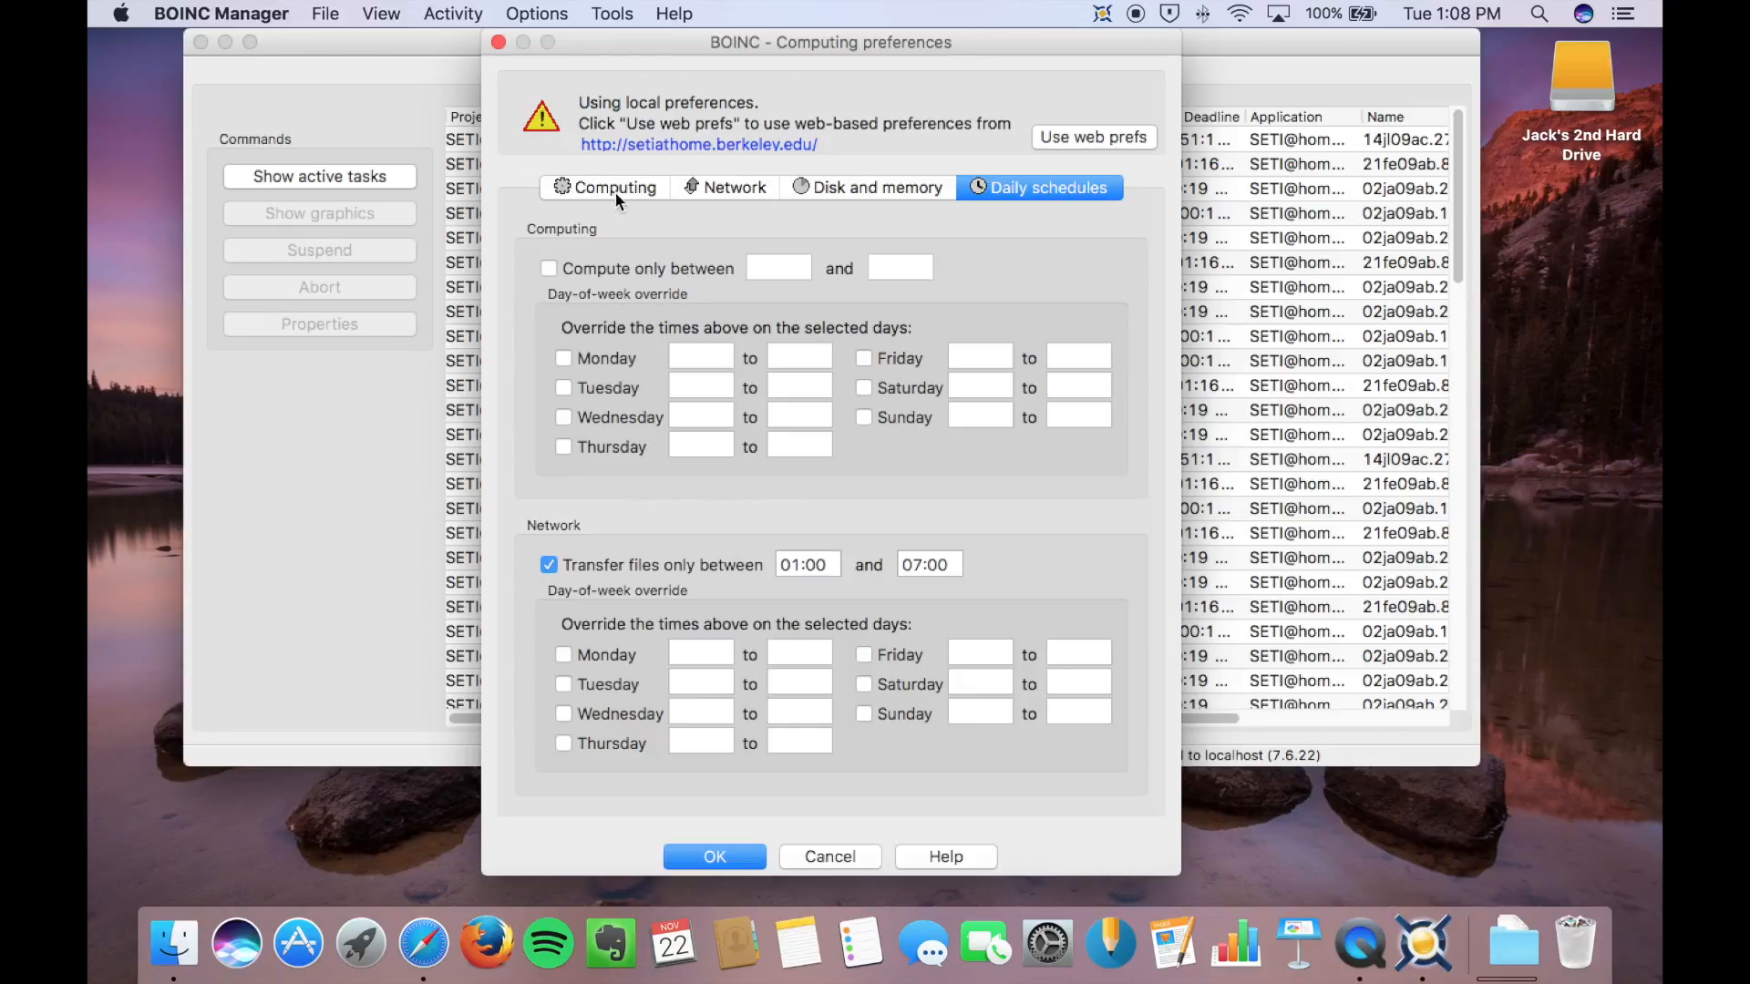
# Step: Show the Computing tab with CPU usage limits and battery suspend settings
pyautogui.click(605, 187)
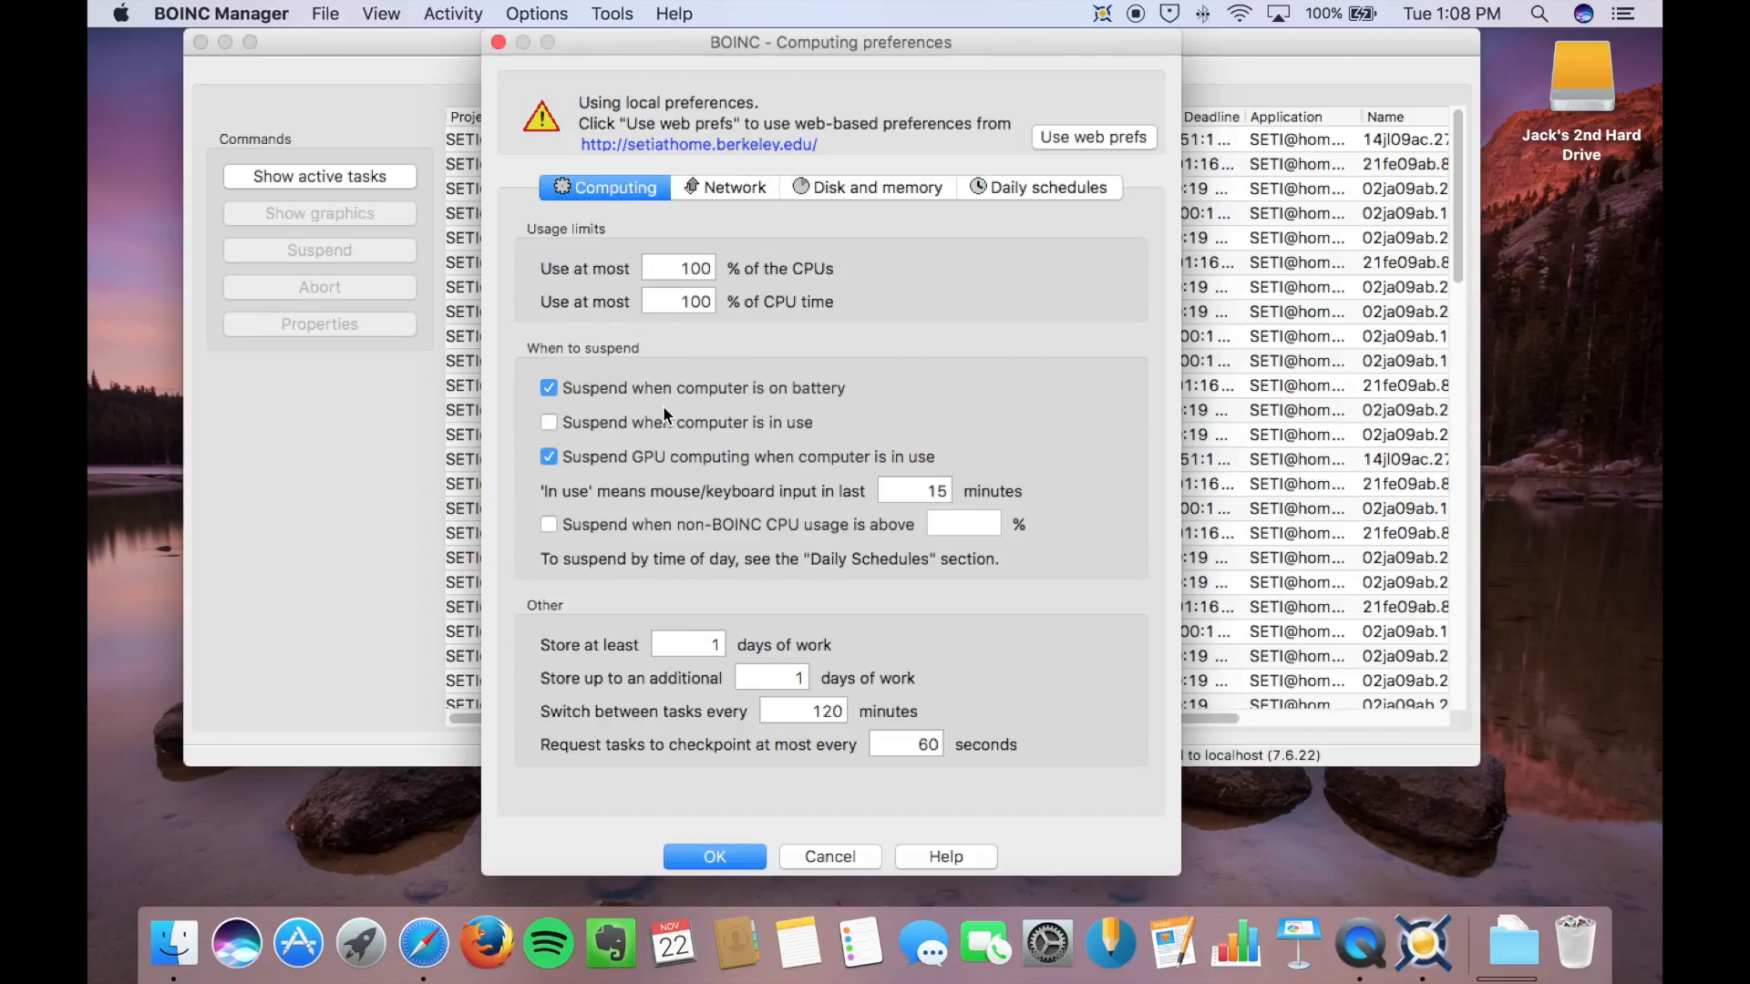
pyautogui.moveTo(658, 378)
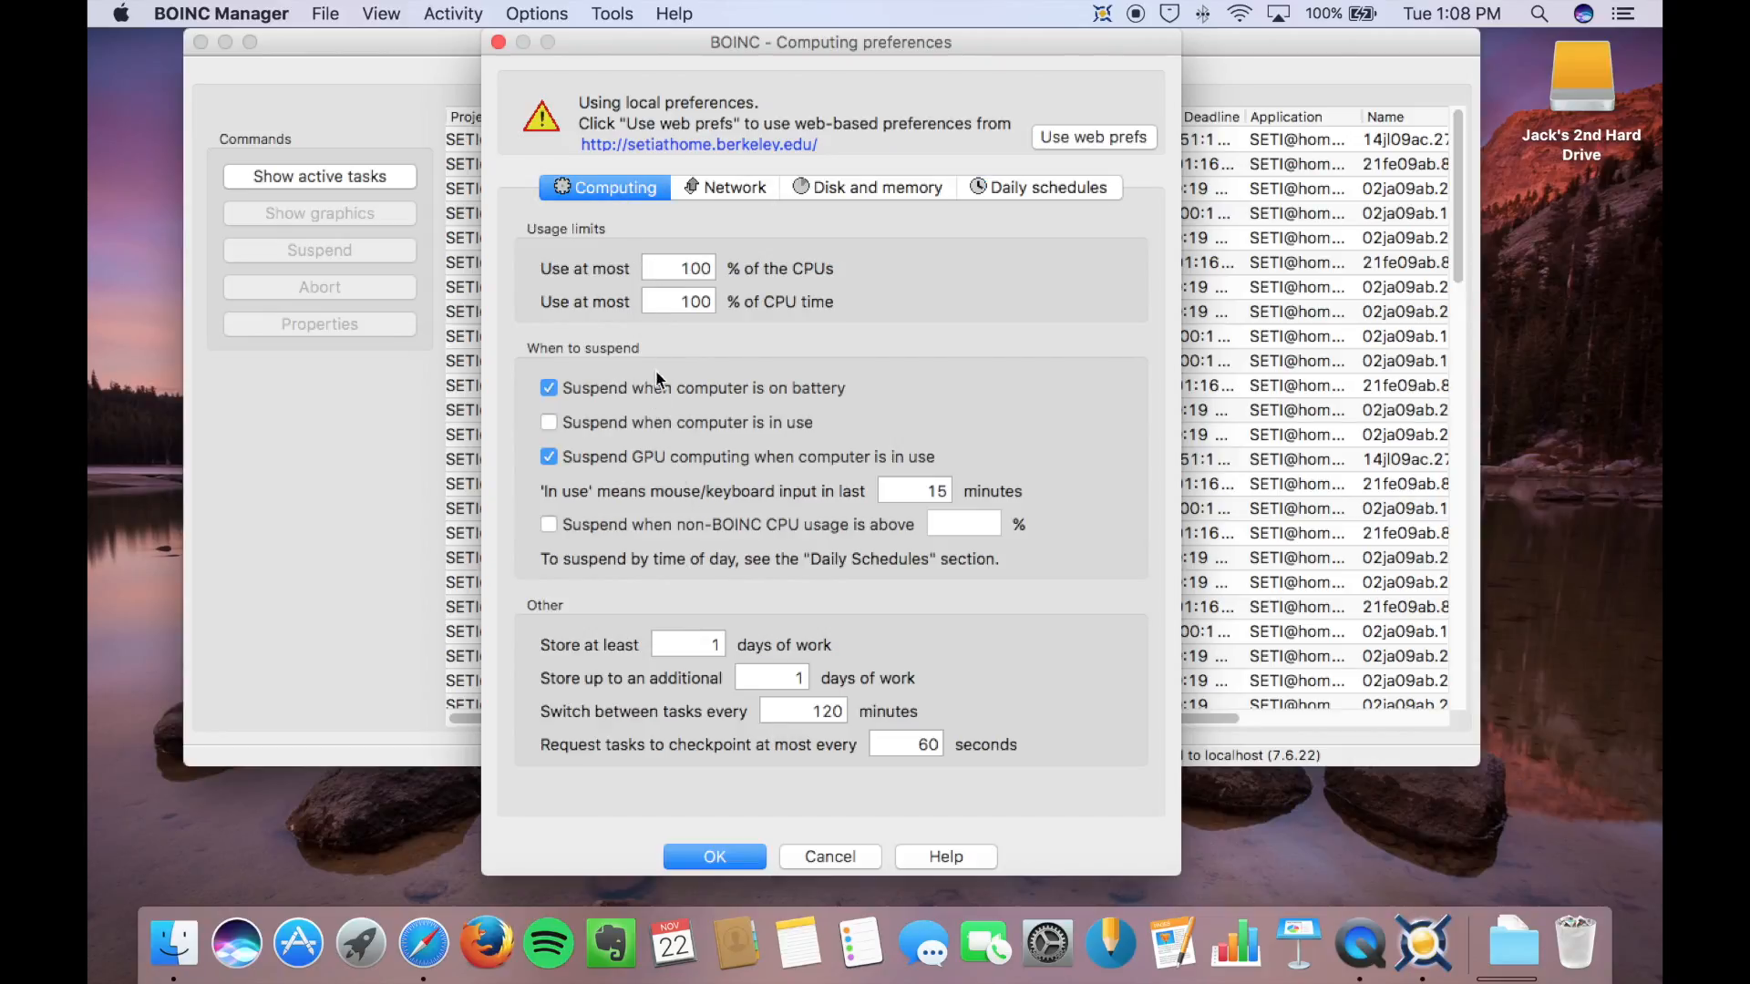
pyautogui.moveTo(628, 479)
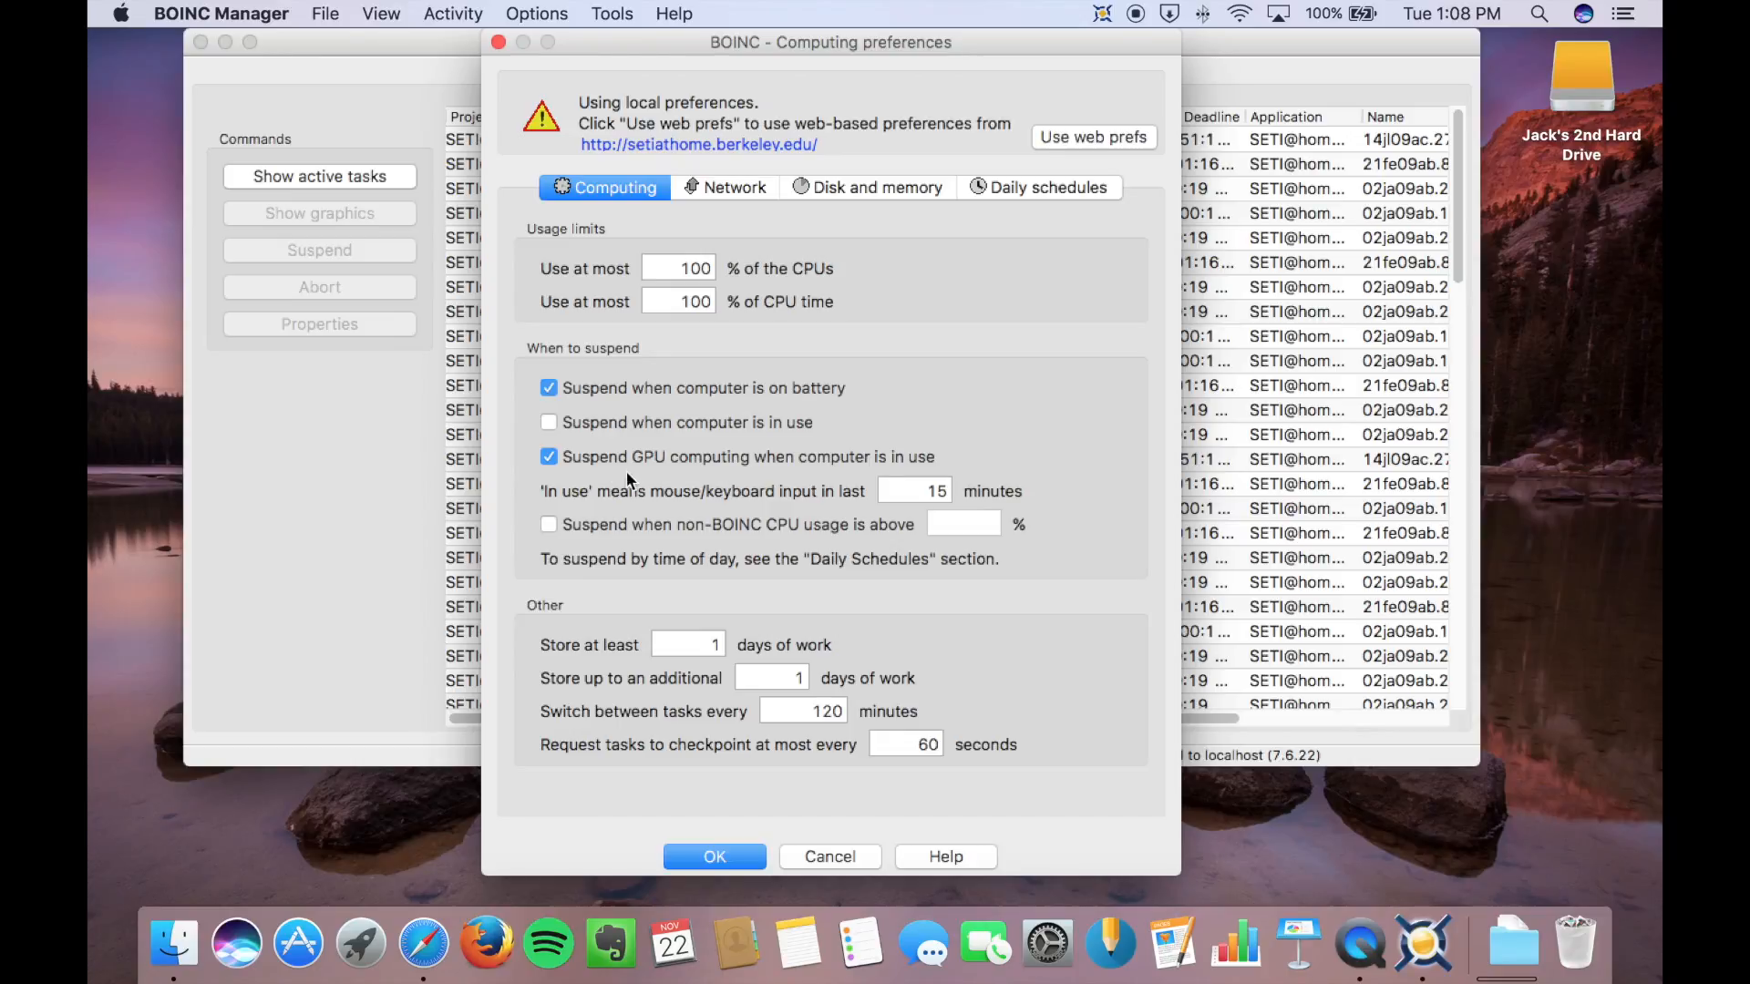
pyautogui.moveTo(960, 422)
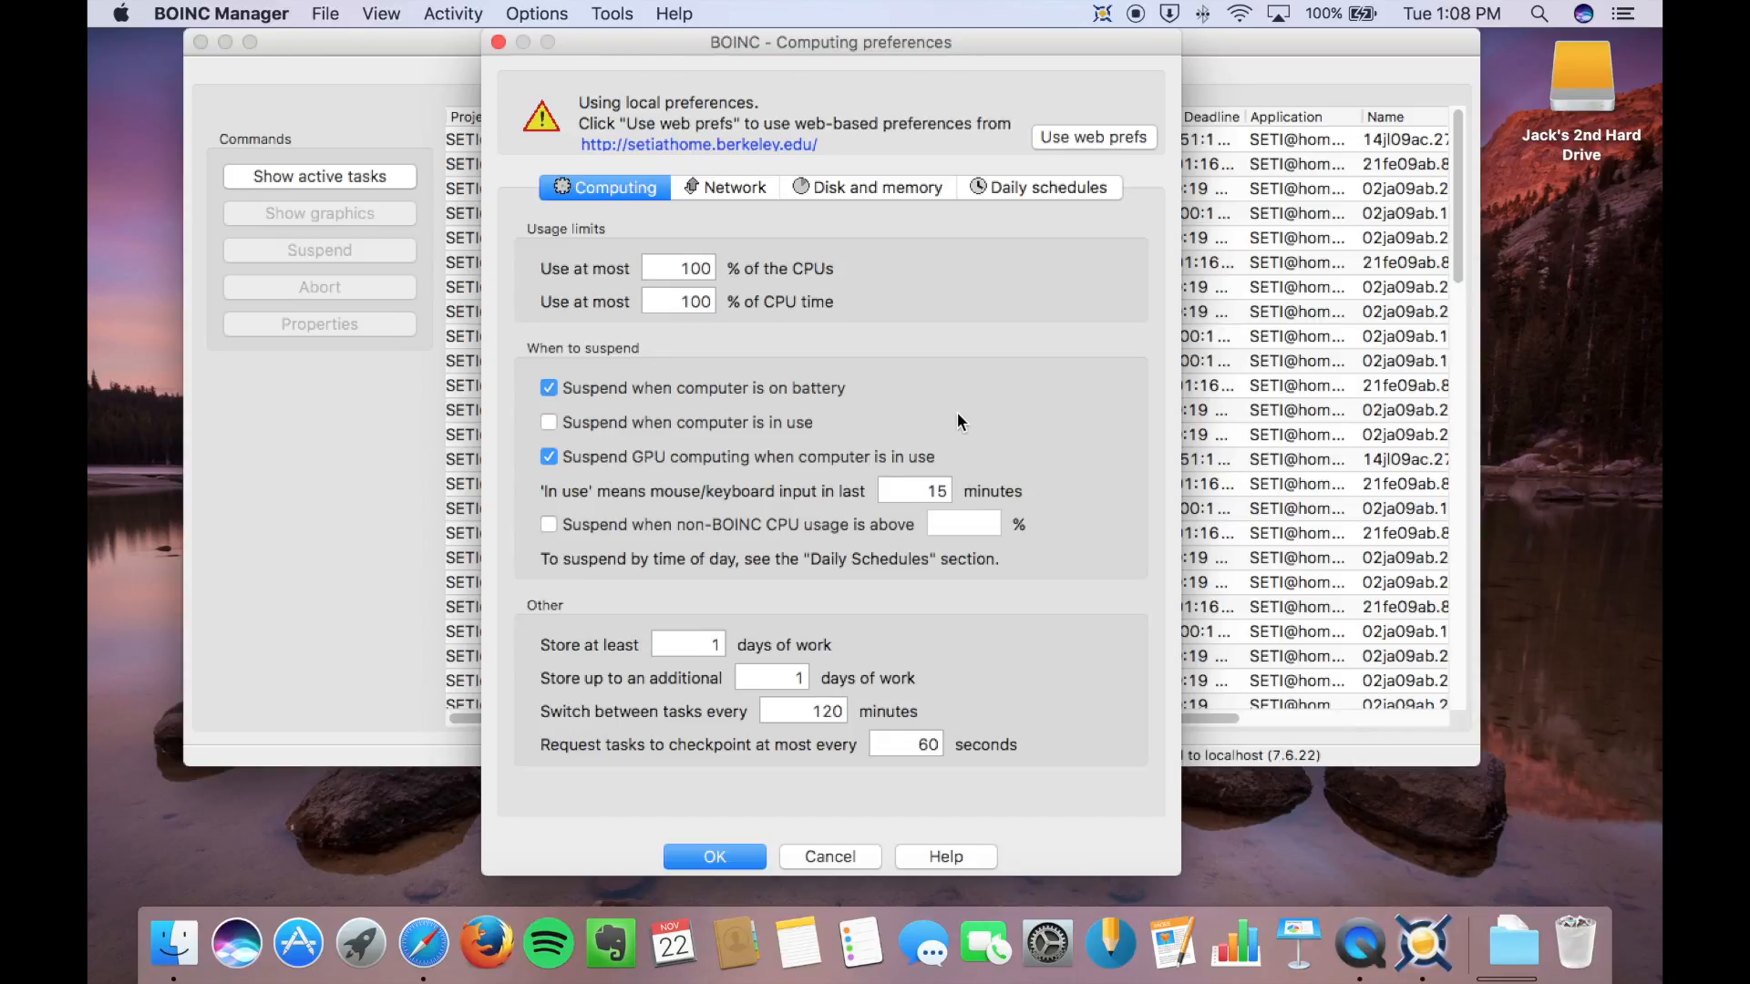
pyautogui.moveTo(611, 466)
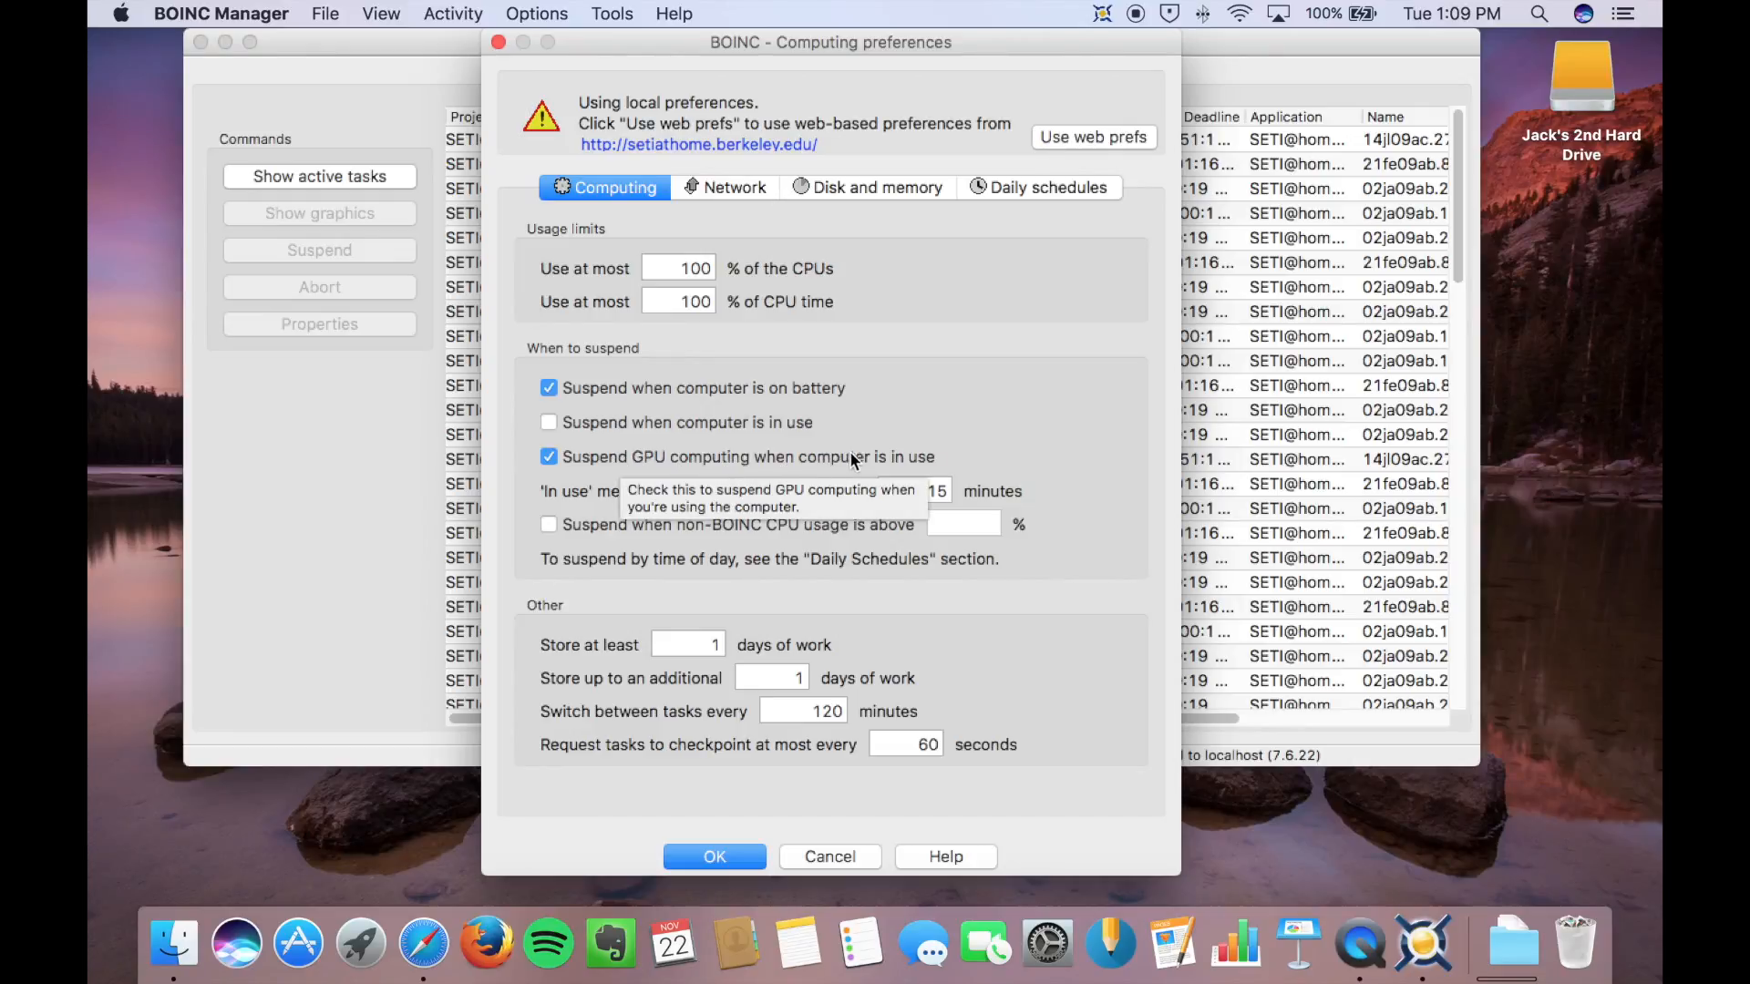
pyautogui.moveTo(992, 422)
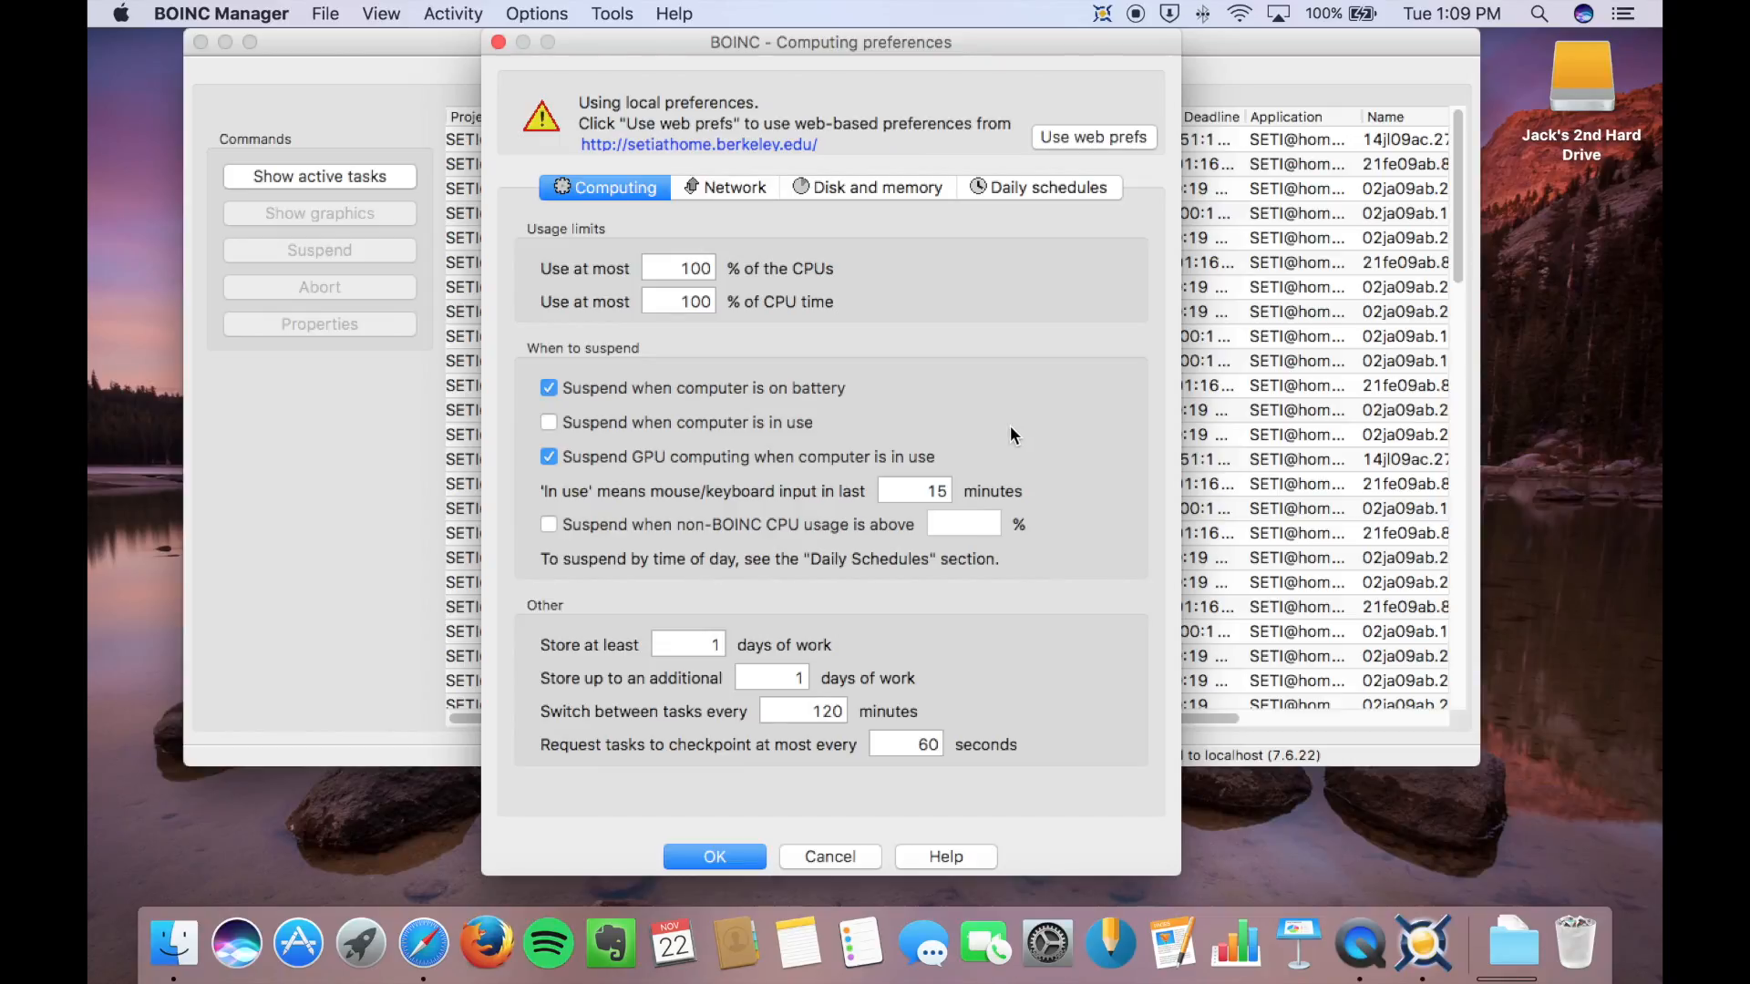
pyautogui.moveTo(1016, 440)
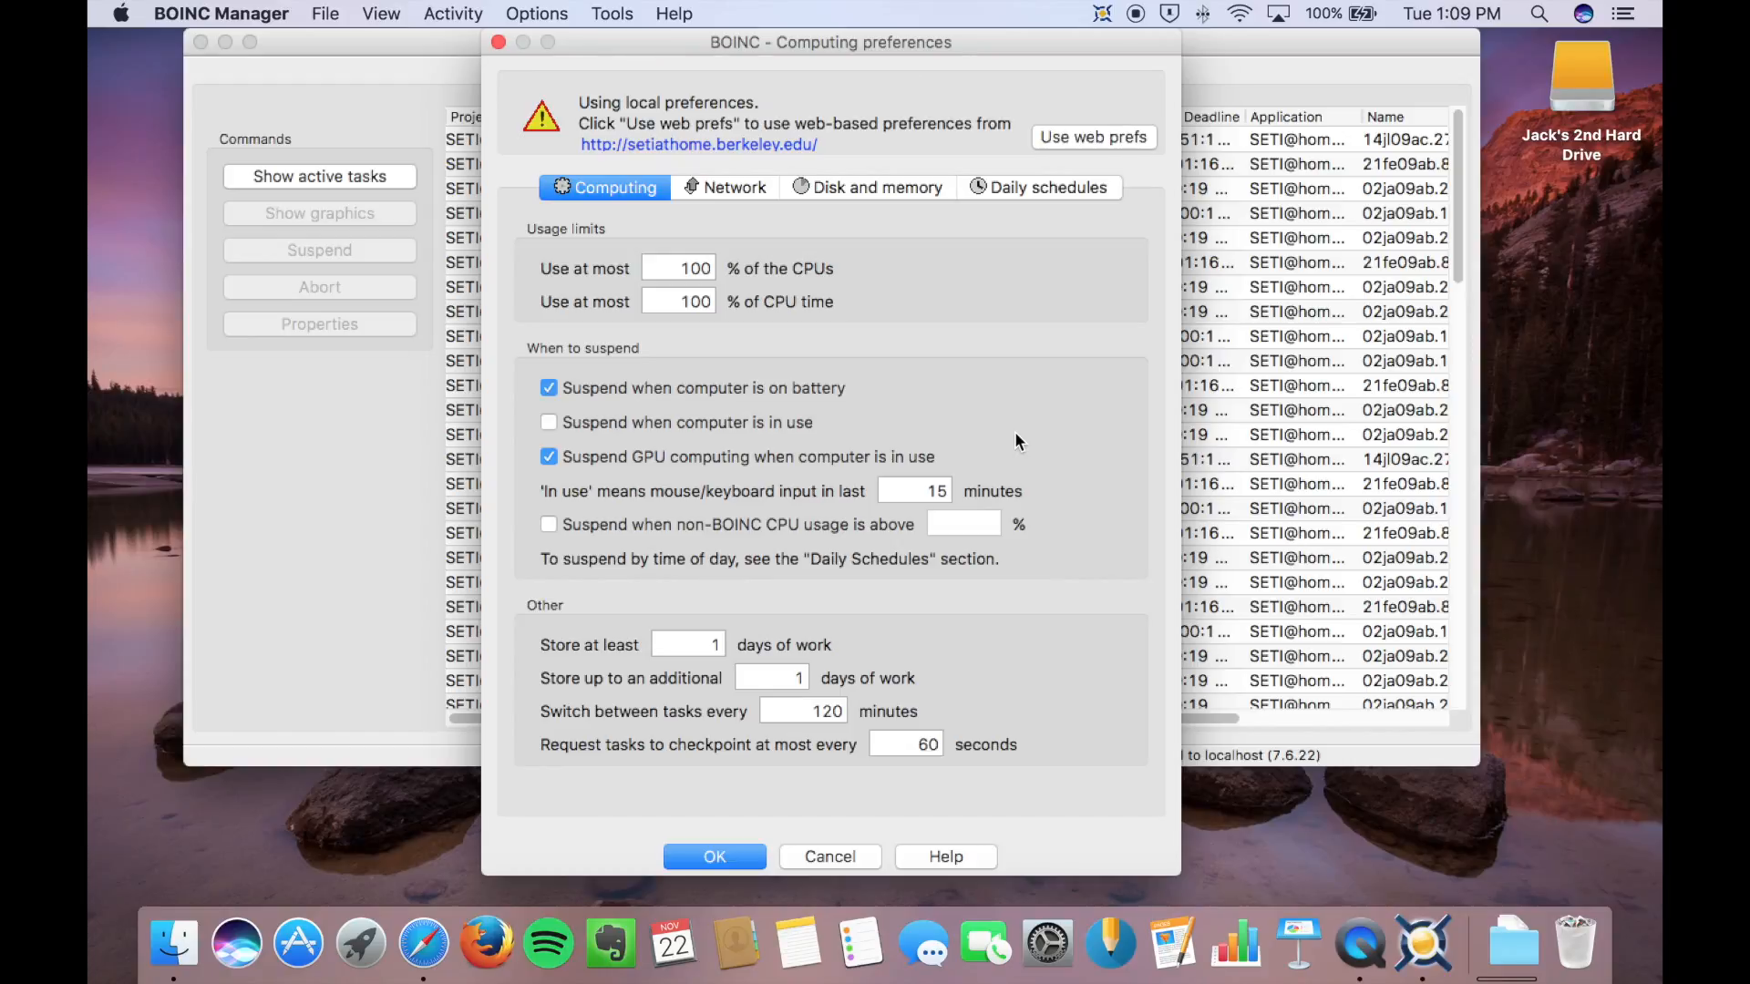
pyautogui.moveTo(721, 477)
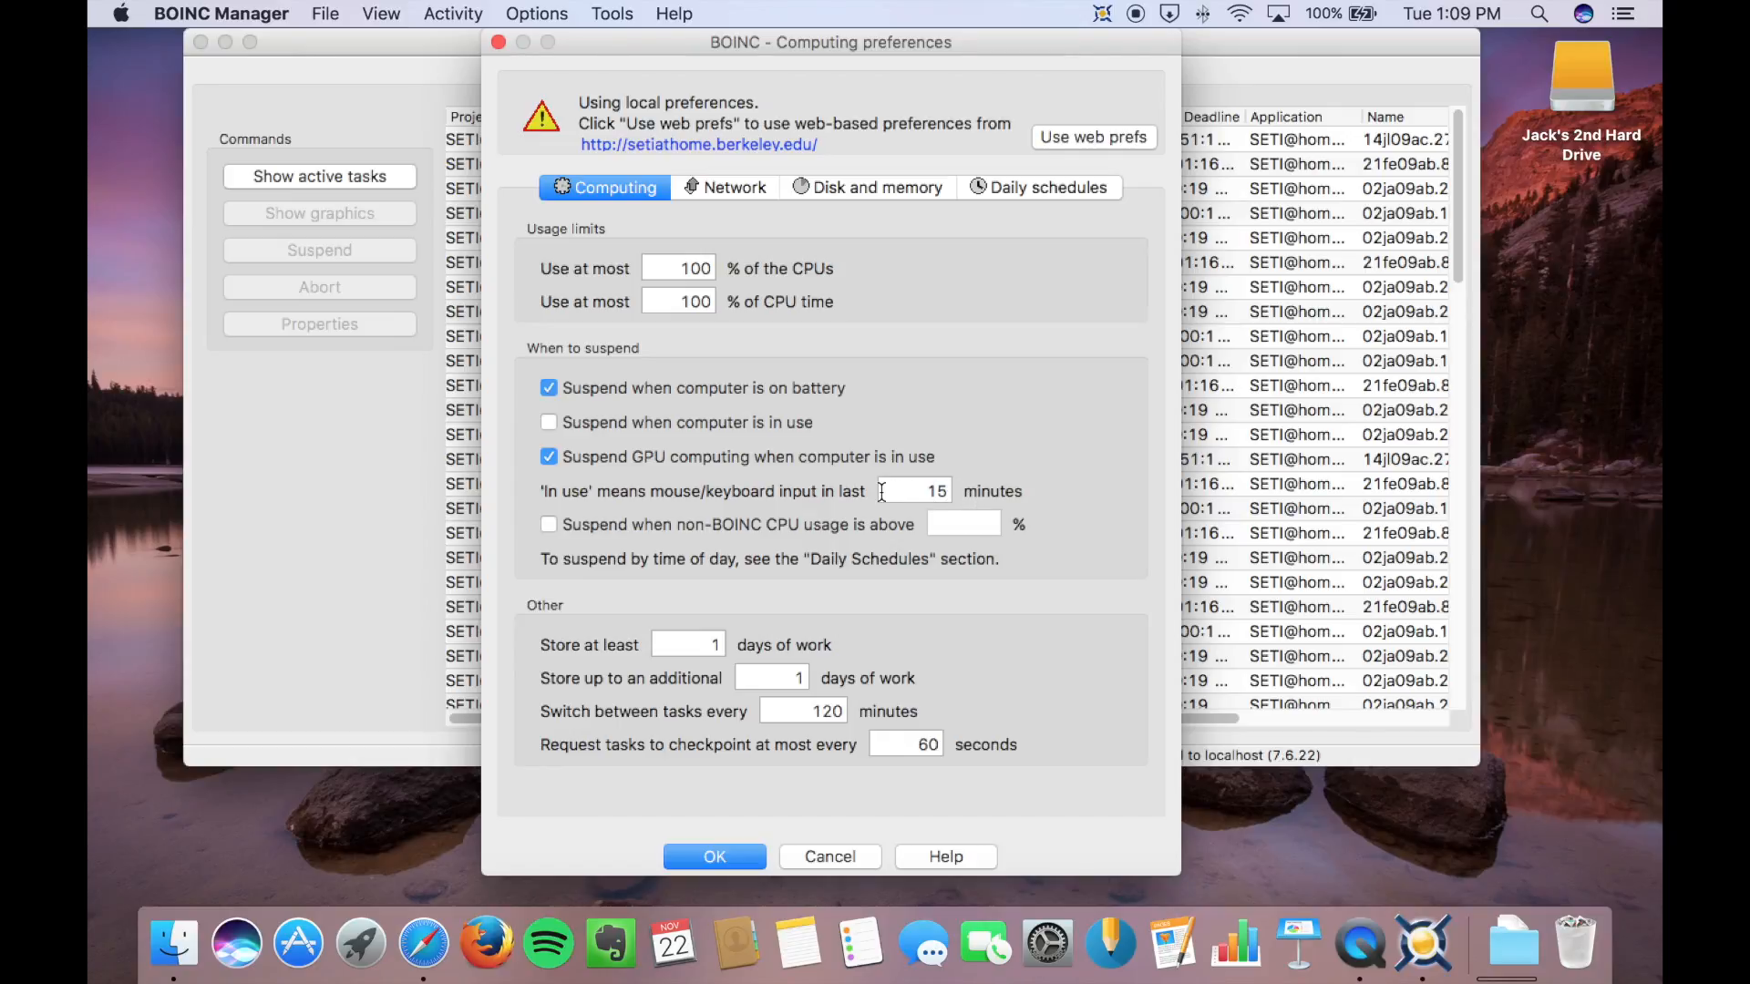
pyautogui.moveTo(710, 722)
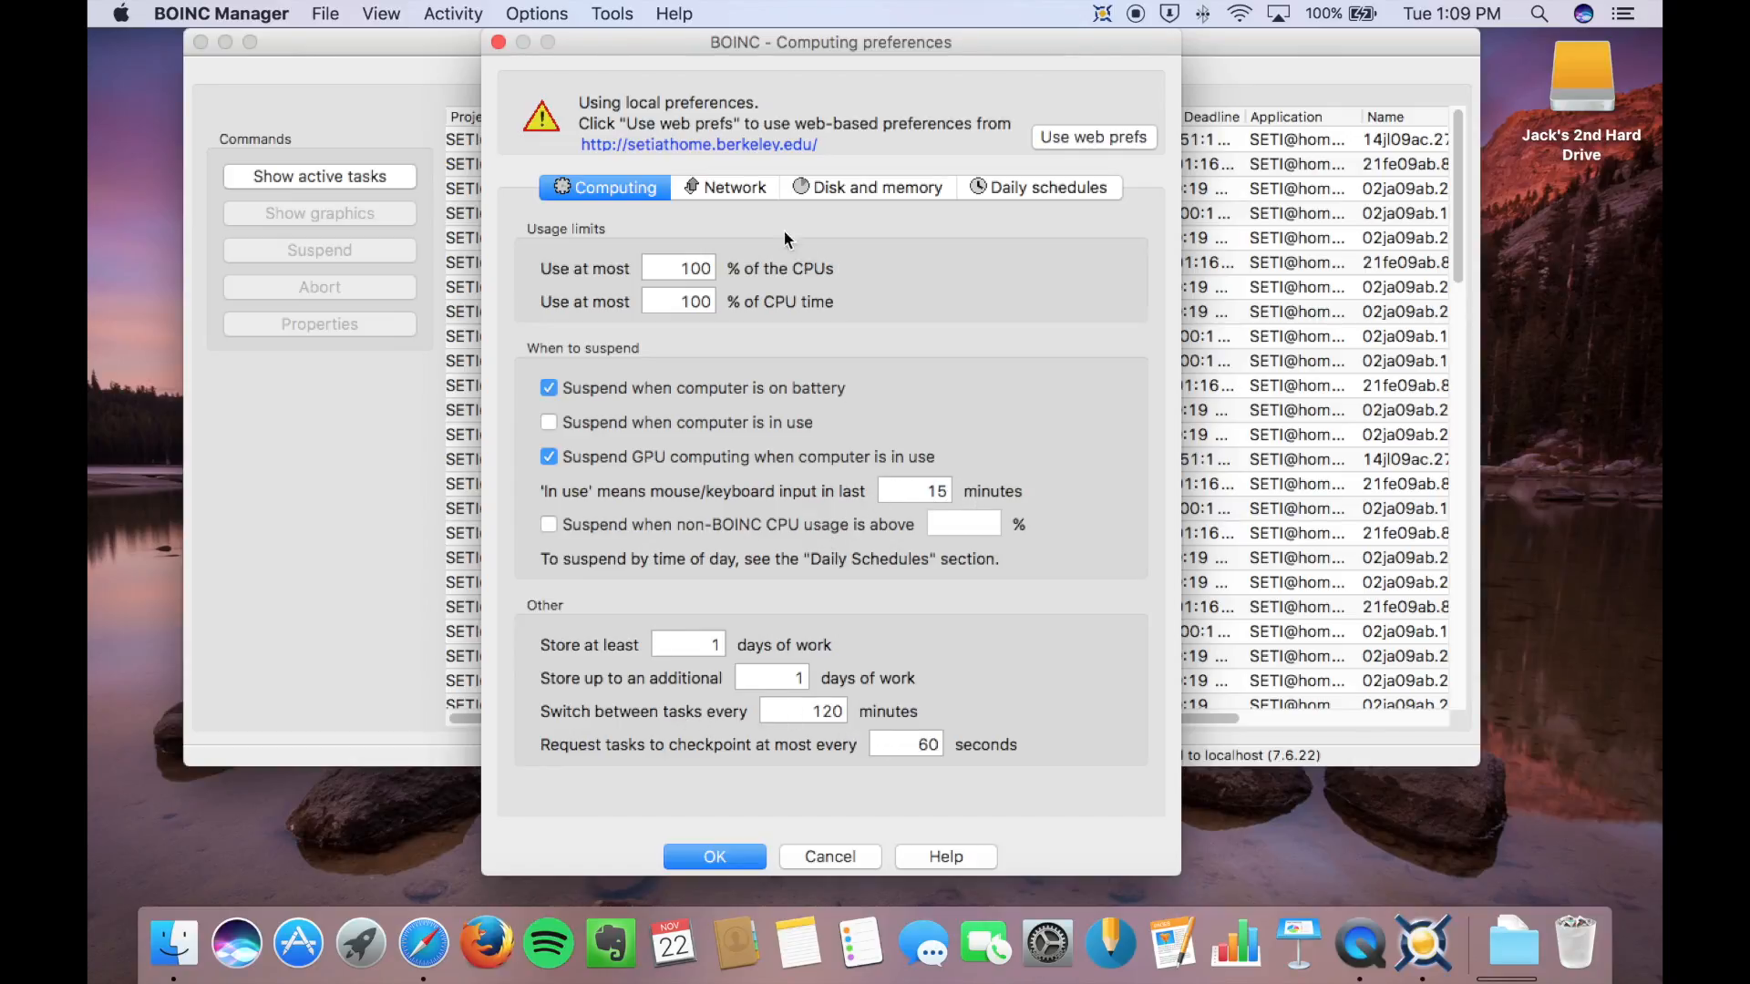
# Step: Step through the Network and Disk and memory tabs, ending on Daily schedules (transfers 01:00–07:00)
pyautogui.click(733, 187)
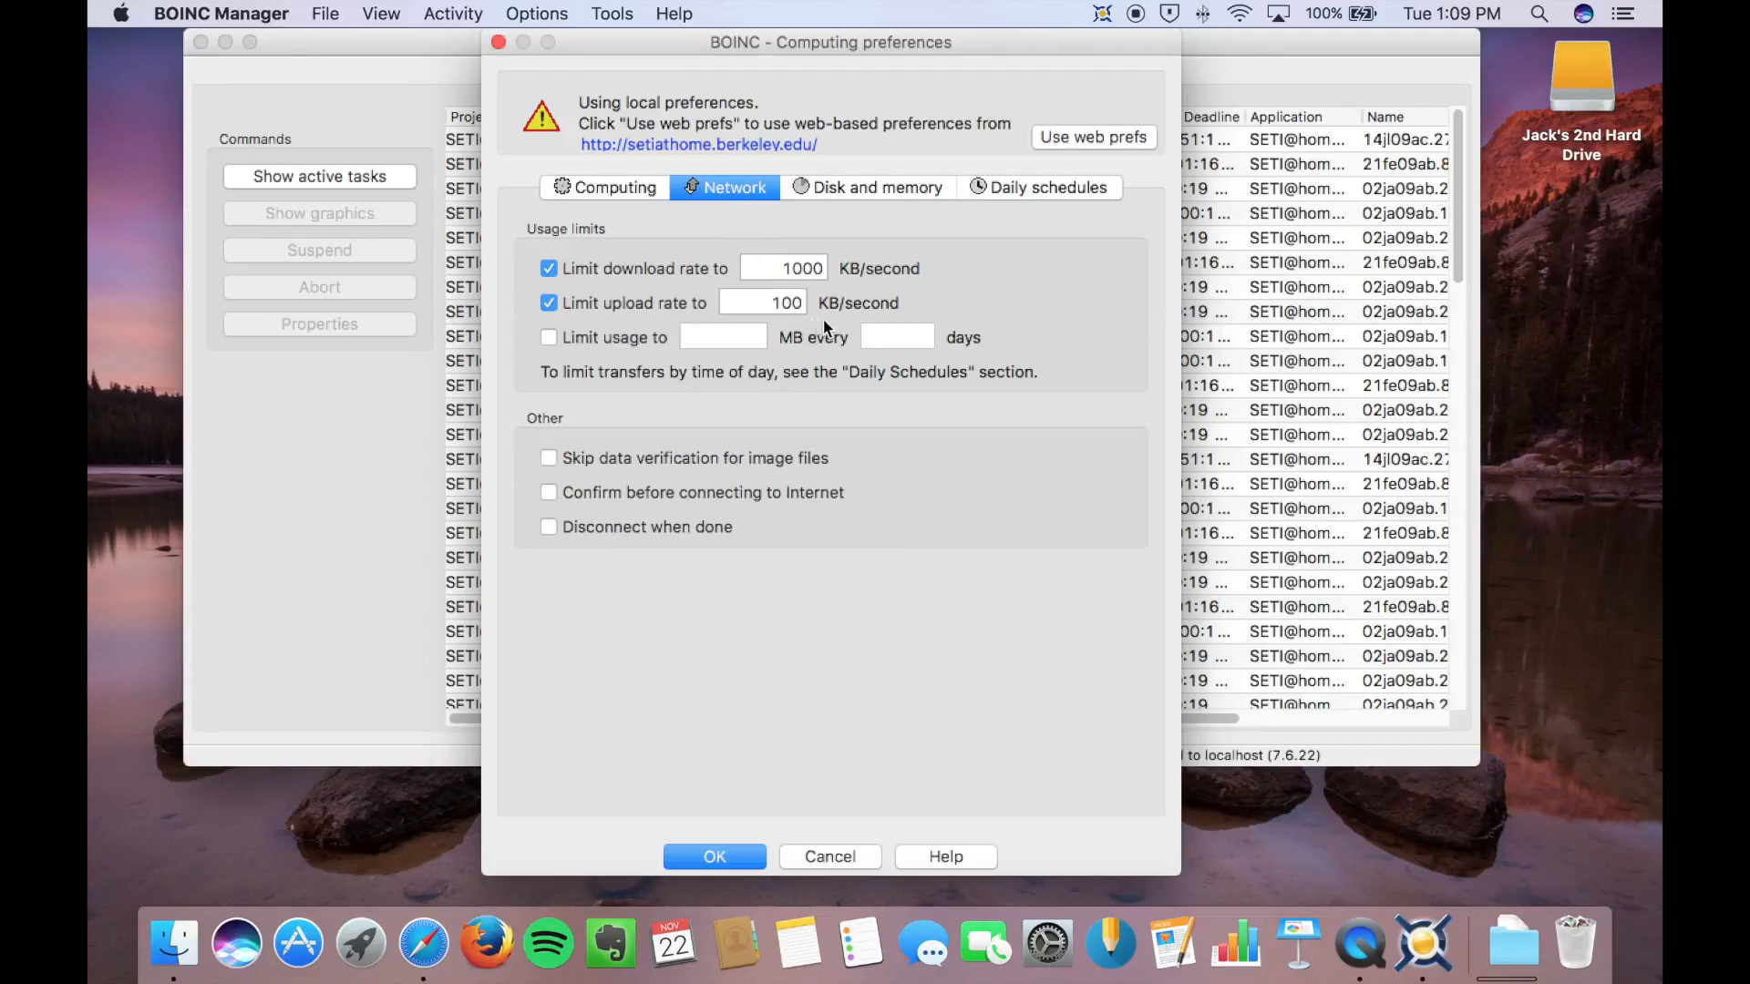
pyautogui.click(878, 188)
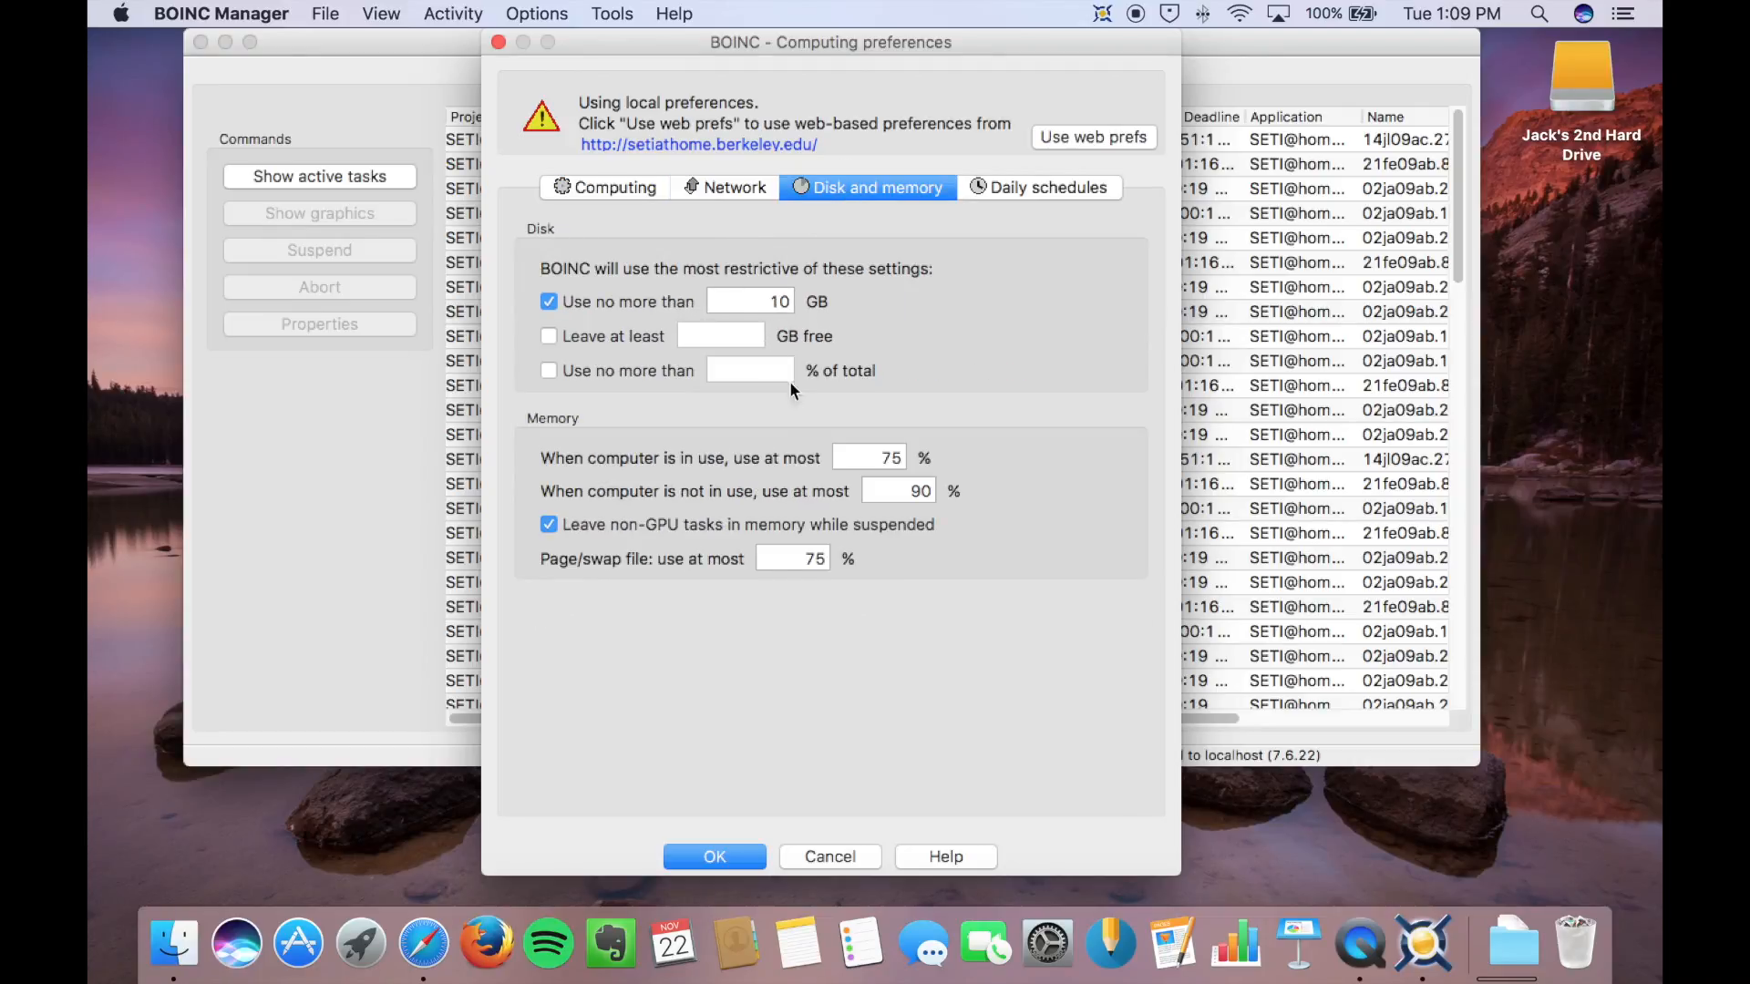
pyautogui.moveTo(848, 321)
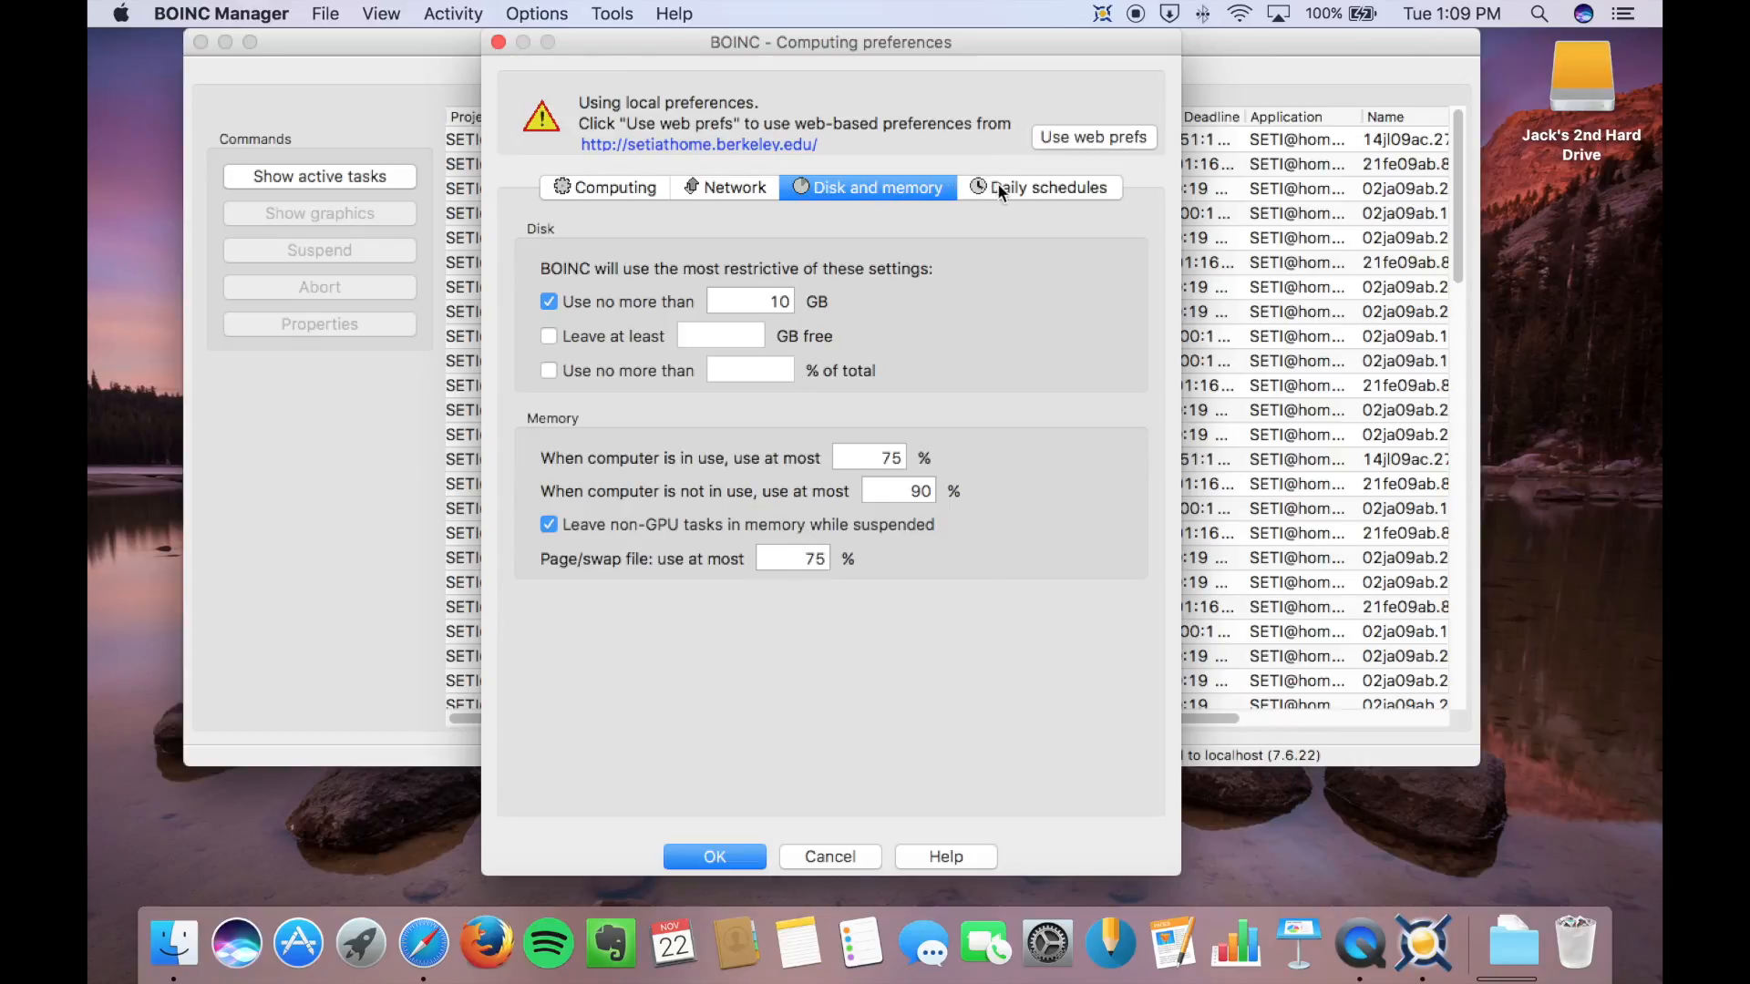
pyautogui.click(1048, 188)
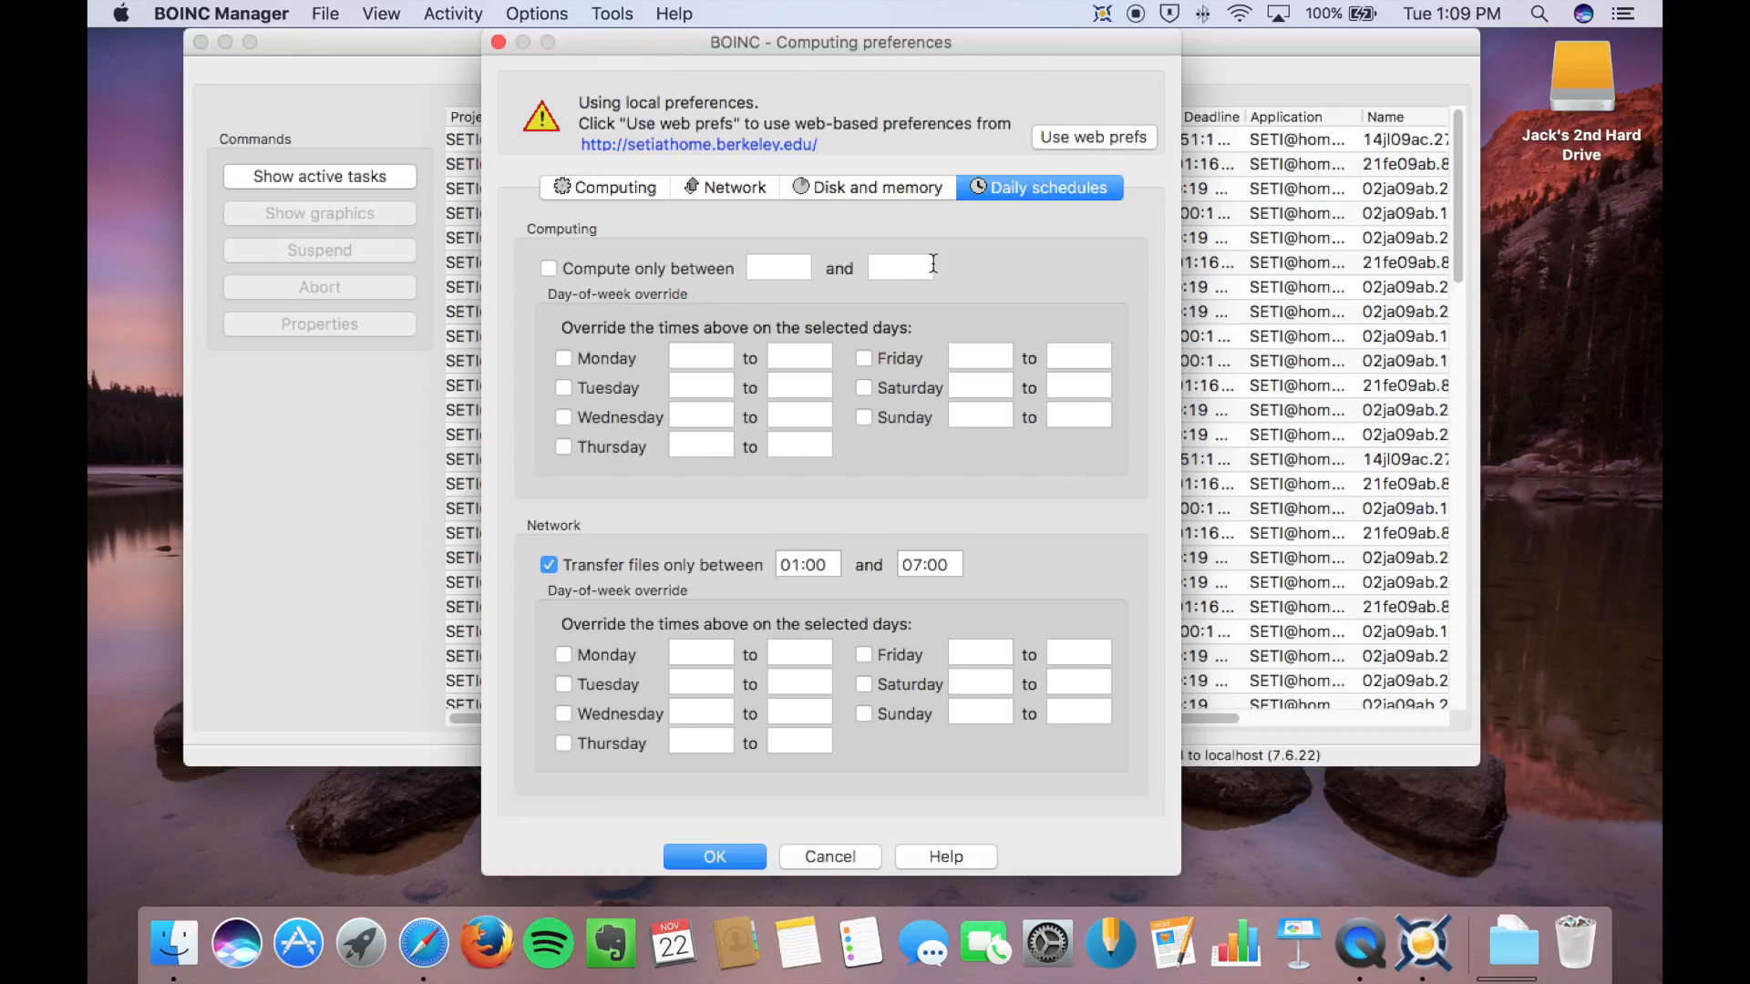
pyautogui.moveTo(721, 575)
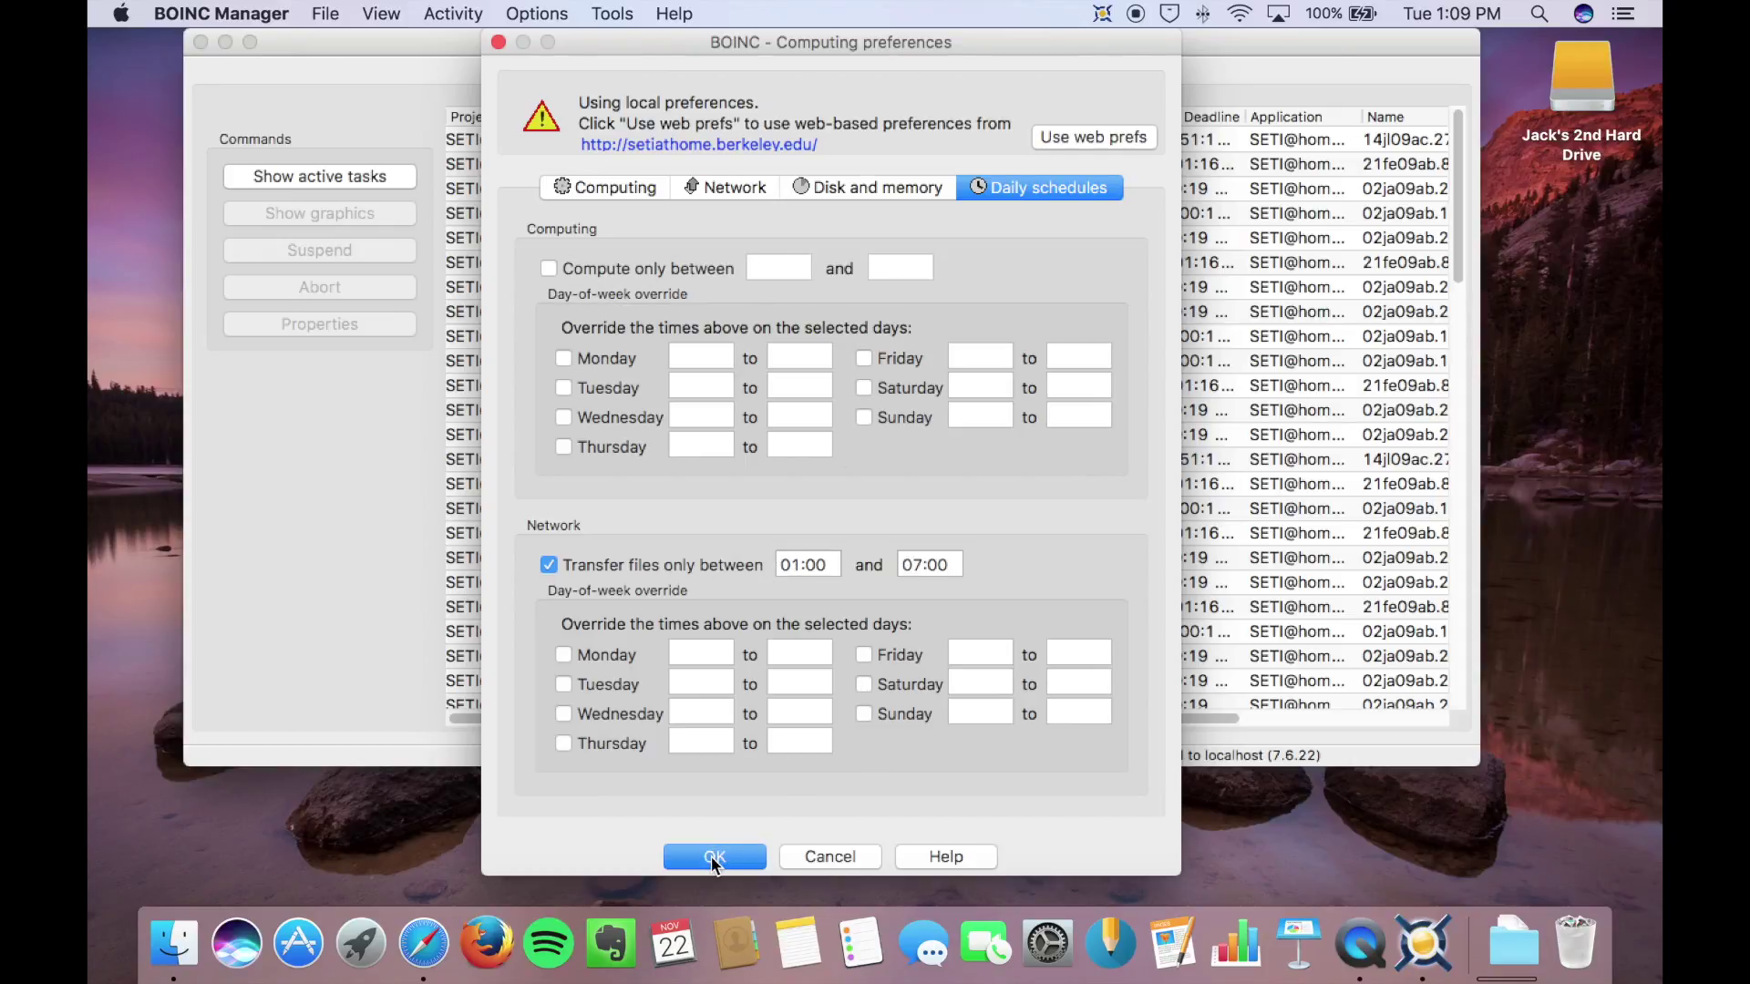
# Step: Accept the preferences and view the empty Transfers list
pyautogui.click(714, 856)
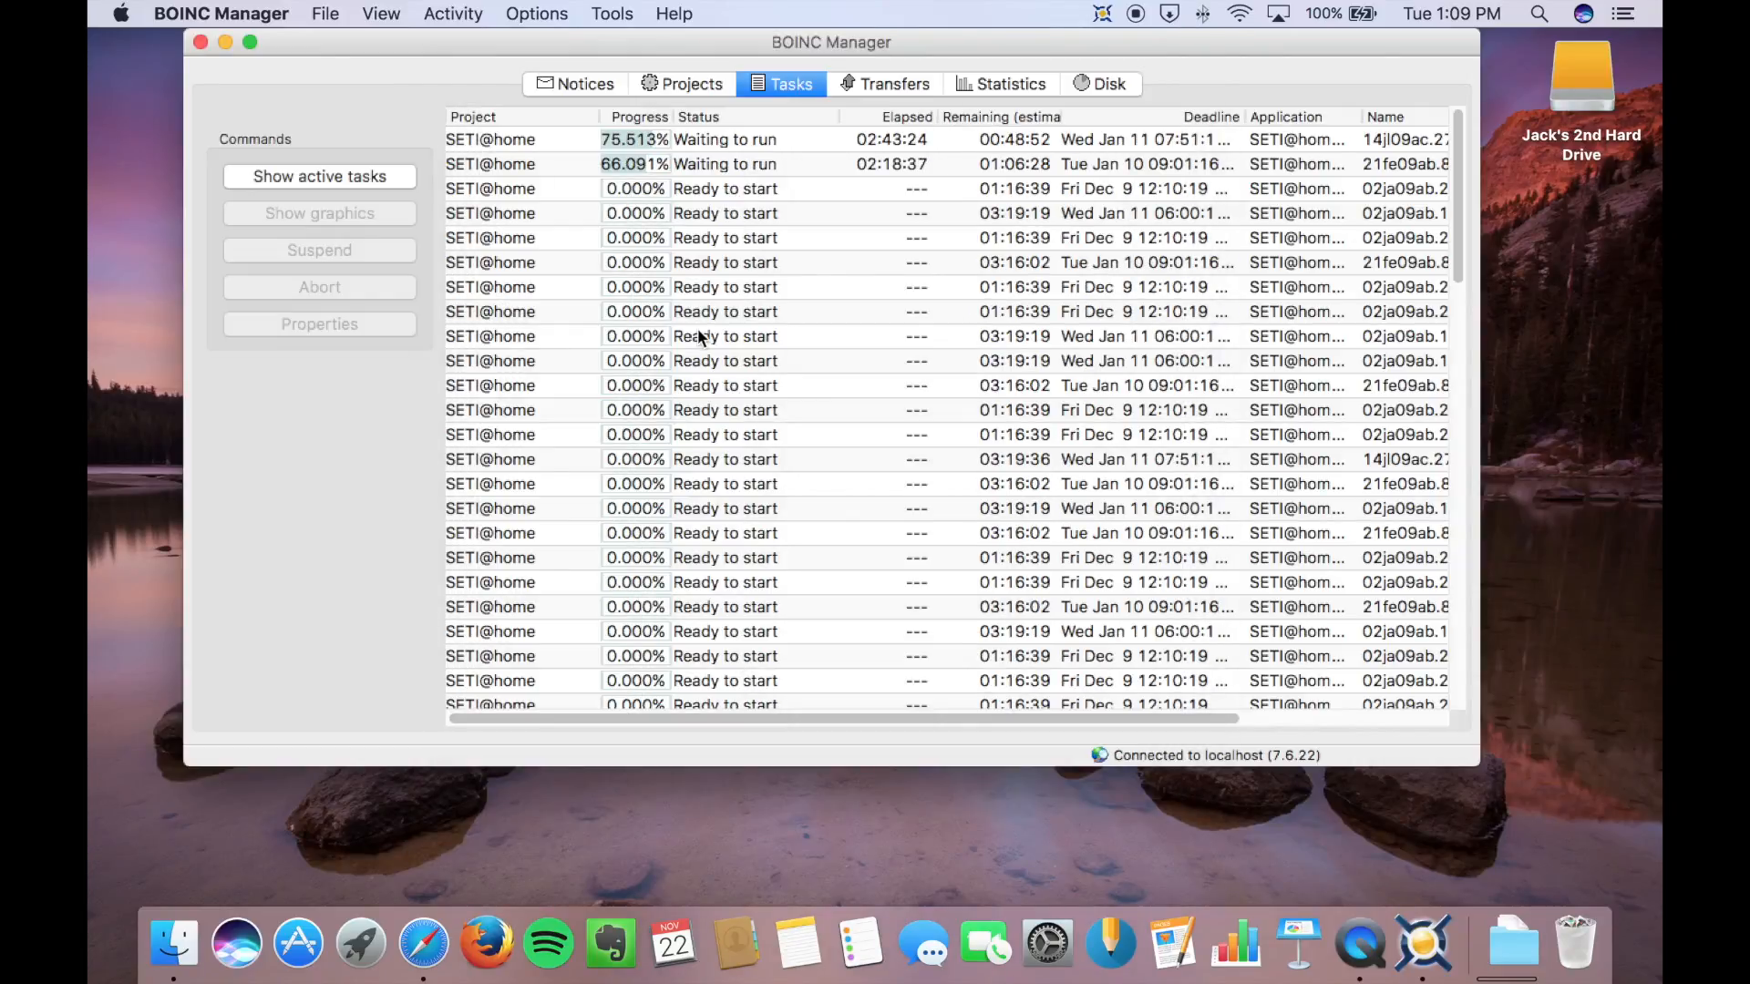
pyautogui.moveTo(937, 157)
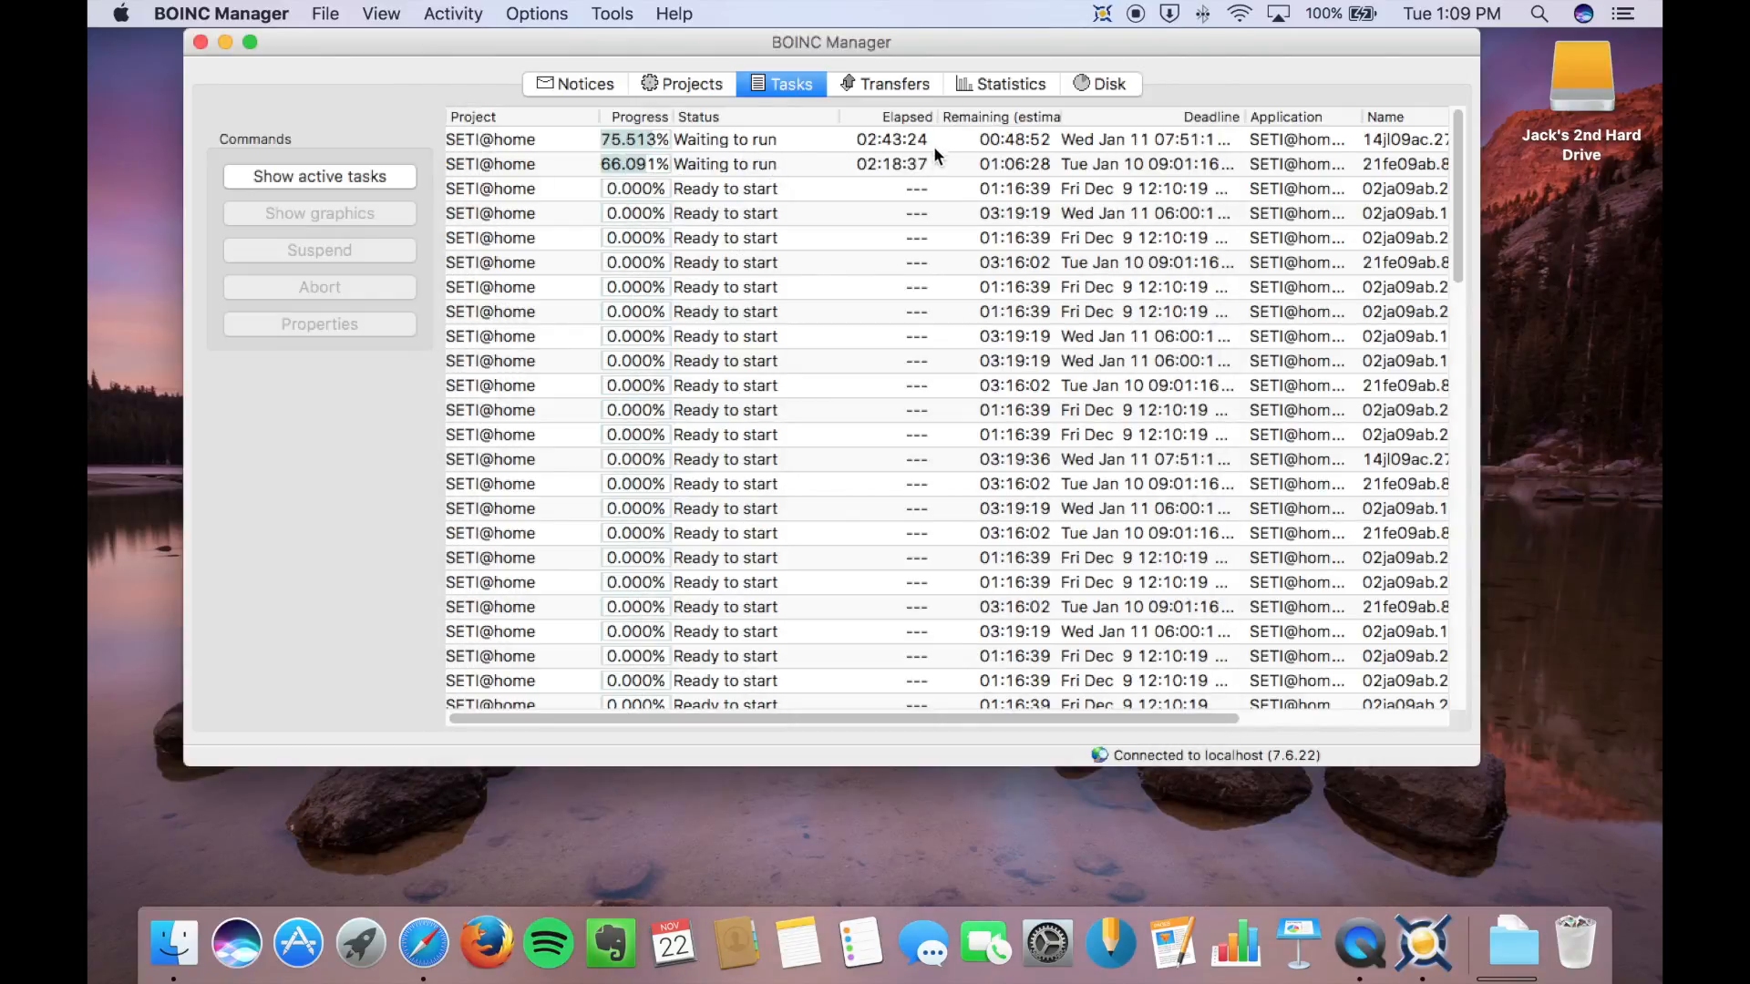
pyautogui.moveTo(878, 134)
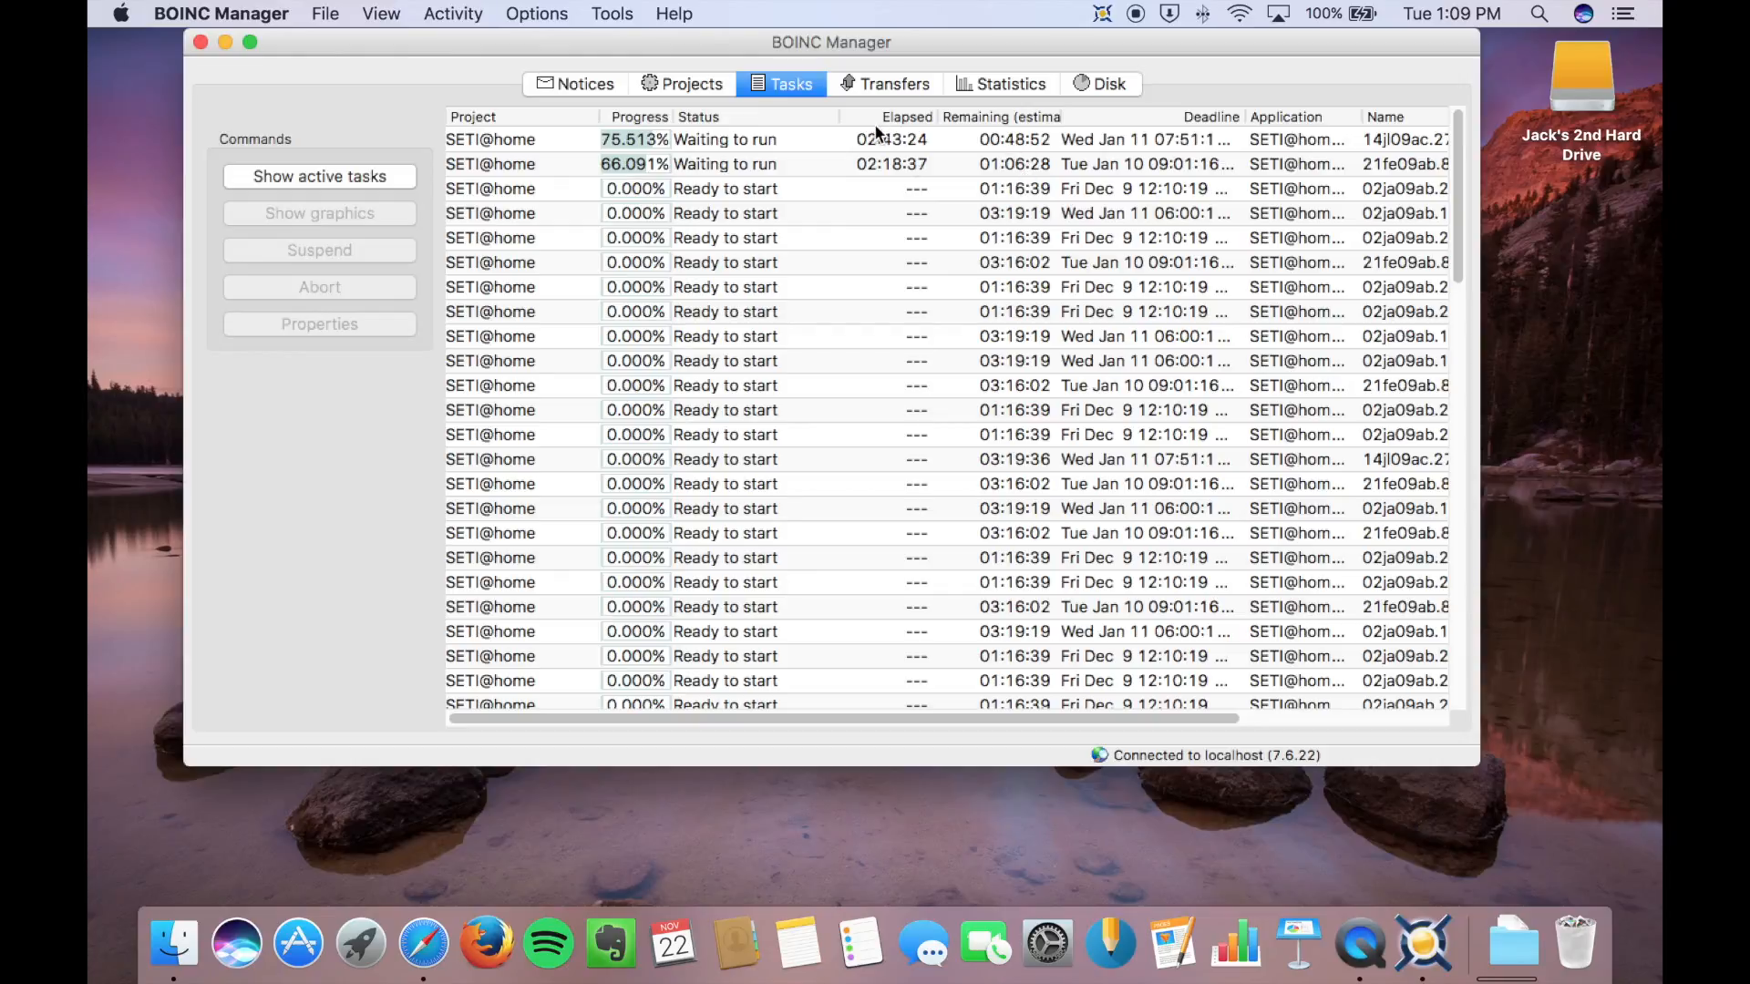
pyautogui.moveTo(917, 248)
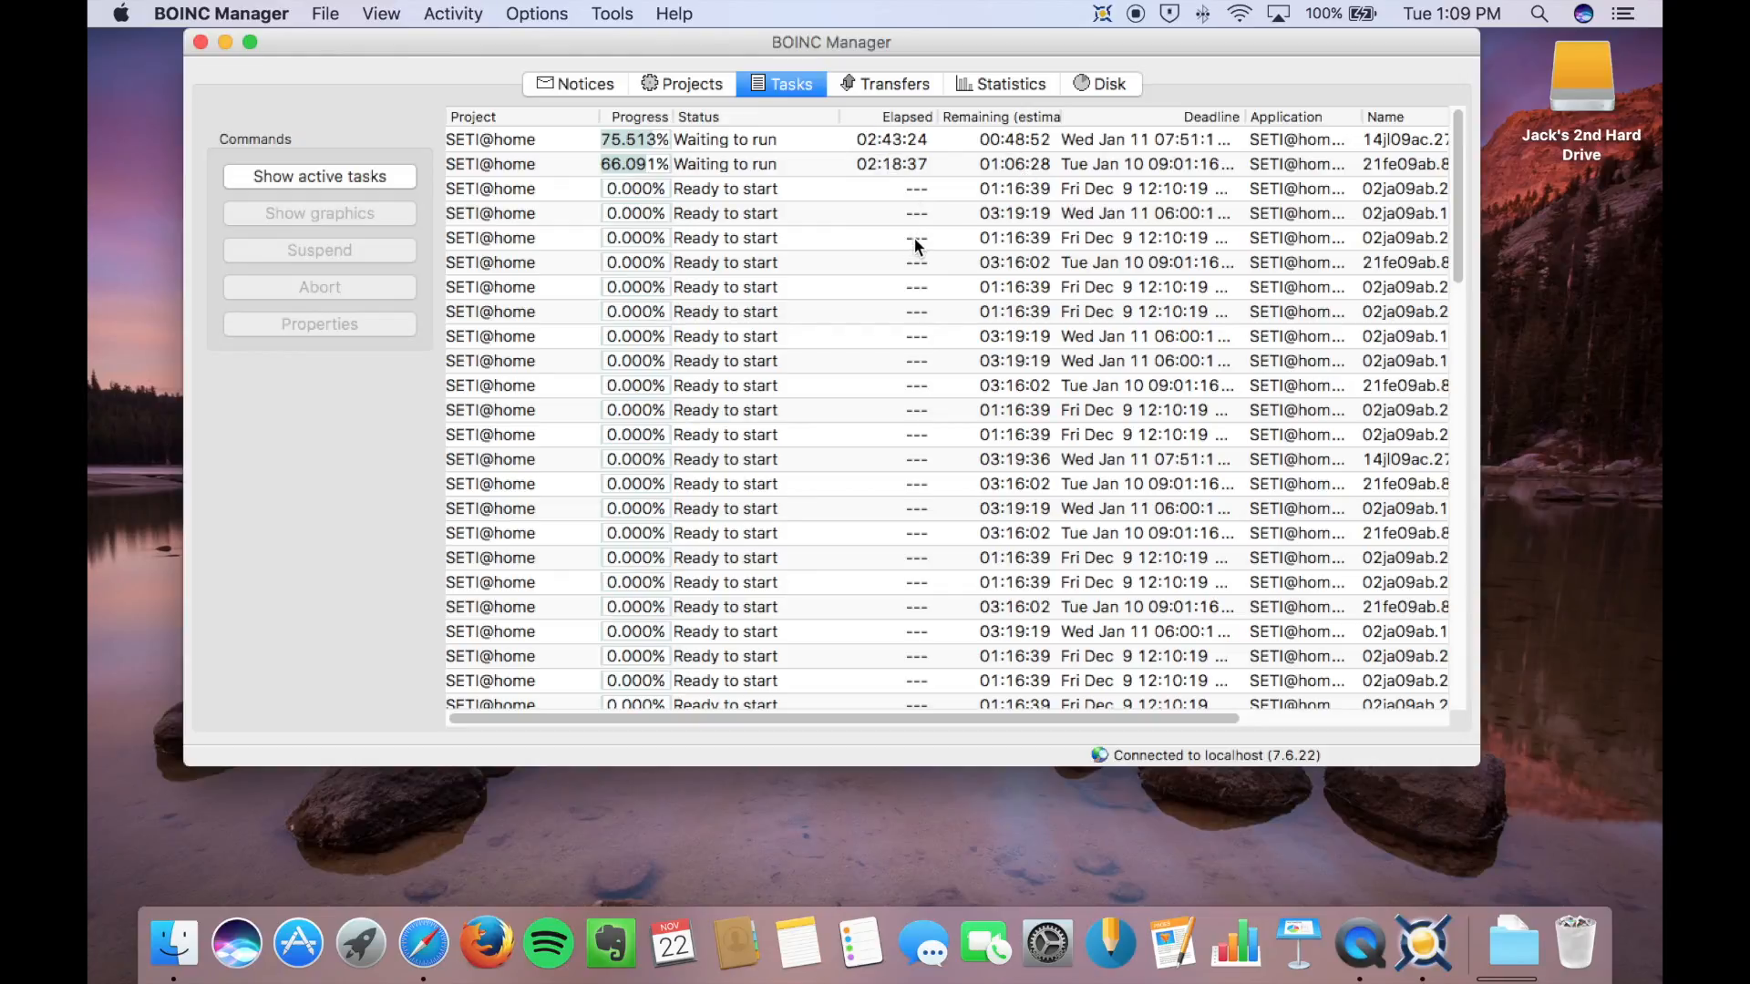
pyautogui.moveTo(894, 261)
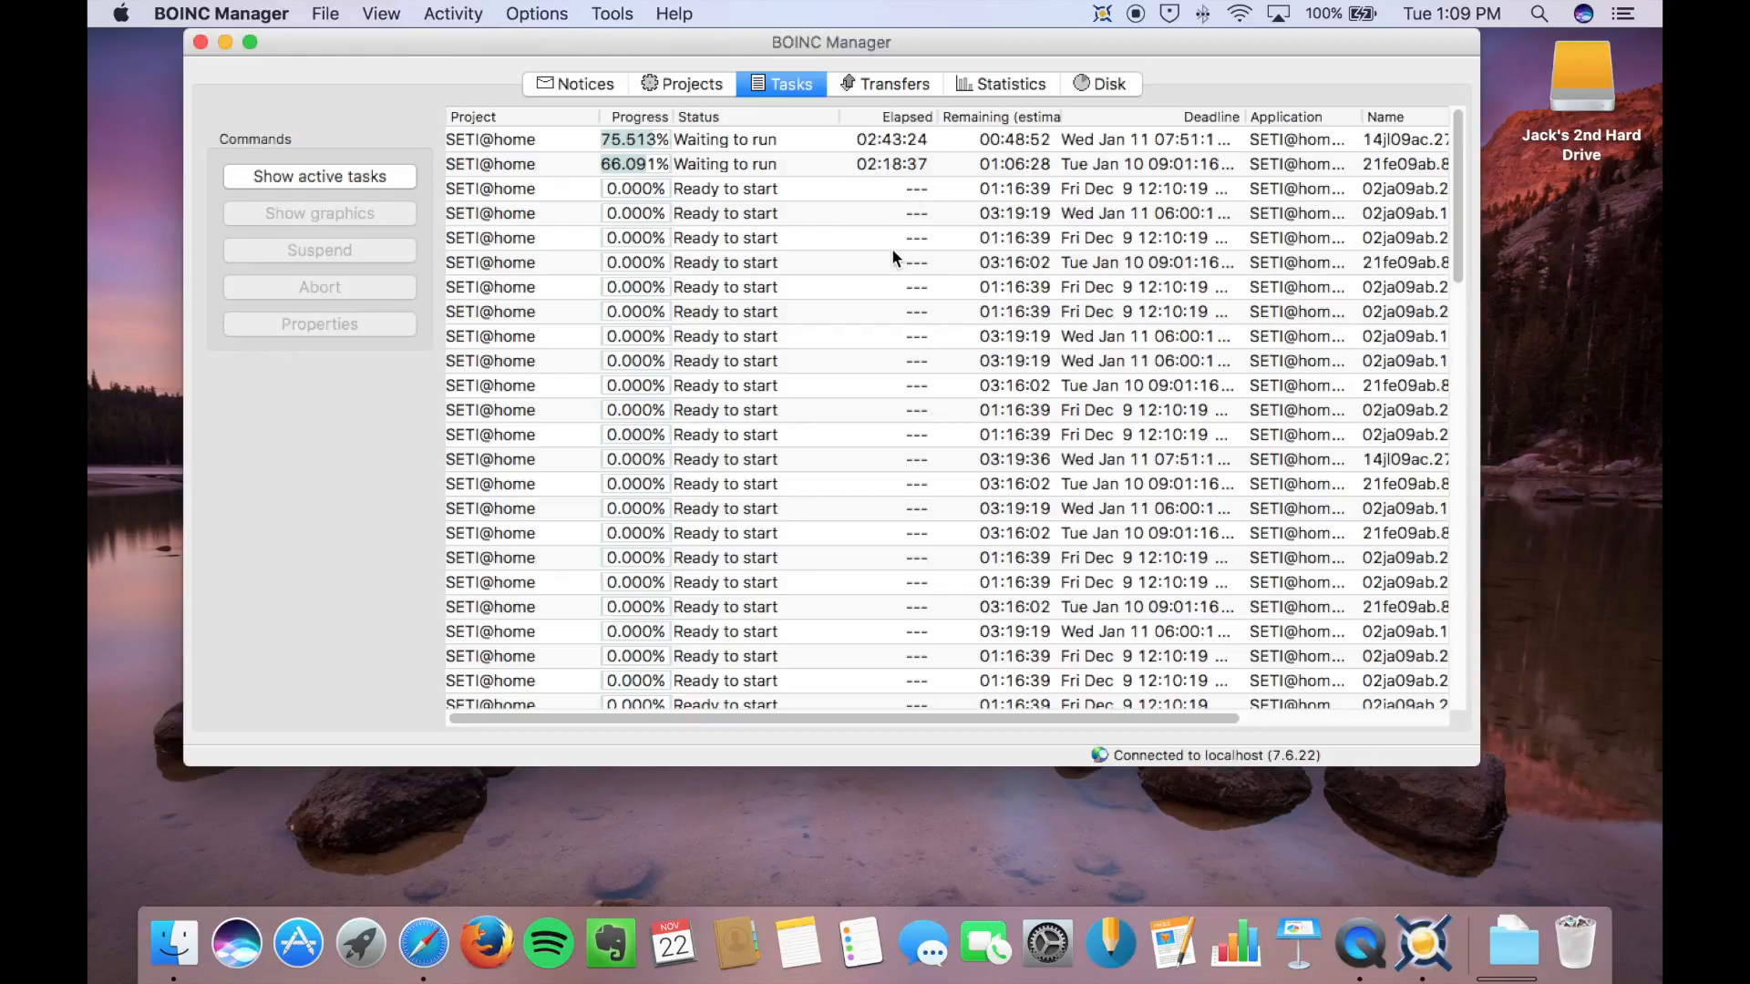
pyautogui.moveTo(858, 133)
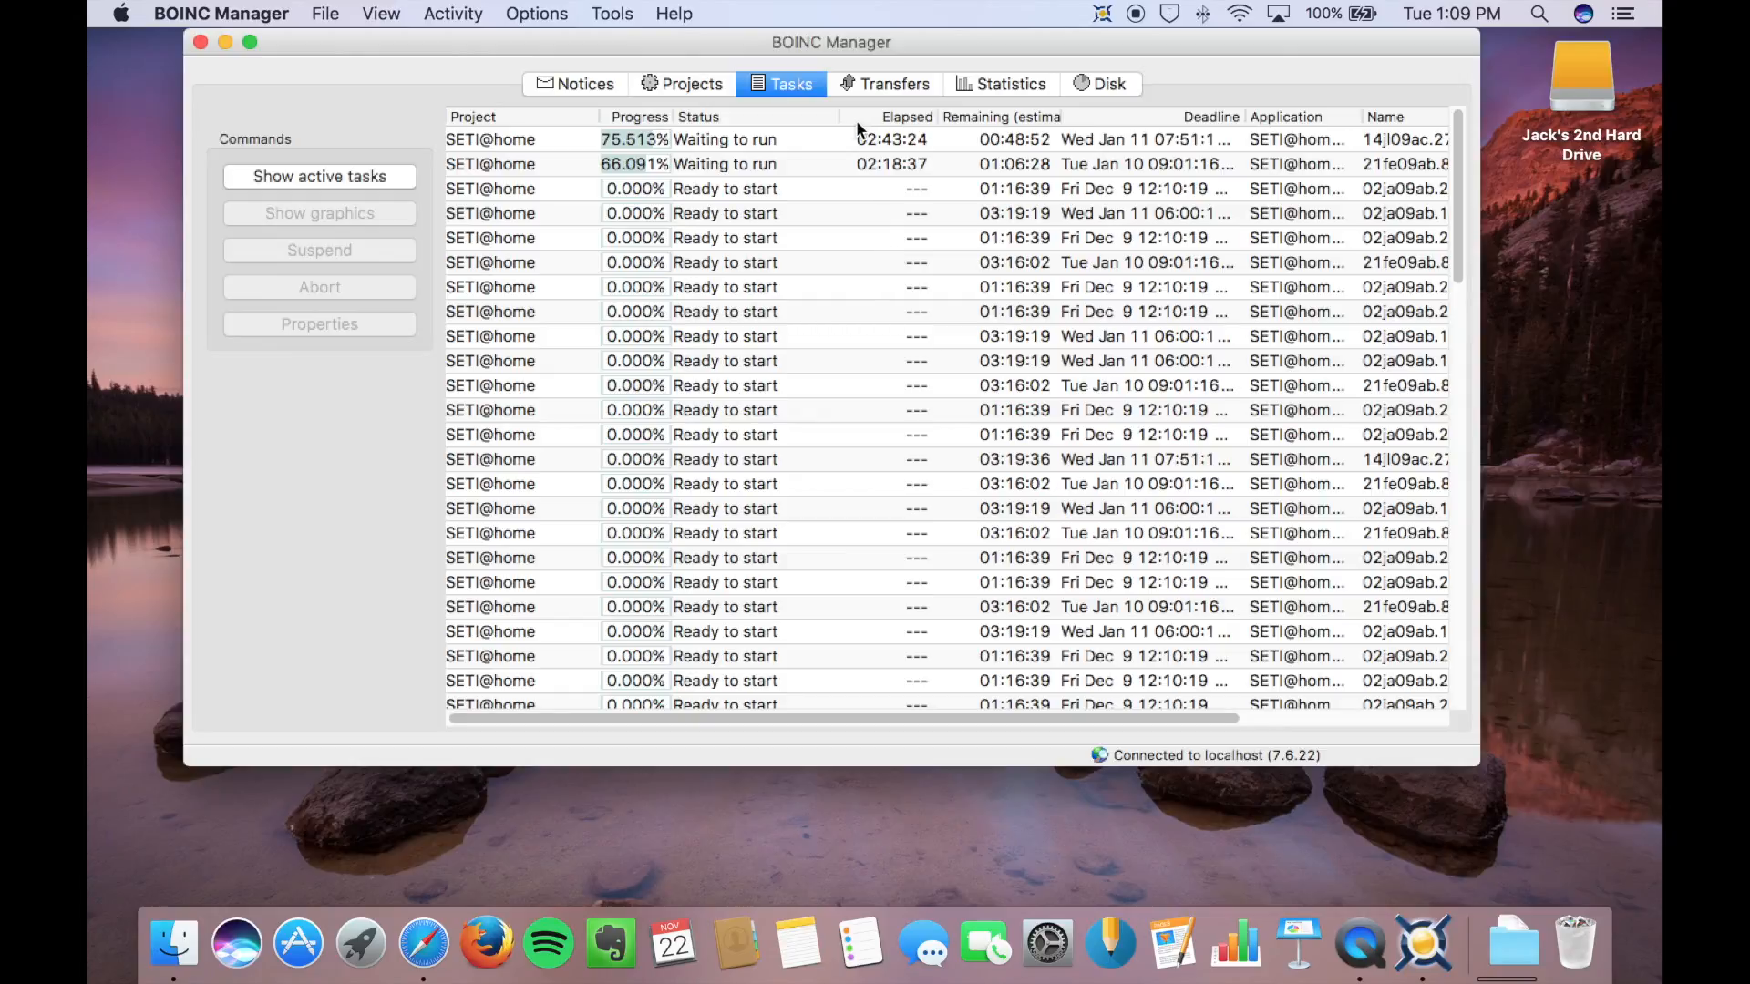
pyautogui.click(893, 84)
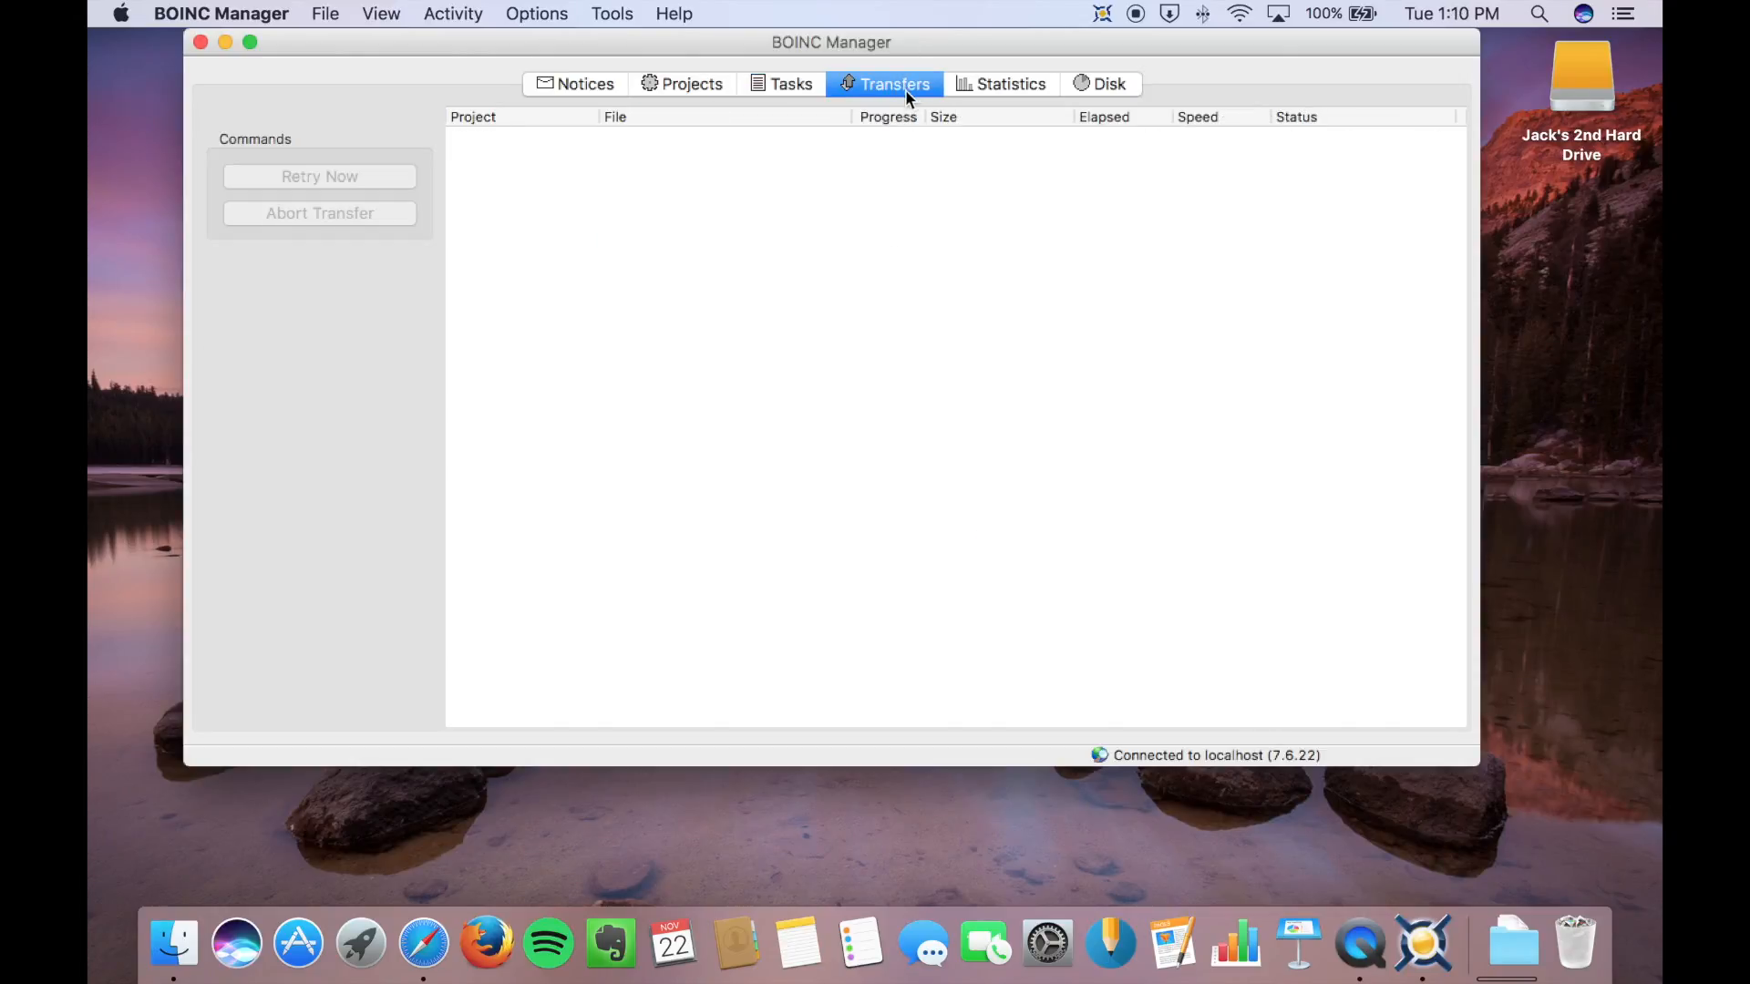
pyautogui.moveTo(874, 234)
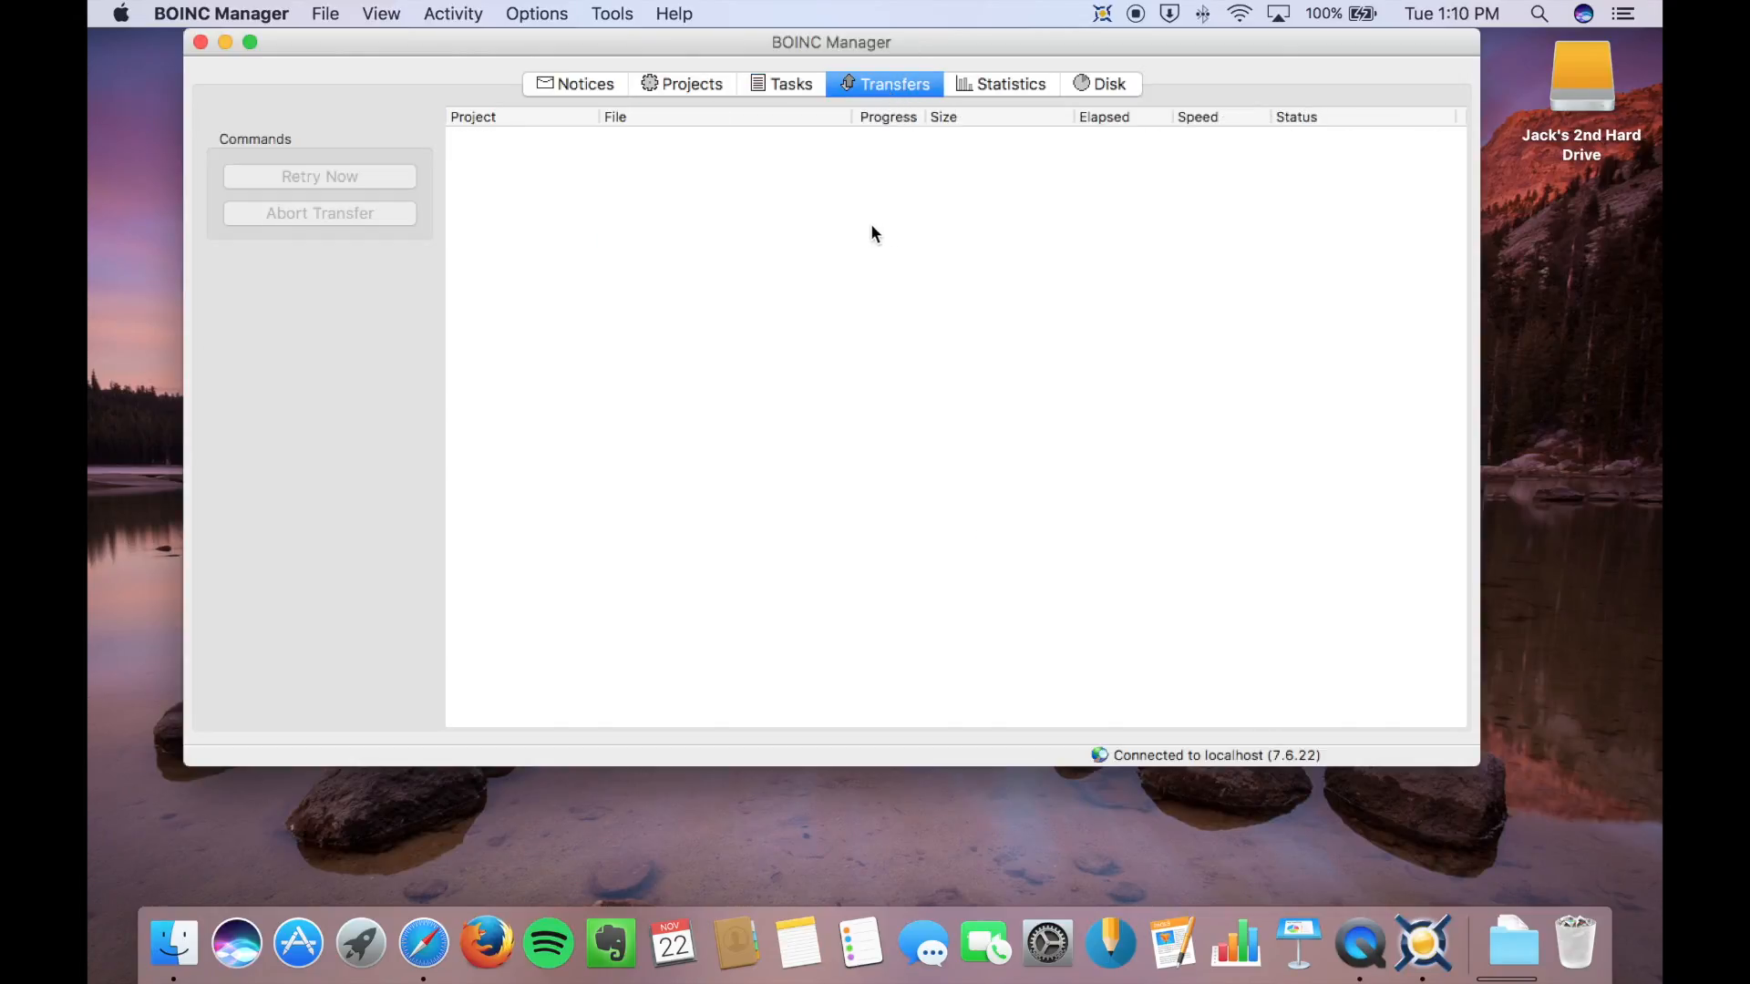
pyautogui.moveTo(848, 248)
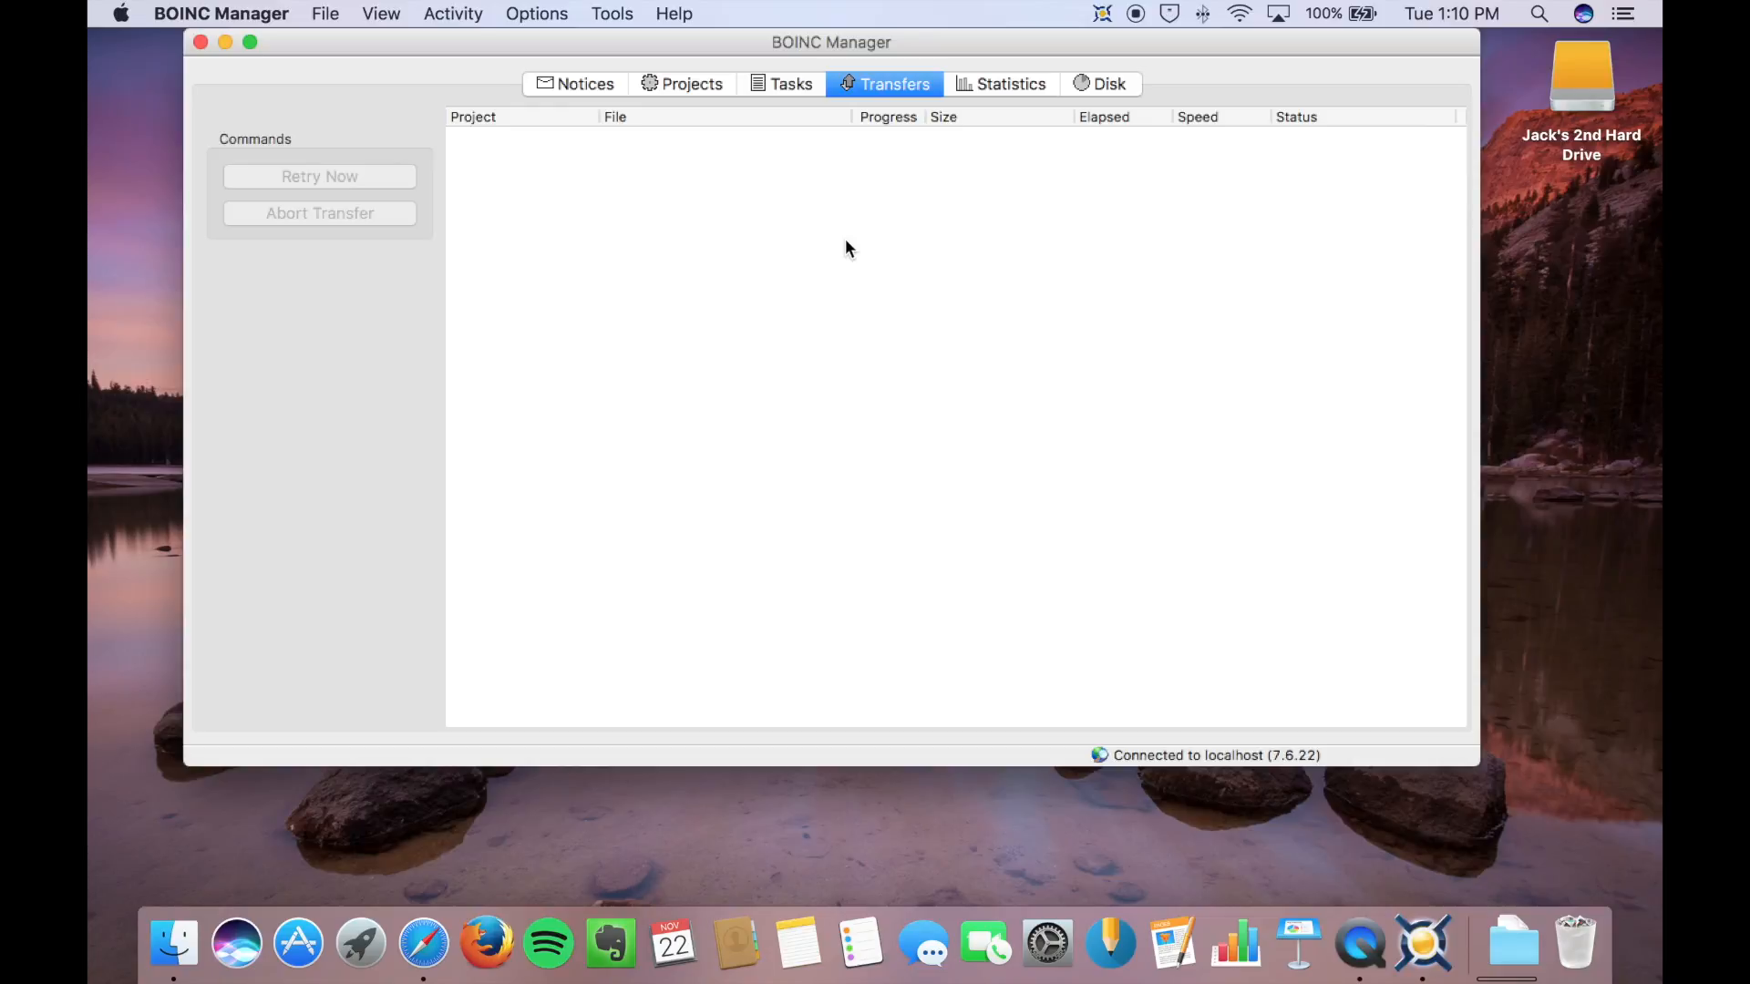
# Step: Display the Projects tab listing POEM@Home, rosetta@home, SETI@home and World Community Grid
pyautogui.click(691, 84)
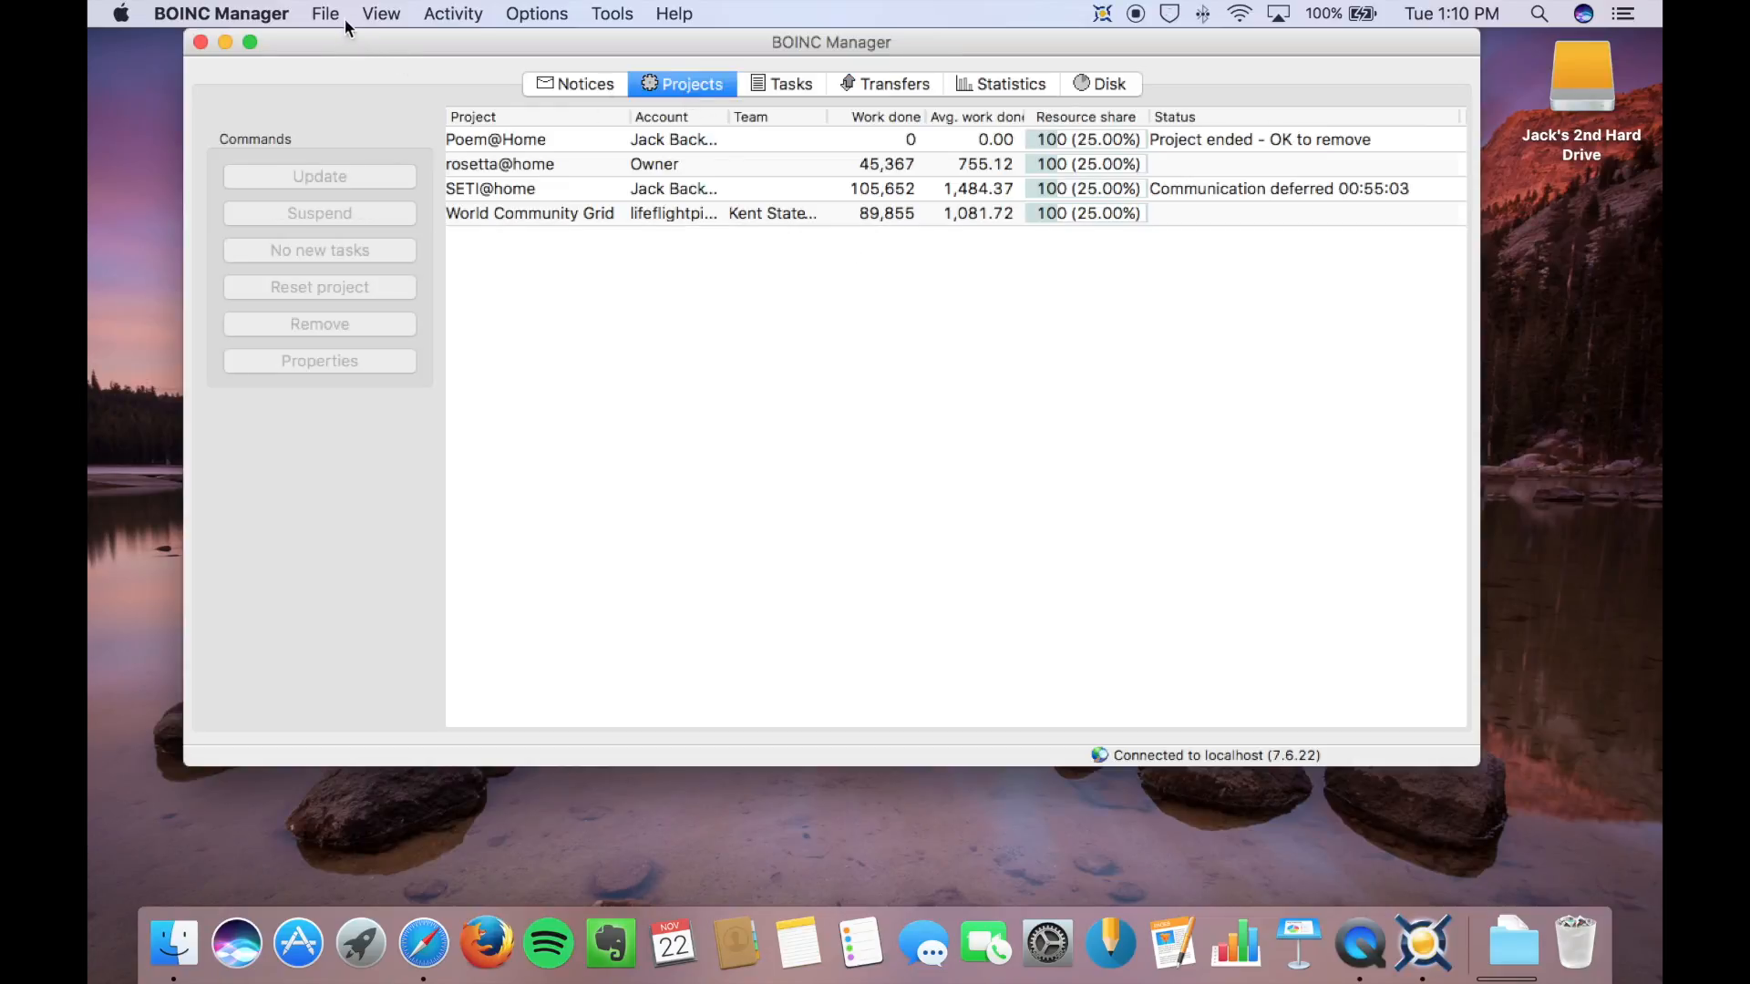
pyautogui.moveTo(321, 16)
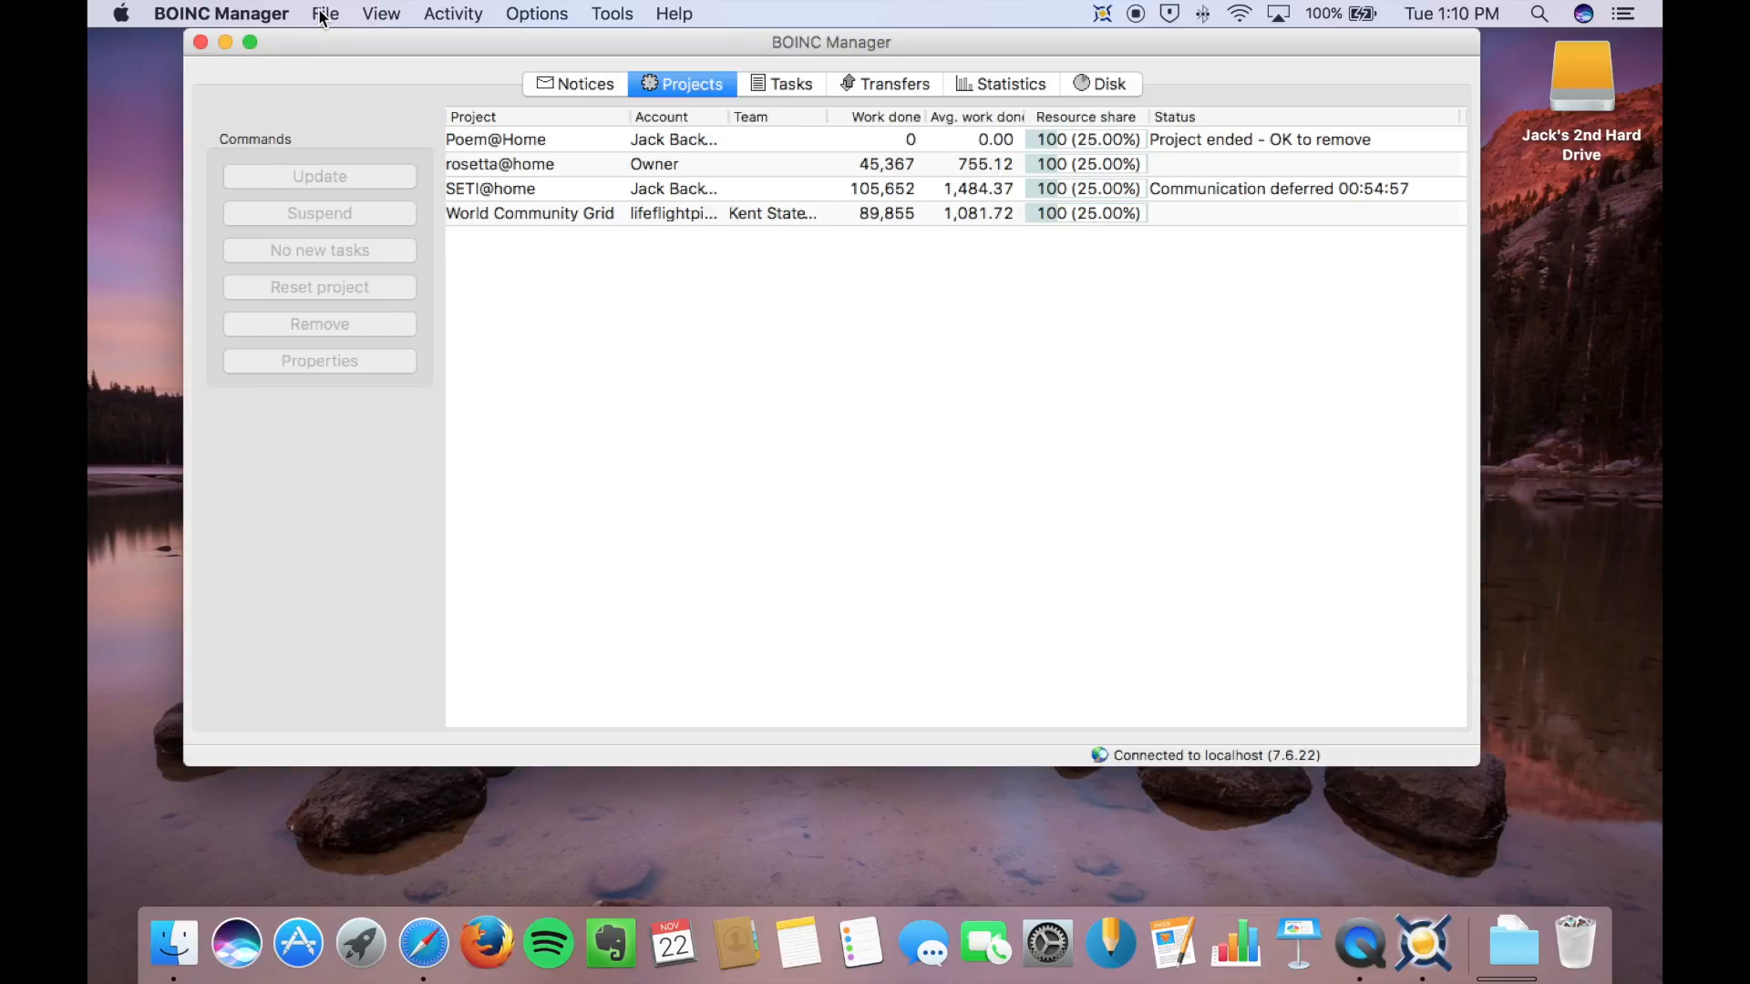
pyautogui.moveTo(520, 112)
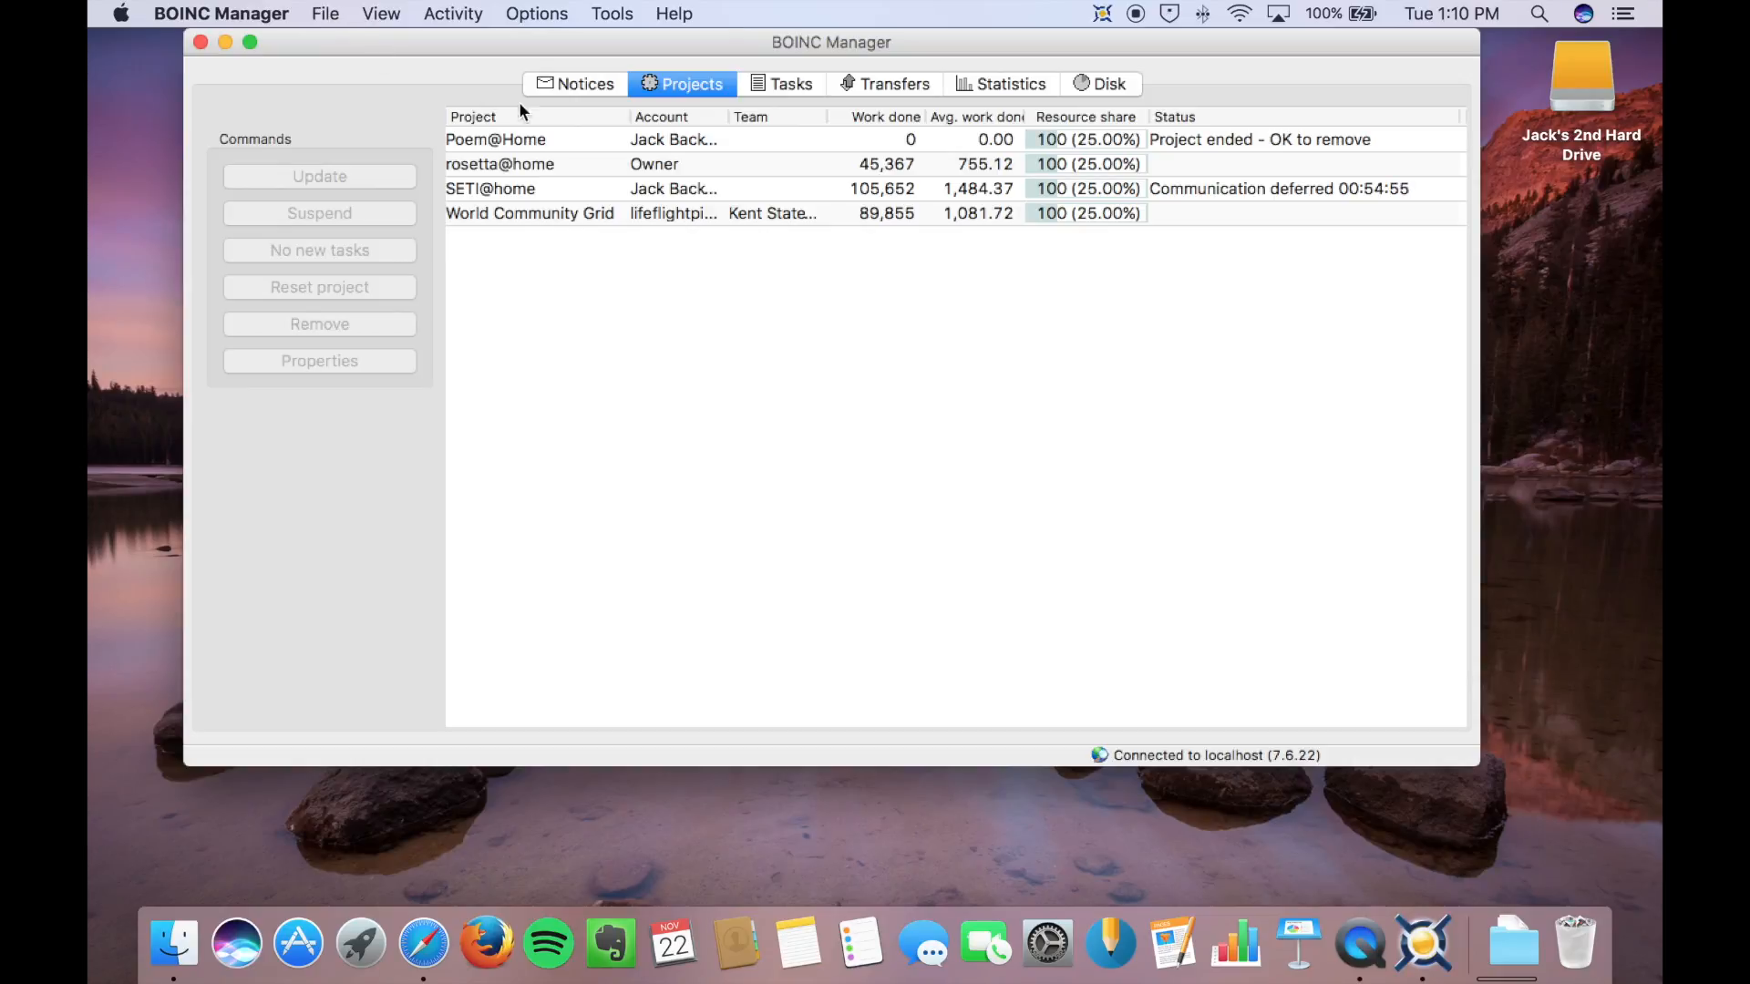
pyautogui.moveTo(892, 386)
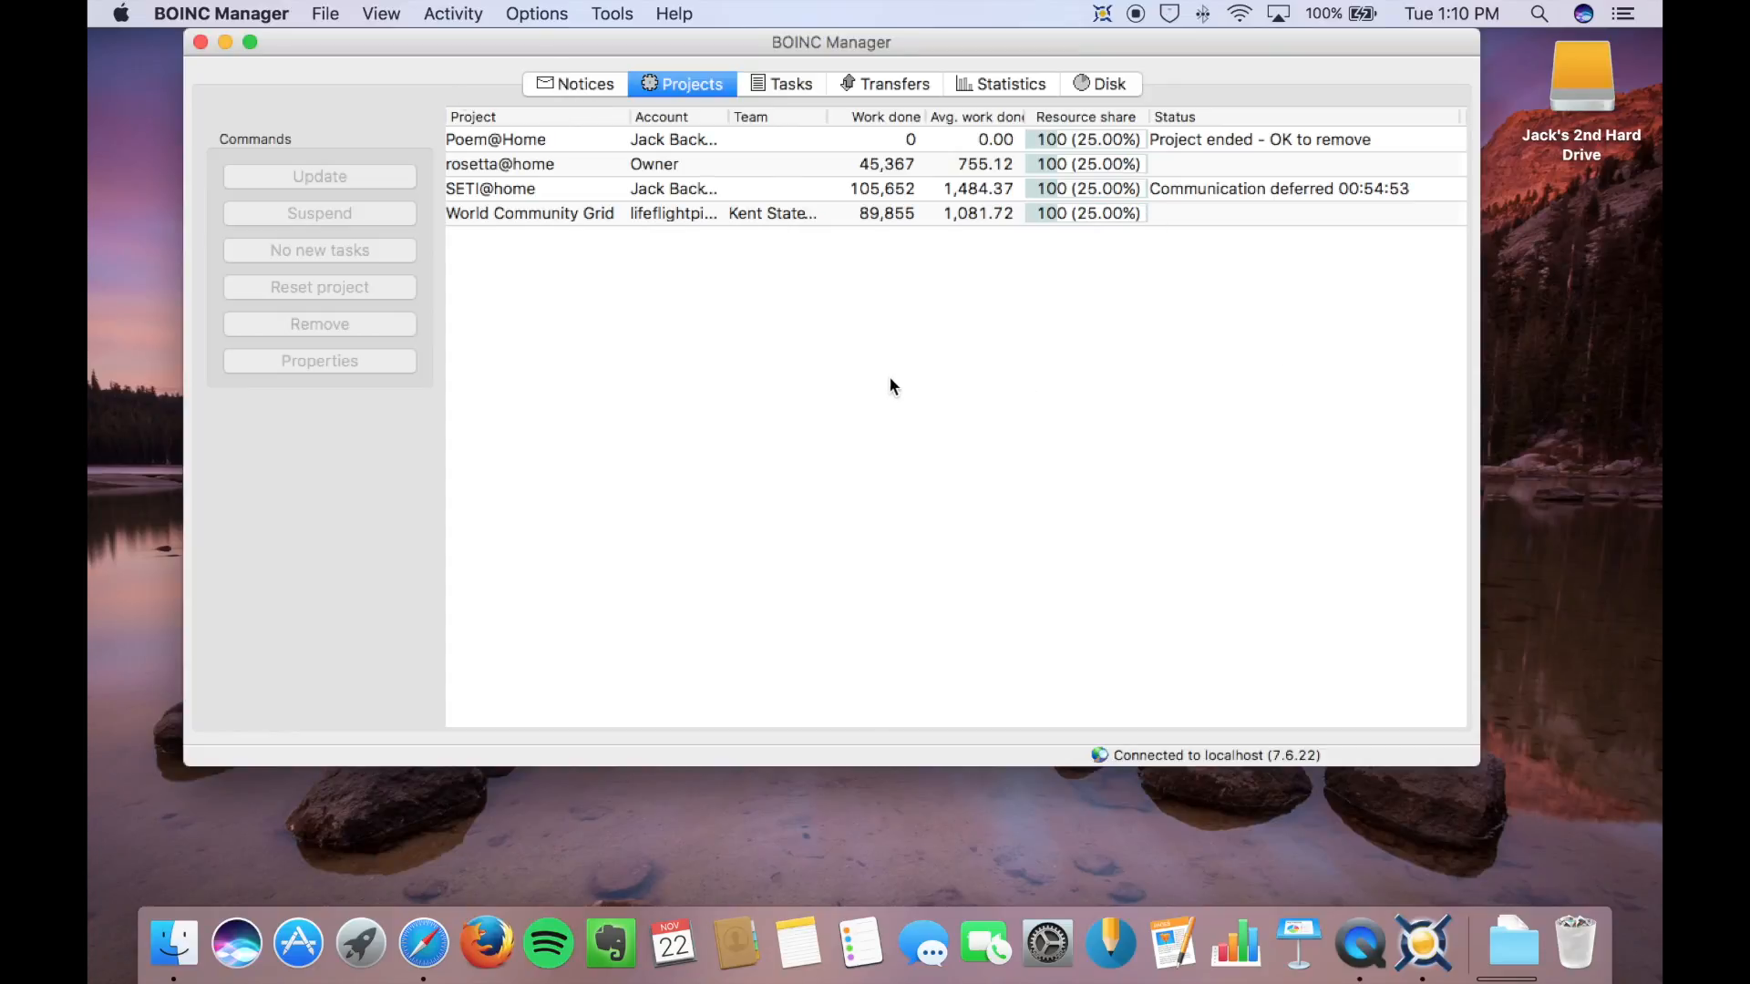
pyautogui.moveTo(778, 363)
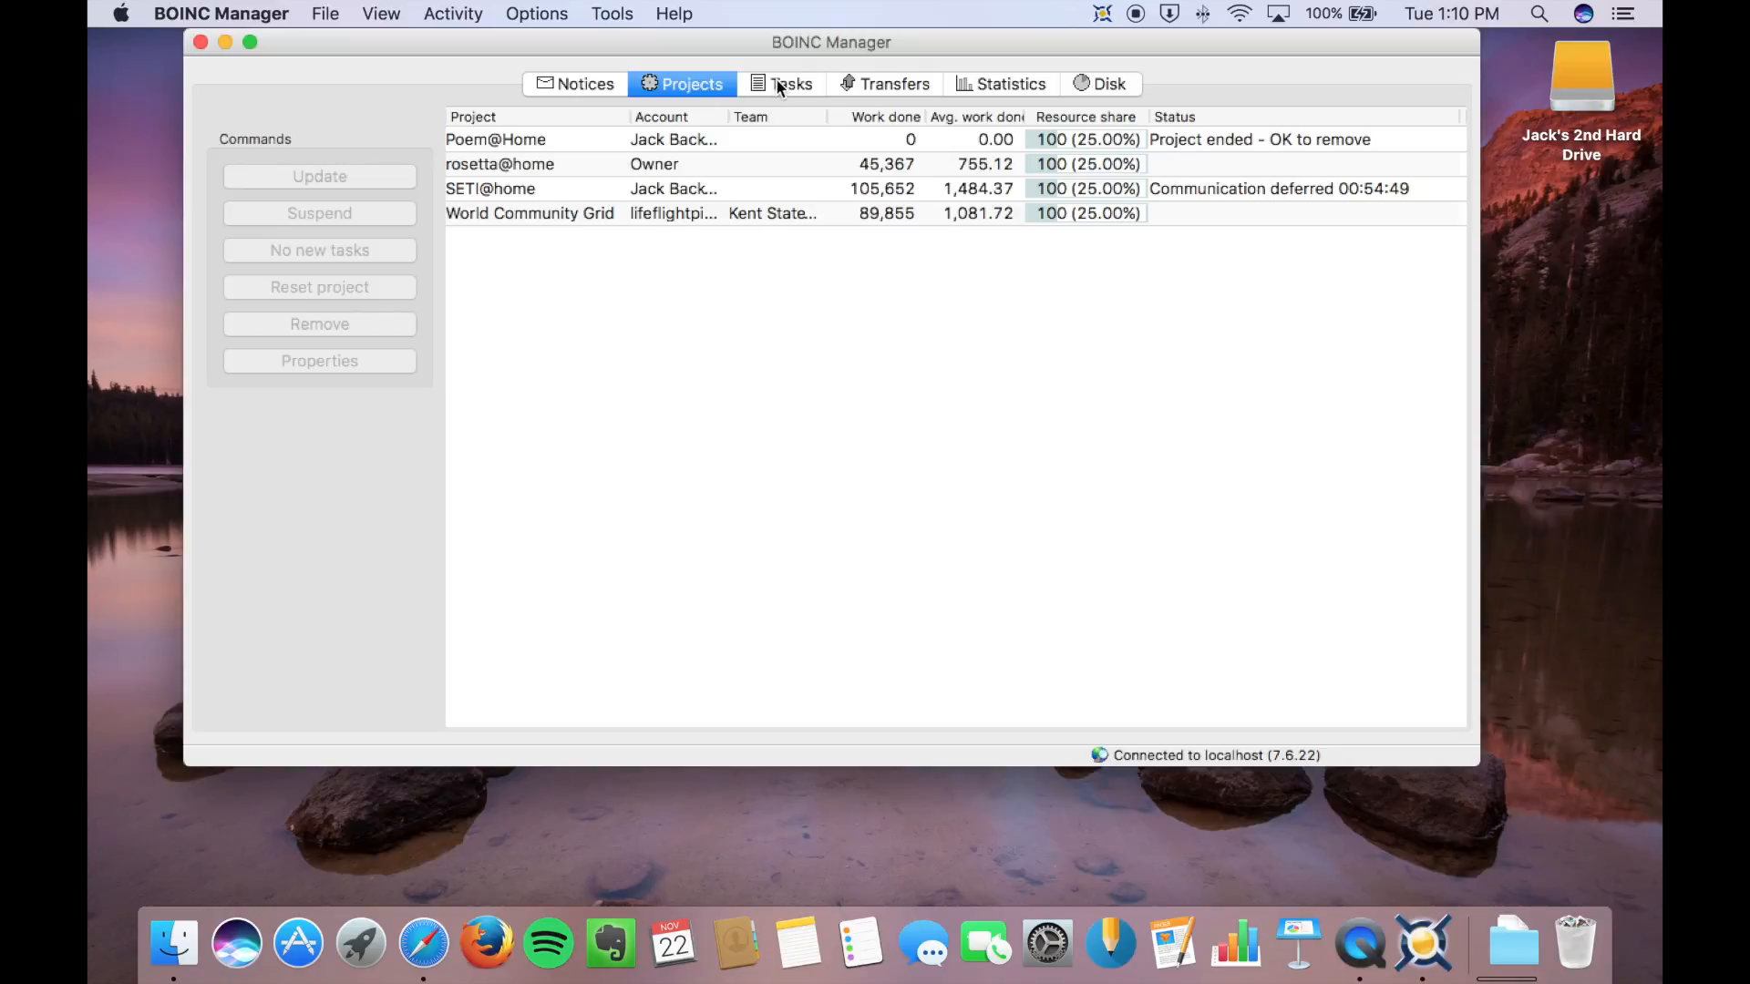
pyautogui.moveTo(204, 61)
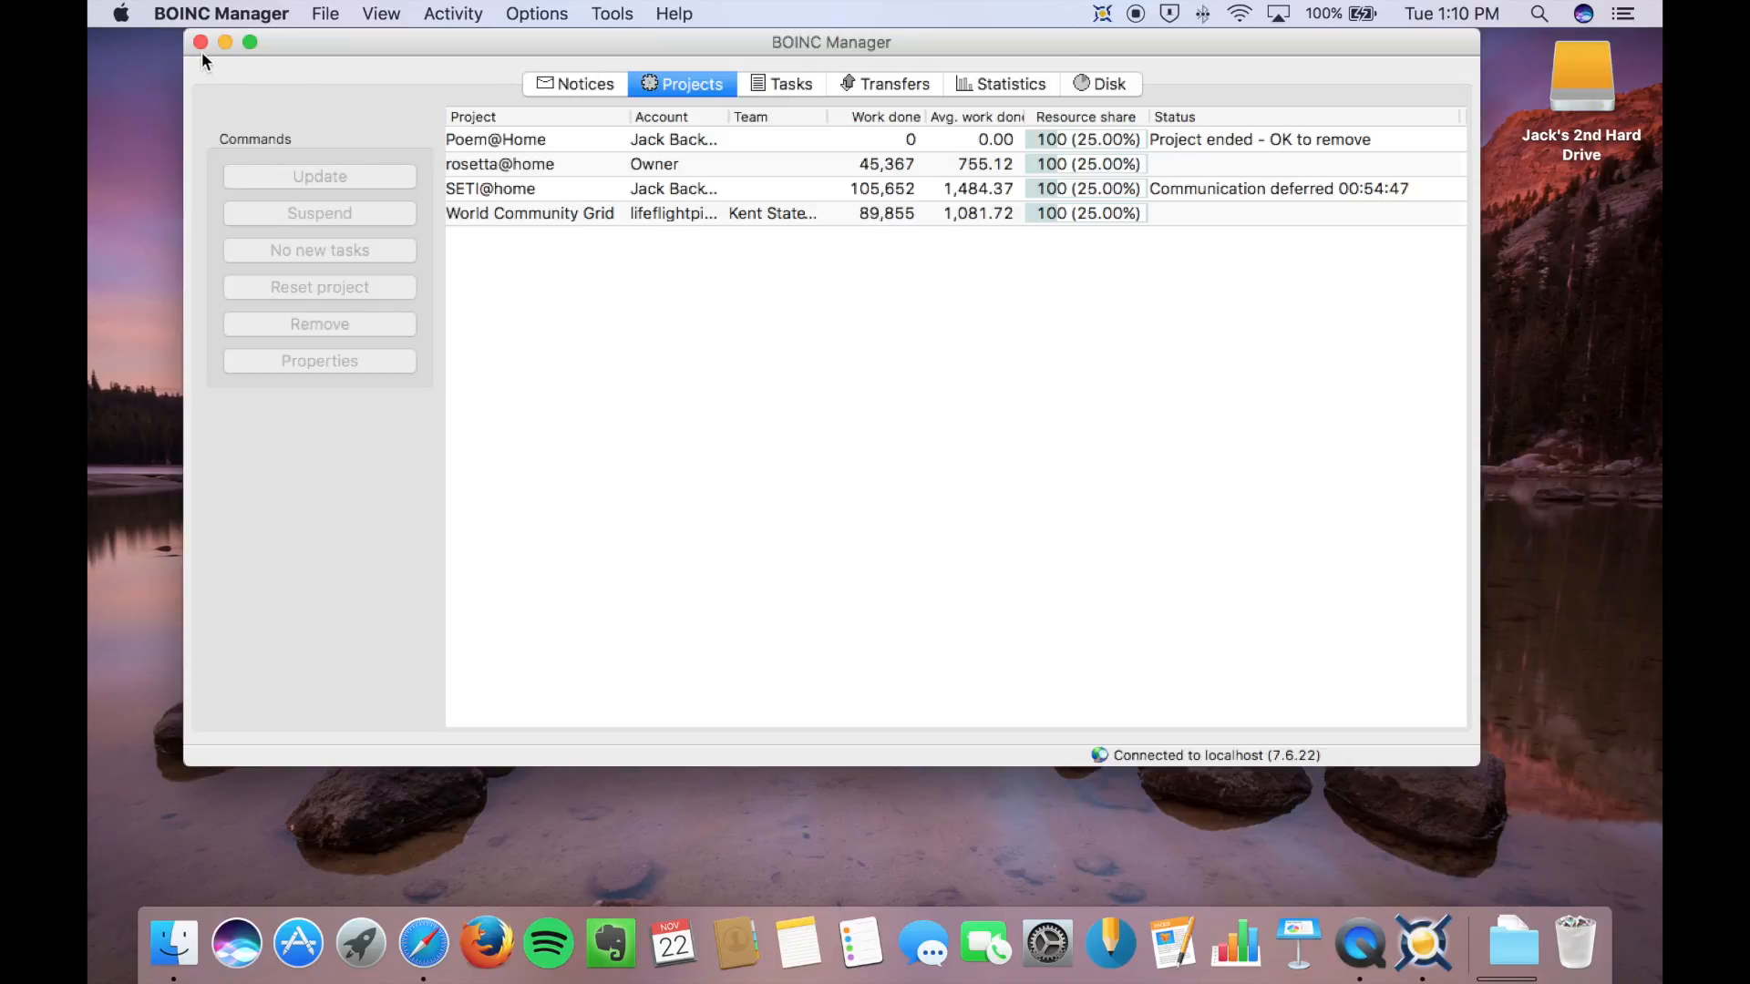